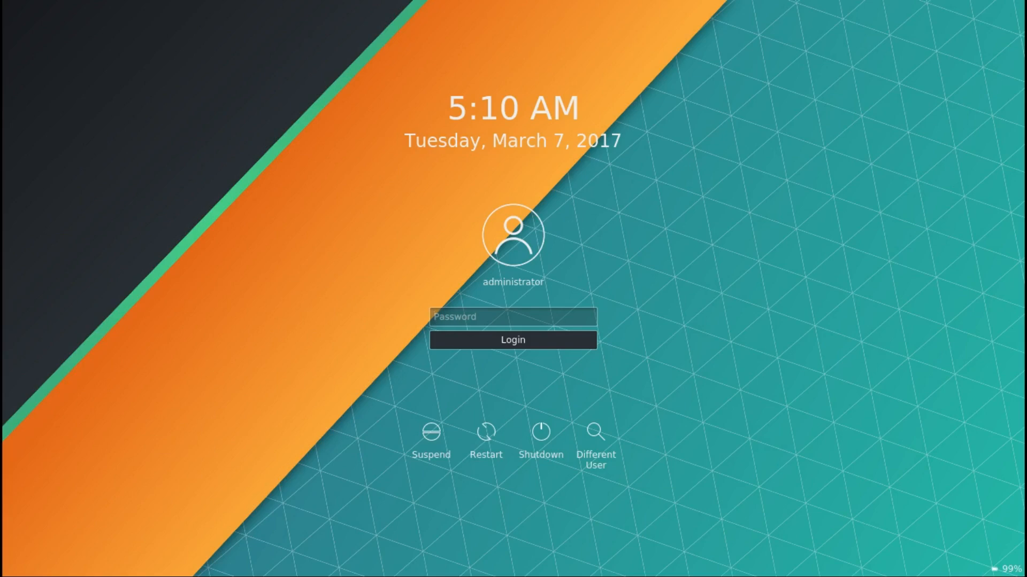
Step: Enter the password on the lock screen and log in to the Plasma desktop
click(512, 340)
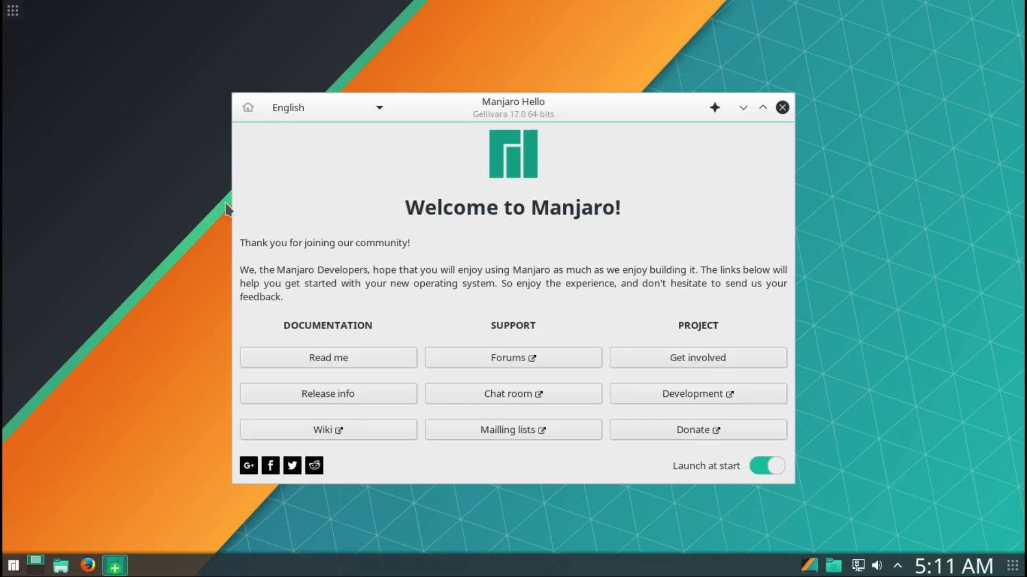
mouse_move(303, 348)
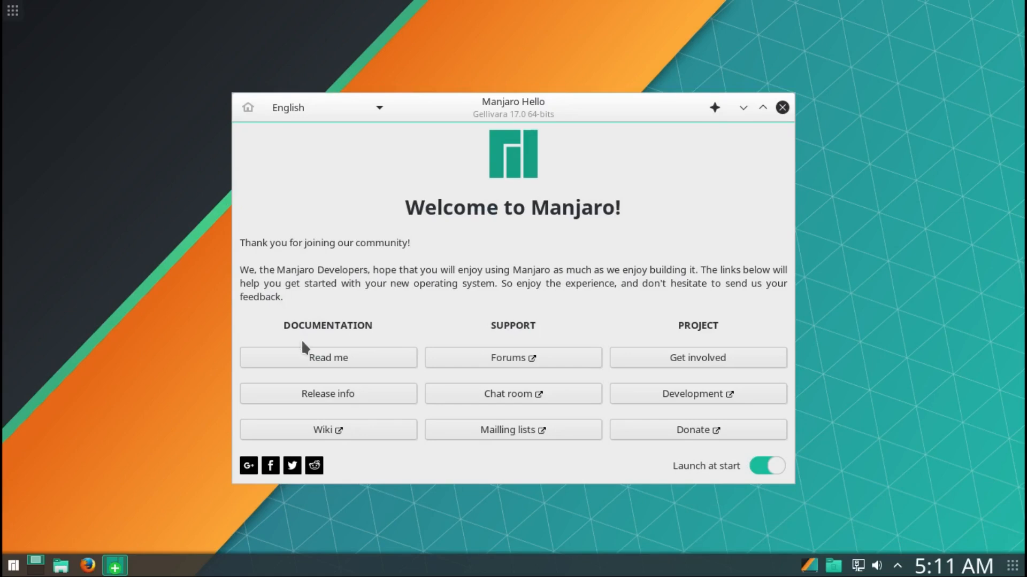
mouse_move(411, 170)
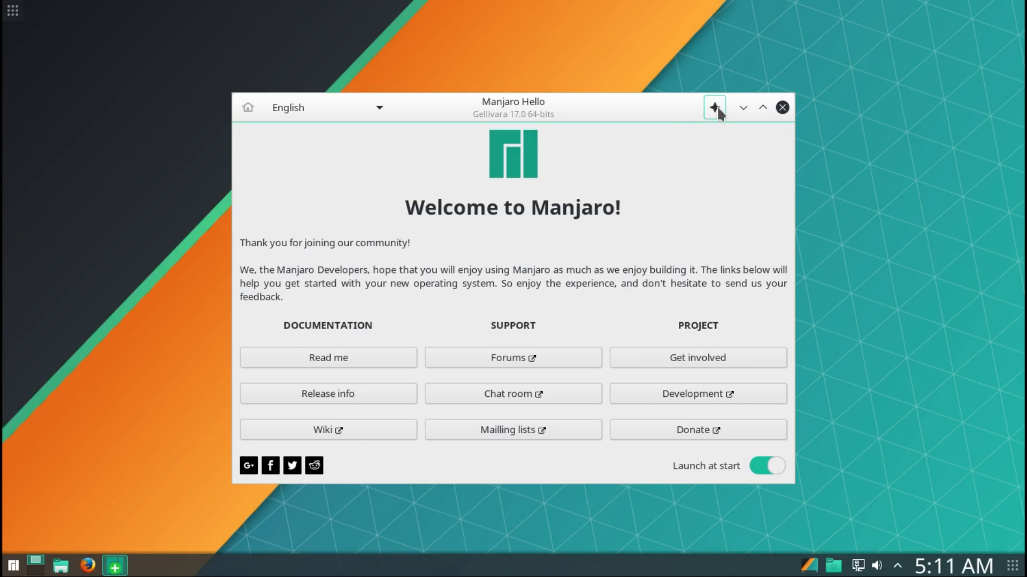
click(714, 107)
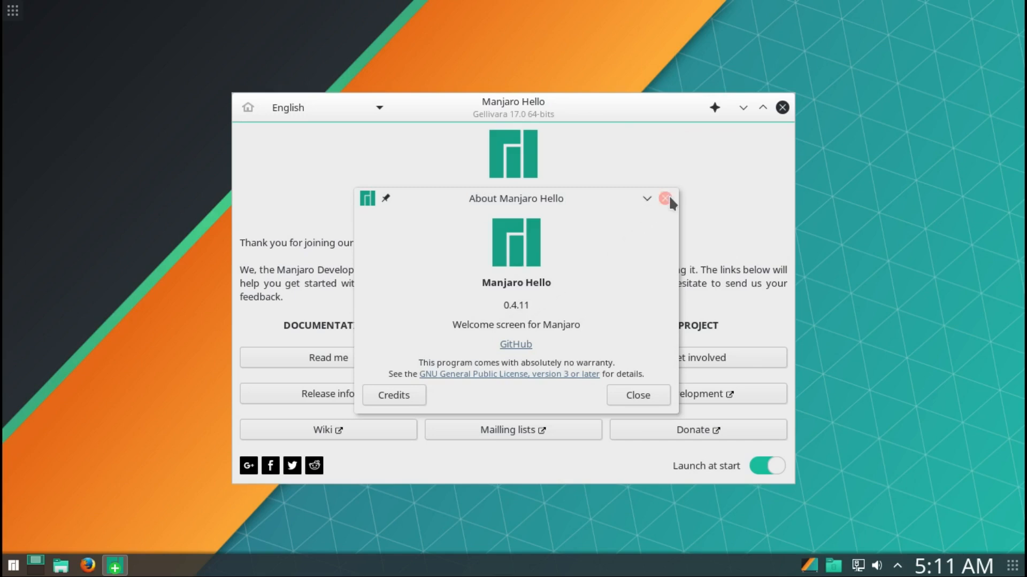
mouse_move(515, 363)
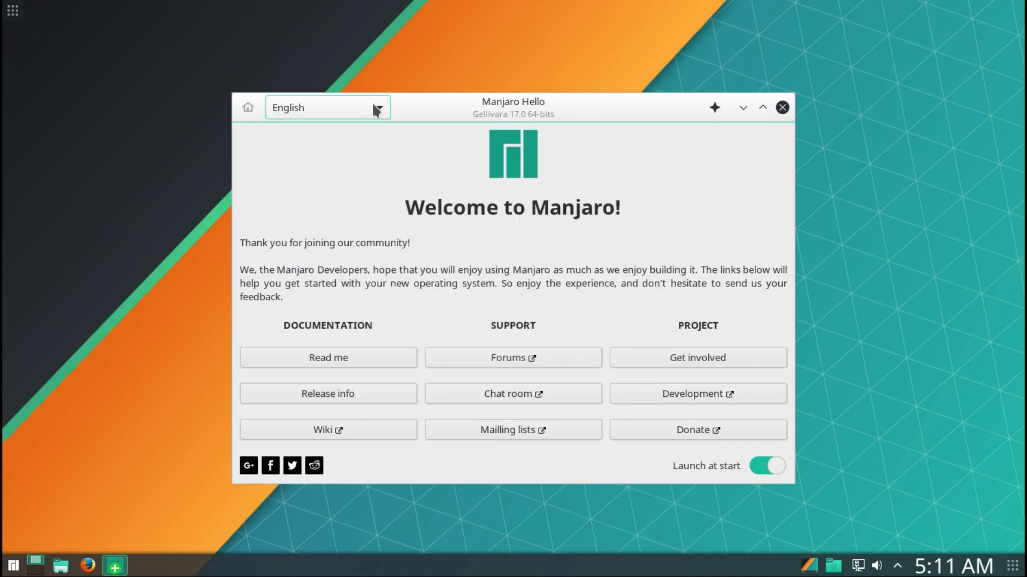
click(376, 107)
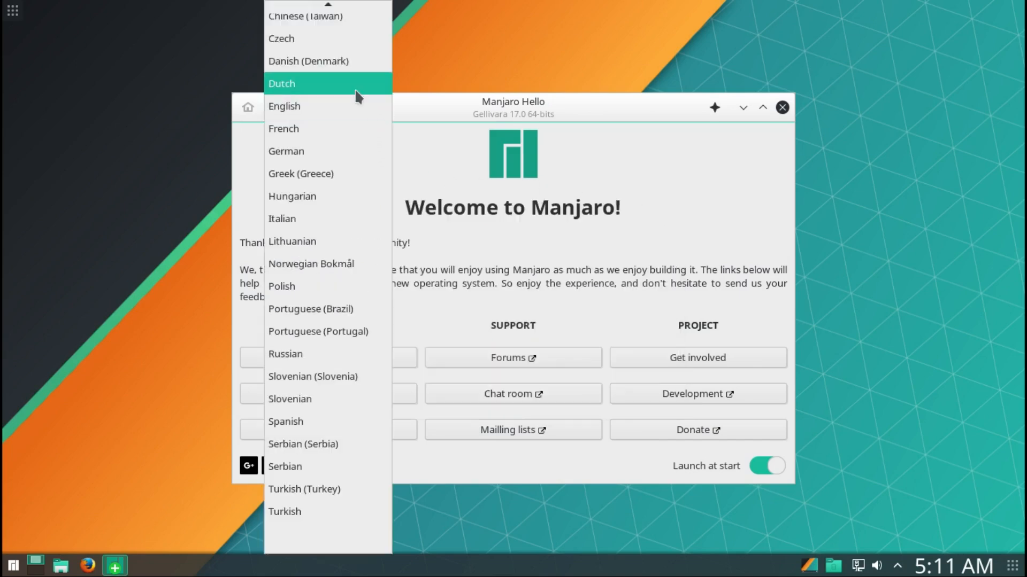
click(281, 83)
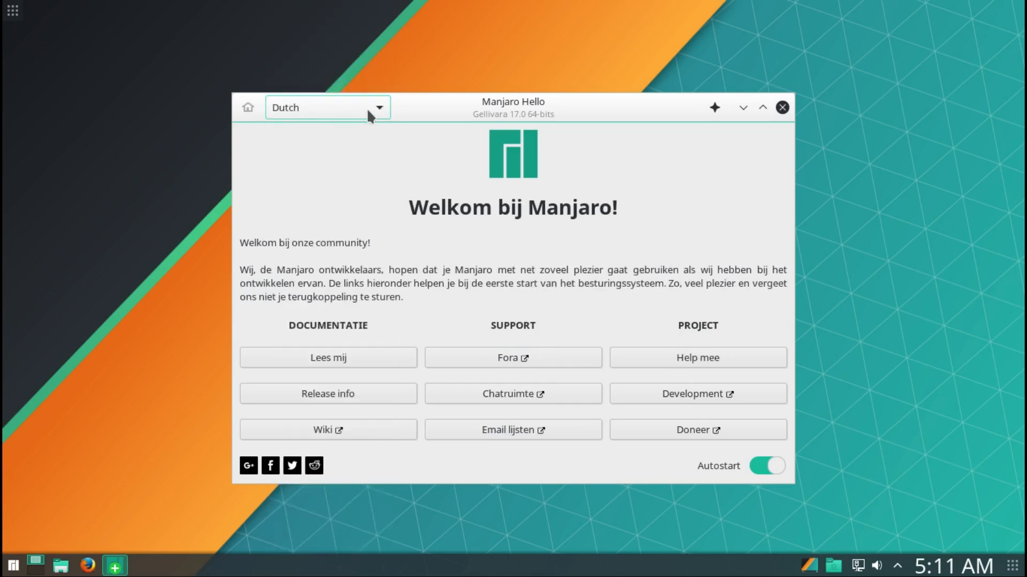
click(327, 107)
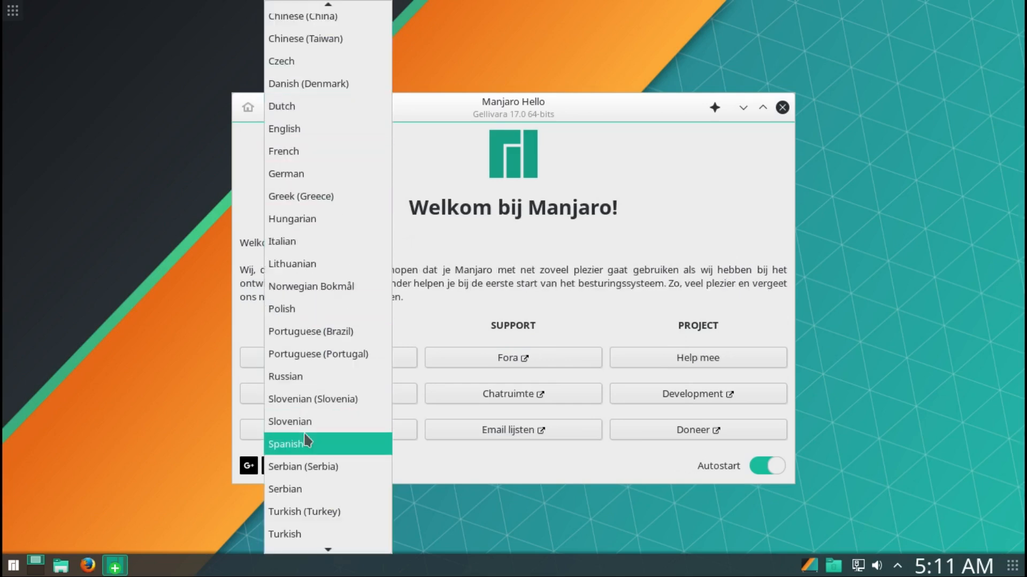
click(285, 375)
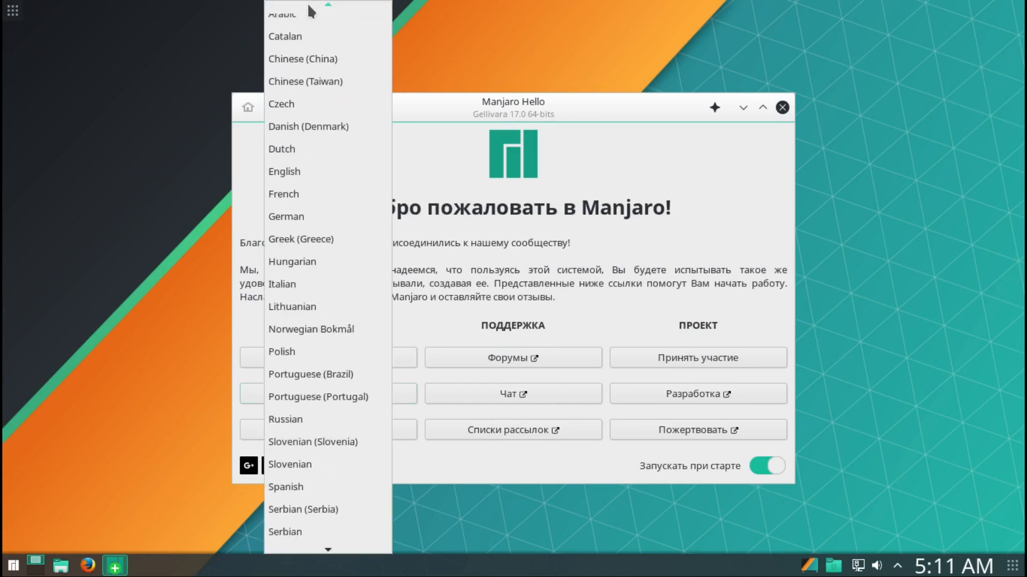
click(284, 171)
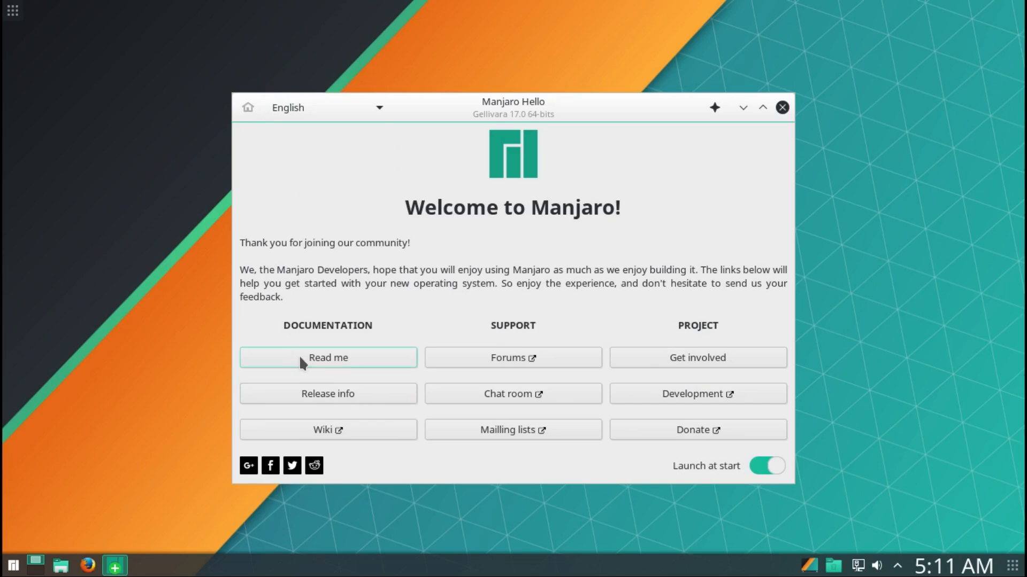
Step: Use the Donate link under PROJECT so the Manjaro donation page loads in Firefox
click(328, 358)
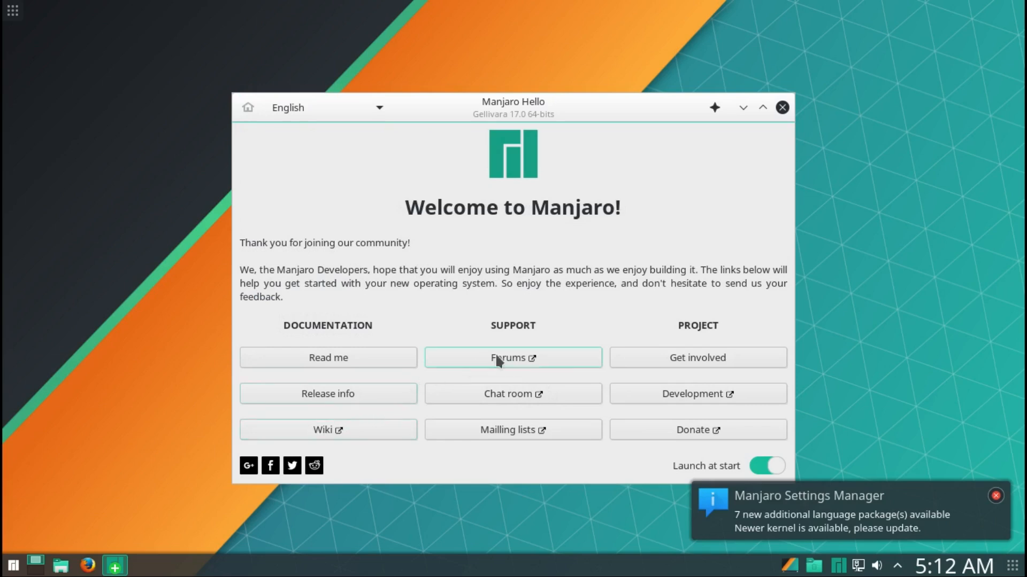
mouse_move(696, 357)
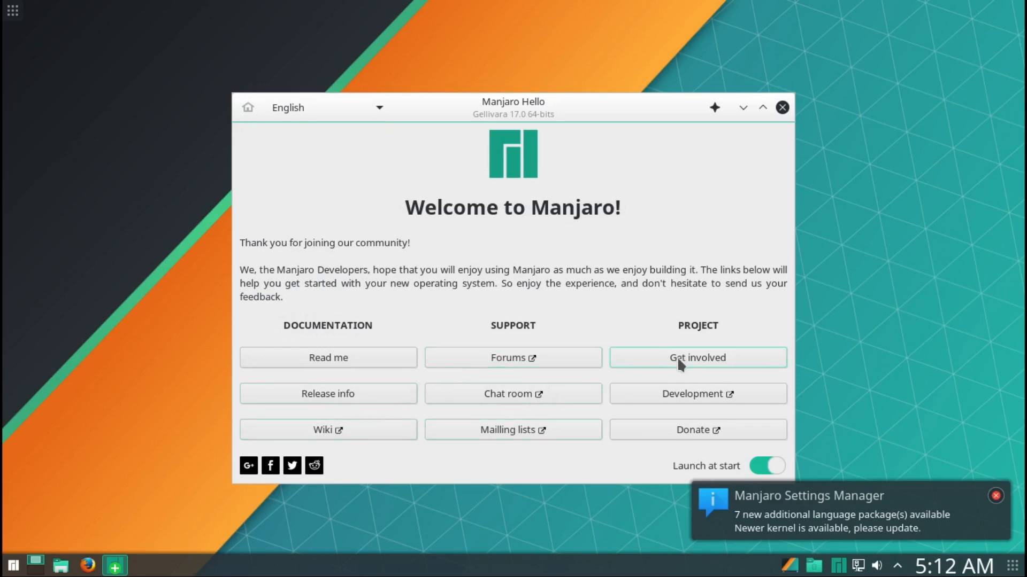
mouse_move(696, 430)
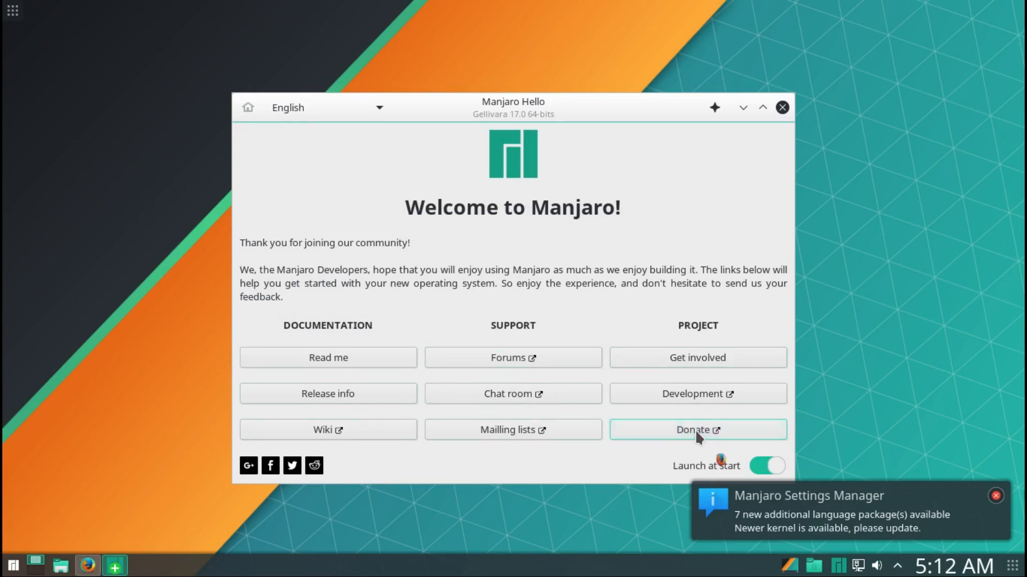
click(994, 495)
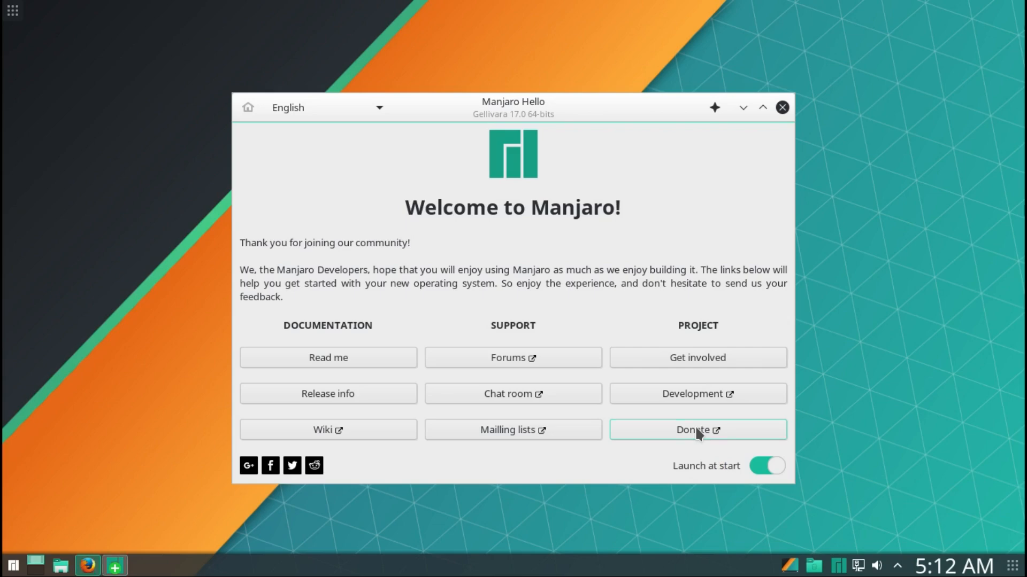
click(696, 430)
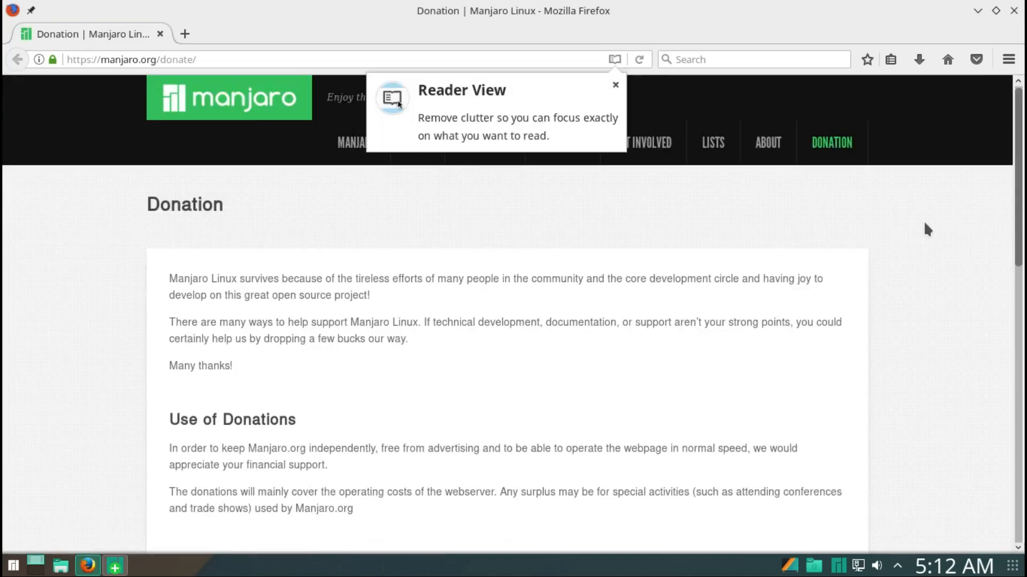
Step: Check About Firefox, showing version 51.0.1 (64-bit) for Manjaro, then dismiss it
click(1008, 59)
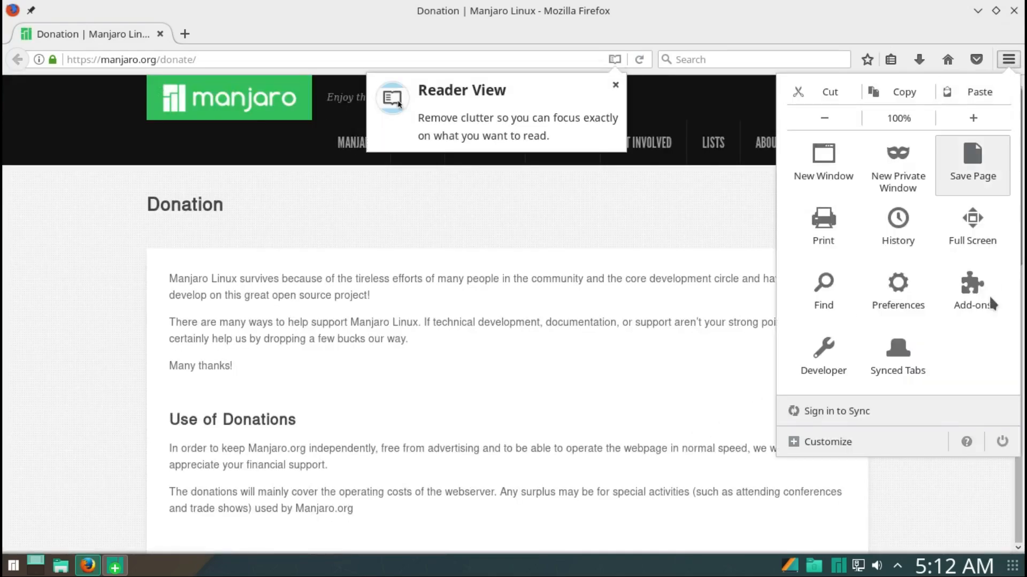
click(966, 442)
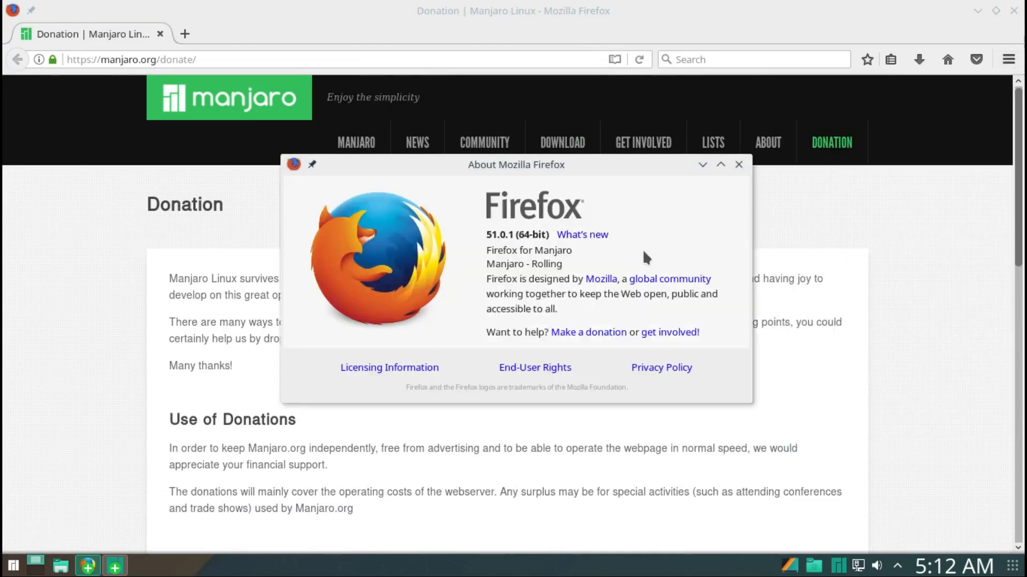
mouse_move(509, 254)
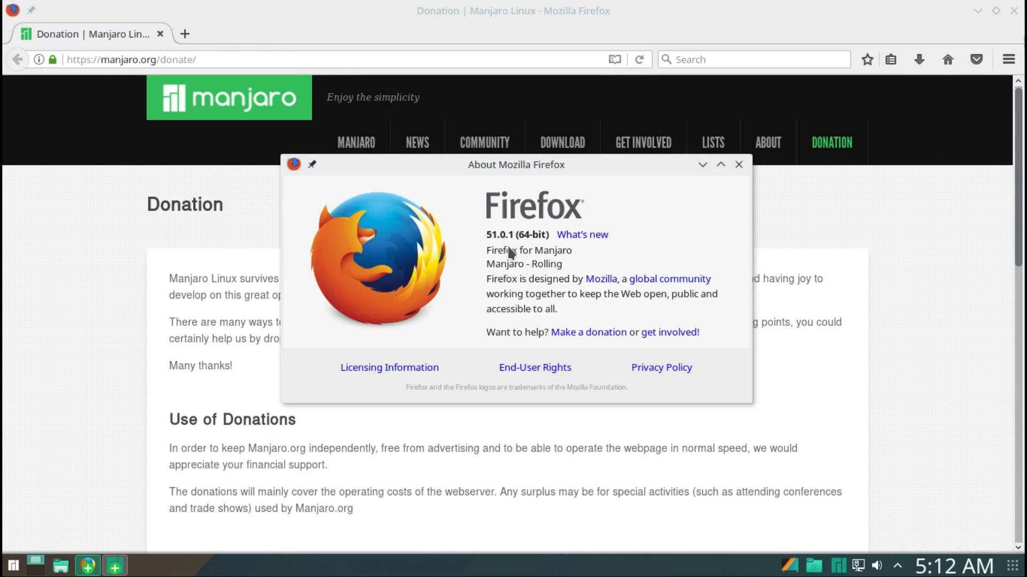
mouse_move(518, 252)
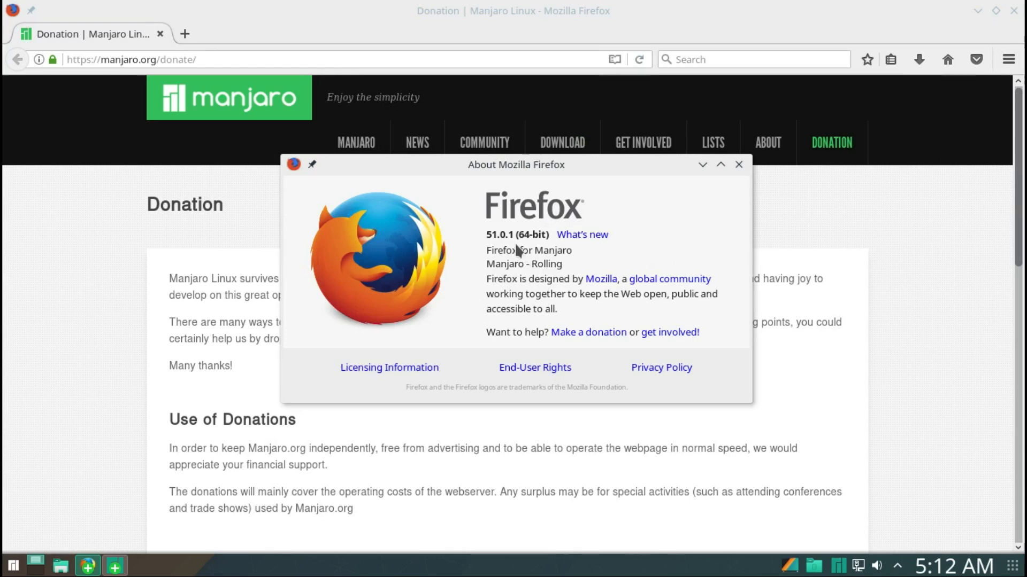
mouse_move(553, 238)
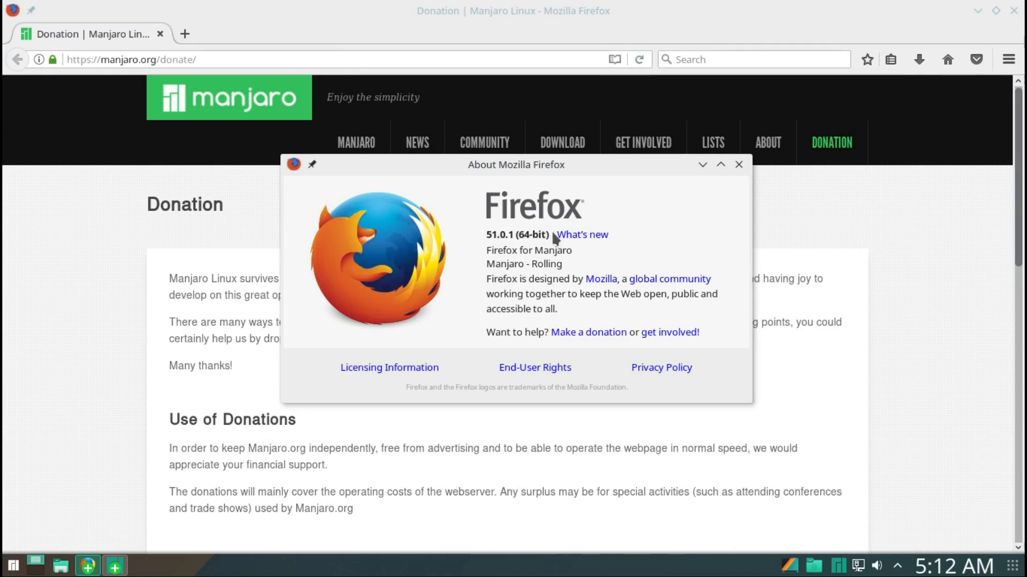
mouse_move(541, 234)
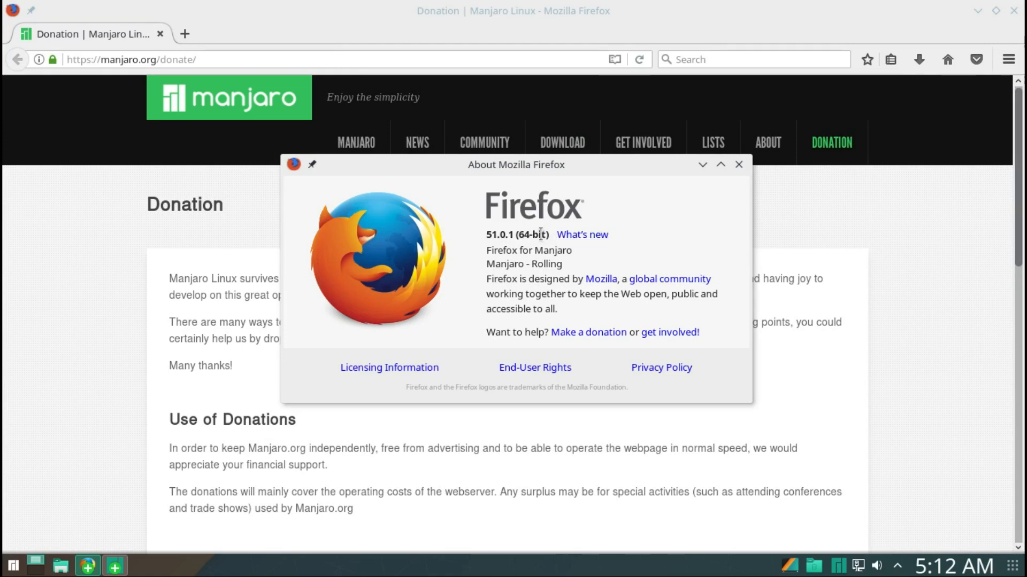
mouse_move(985, 573)
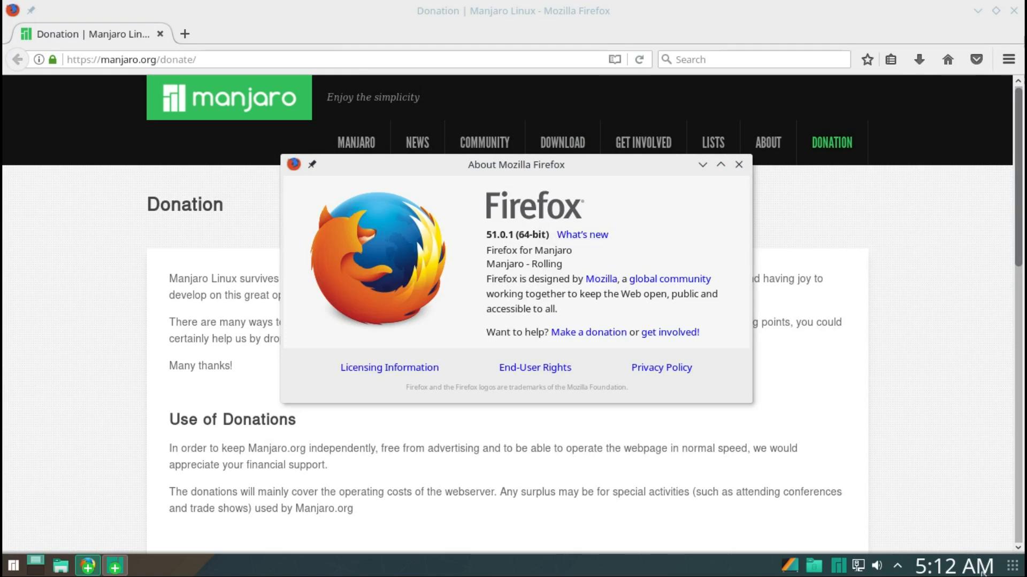
click(961, 566)
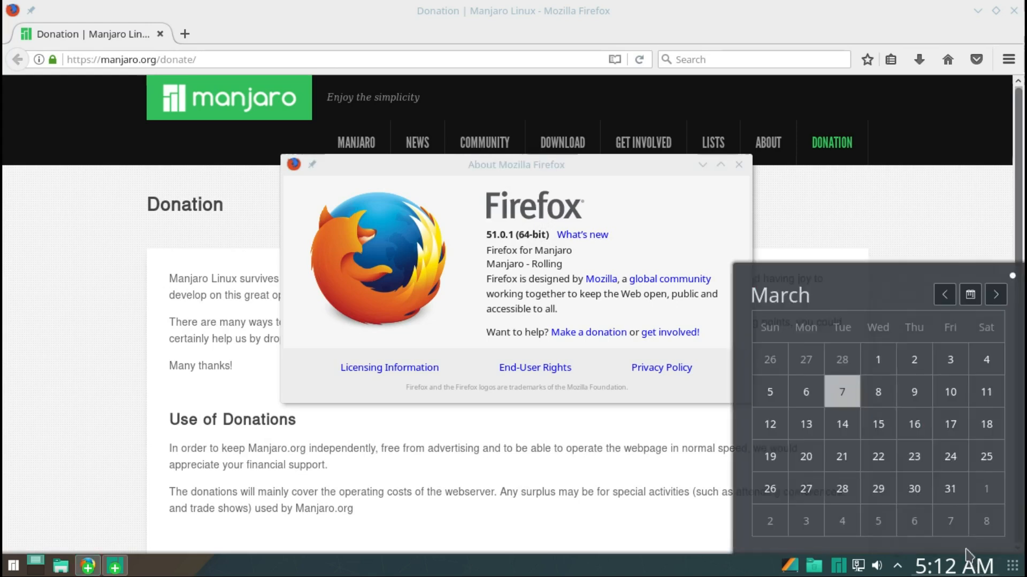
mouse_move(738, 178)
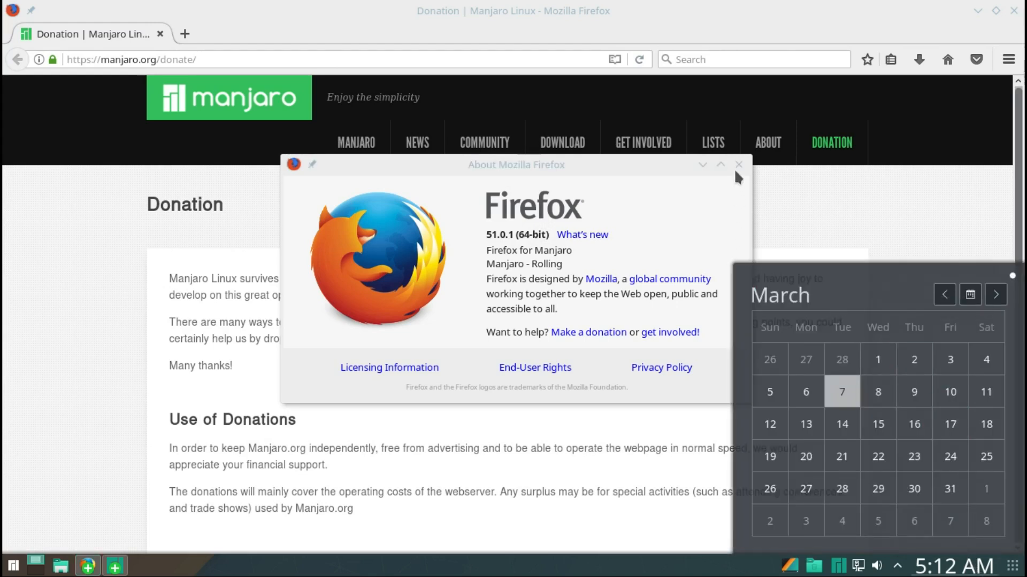
click(739, 164)
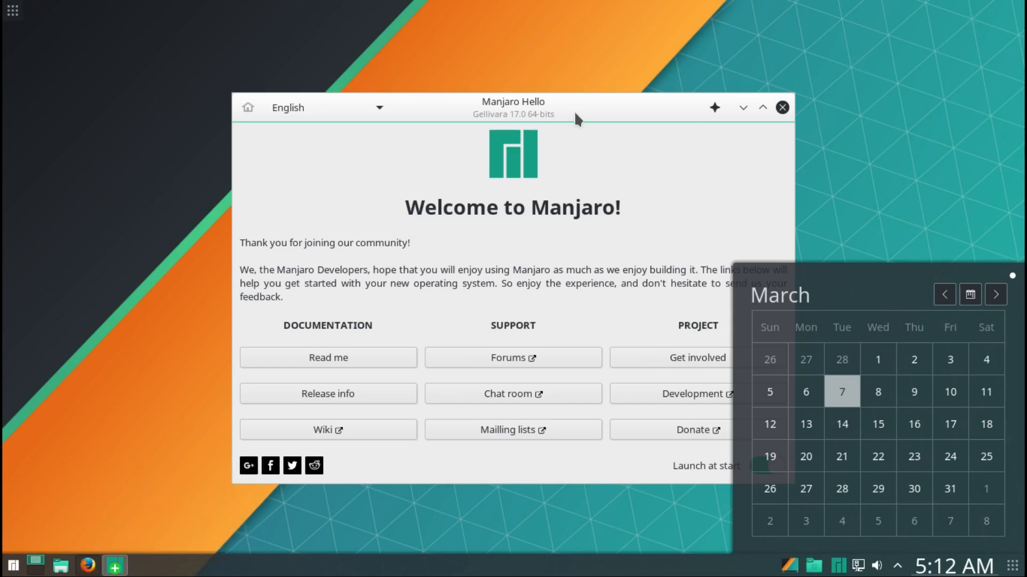
mouse_move(248, 465)
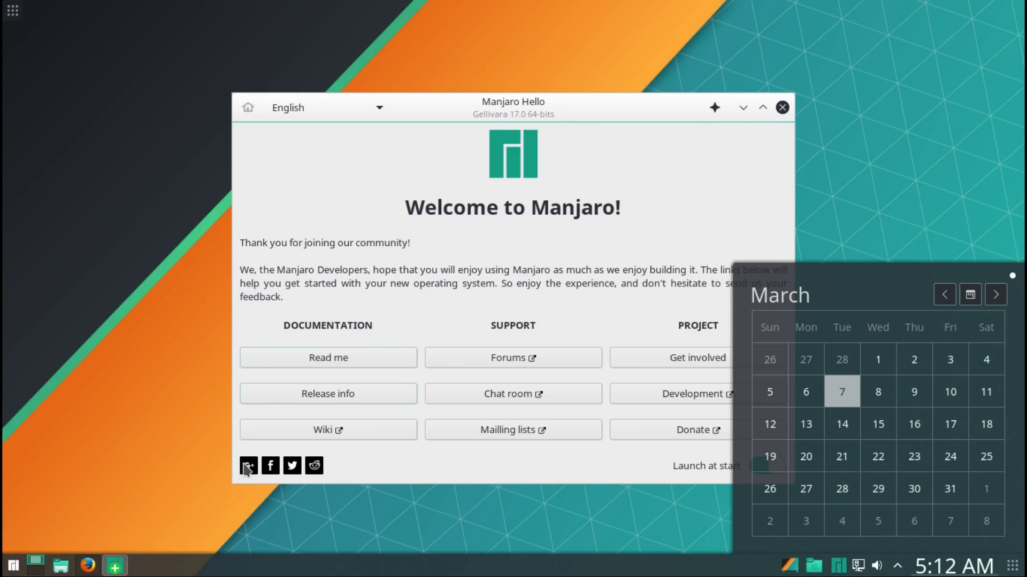
mouse_move(354, 465)
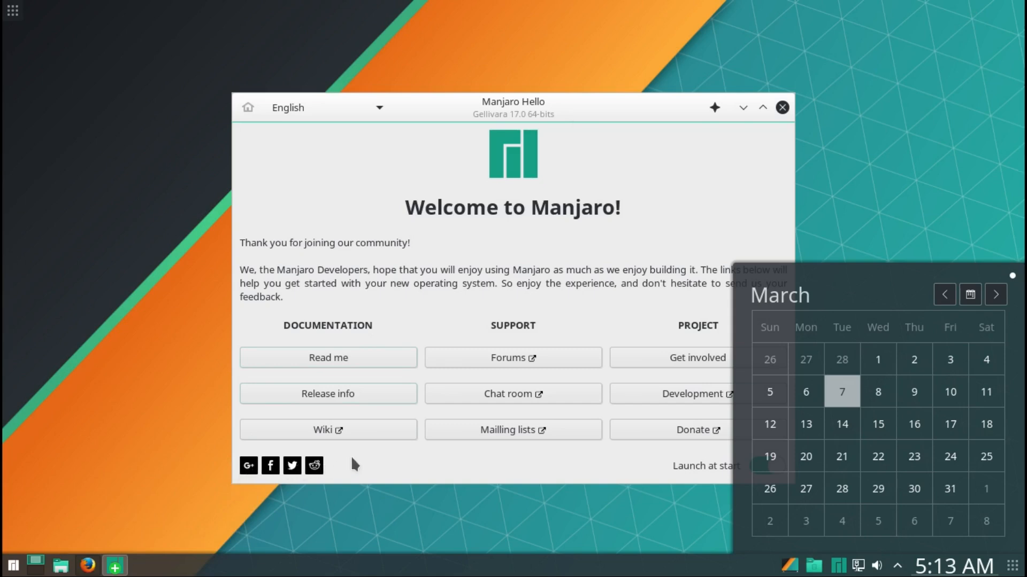
mouse_move(468, 487)
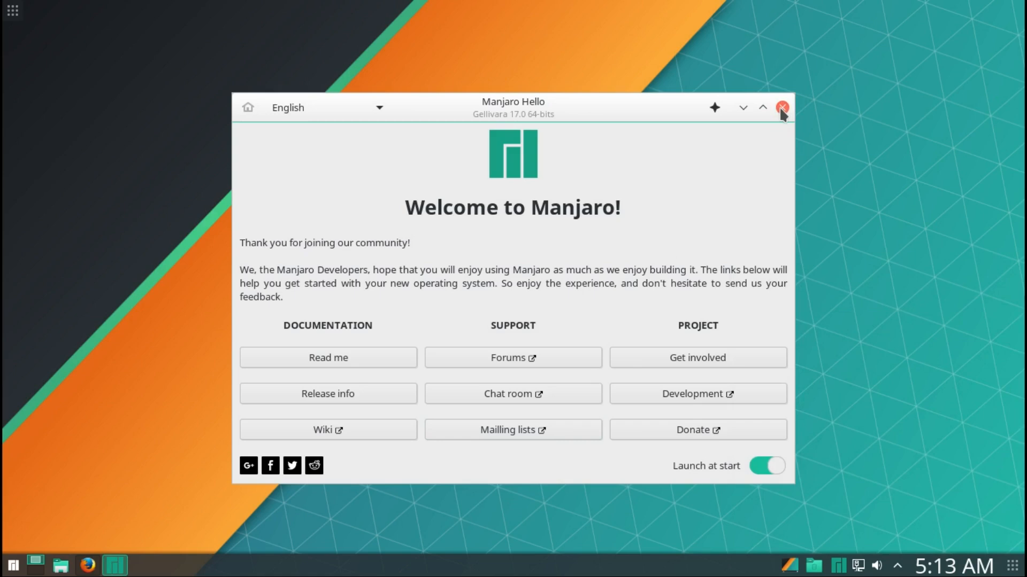
Step: Close the Manjaro Hello welcome window from its title bar
click(782, 107)
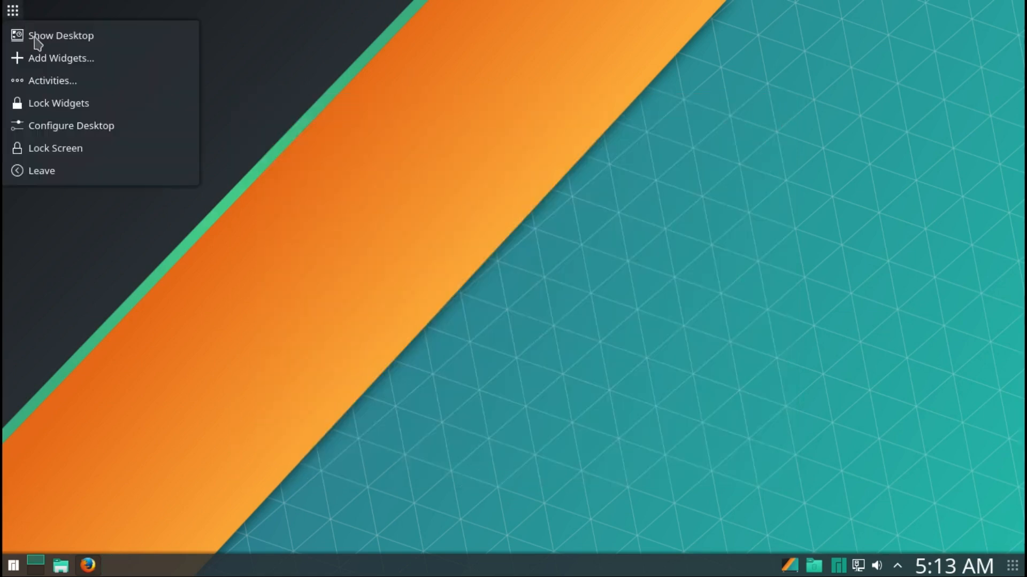
mouse_move(103, 67)
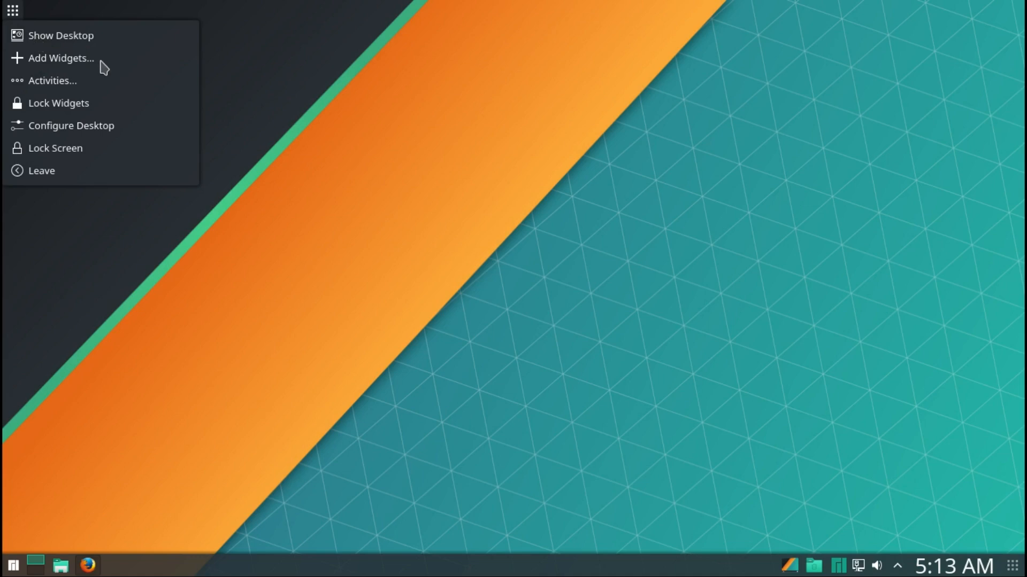
mouse_move(789, 564)
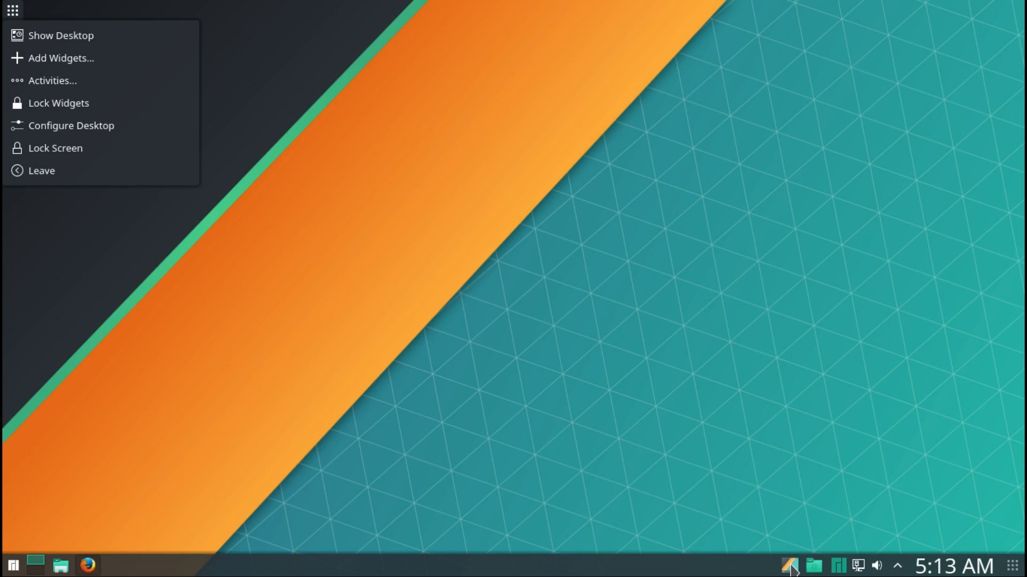
mouse_move(401, 340)
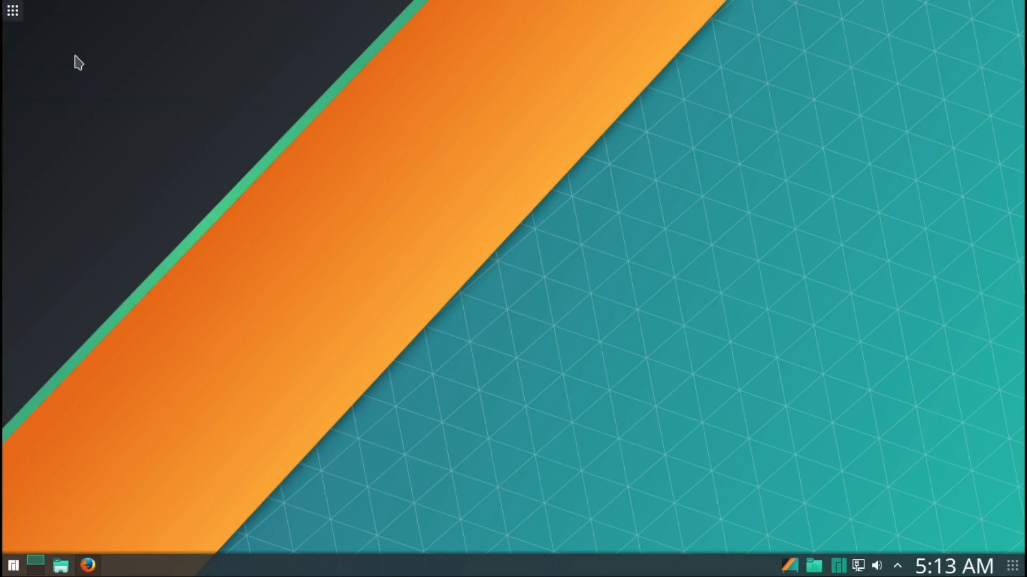
Step: Browse the Add Widgets list, place CPU Load Monitor and Memory Status on the desktop, and close the list
click(12, 11)
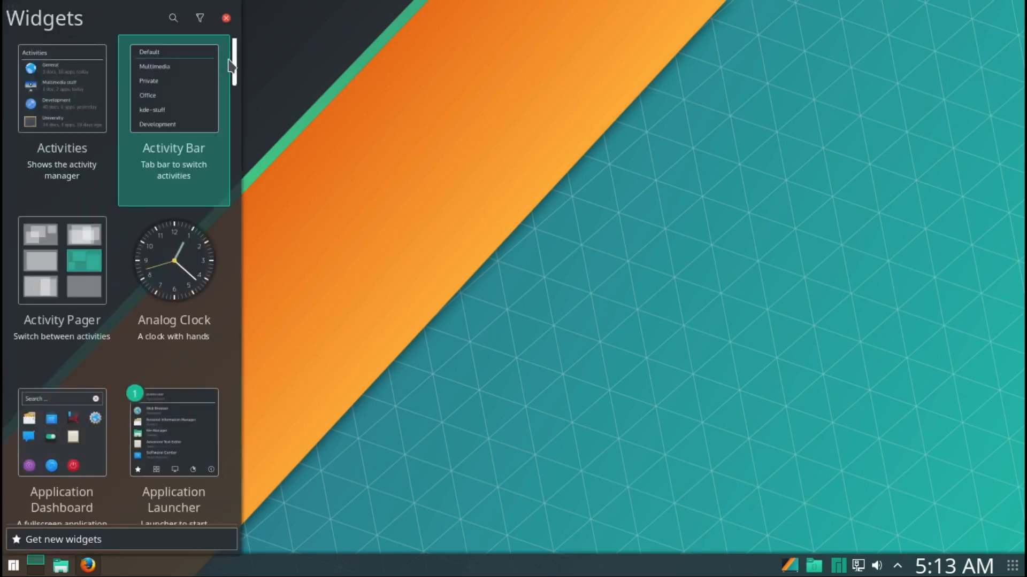
scroll(down, 3)
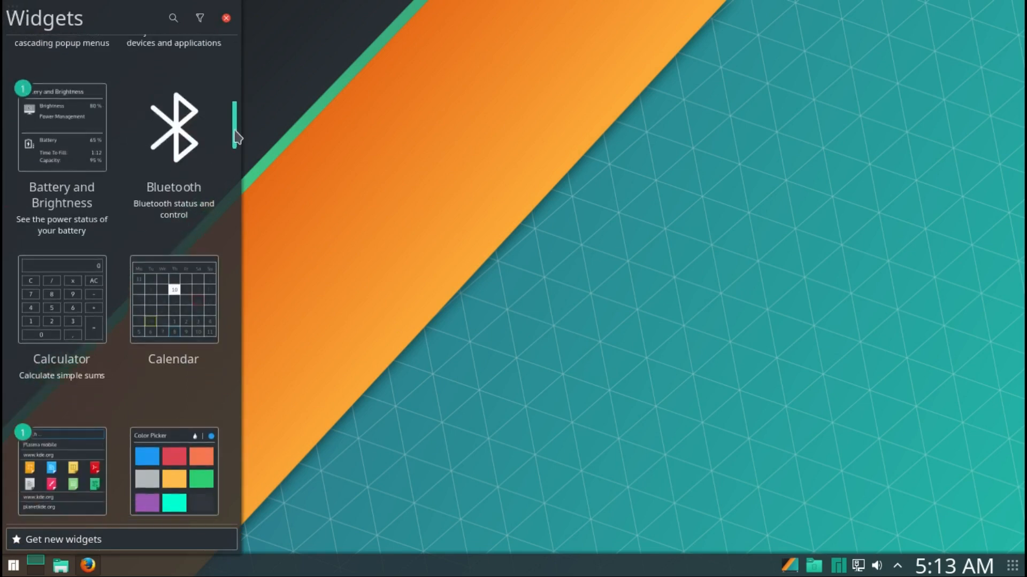
scroll(down, 3)
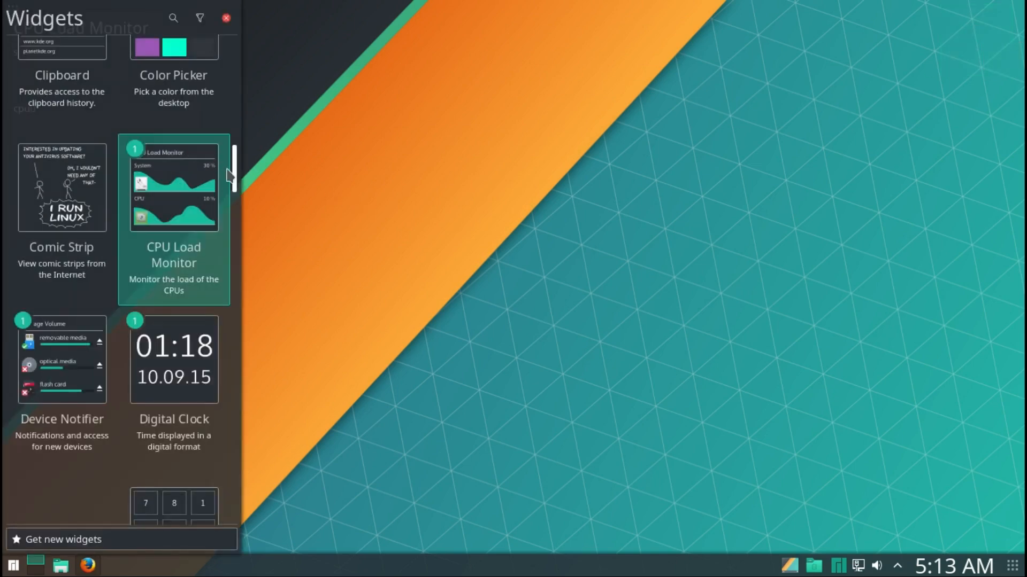
scroll(down, 3)
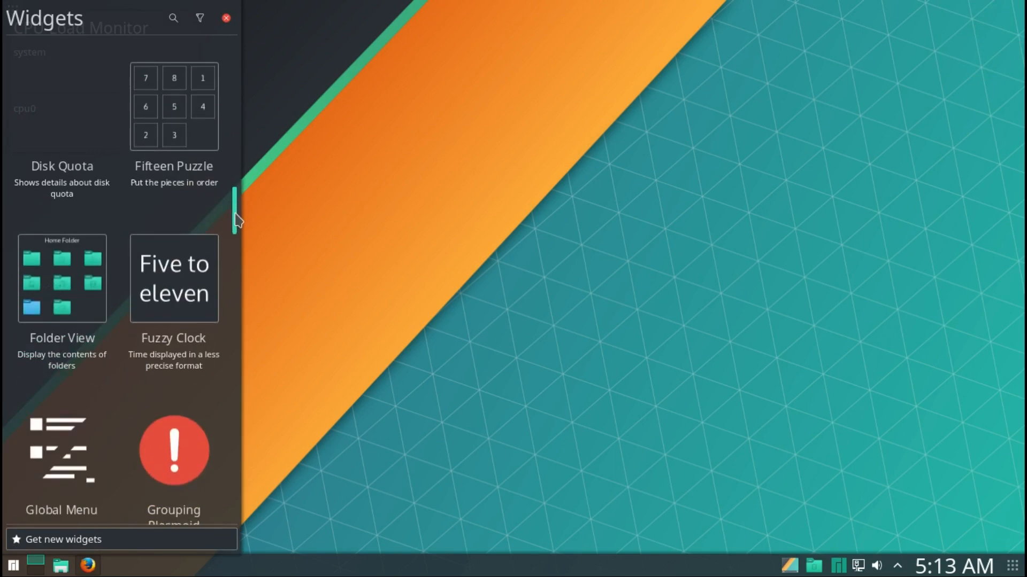
mouse_move(226, 213)
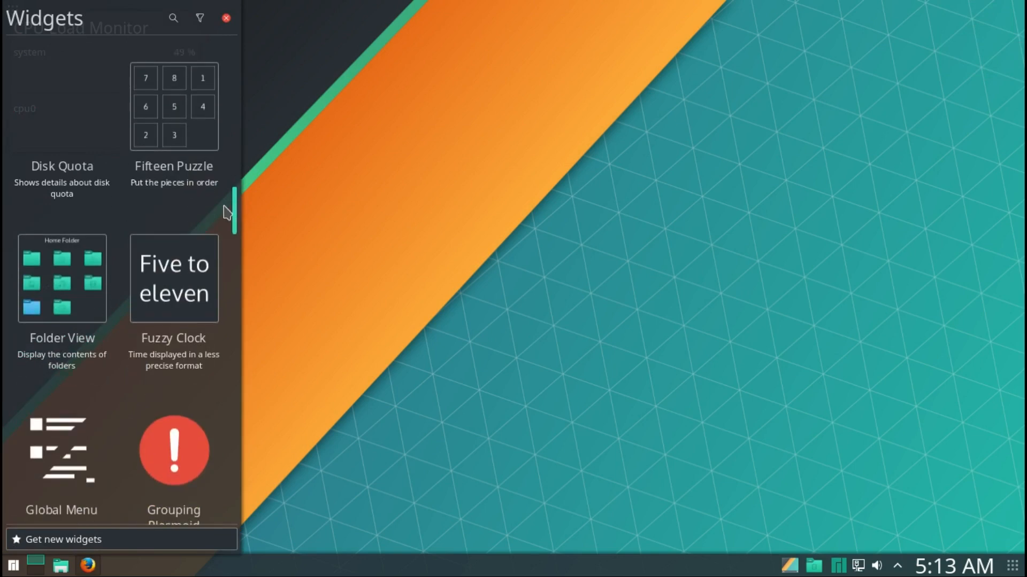
scroll(up, 3)
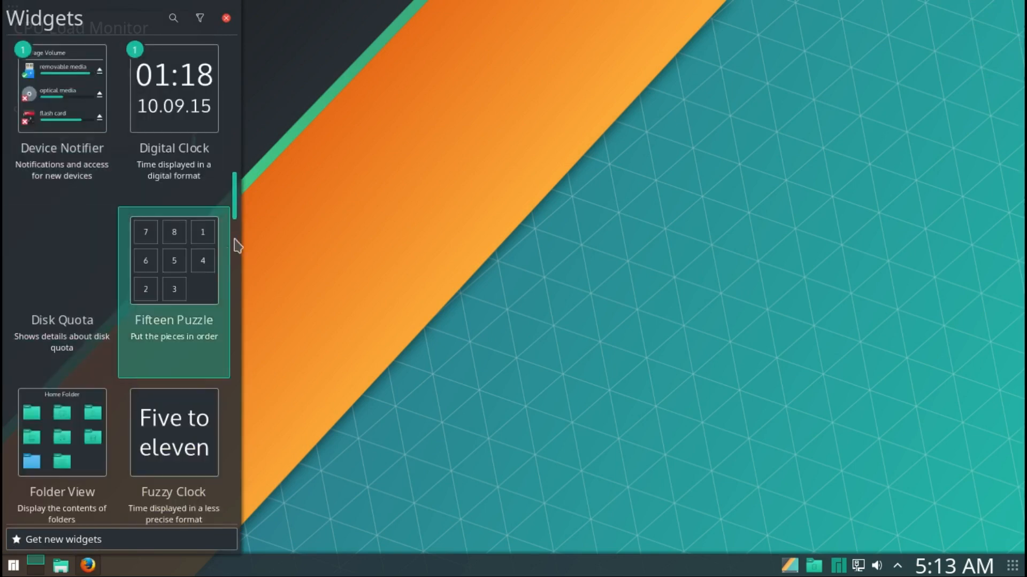
scroll(down, 3)
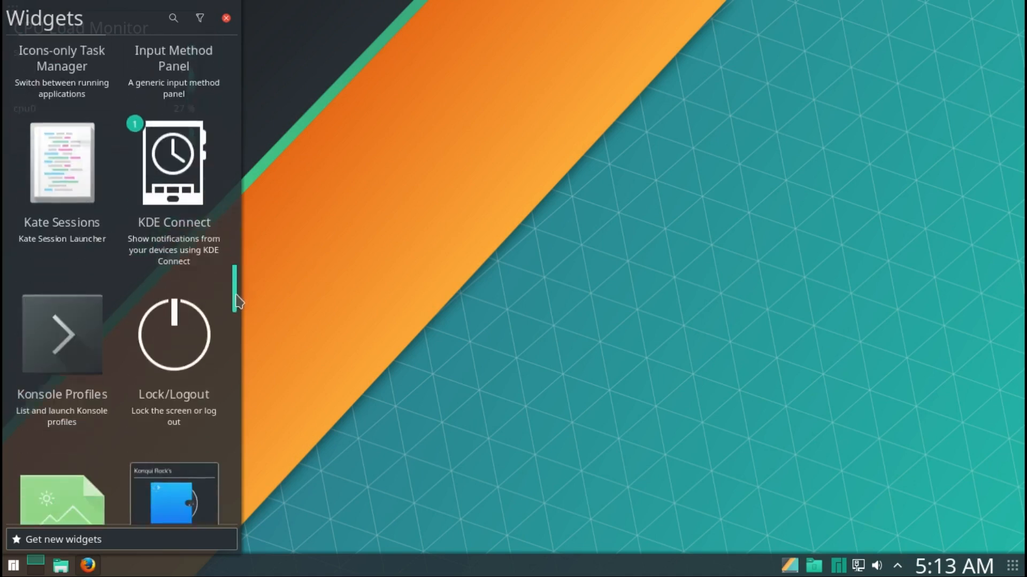
scroll(down, 3)
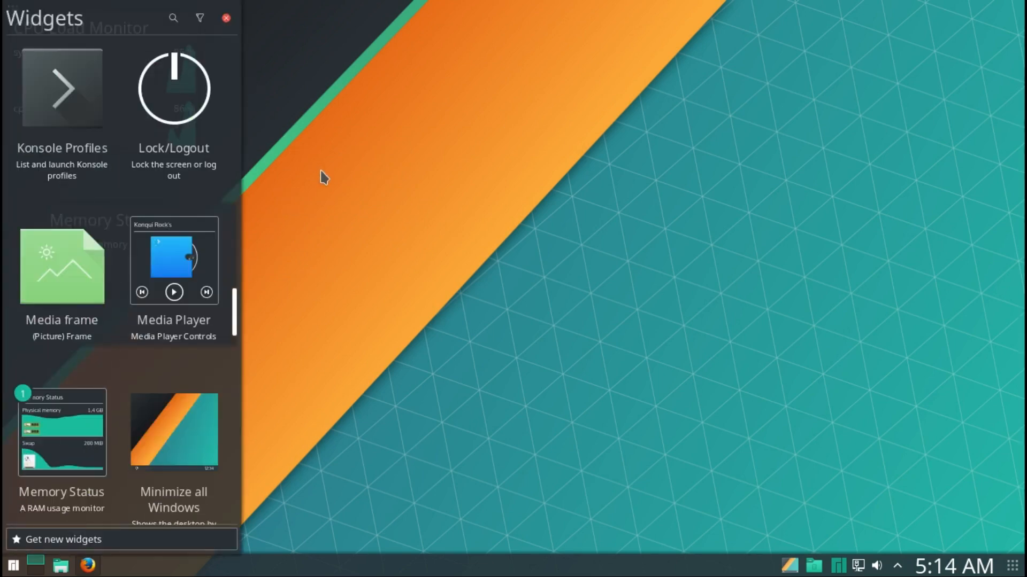
click(226, 19)
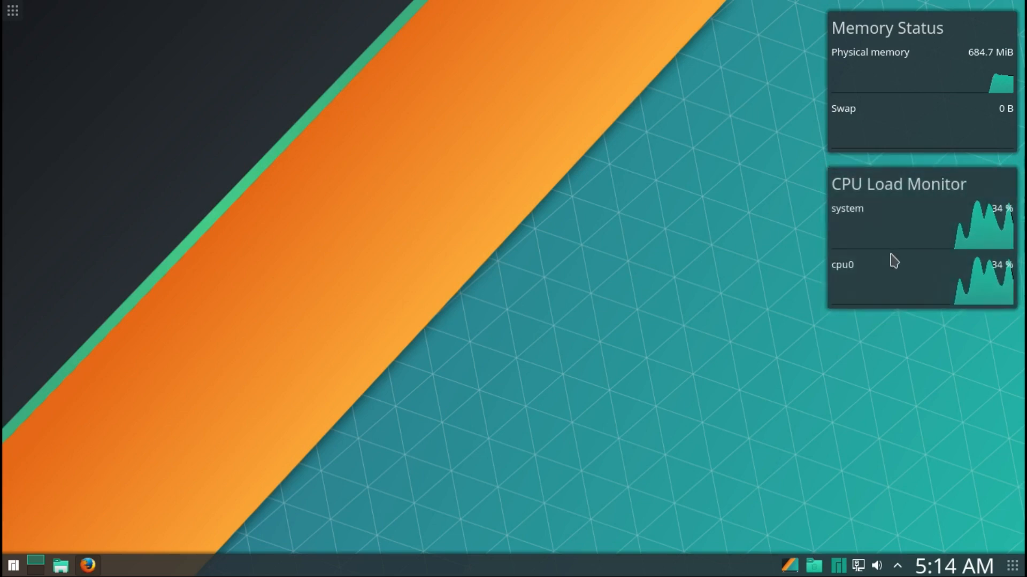
mouse_move(729, 284)
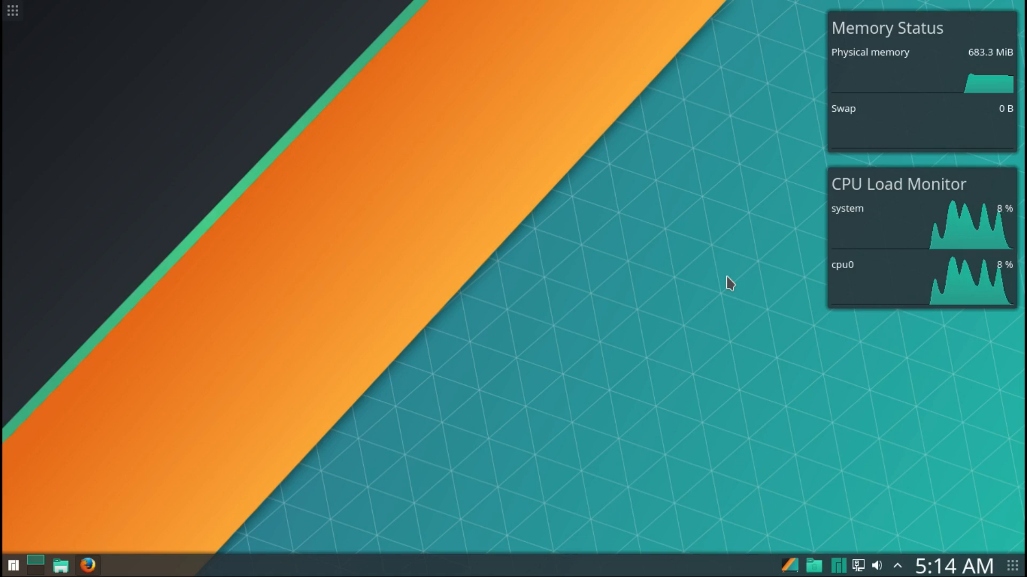
mouse_move(459, 245)
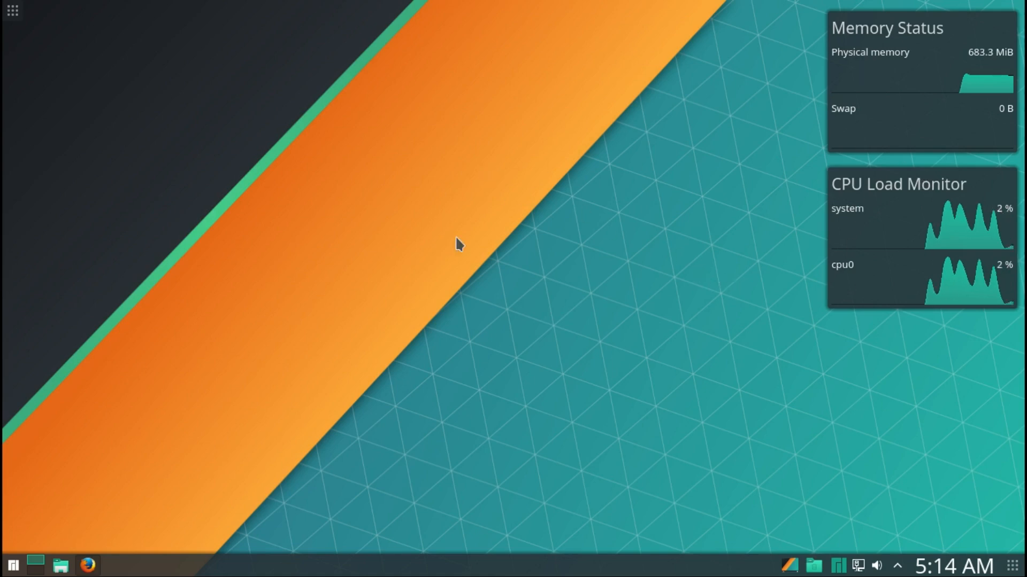
Step: Toggle the desktop toolbox menu, ending with the Activities panel showing the Default activity
click(12, 11)
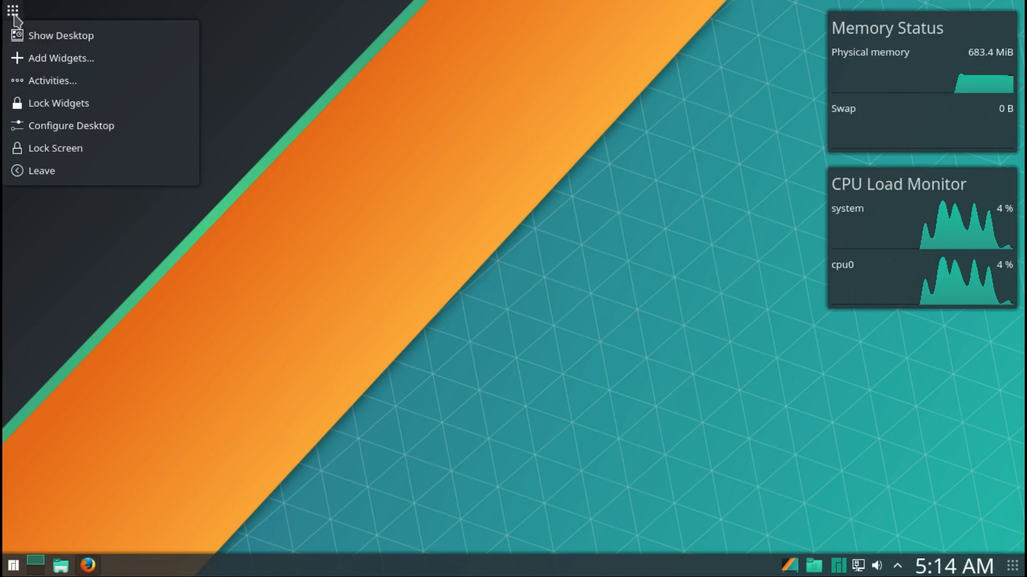
click(36, 90)
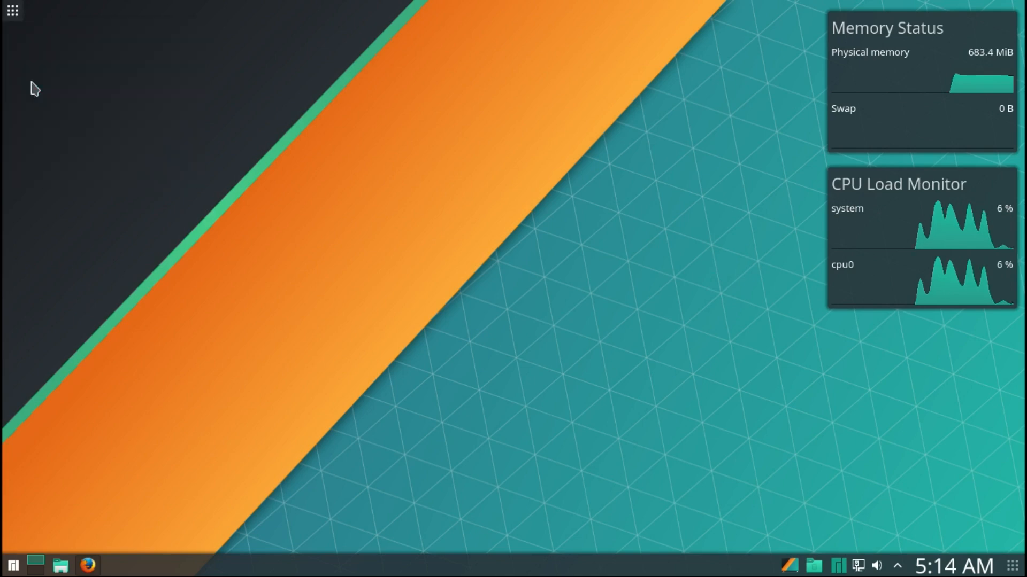
click(10, 11)
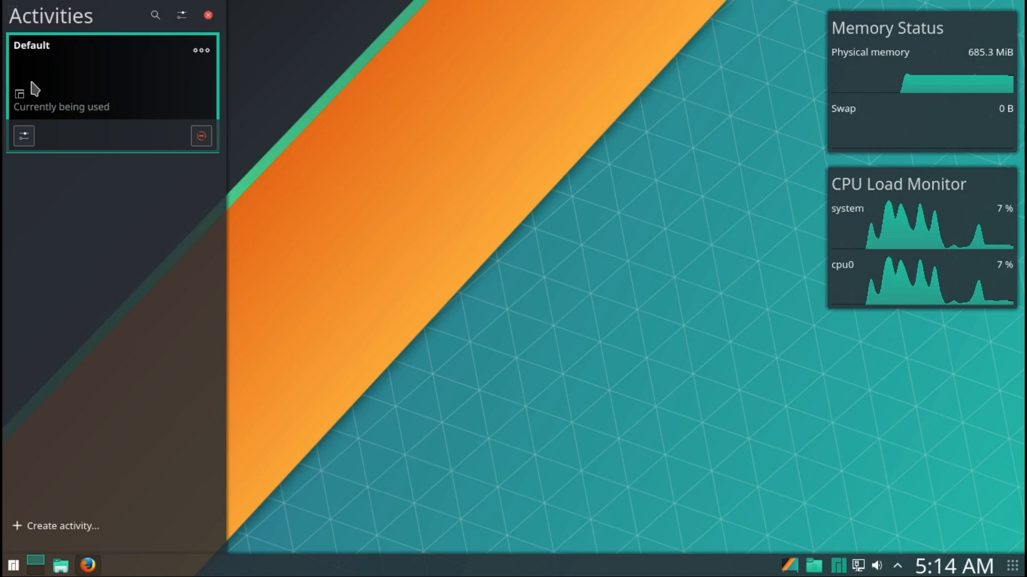
mouse_move(52, 87)
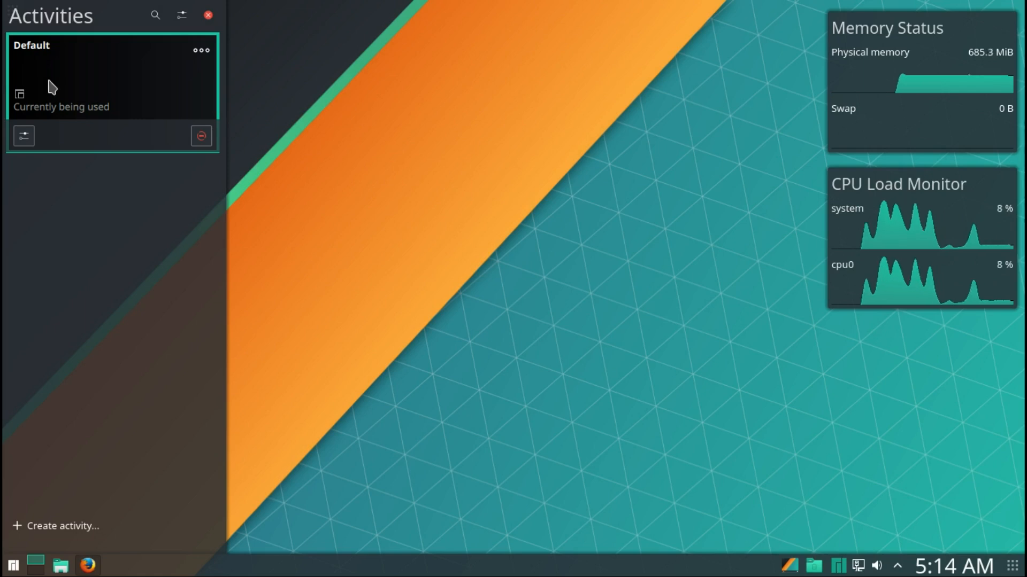
Step: Dismiss the Activities panel and unlock the desktop widgets via Lock/Unlock Widgets
click(208, 14)
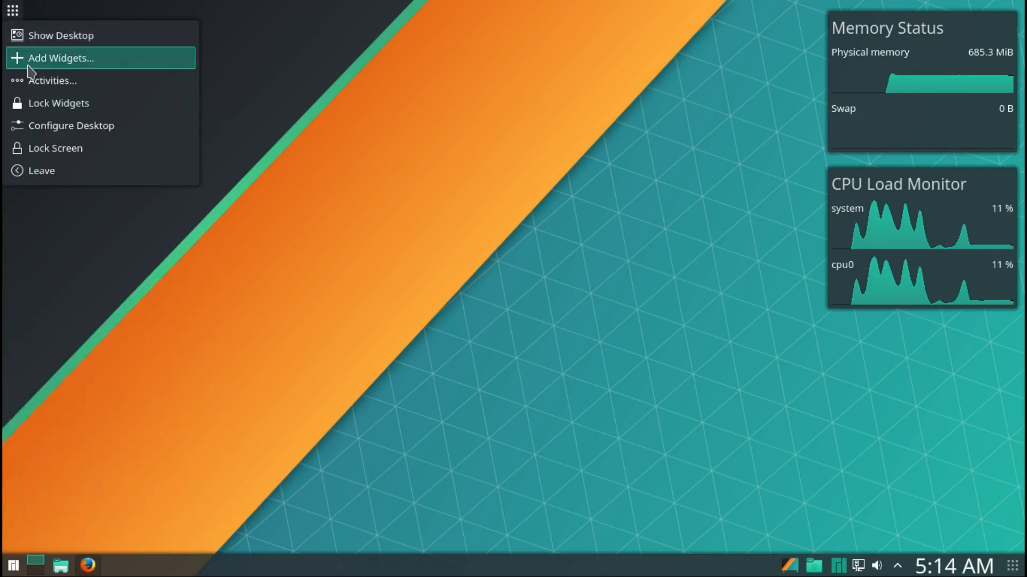
mouse_move(58, 103)
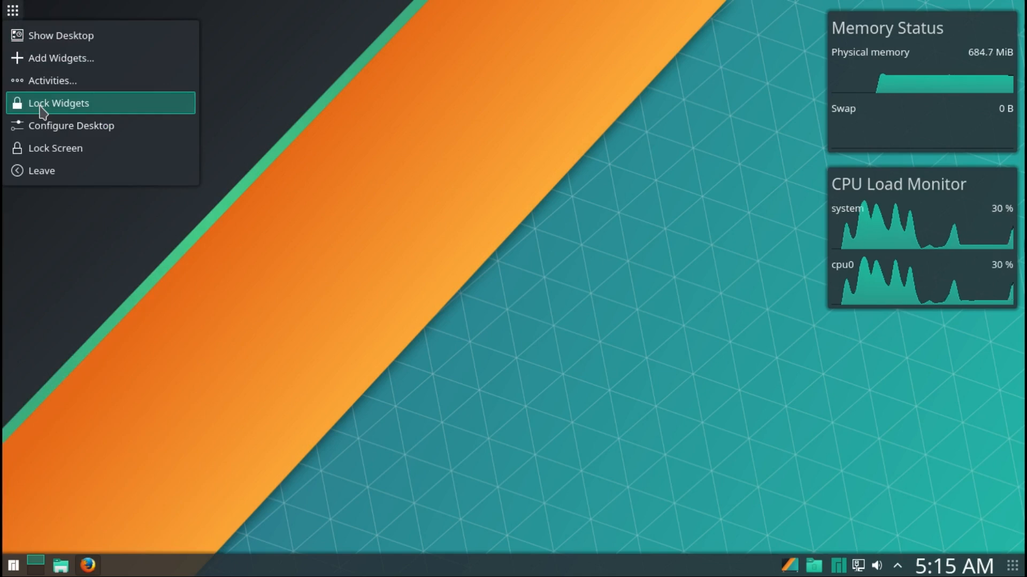
click(58, 103)
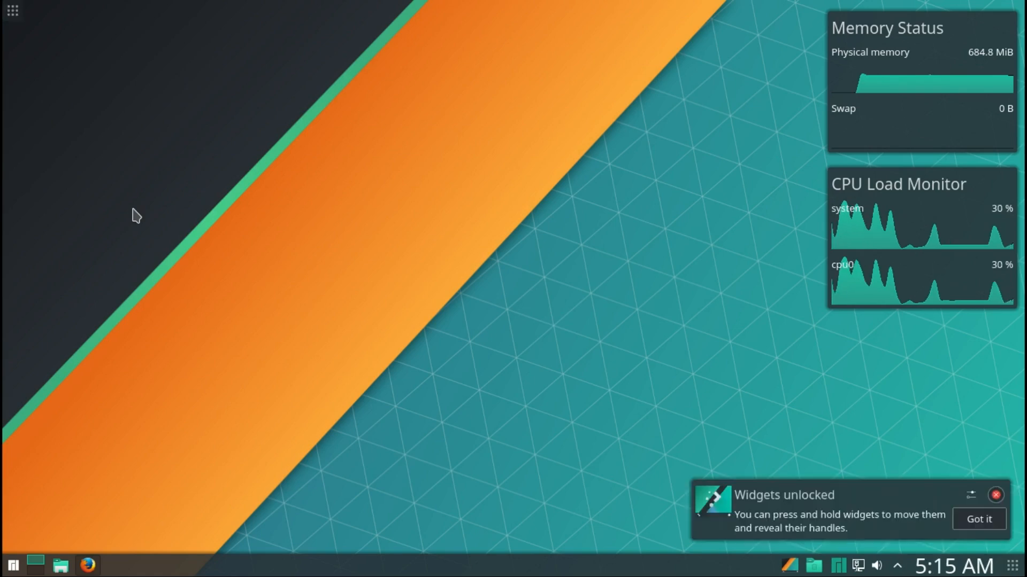
Step: In Desktop Settings choose the Fallen Leaf wallpaper, glance at Mouse Actions, and confirm with OK
right_click(135, 215)
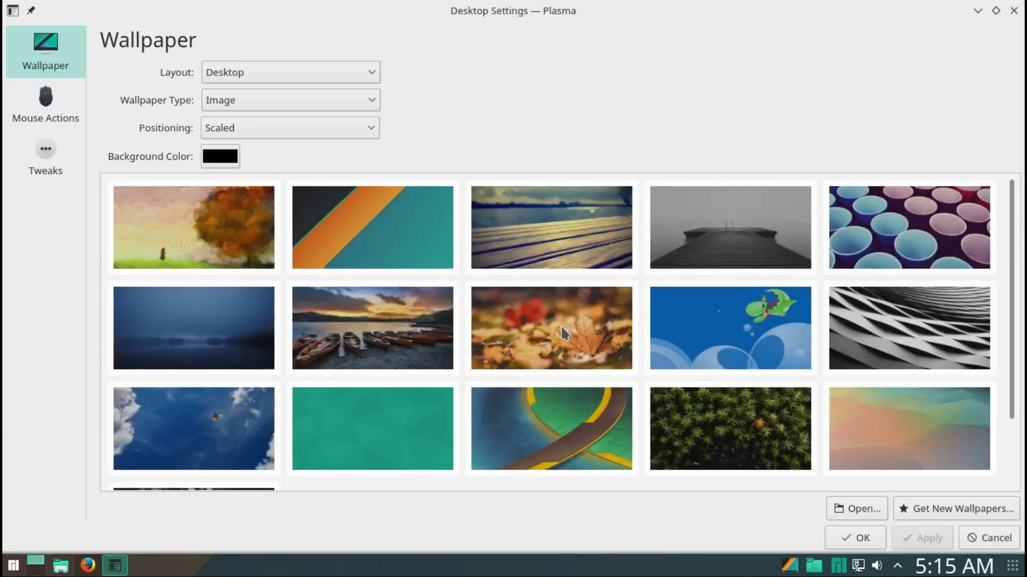
mouse_move(561, 334)
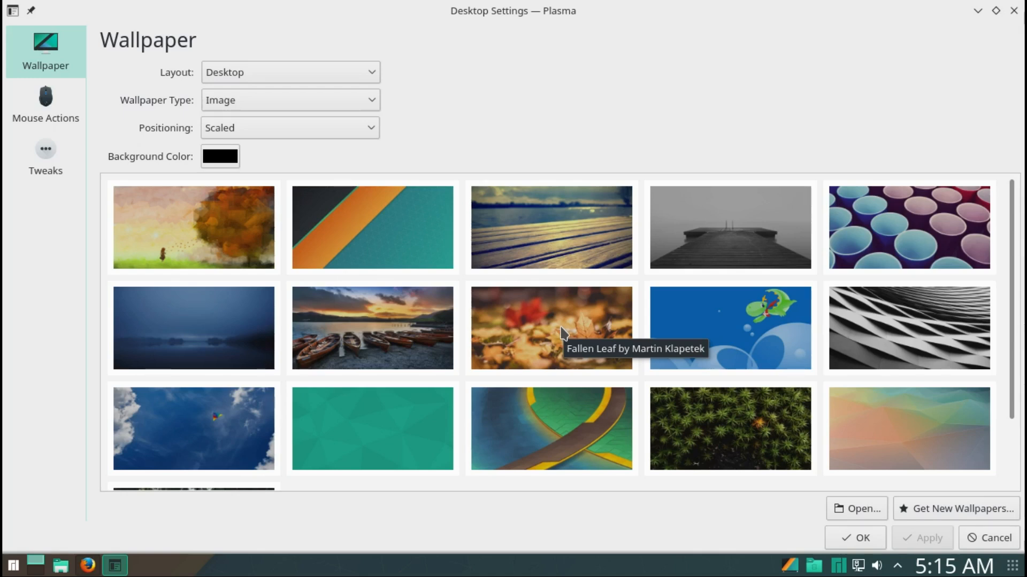
click(550, 327)
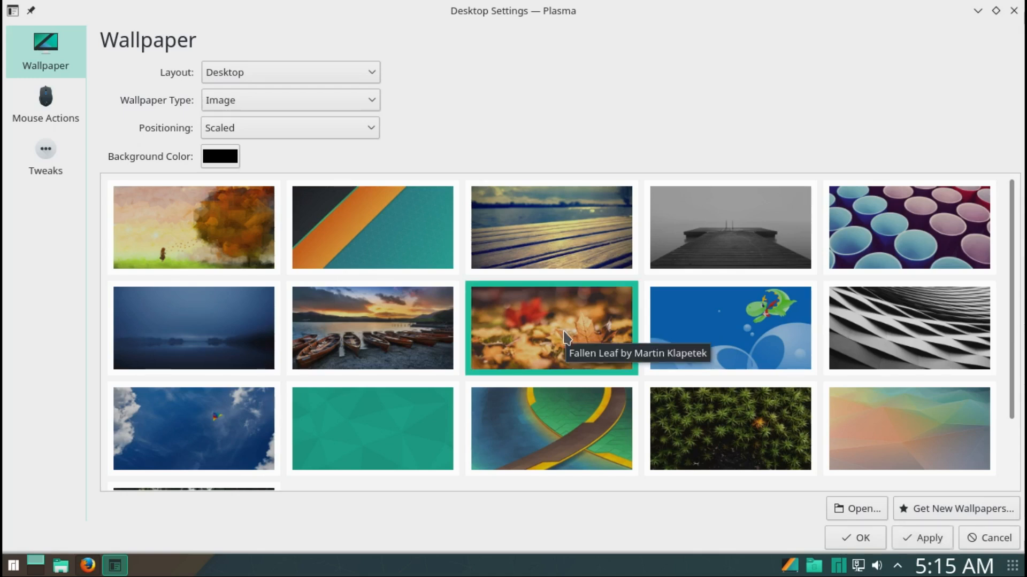
mouse_move(922, 538)
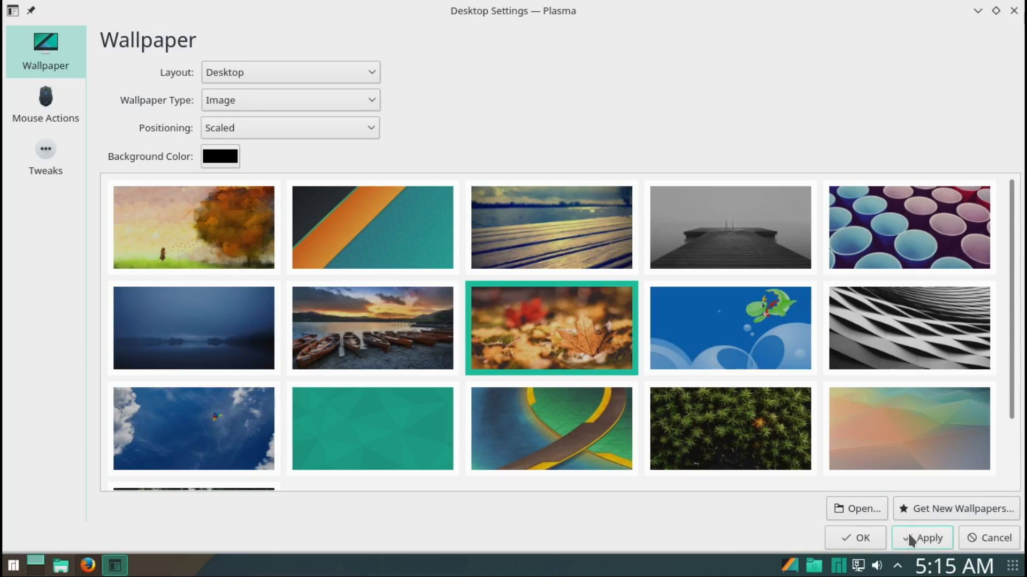
click(922, 538)
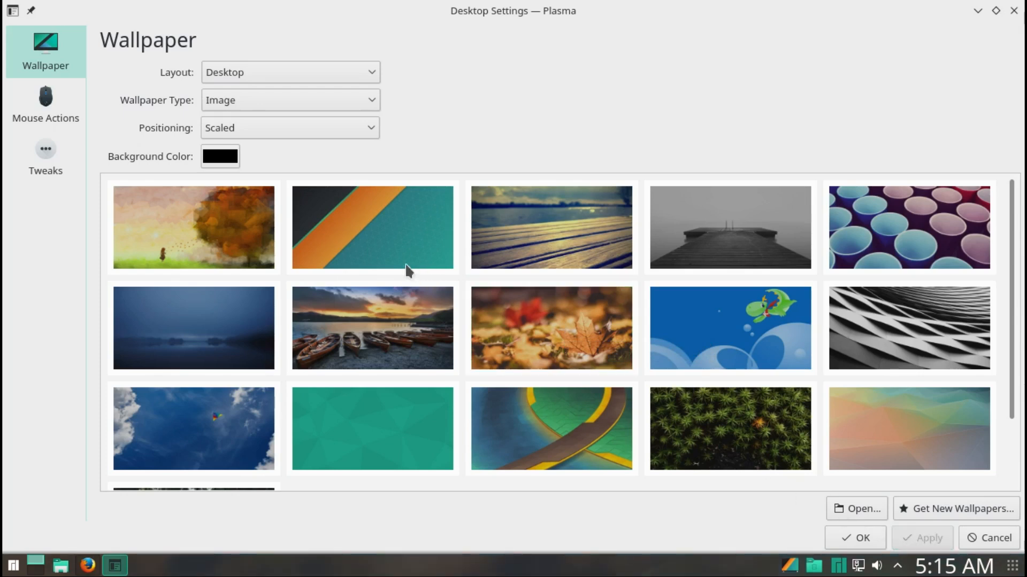
mouse_move(504, 351)
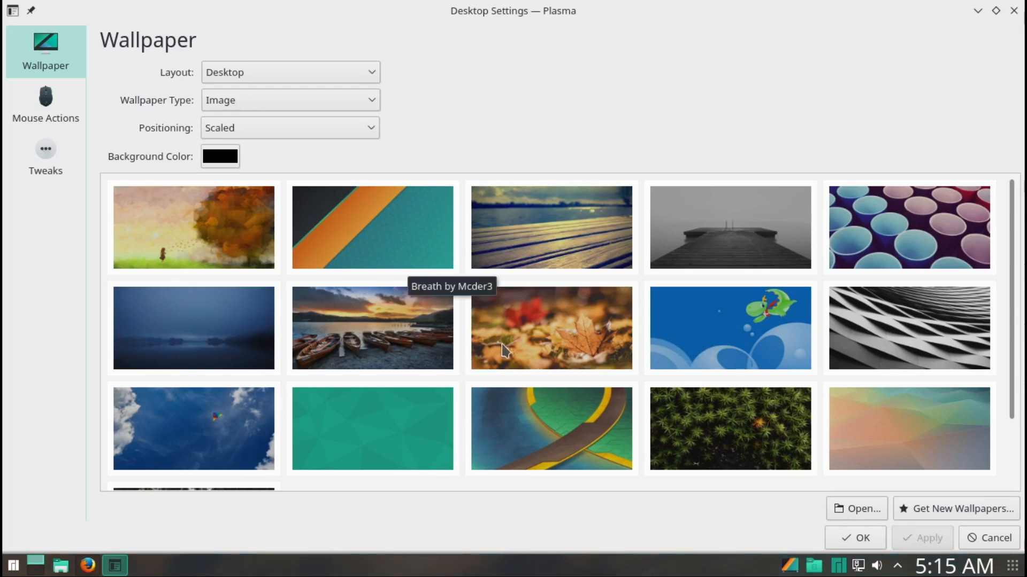
mouse_move(518, 347)
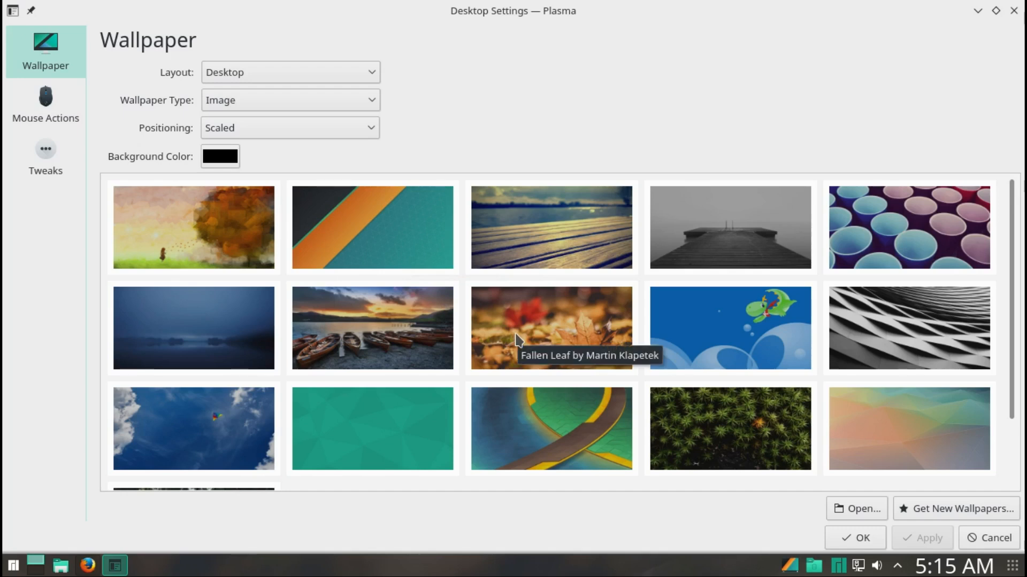
mouse_move(521, 341)
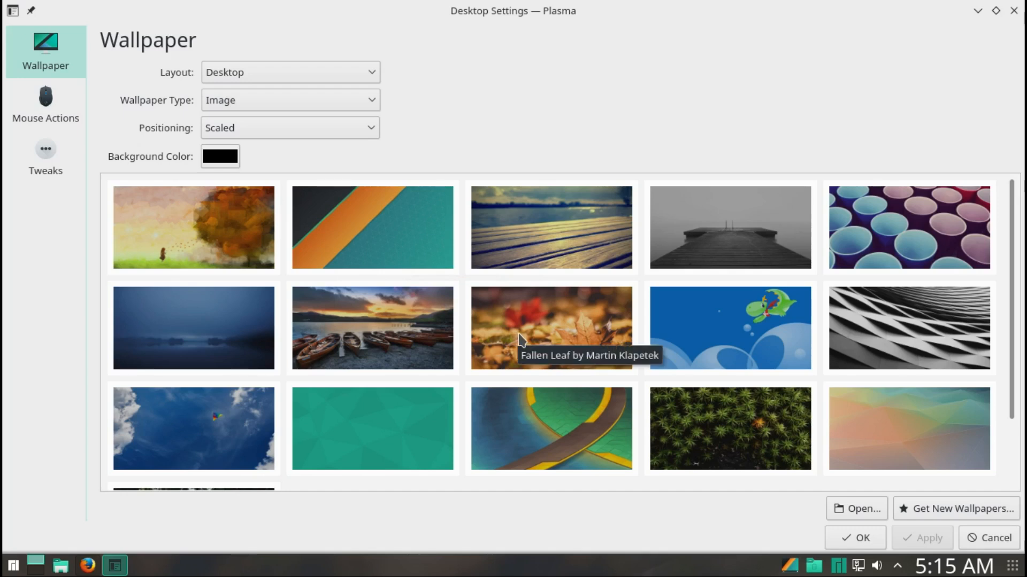
mouse_move(499, 322)
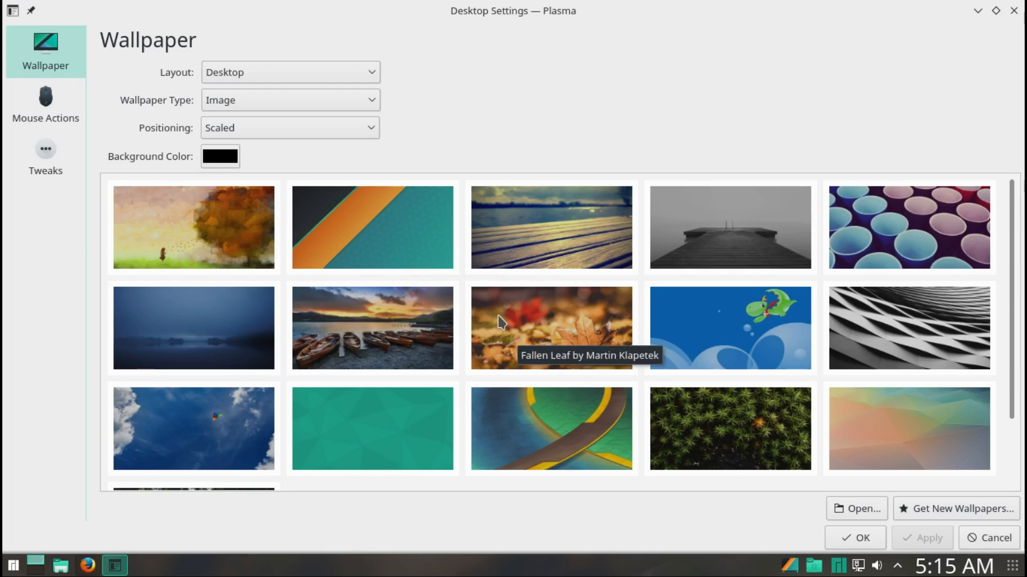
mouse_move(108, 129)
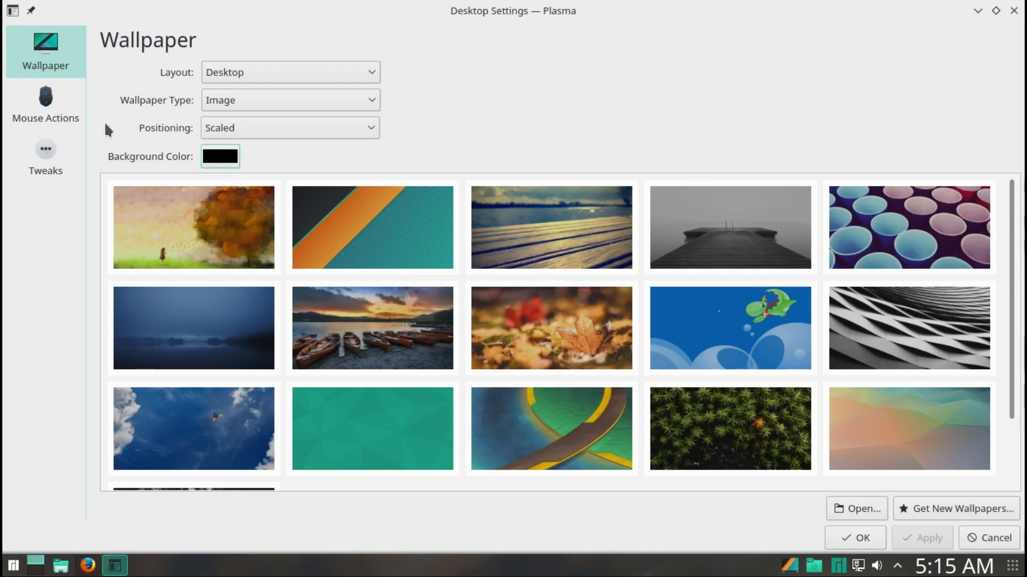
click(45, 104)
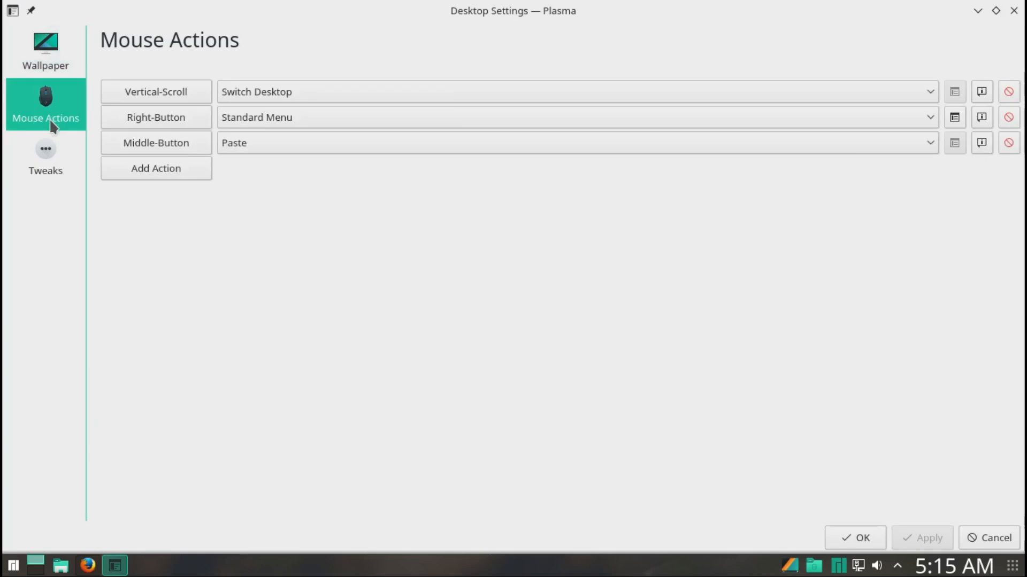
click(45, 157)
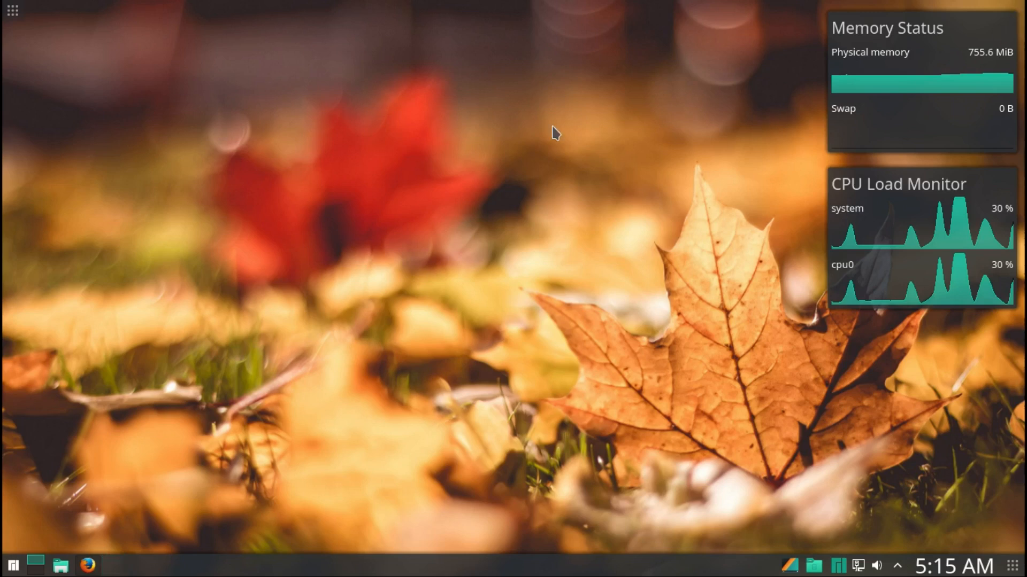
mouse_move(328, 61)
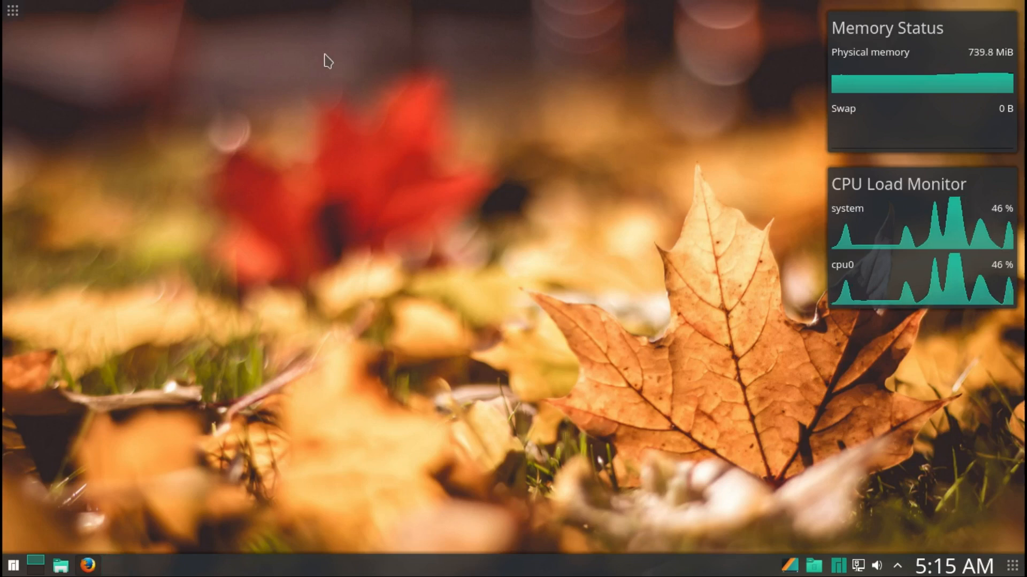
click(12, 10)
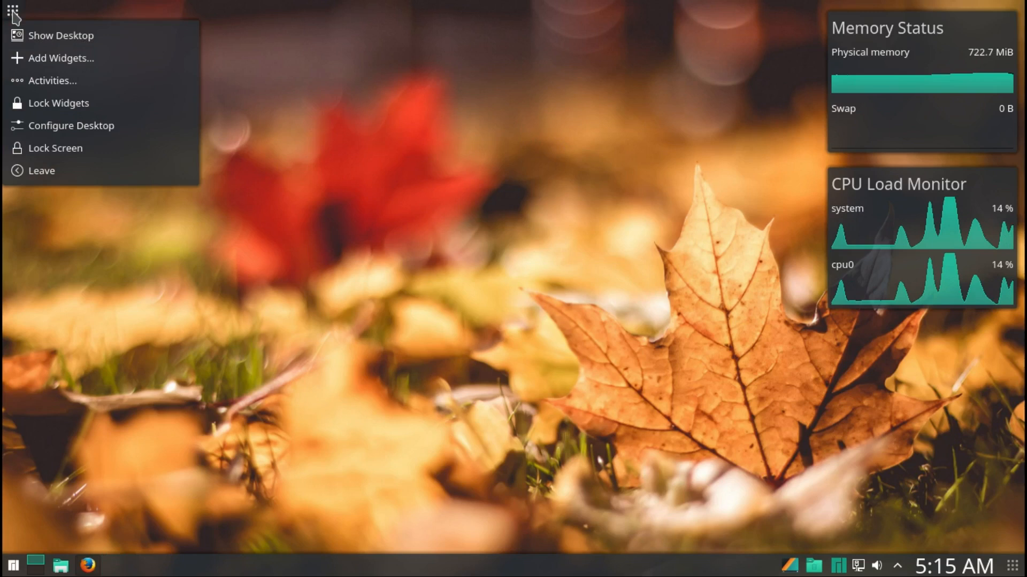
mouse_move(54, 147)
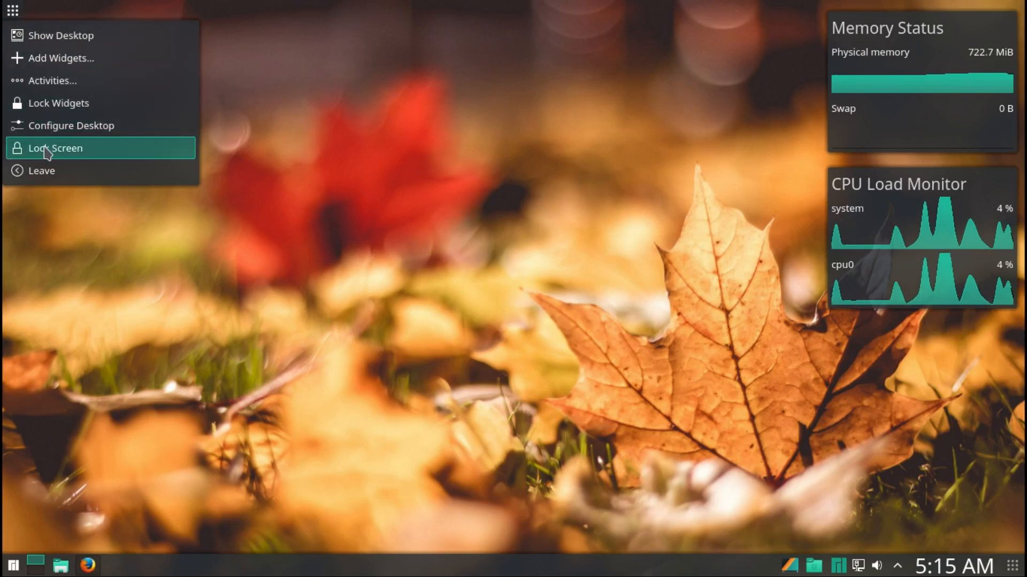
click(55, 148)
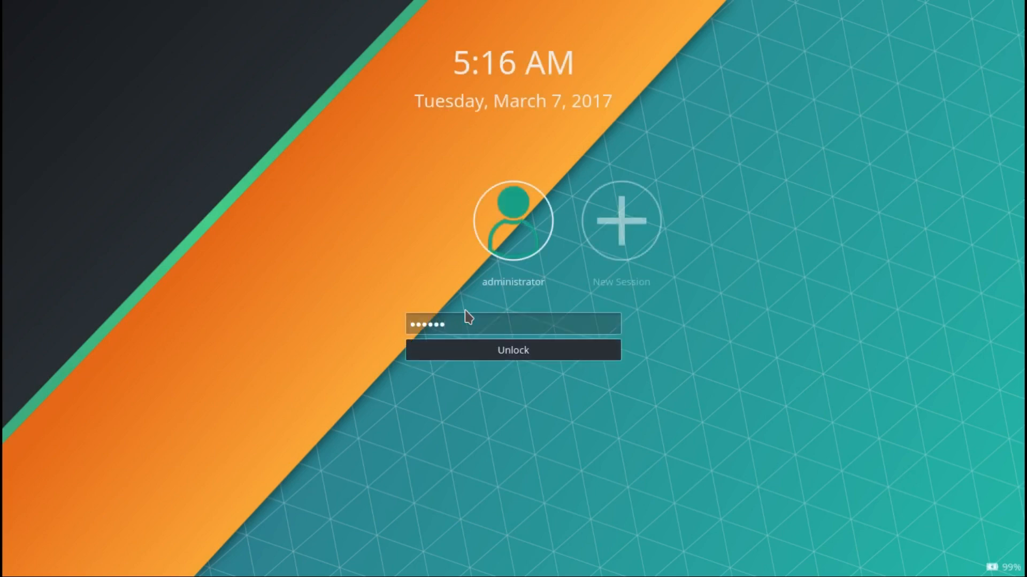
click(512, 350)
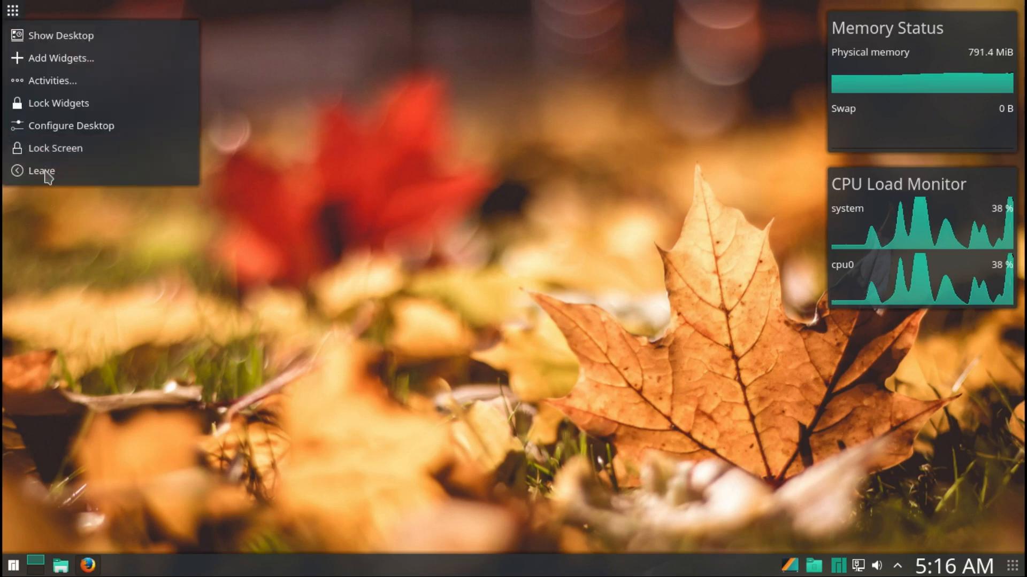
click(42, 172)
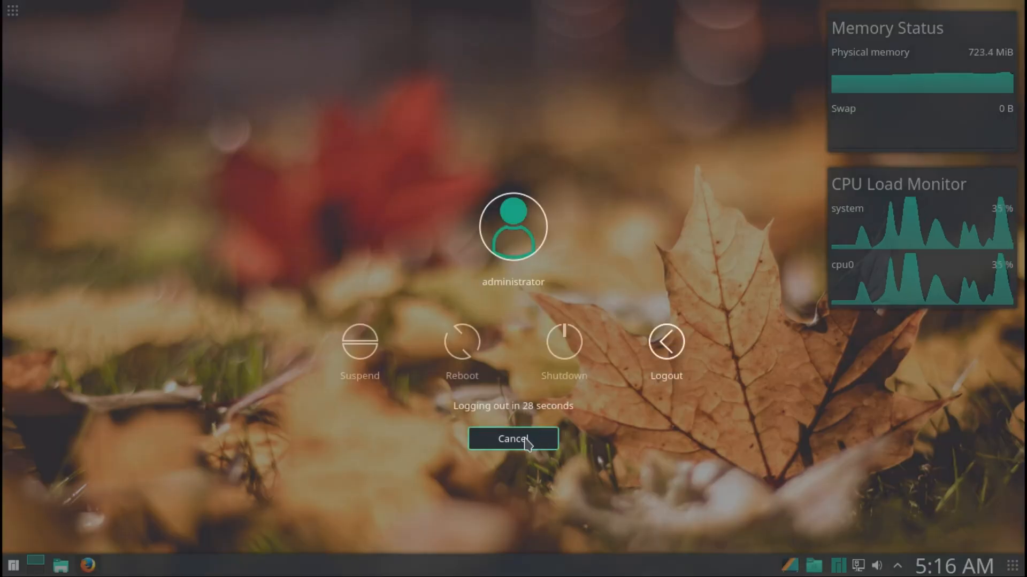
click(512, 439)
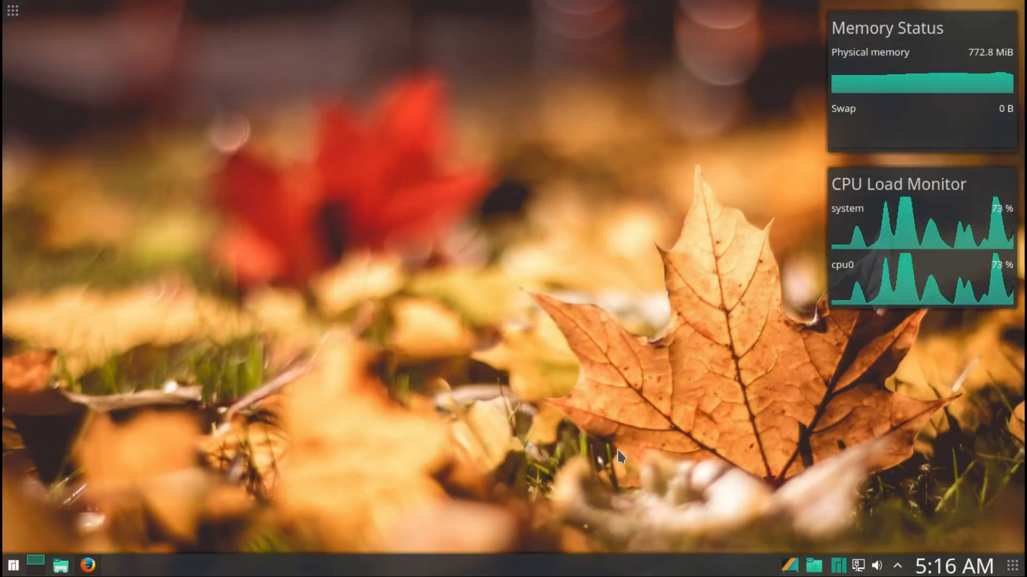
mouse_move(438, 185)
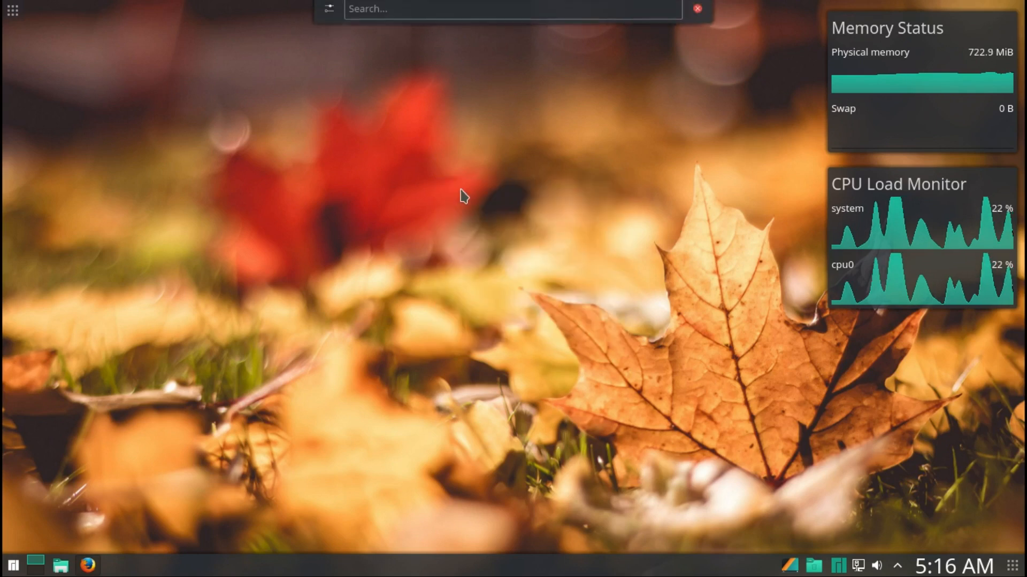
Step: Search 'wri' in KRunner and launch LibreOffice Writer from the results
click(511, 14)
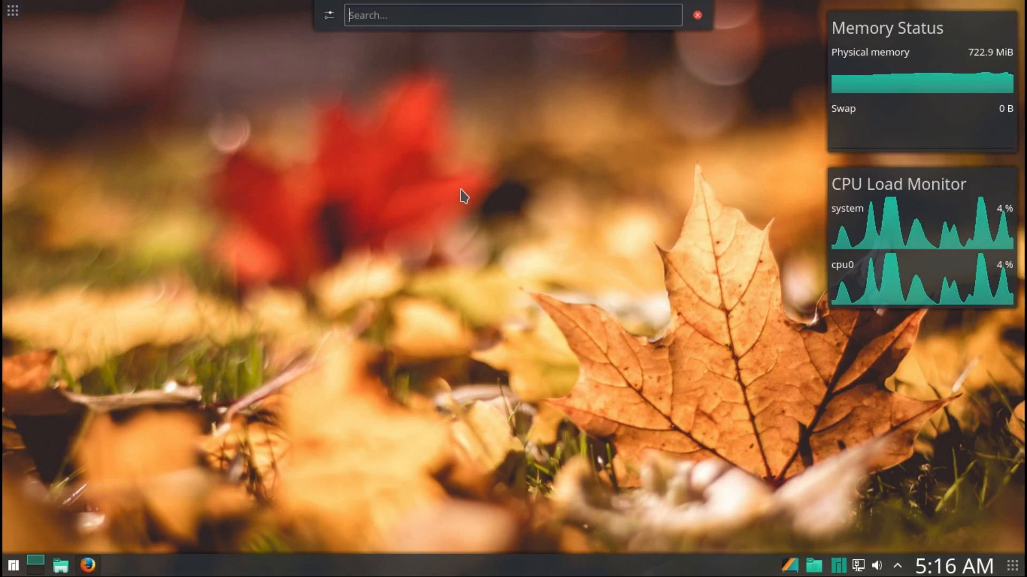
text(wr)
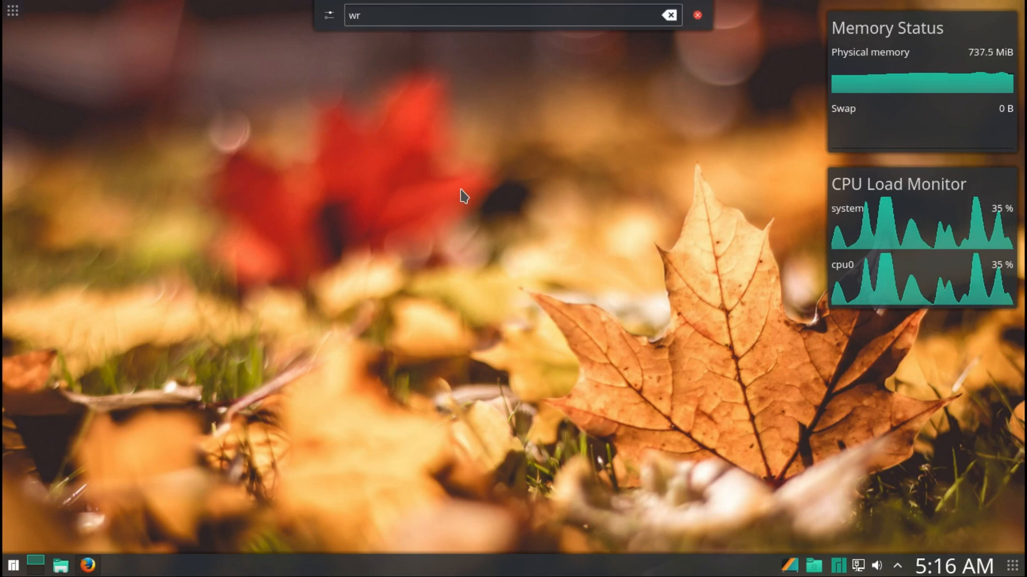
text(i)
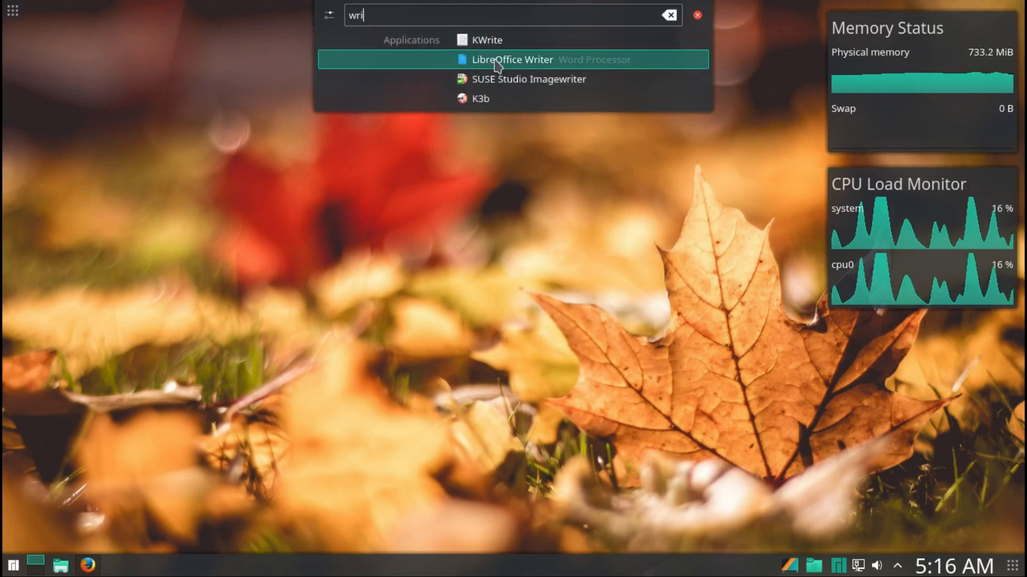
click(512, 58)
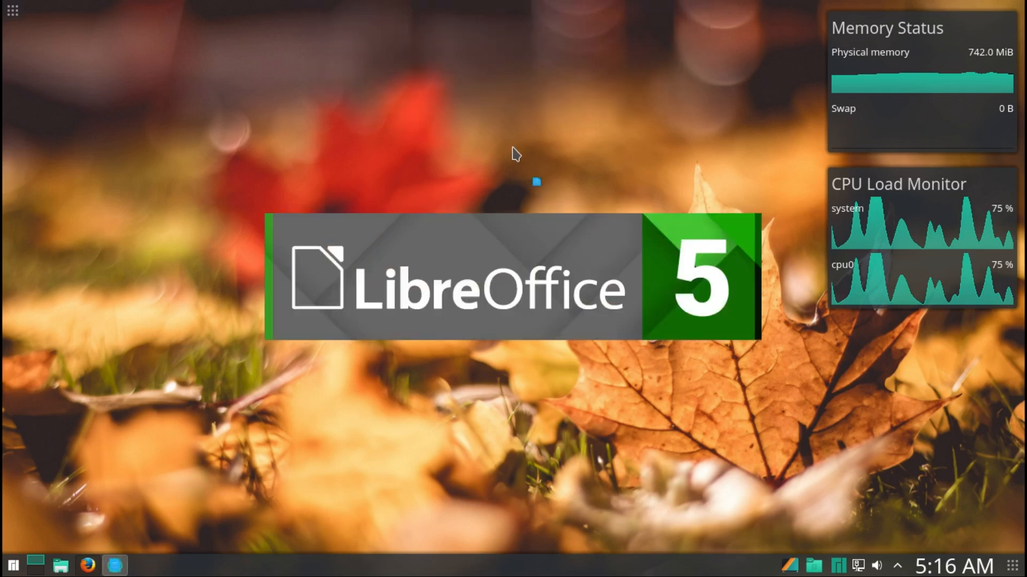
mouse_move(562, 244)
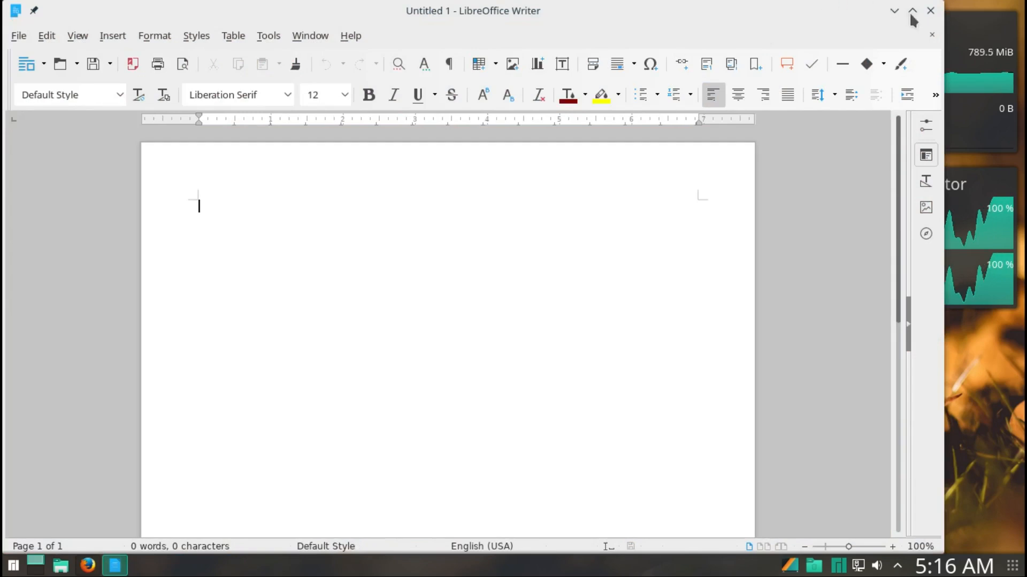
Step: Maximize the blank Untitled 1 Writer window and bring up its Tools menu
click(913, 11)
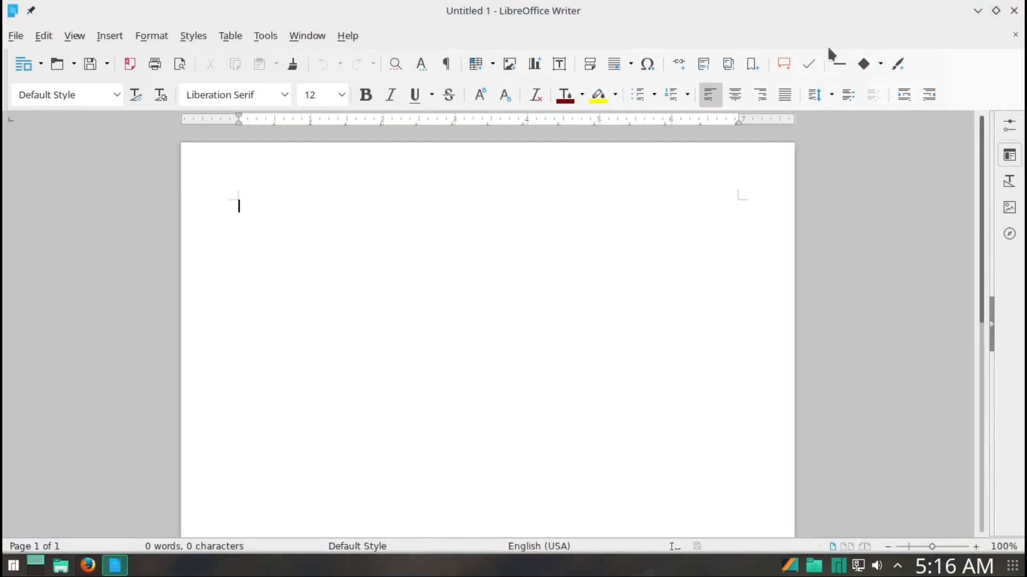
mouse_move(384, 35)
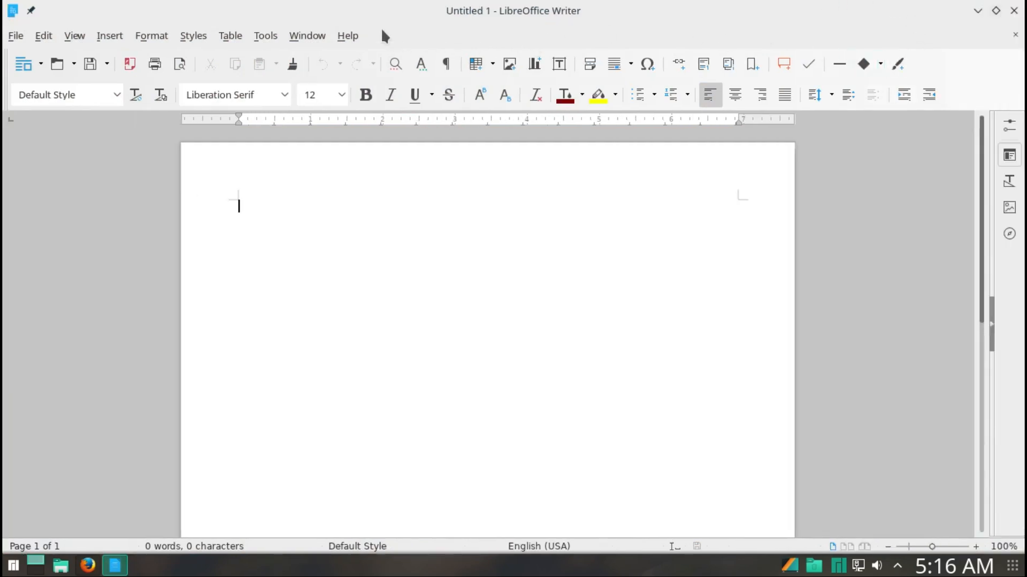
mouse_move(353, 45)
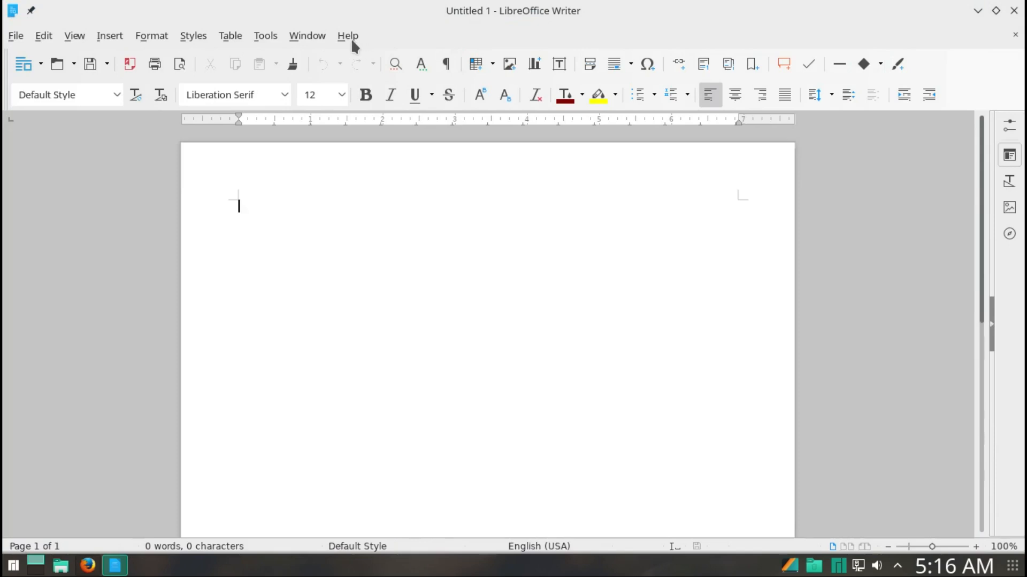
mouse_move(354, 39)
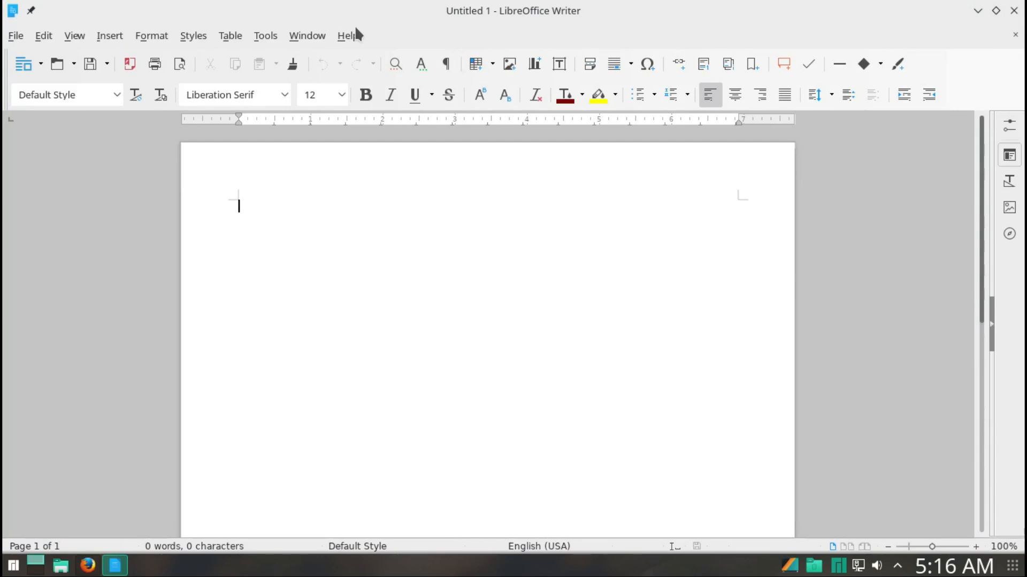
mouse_move(294, 31)
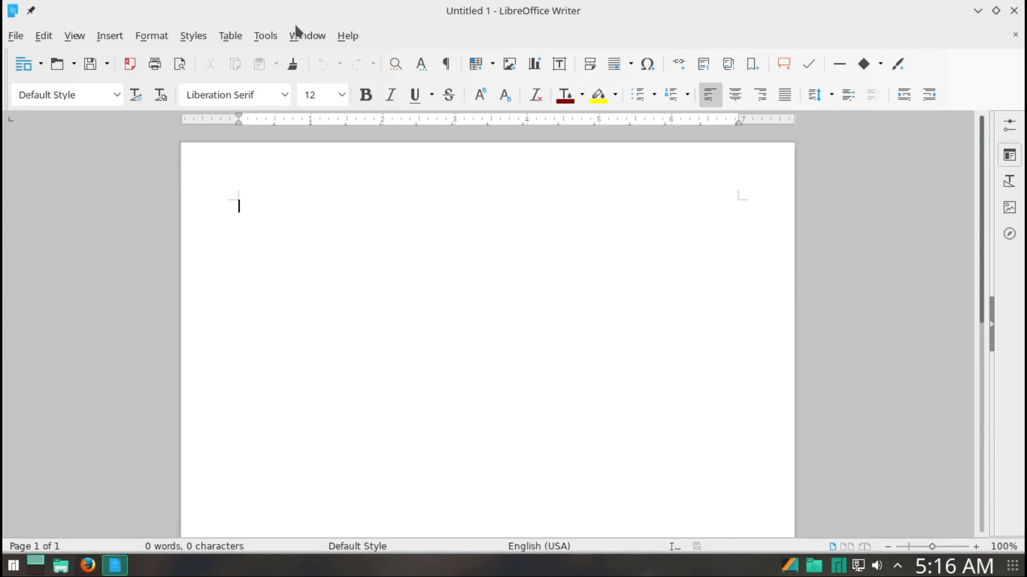
click(265, 36)
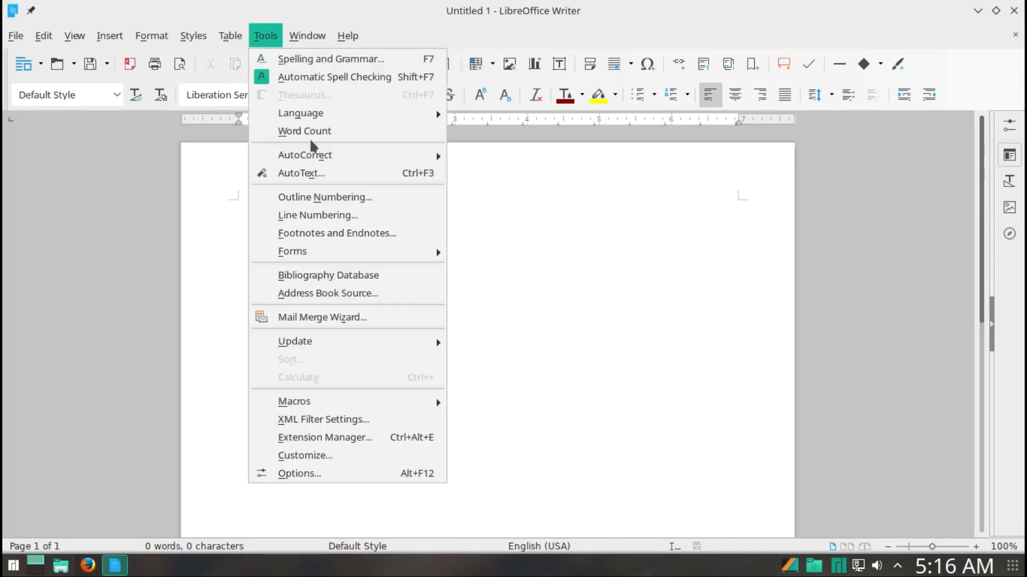
Step: Show LibreOffice Options on the View page, keeping icon style Automatic (Breeze)
click(299, 473)
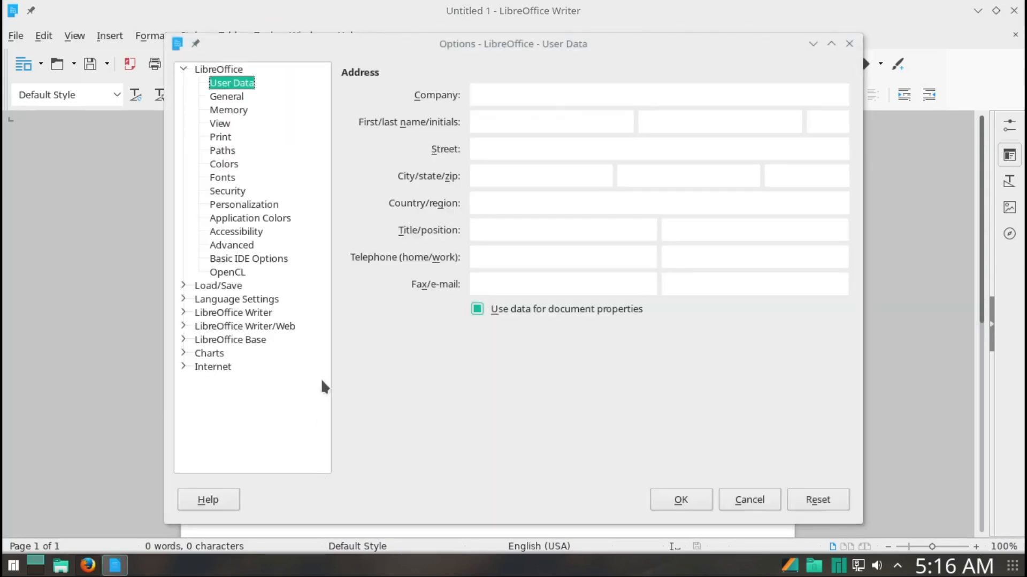
click(220, 123)
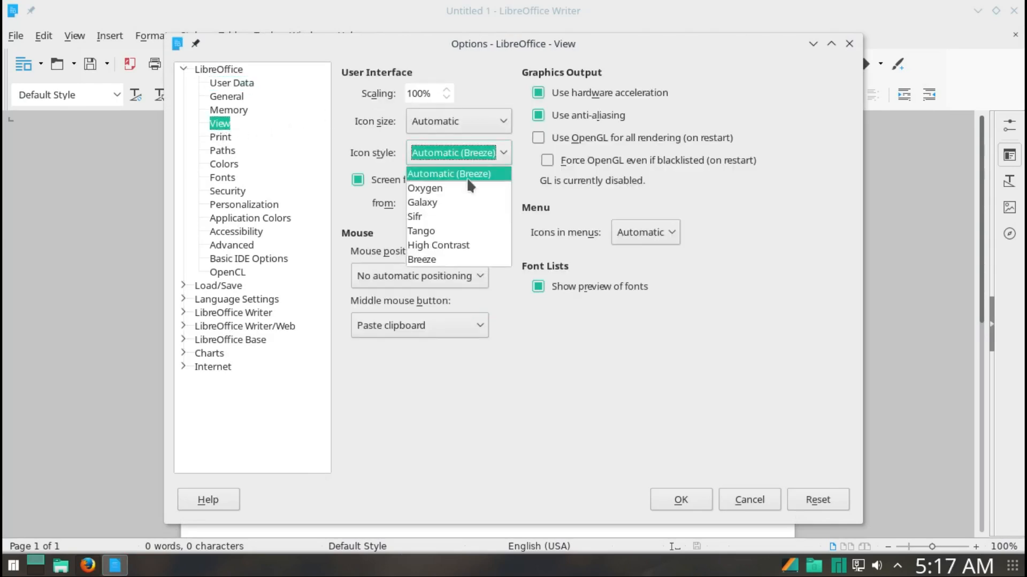
mouse_move(446, 259)
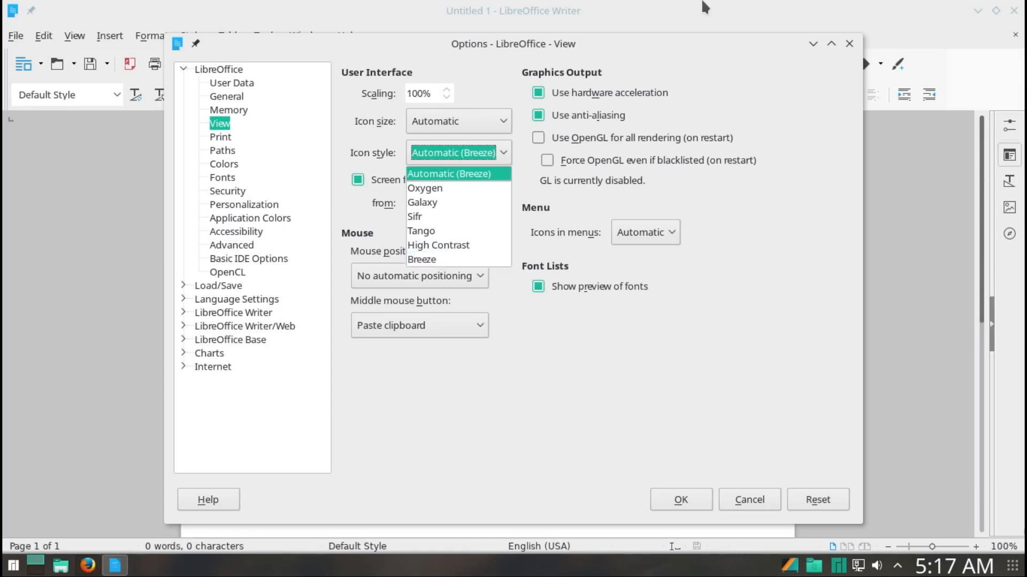
click(449, 173)
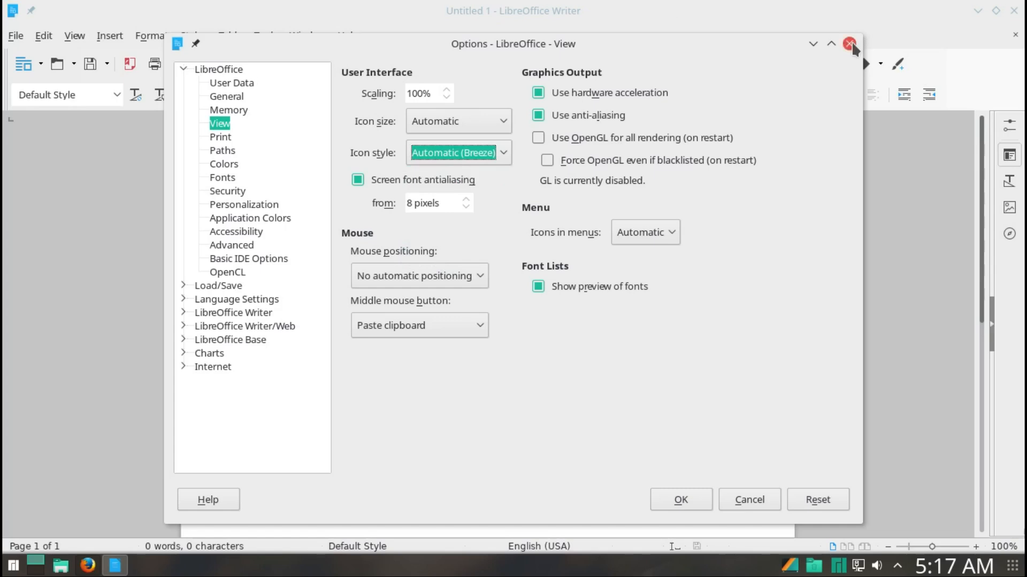
click(850, 43)
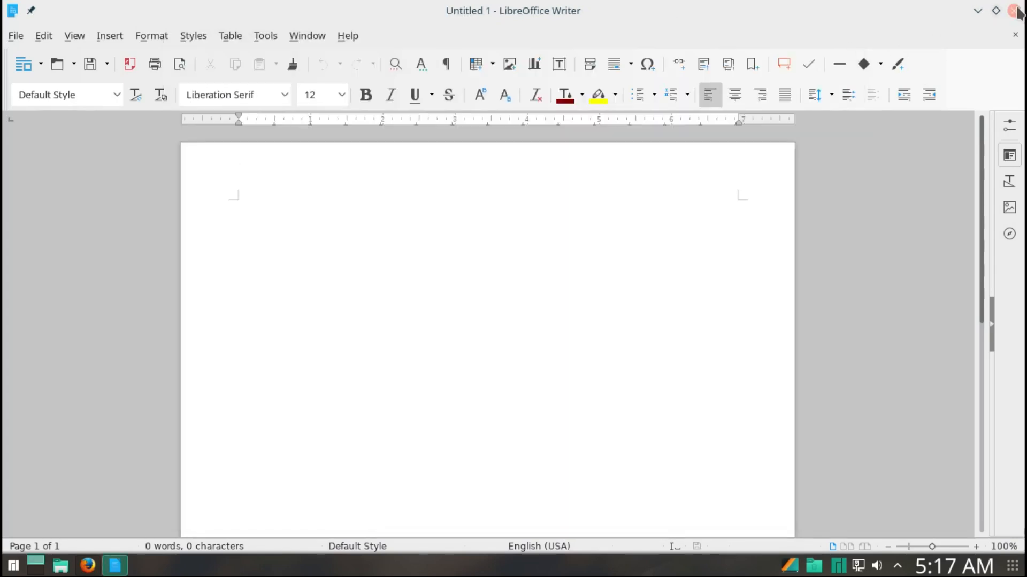
click(1016, 10)
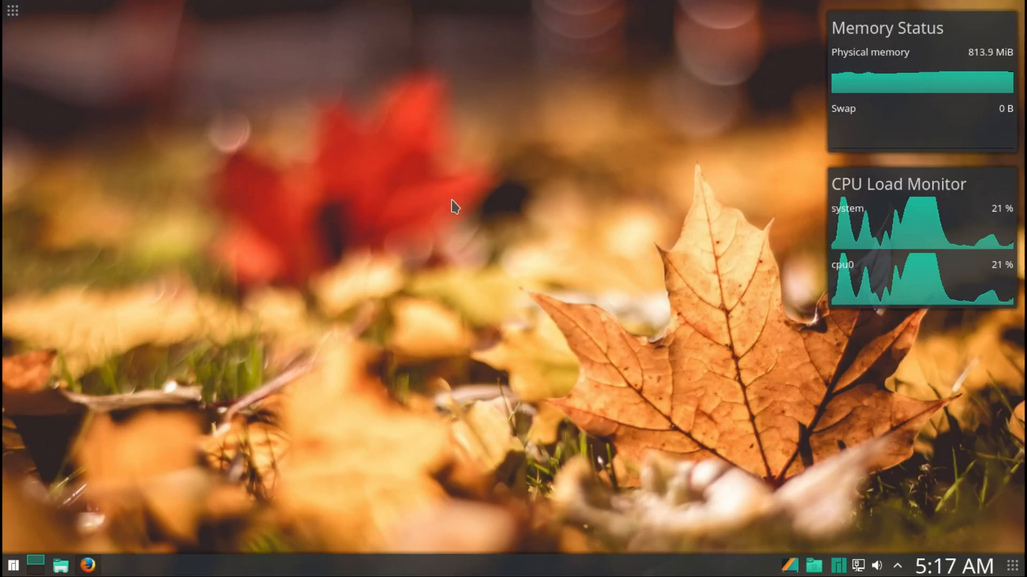
right_click(451, 209)
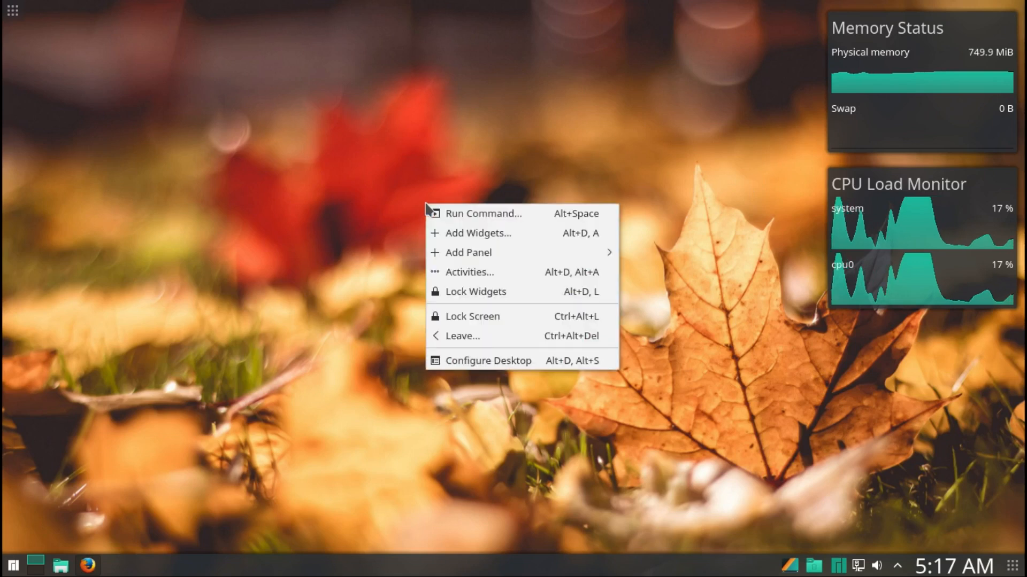
click(448, 237)
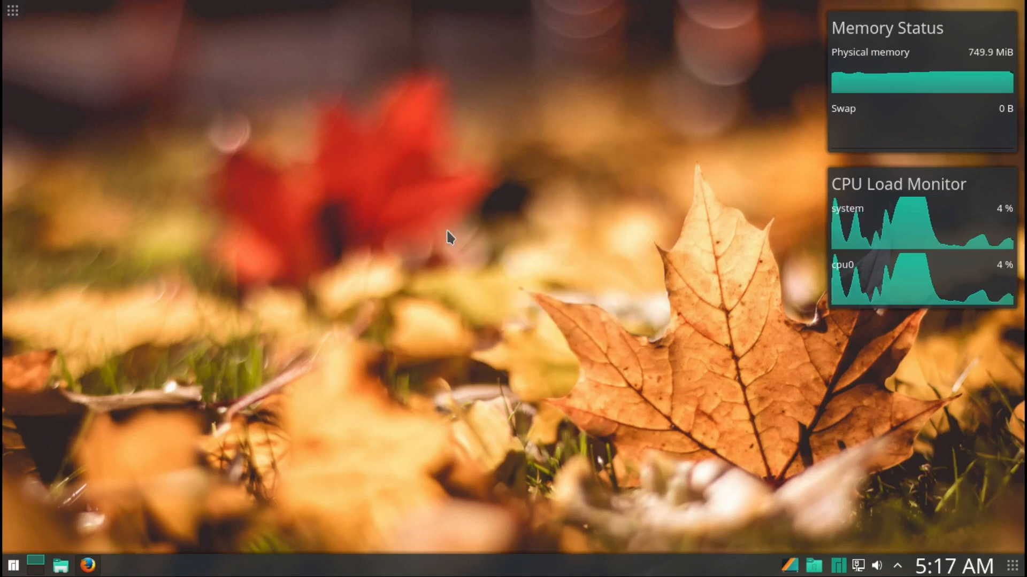
click(12, 10)
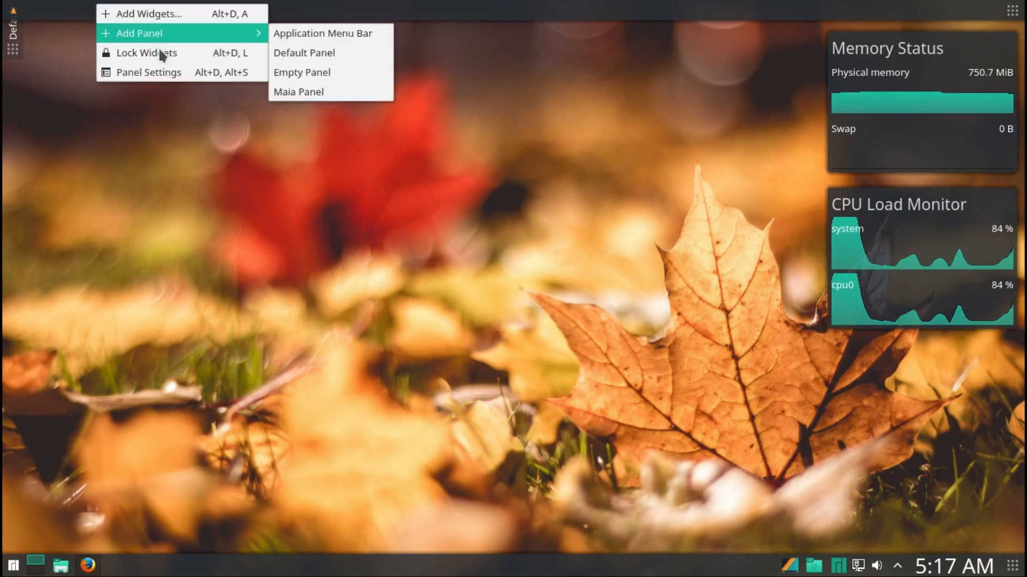
Step: Remove the extra top panel through its Panel Settings > More Settings
click(302, 71)
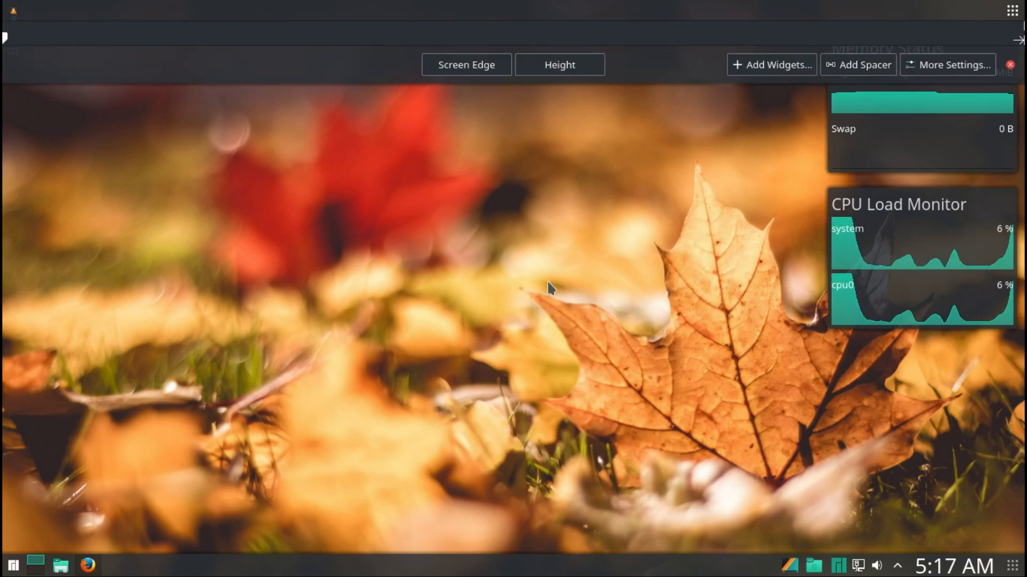
click(947, 65)
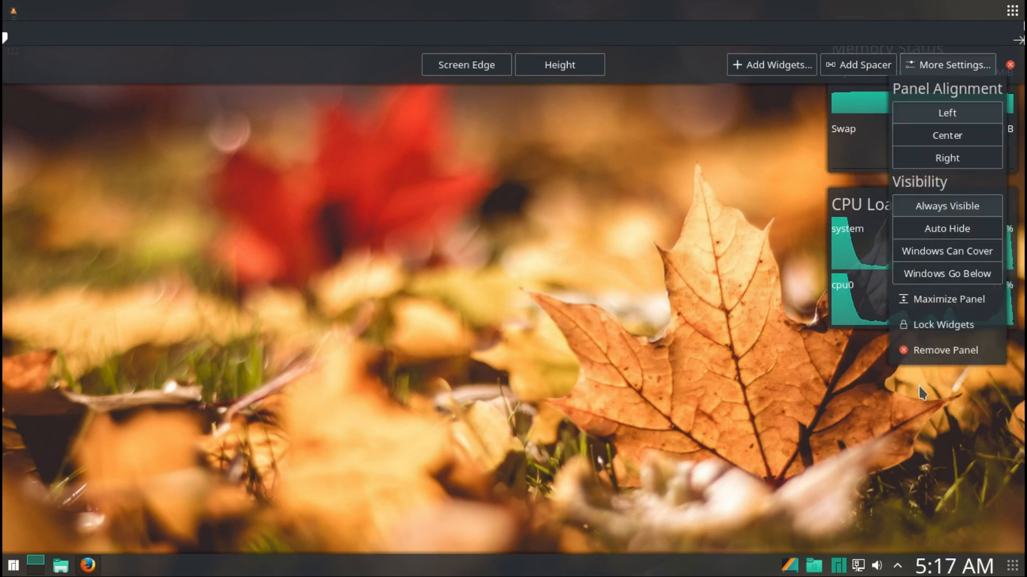
click(944, 350)
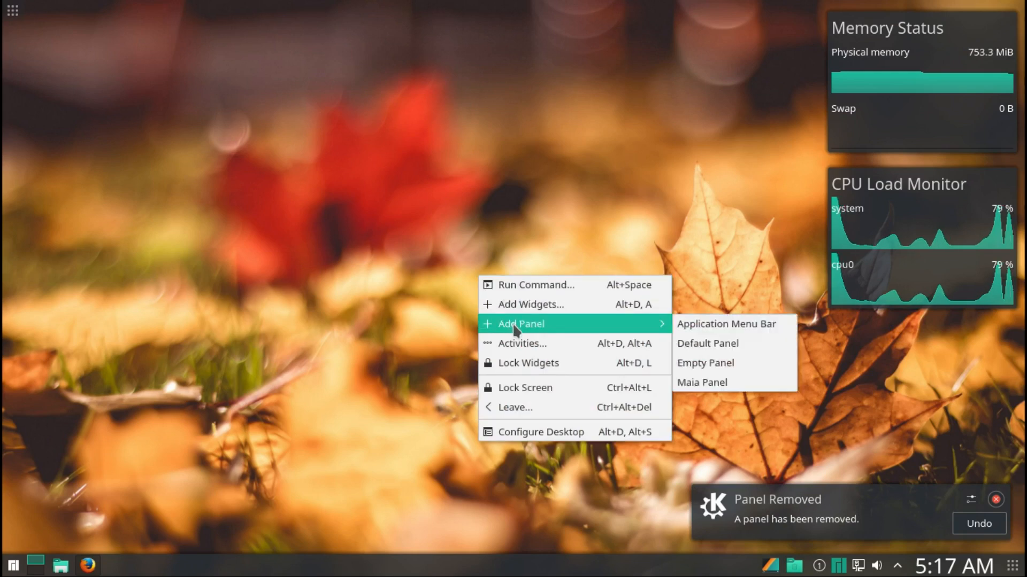
mouse_move(520, 343)
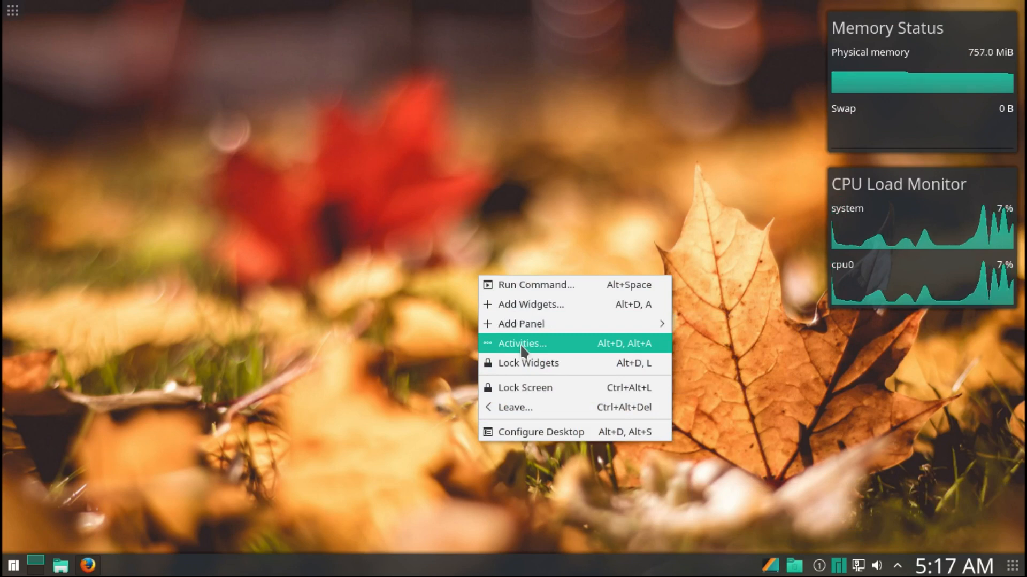
mouse_move(527, 364)
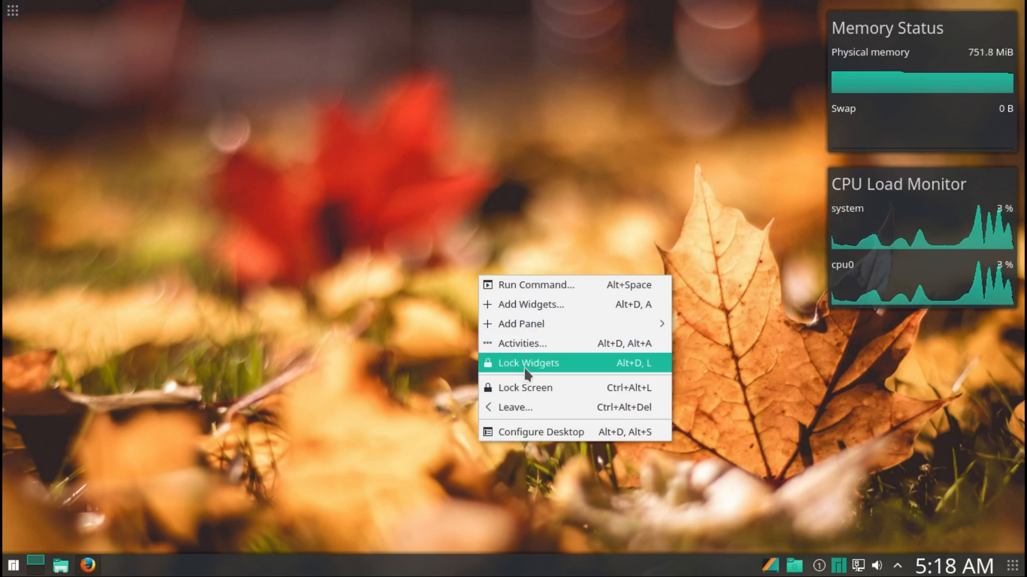
mouse_move(528, 387)
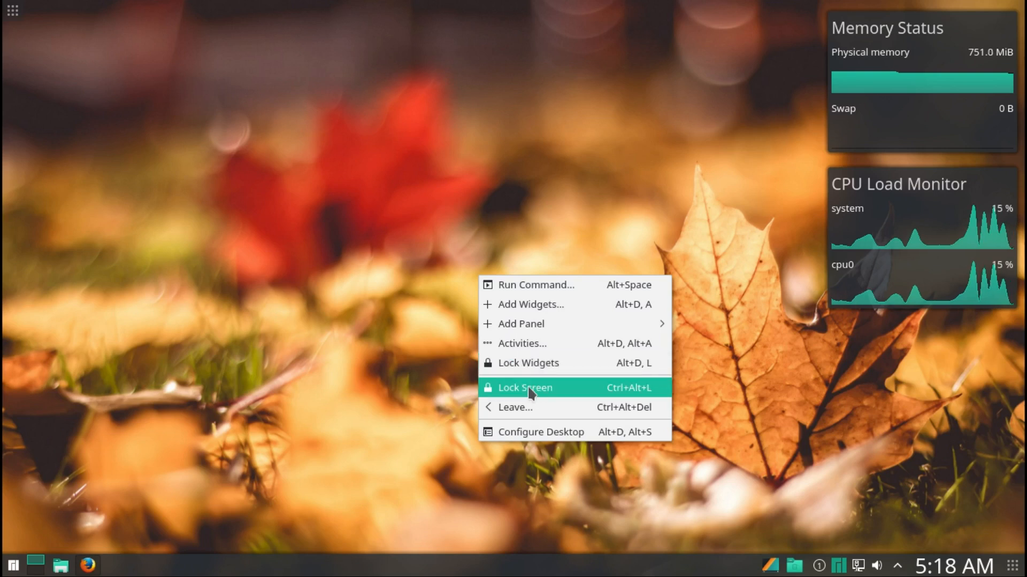
mouse_move(564, 433)
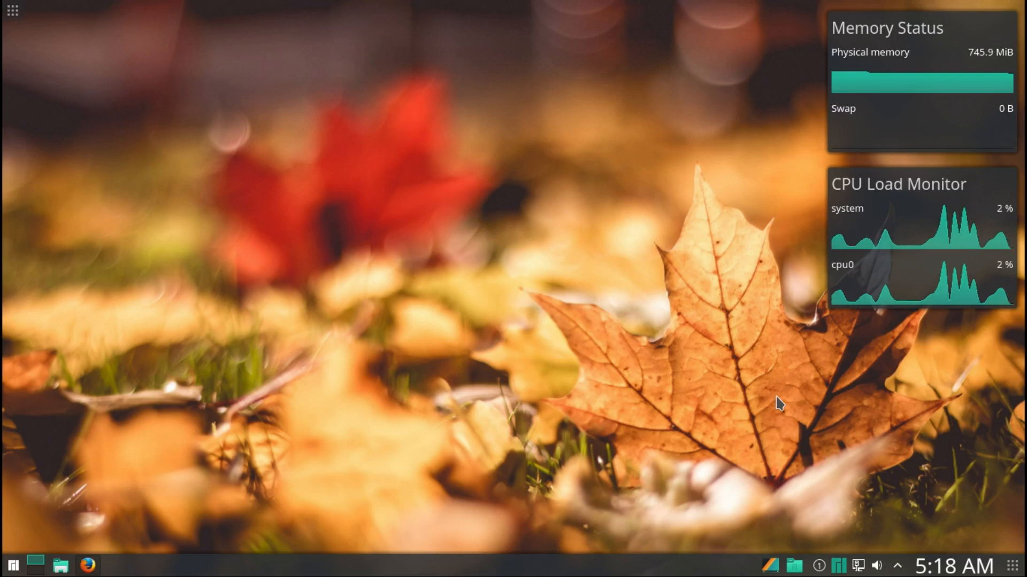
mouse_move(858, 462)
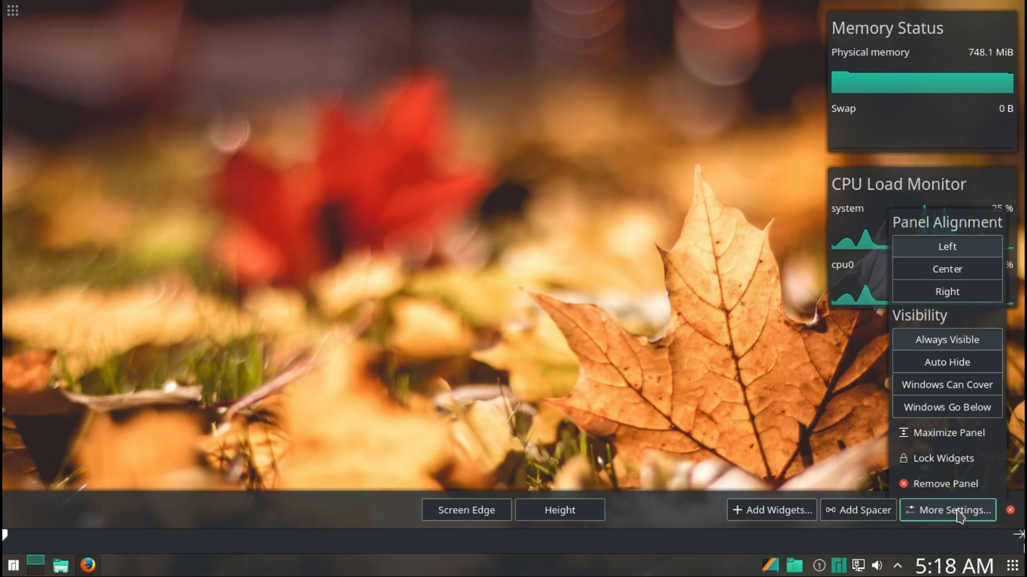
mouse_move(857, 510)
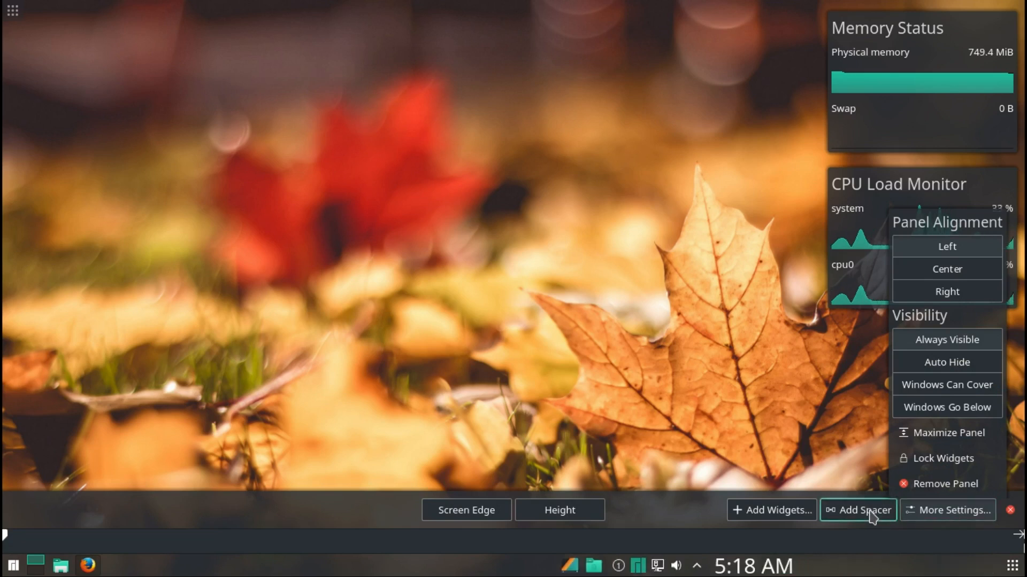
Step: Add then remove a spacer on the bottom panel and drag its Height to make it taller
click(858, 510)
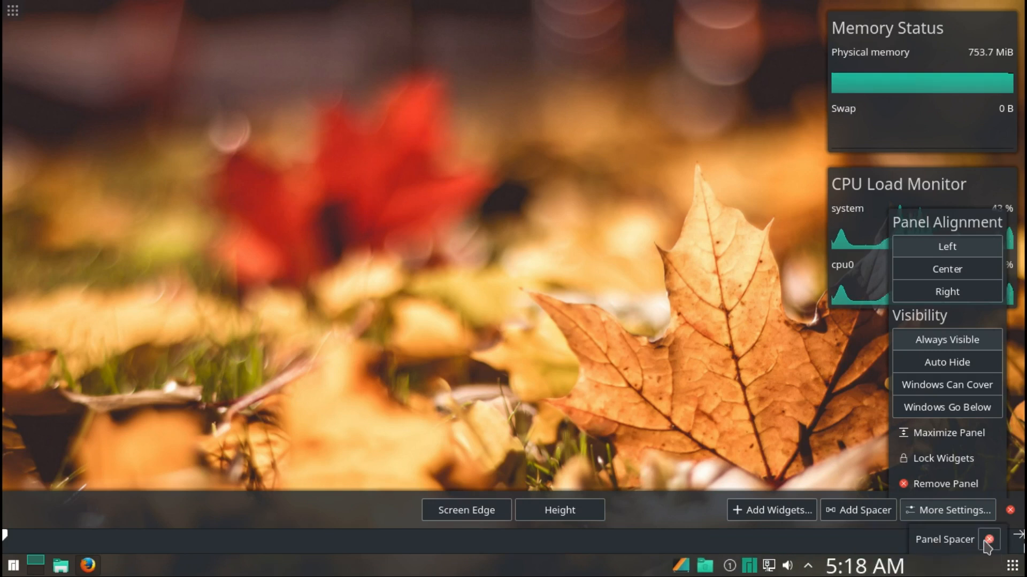
click(988, 539)
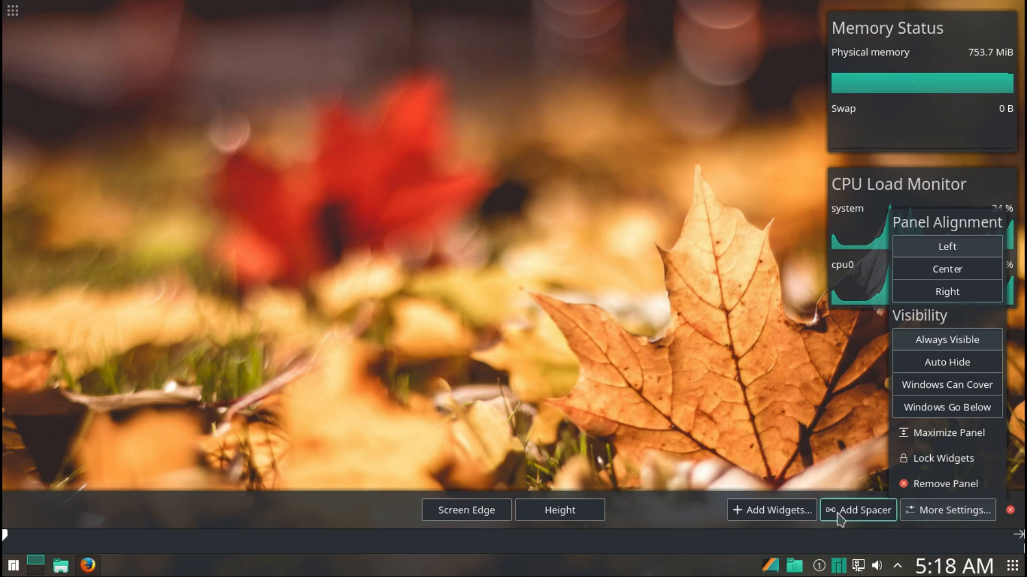
mouse_move(771, 510)
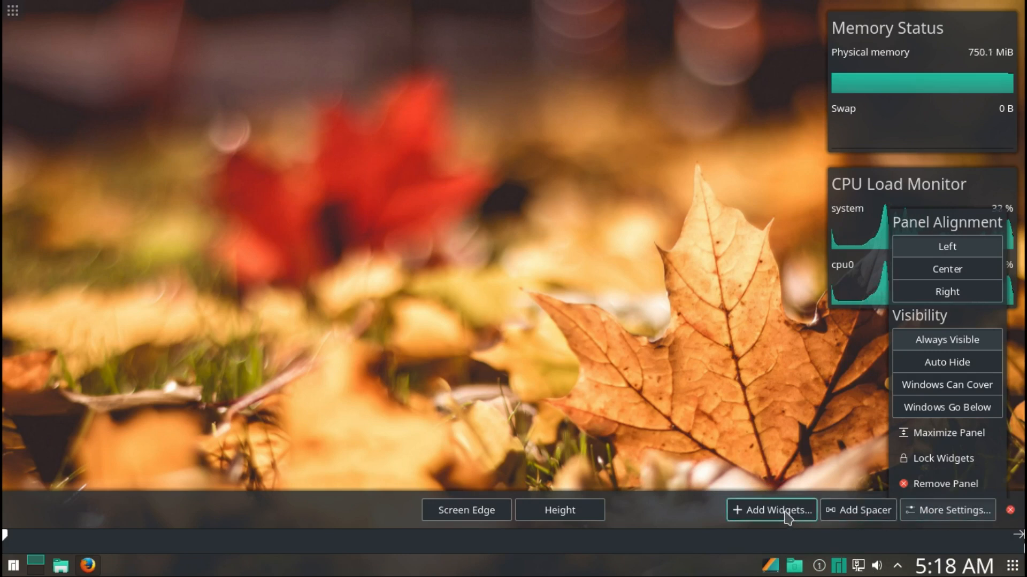
click(559, 509)
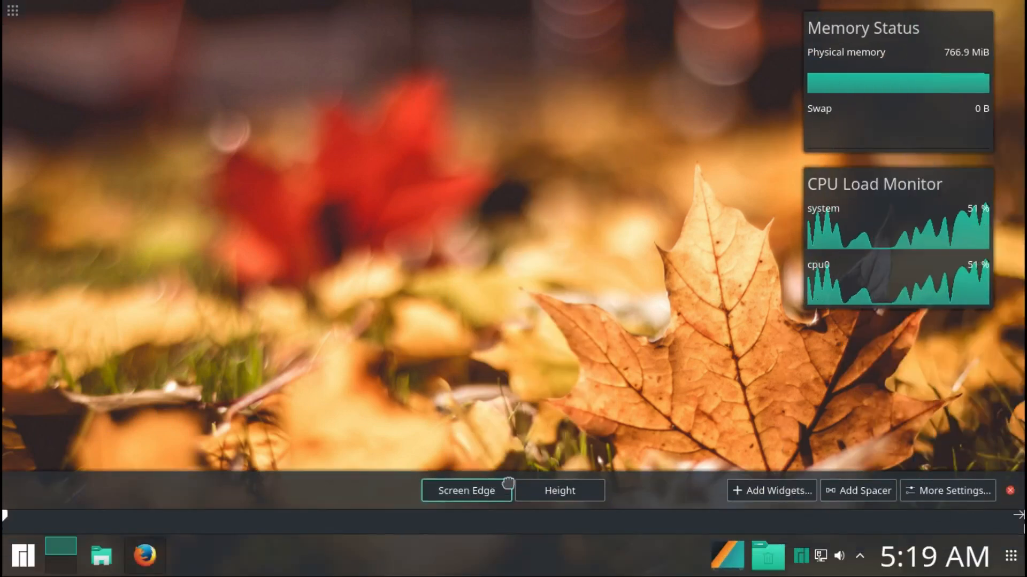
click(1011, 491)
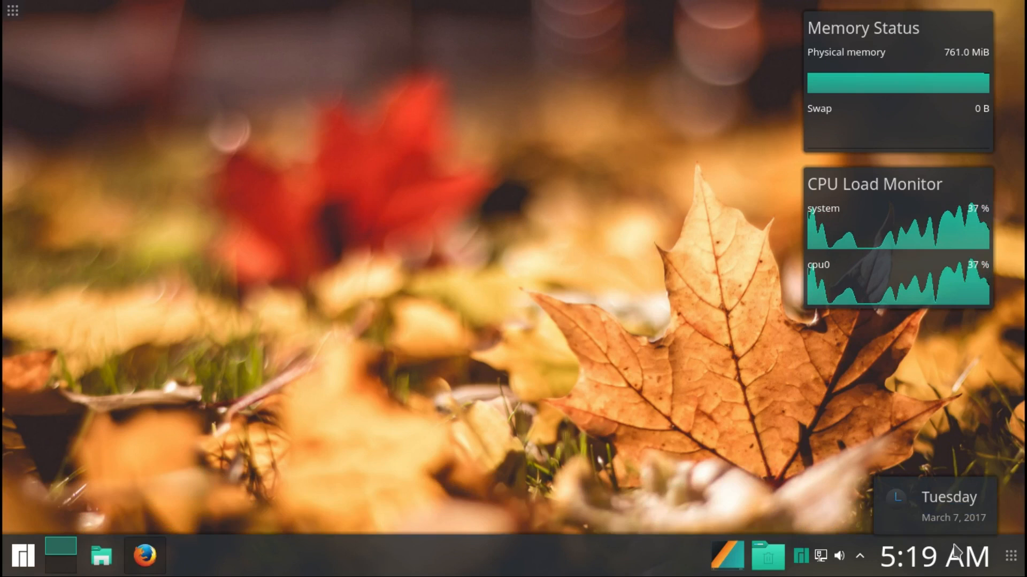
Step: Show the month calendar, expand the system tray and check Device Notifier for removable devices
click(933, 507)
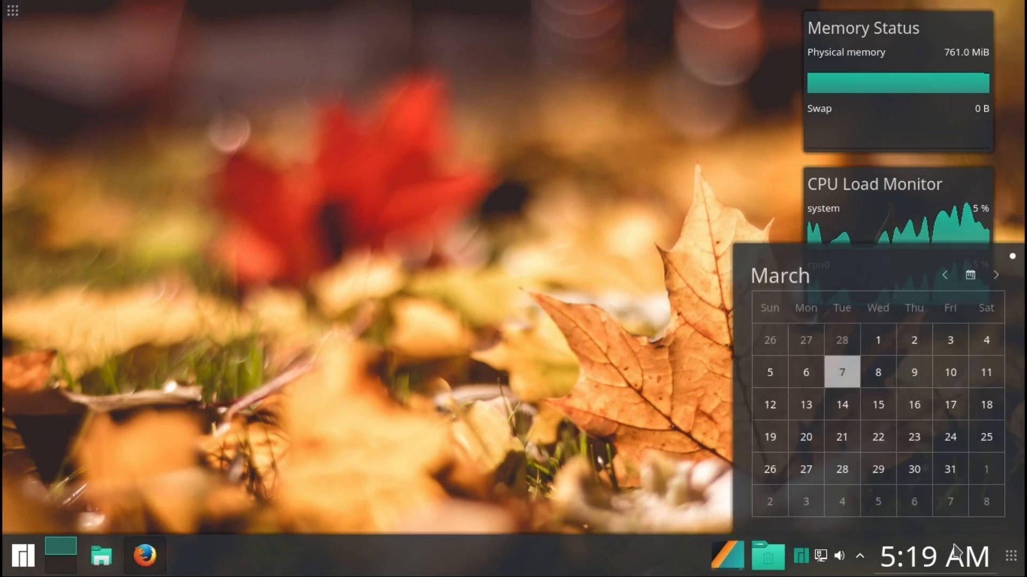
click(862, 556)
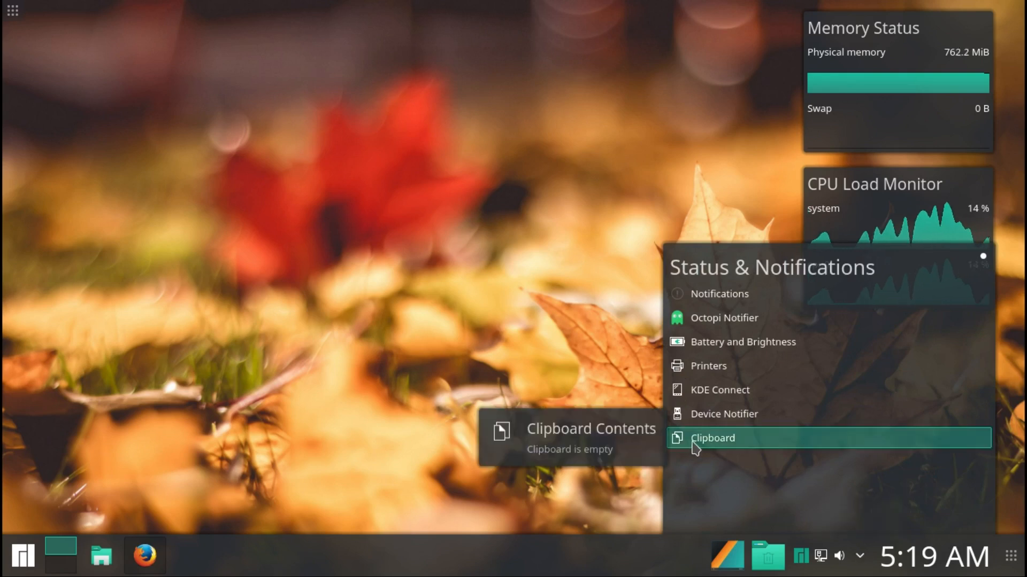
click(712, 438)
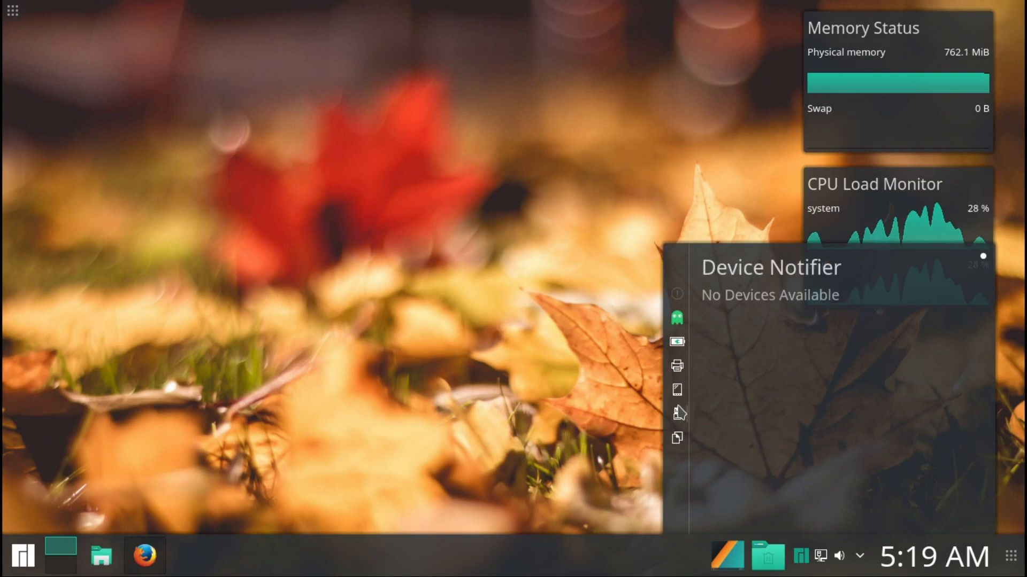
mouse_move(676, 392)
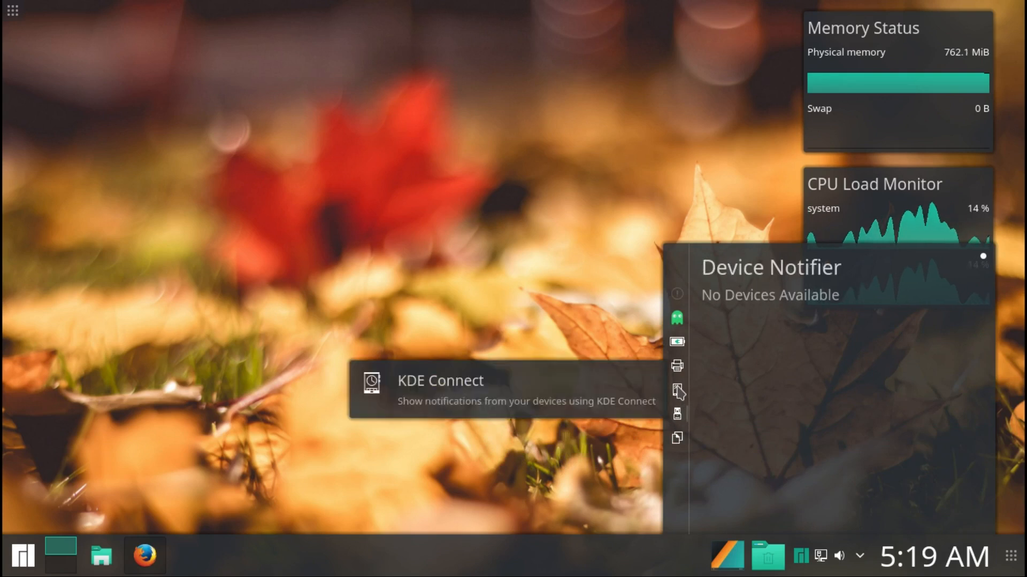
Step: Check KDE Connect (no paired devices), battery status and the print queue in the tray popup
click(676, 391)
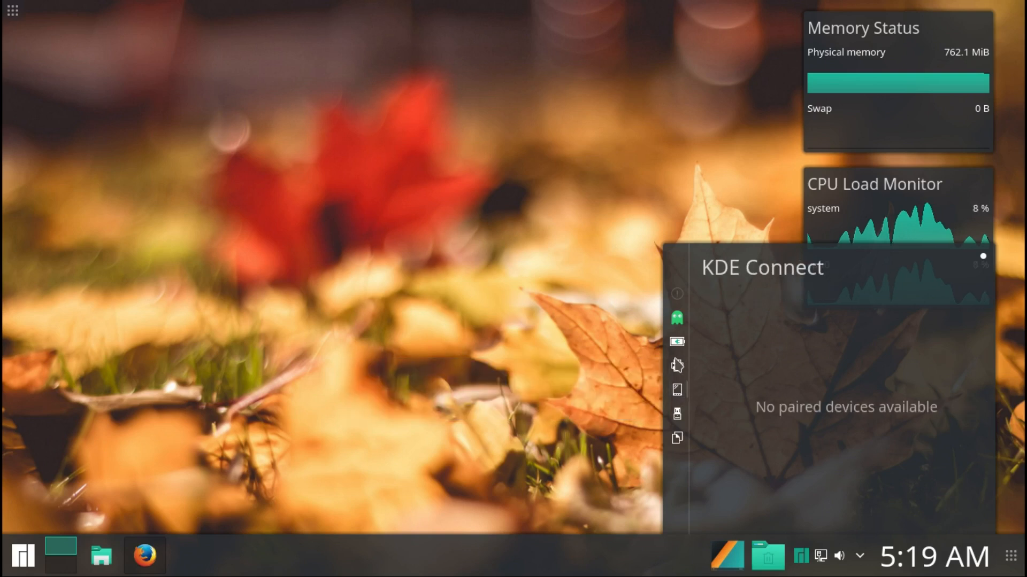
click(676, 345)
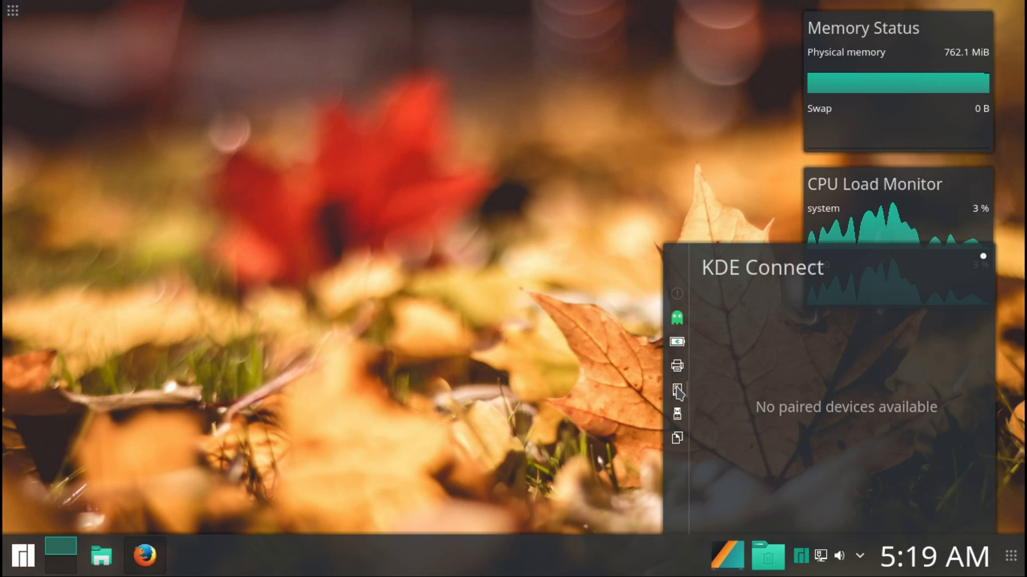
mouse_move(679, 373)
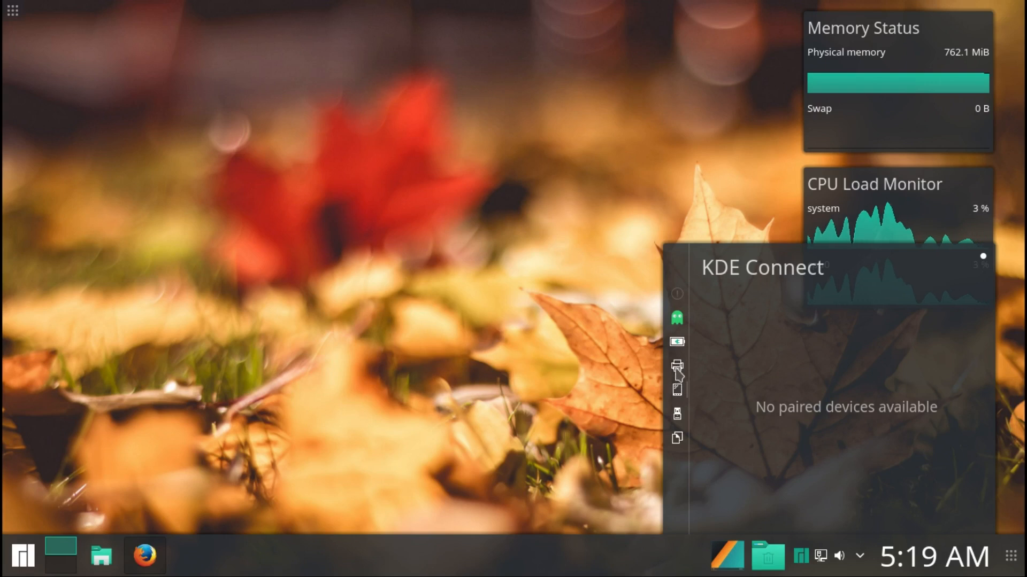
mouse_move(677, 366)
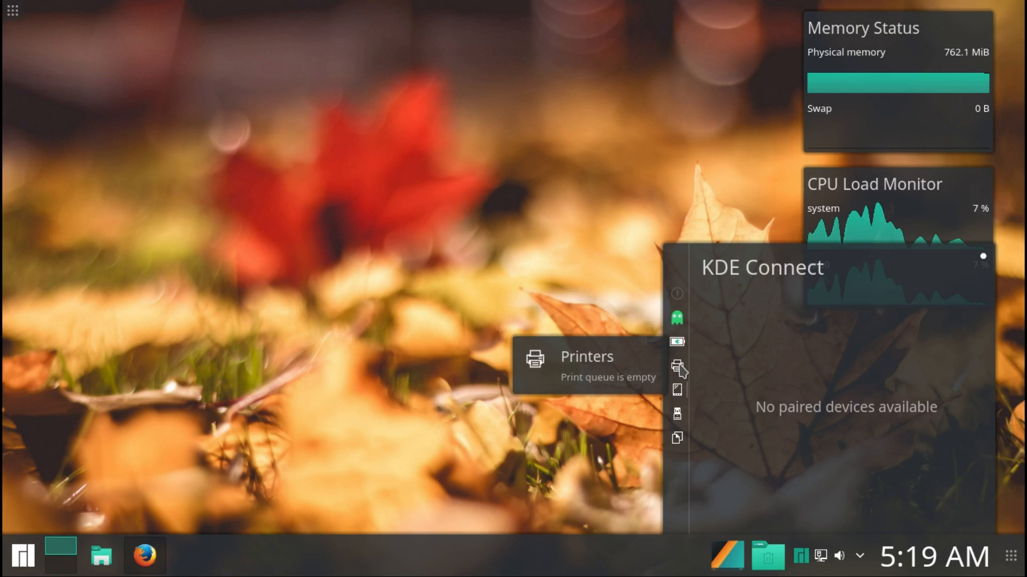
click(676, 367)
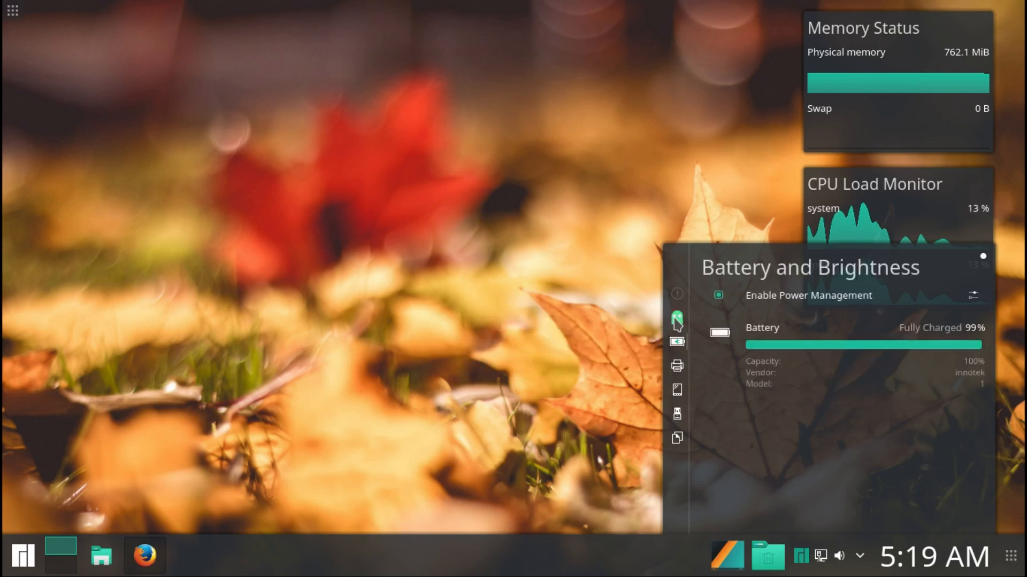
Step: Pin the tray popup and switch it to Networks, showing the wired connection as connected
click(677, 319)
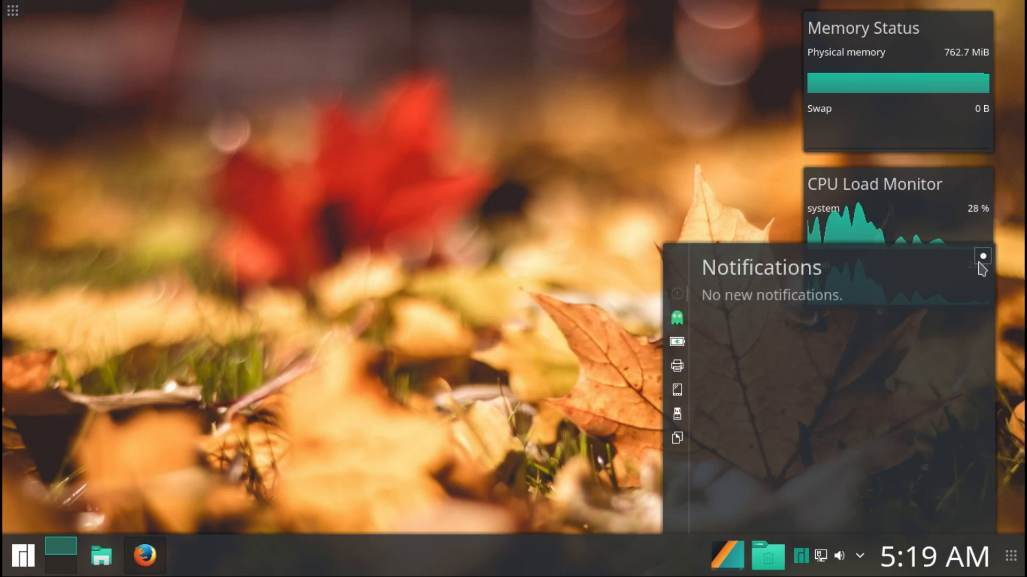
click(838, 556)
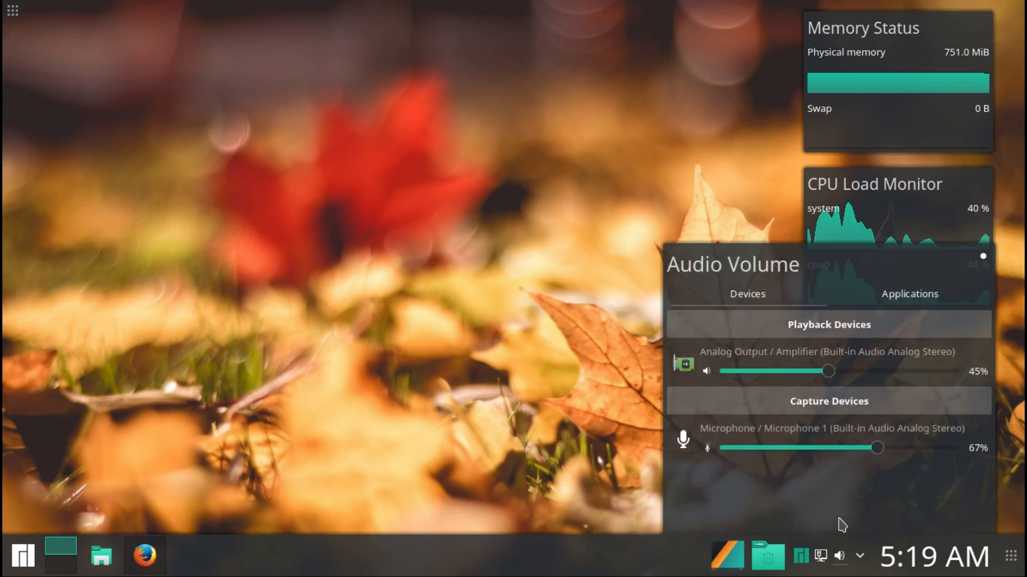
click(909, 294)
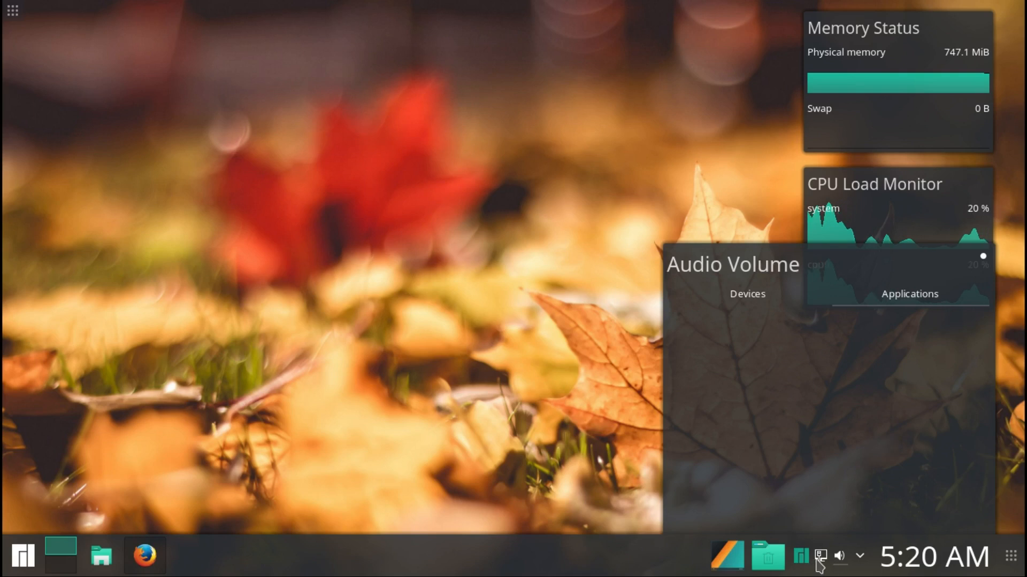
click(801, 556)
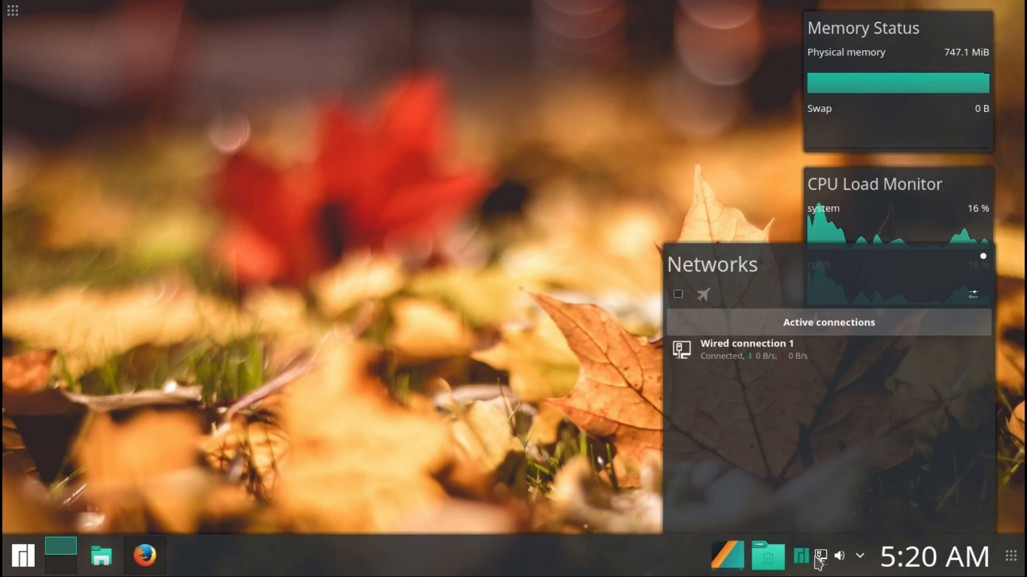
mouse_move(695, 360)
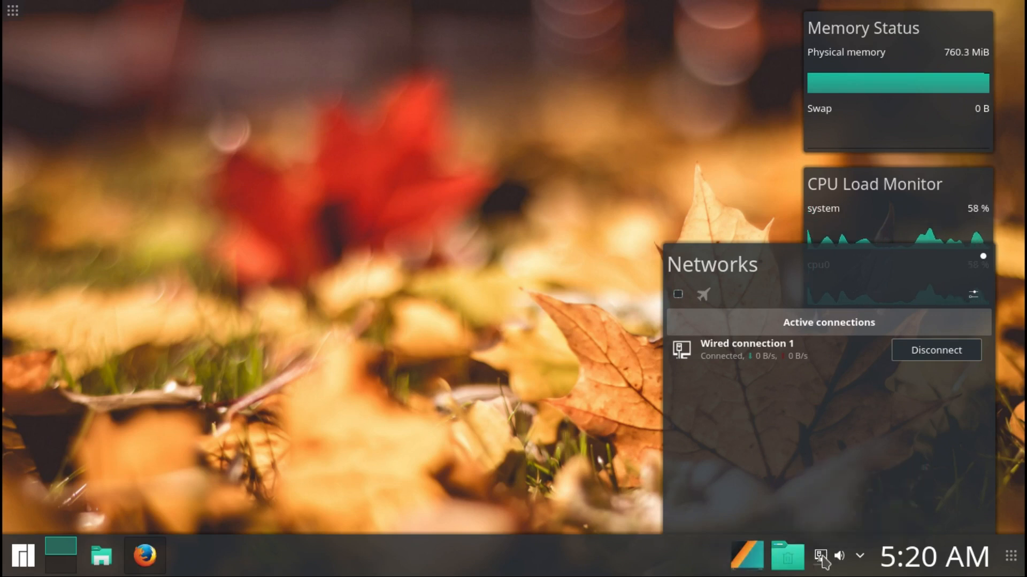
Step: Bring up Manjaro Settings Manager on its Kernel page showing Linux 4.9.13-1 running
click(188, 556)
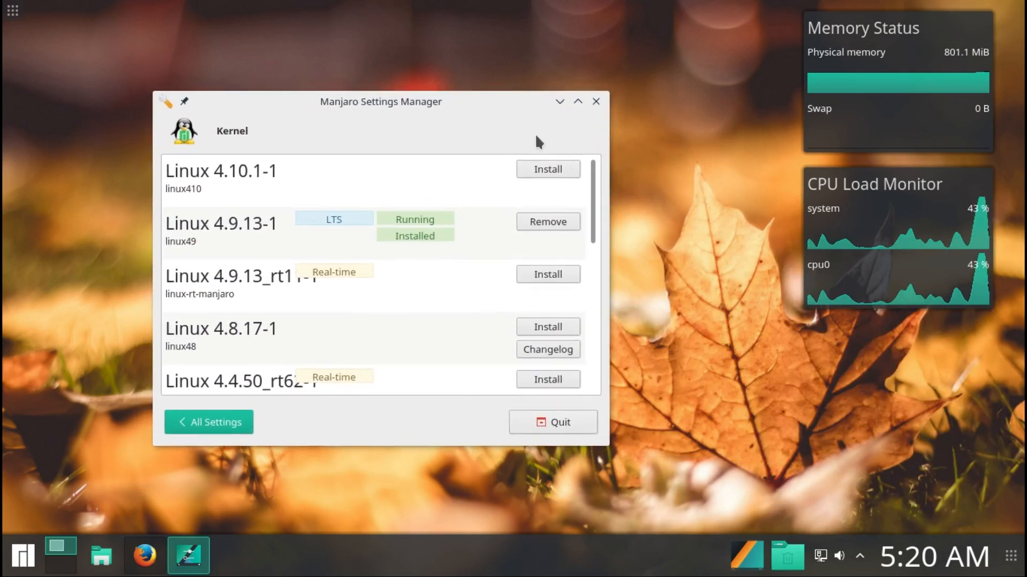
Step: Browse the available Linux kernel list, then close Manjaro Settings Manager
scroll(down, 3)
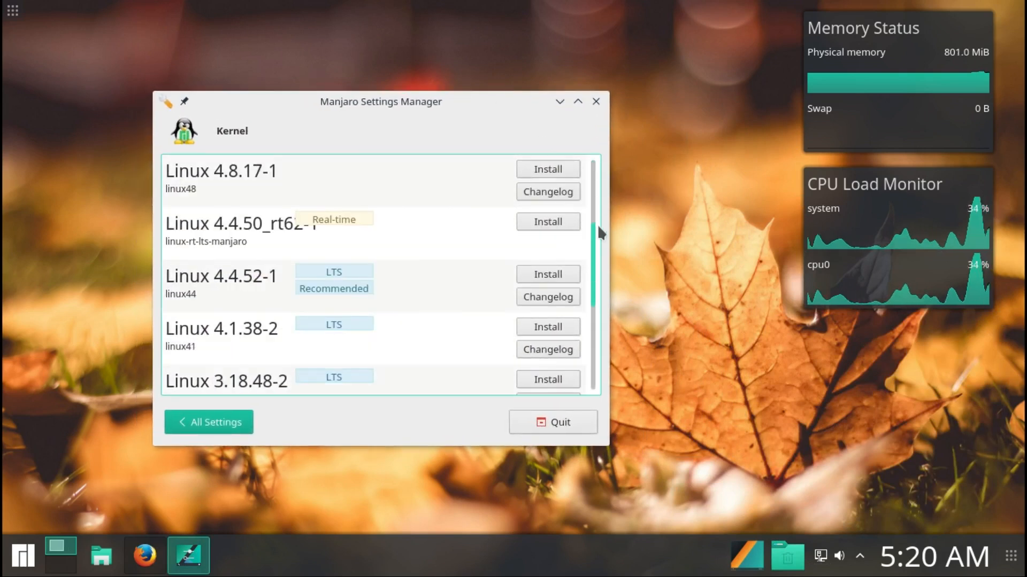
scroll(up, 3)
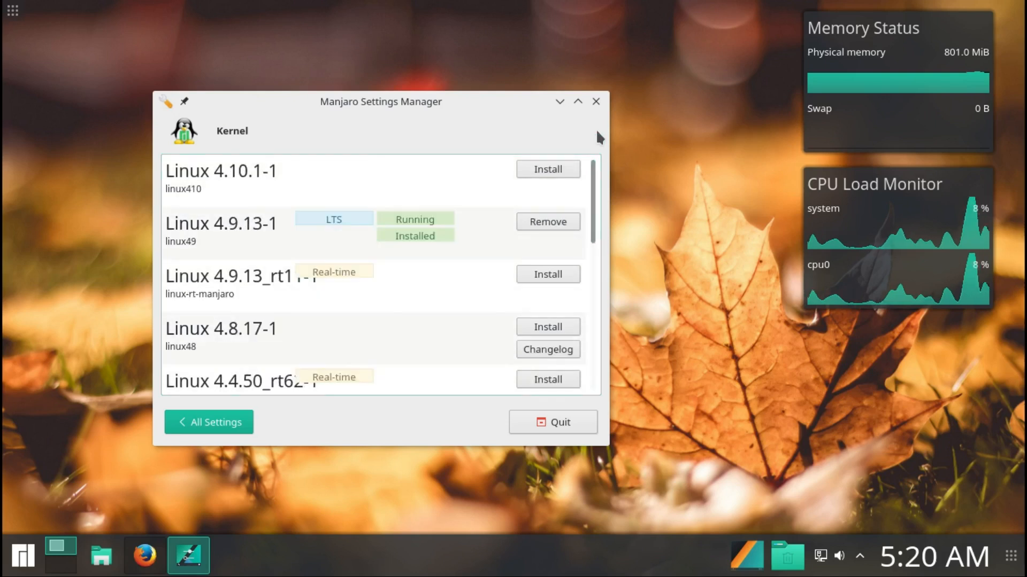
mouse_move(582, 160)
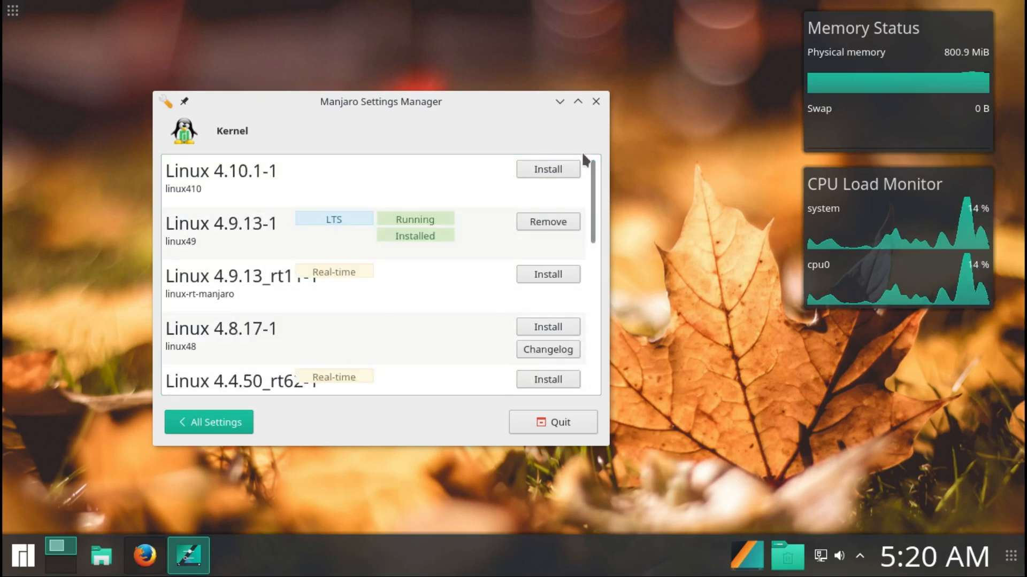
mouse_move(231, 237)
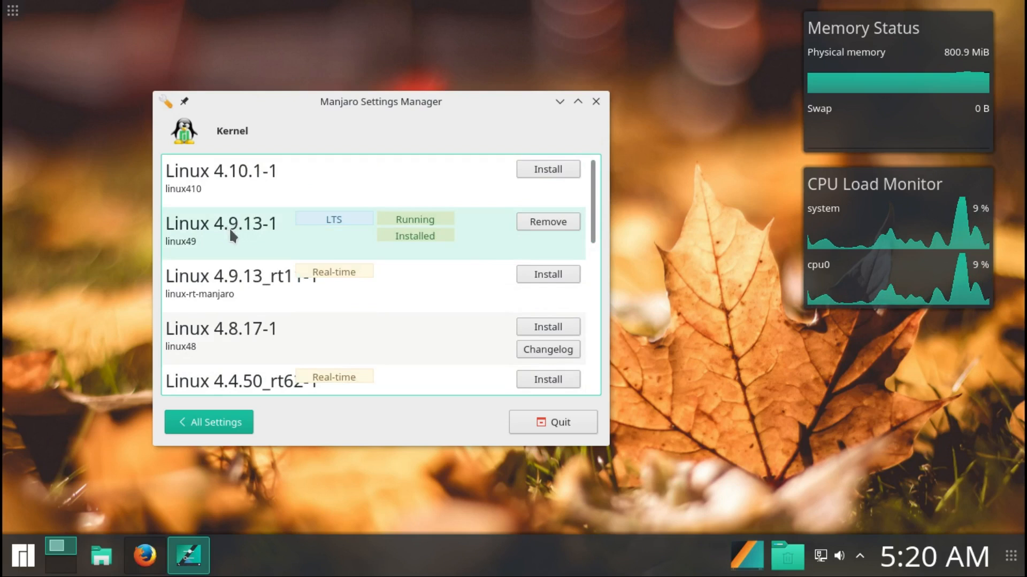
mouse_move(373, 228)
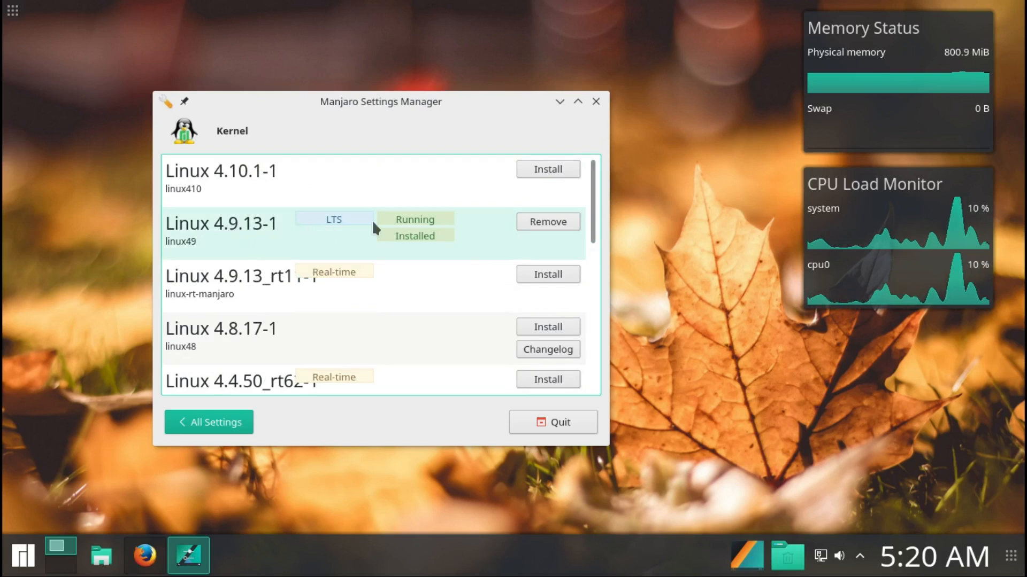
mouse_move(594, 102)
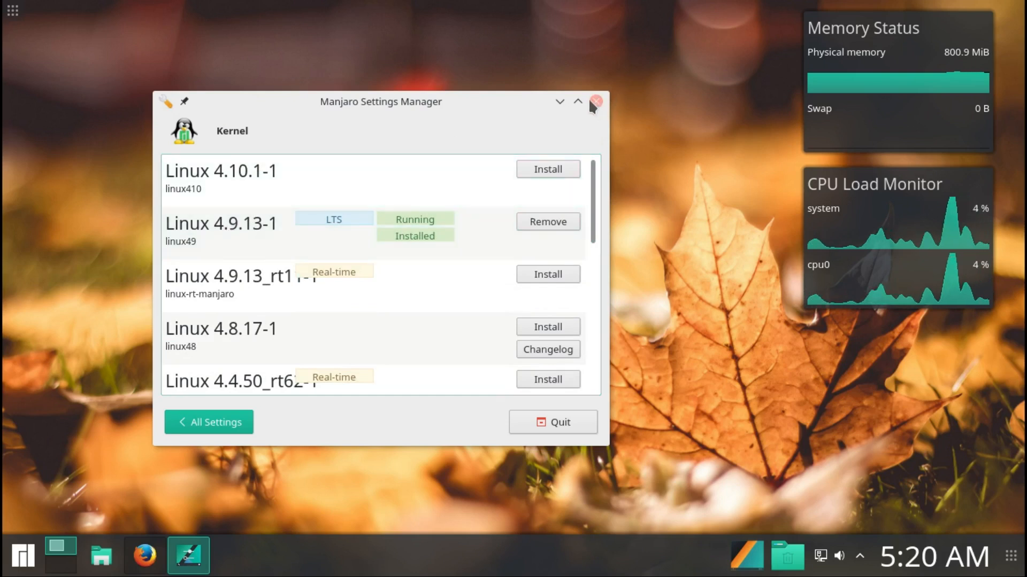
click(594, 101)
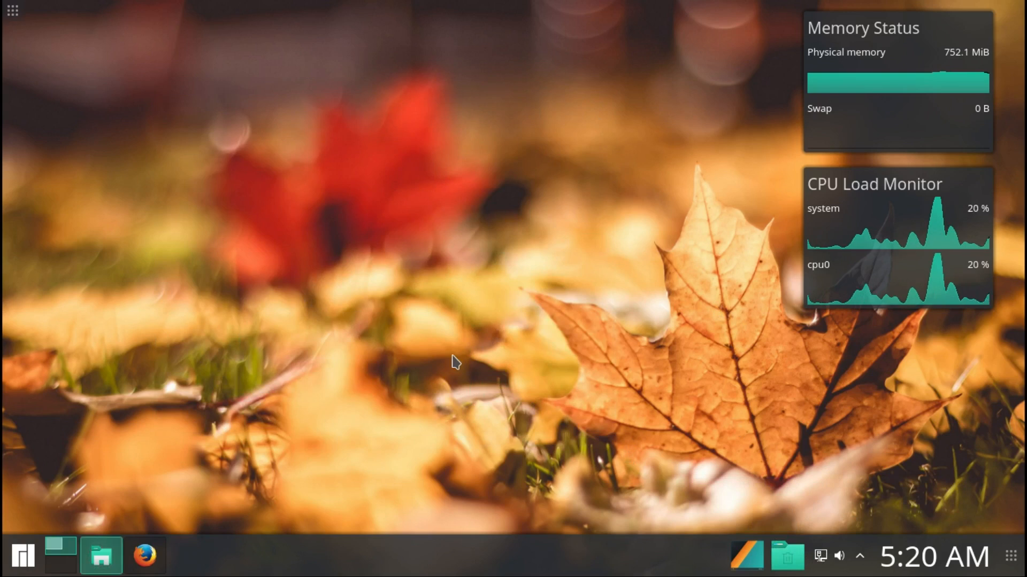
Step: In Dolphin, create a folder named New Folder inside Home's Desktop folder
click(100, 555)
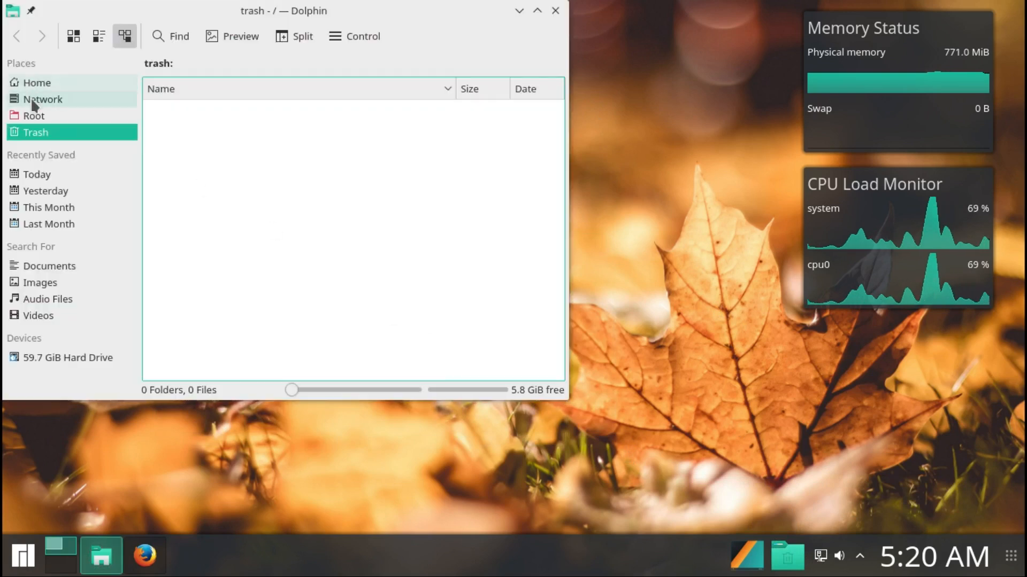
click(36, 83)
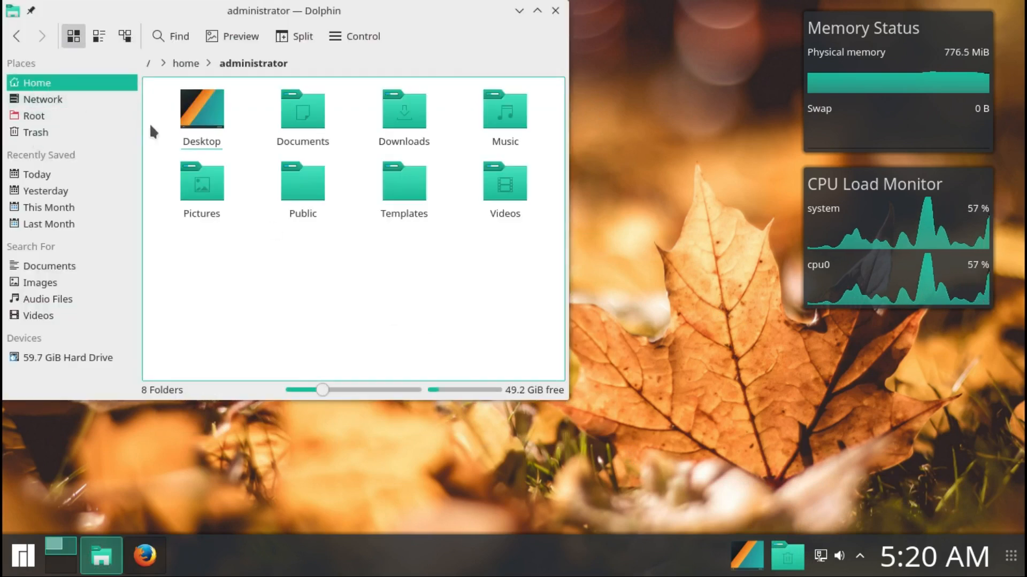
double_click(201, 108)
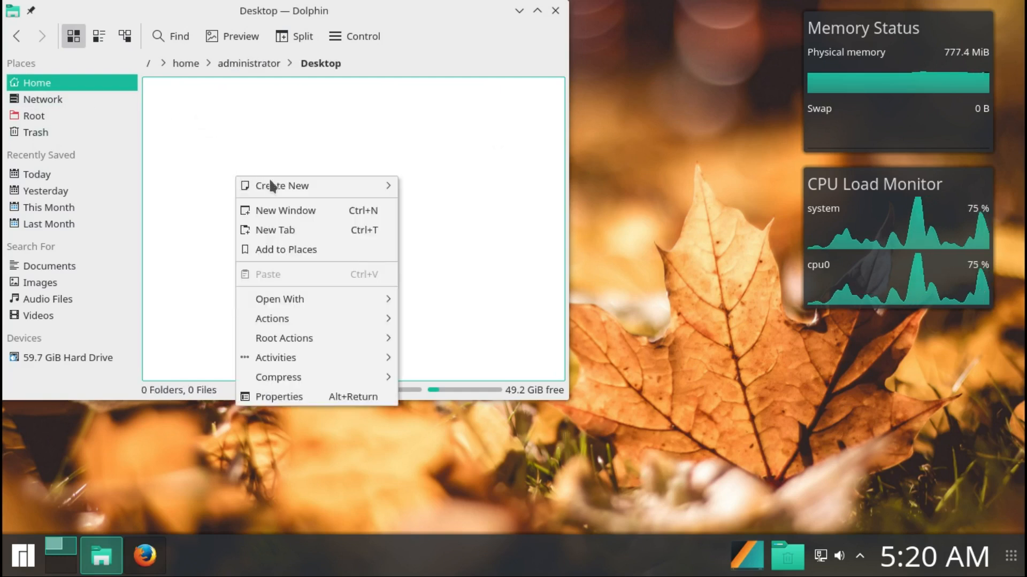
click(281, 185)
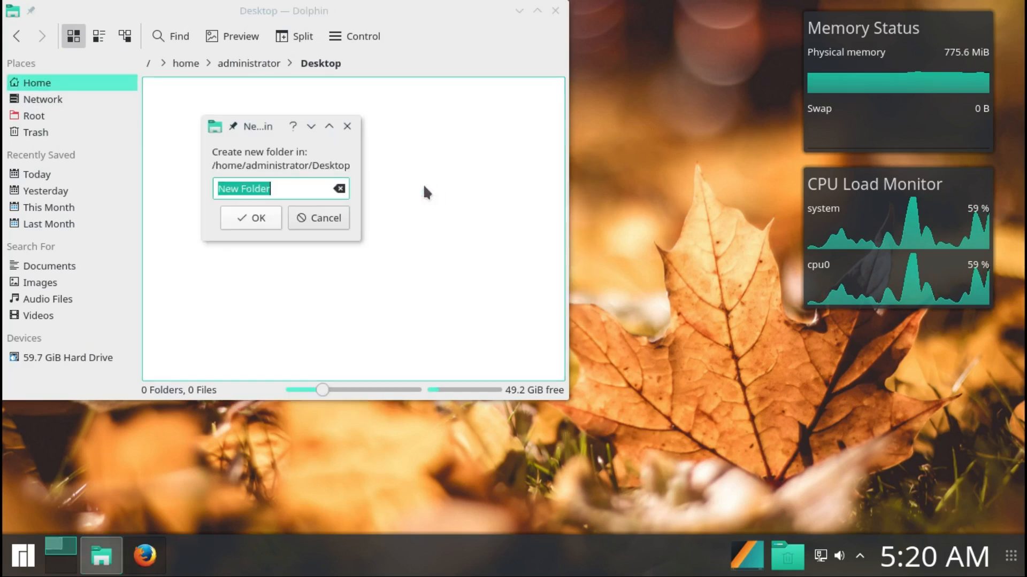
click(250, 219)
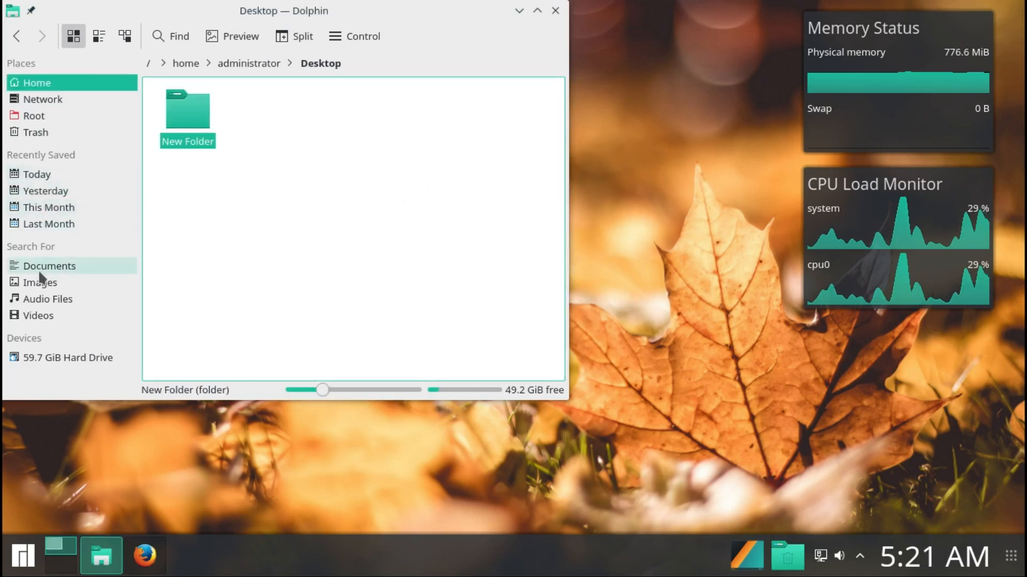
mouse_move(39, 392)
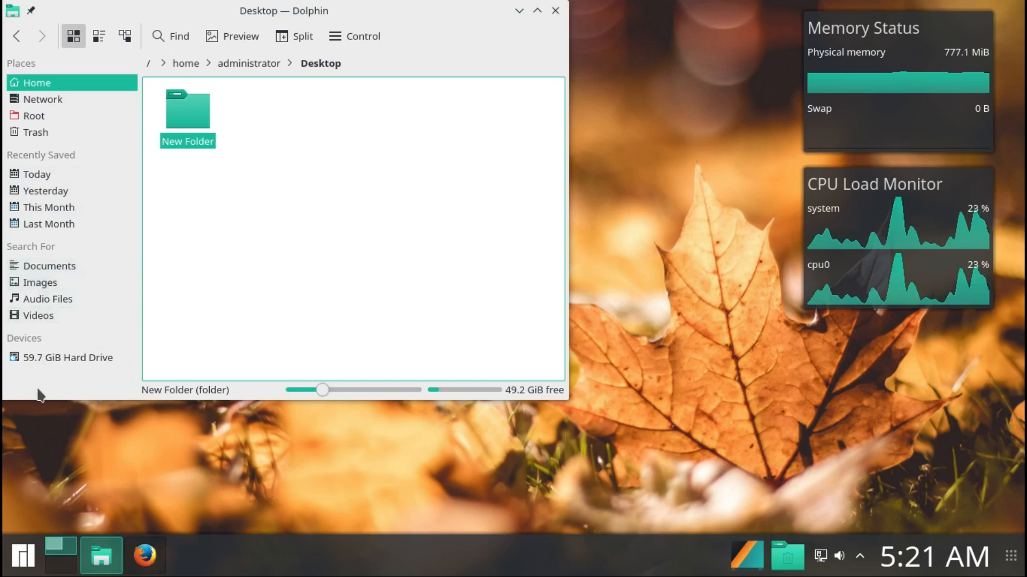
Step: Show the root folder in Details view with file search and a split two-pane layout
click(33, 116)
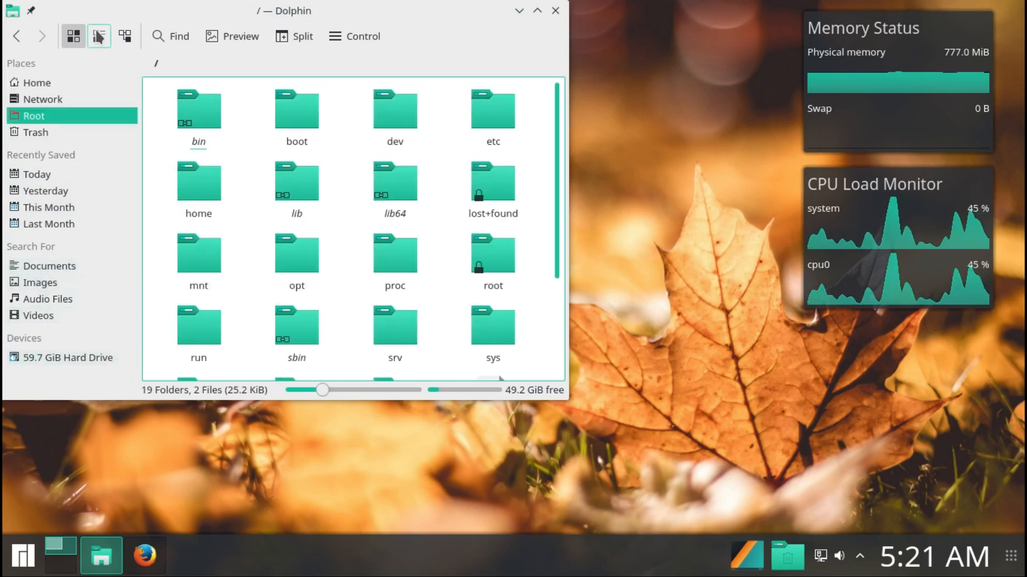
click(125, 36)
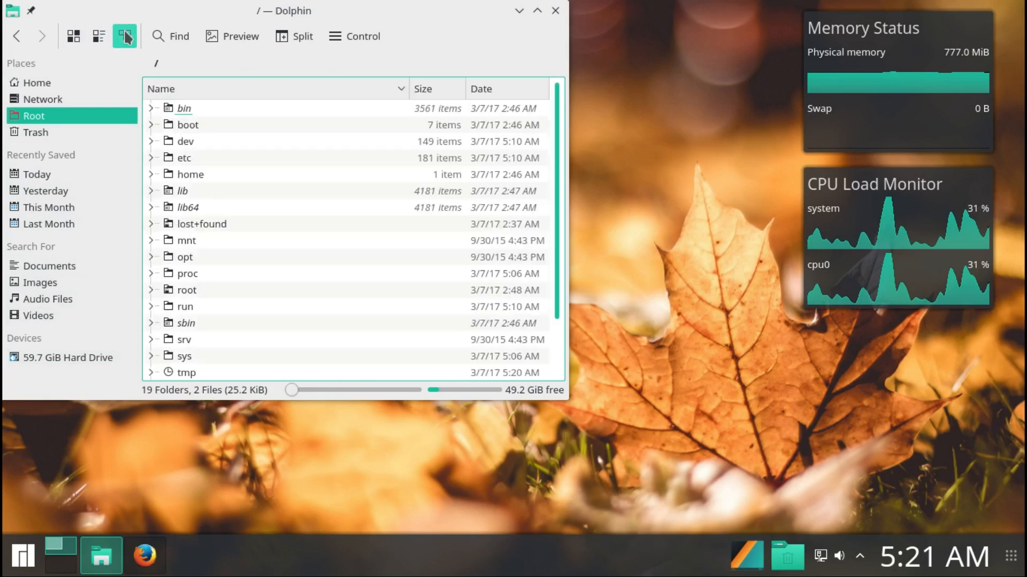
click(170, 37)
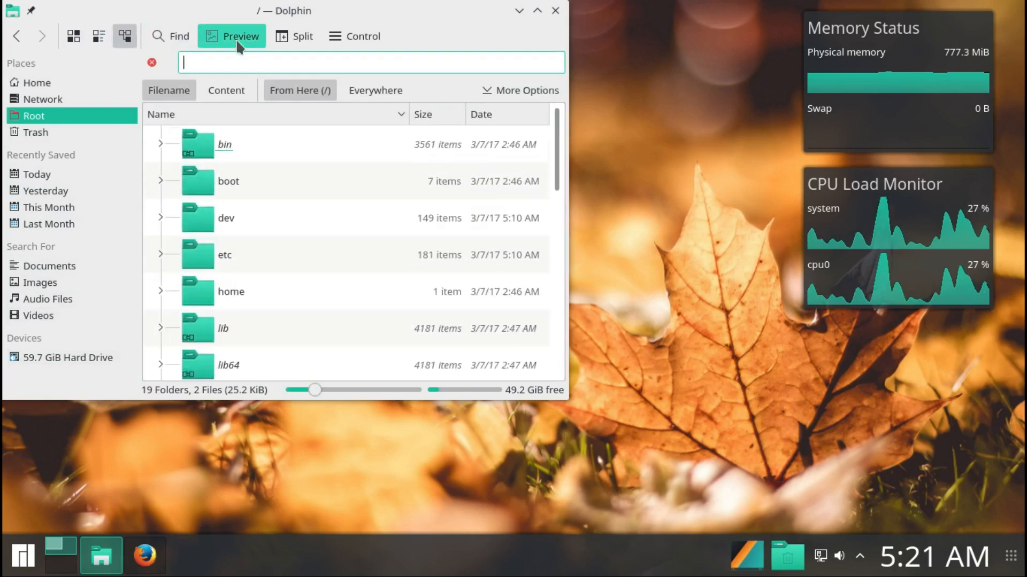
click(294, 36)
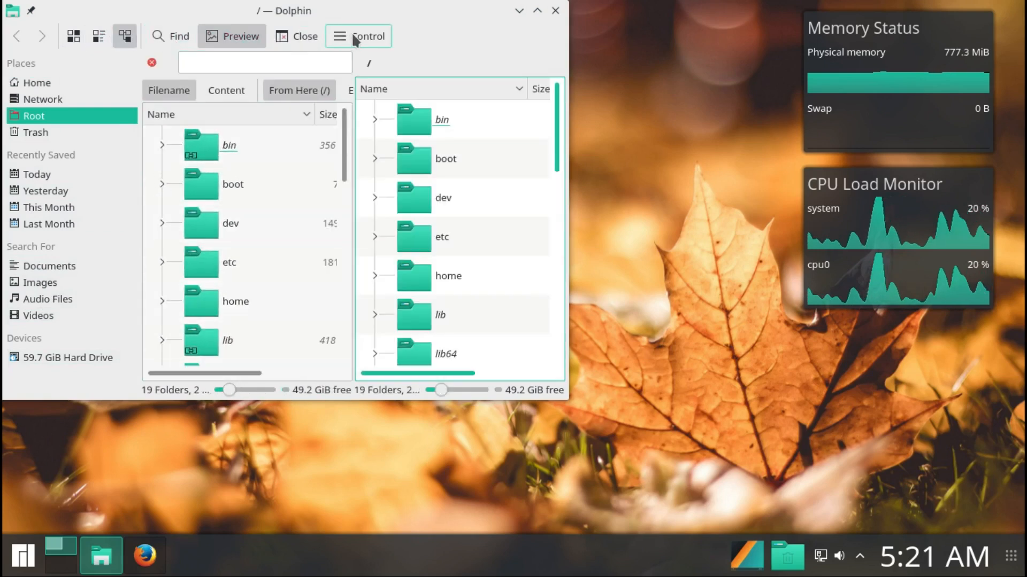
Step: Show Dolphin's About dialog reporting version 16.12.2 from the Control menu
click(358, 37)
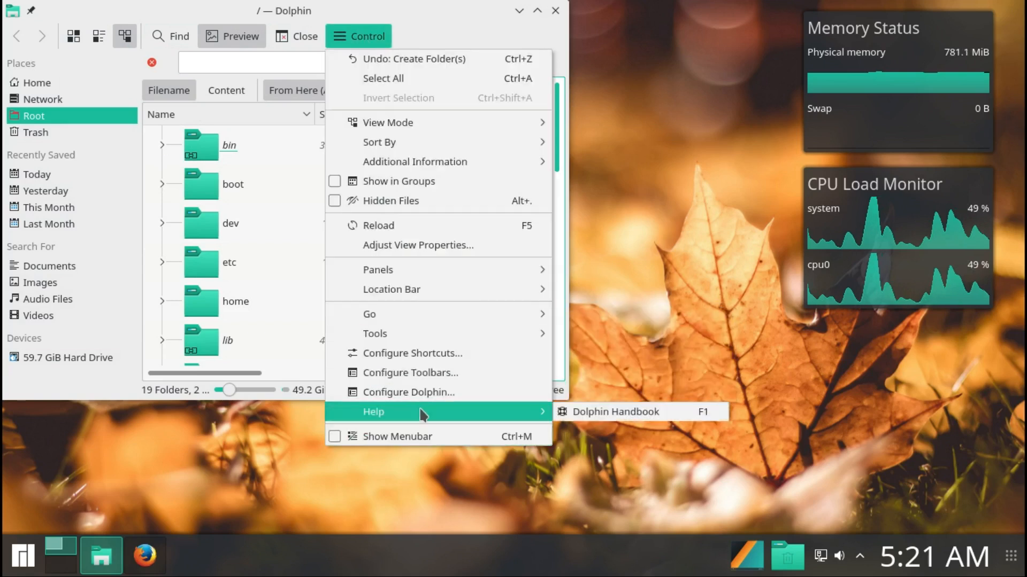
click(616, 410)
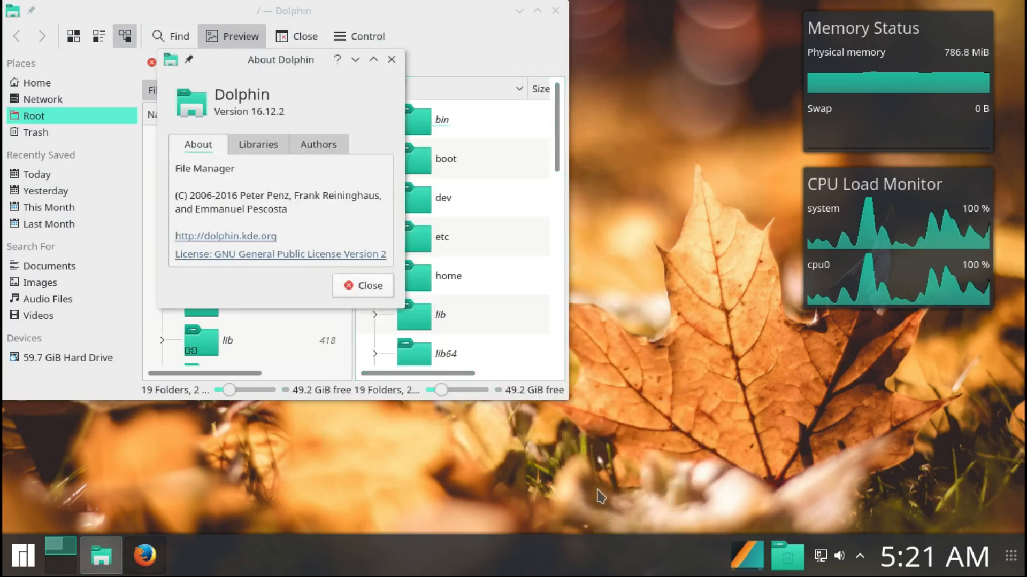
mouse_move(345, 81)
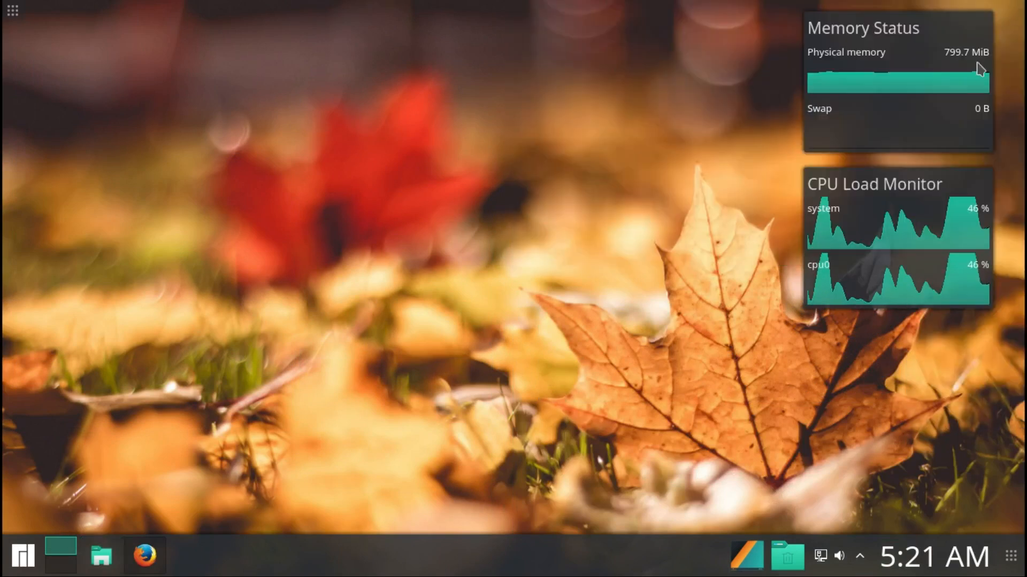
mouse_move(745, 556)
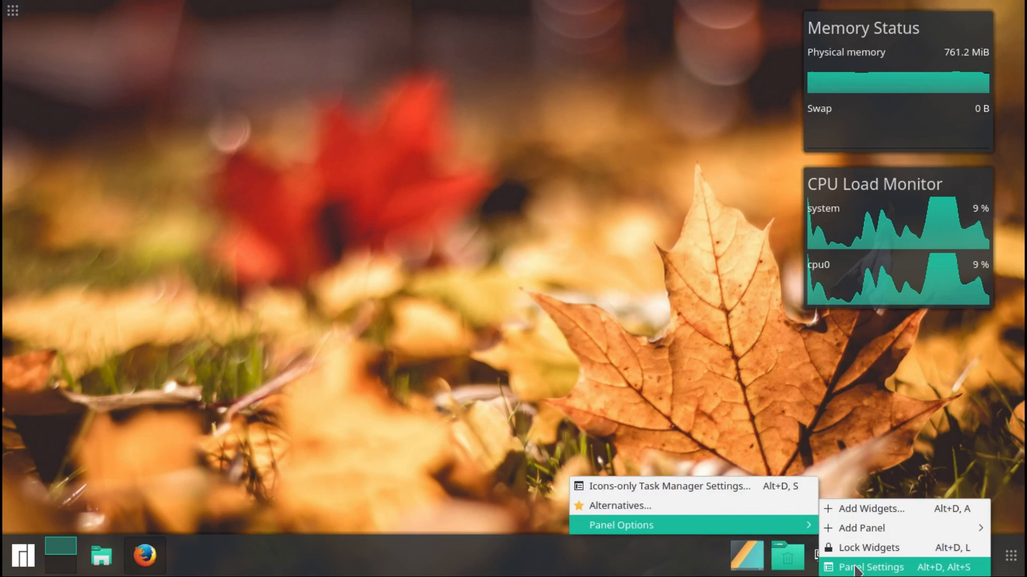
Step: Swap the panel's taskbar via Alternatives to Task Manager, then to the Window list widget
click(870, 568)
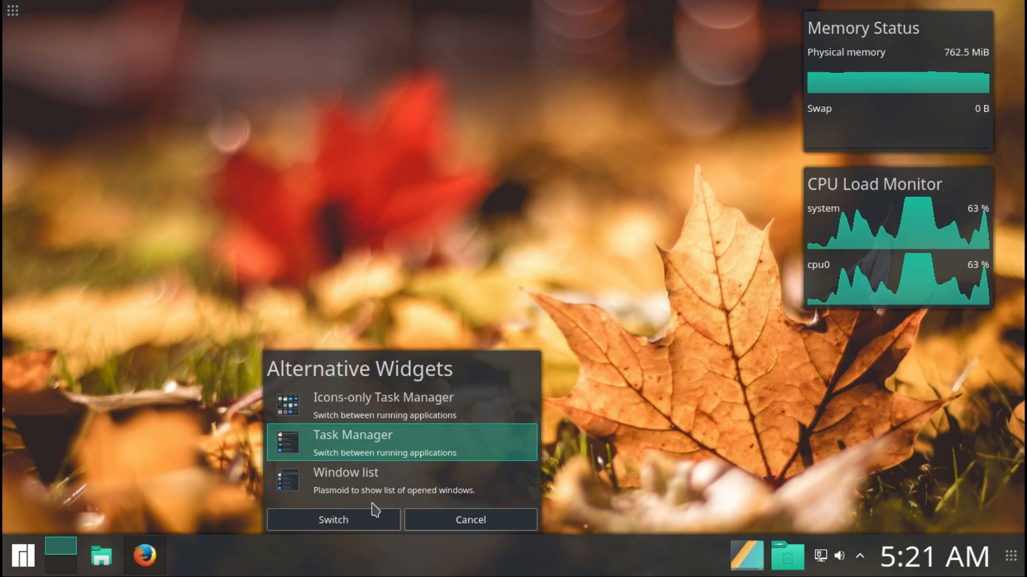
click(333, 520)
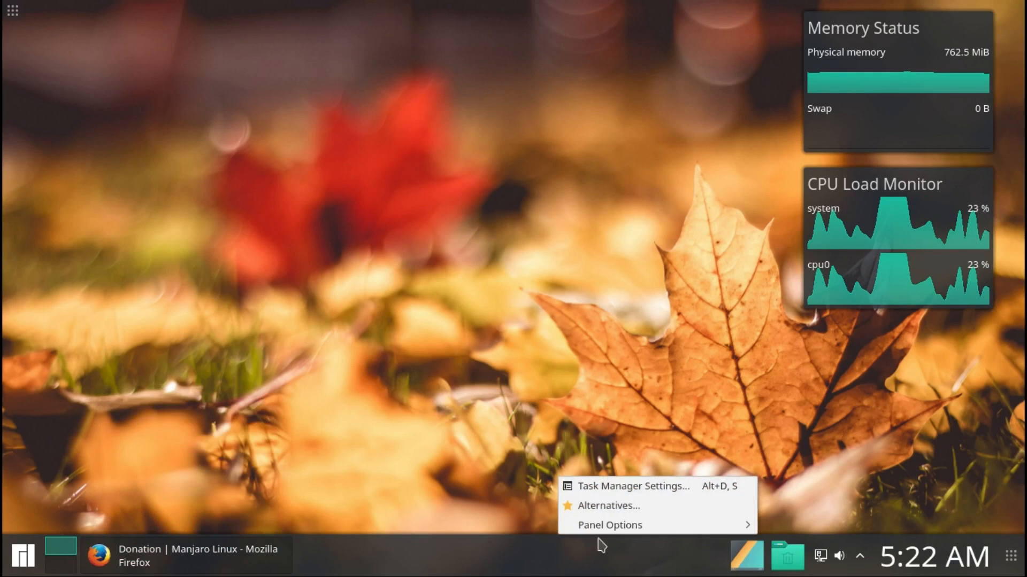
click(608, 506)
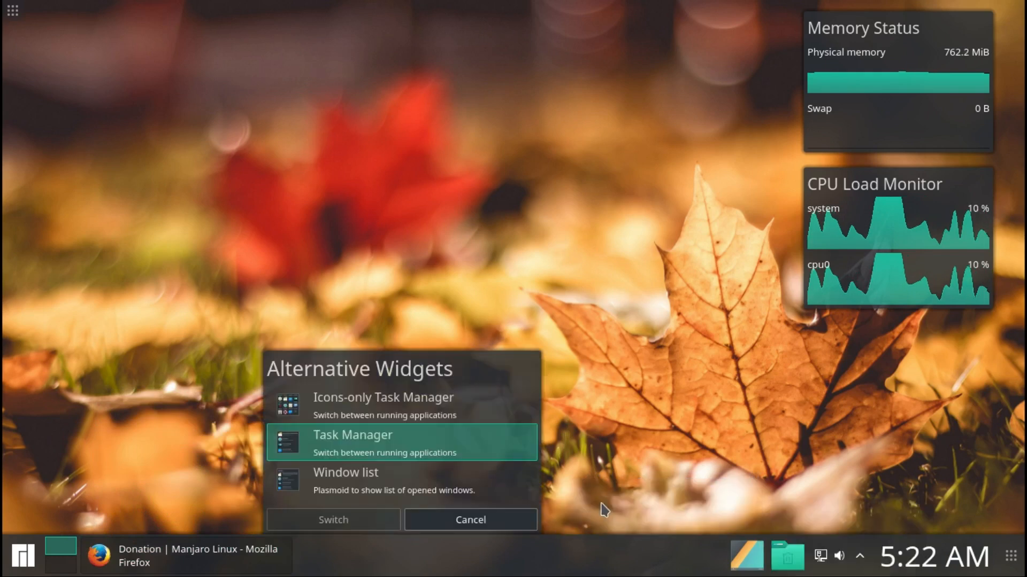
click(401, 479)
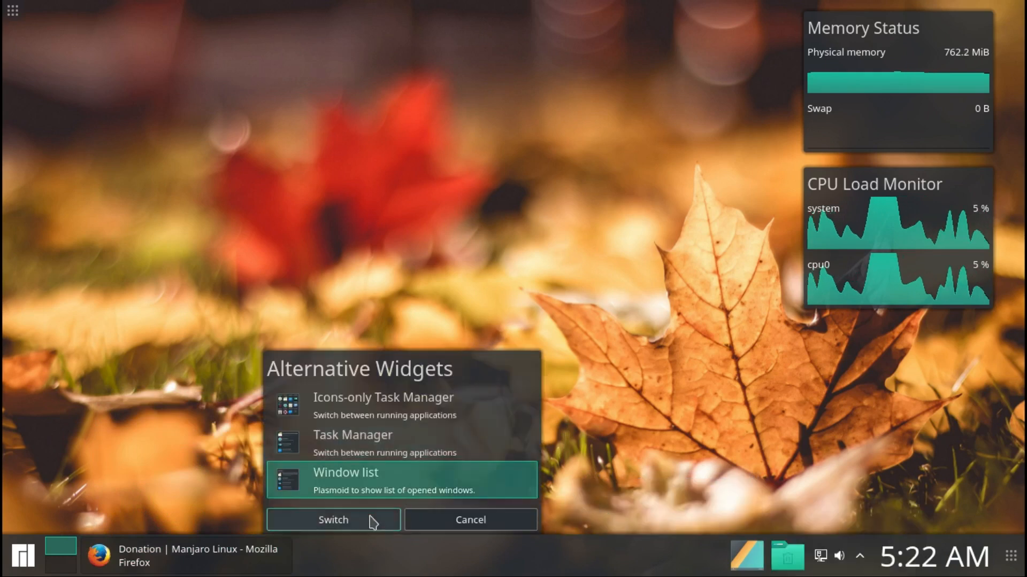
click(332, 520)
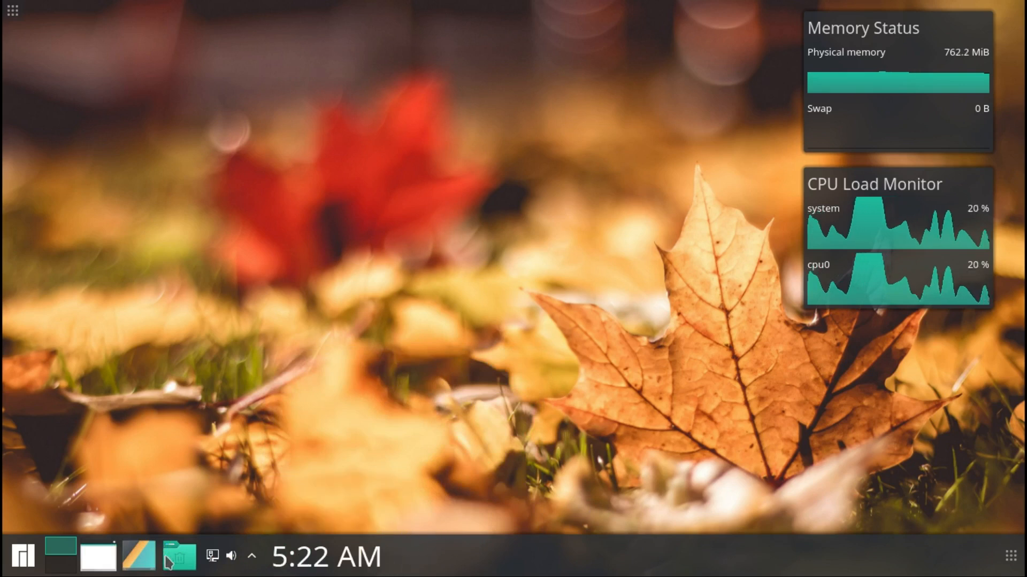
mouse_move(98, 556)
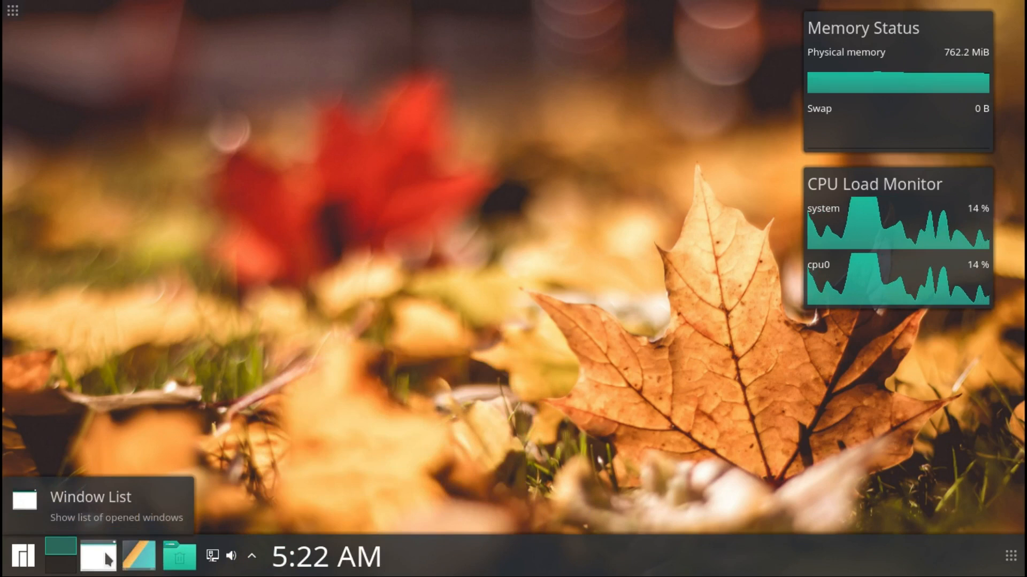
mouse_move(84, 543)
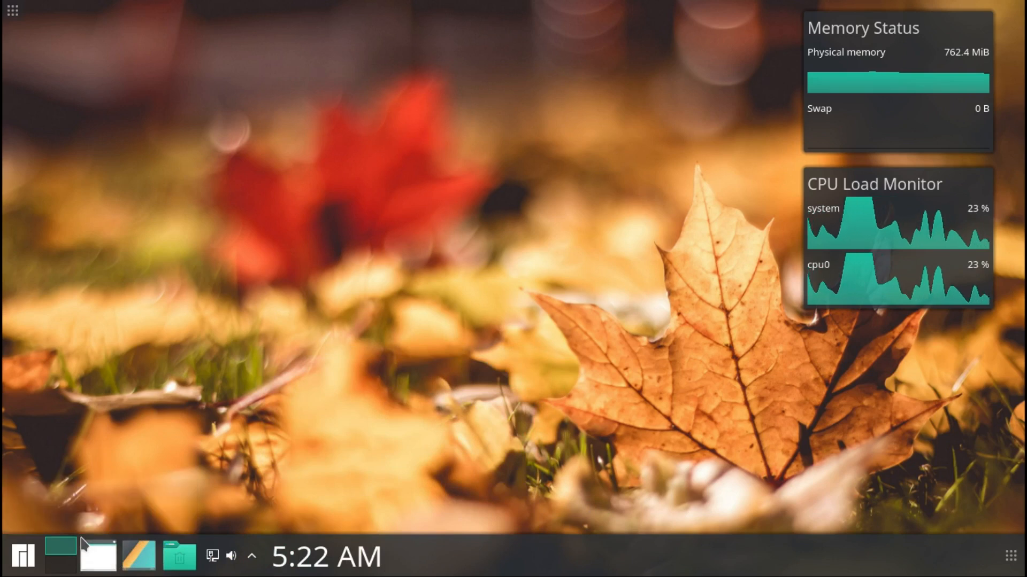
Step: Replace the Window list with the Icons-only Task Manager via Alternatives
right_click(98, 556)
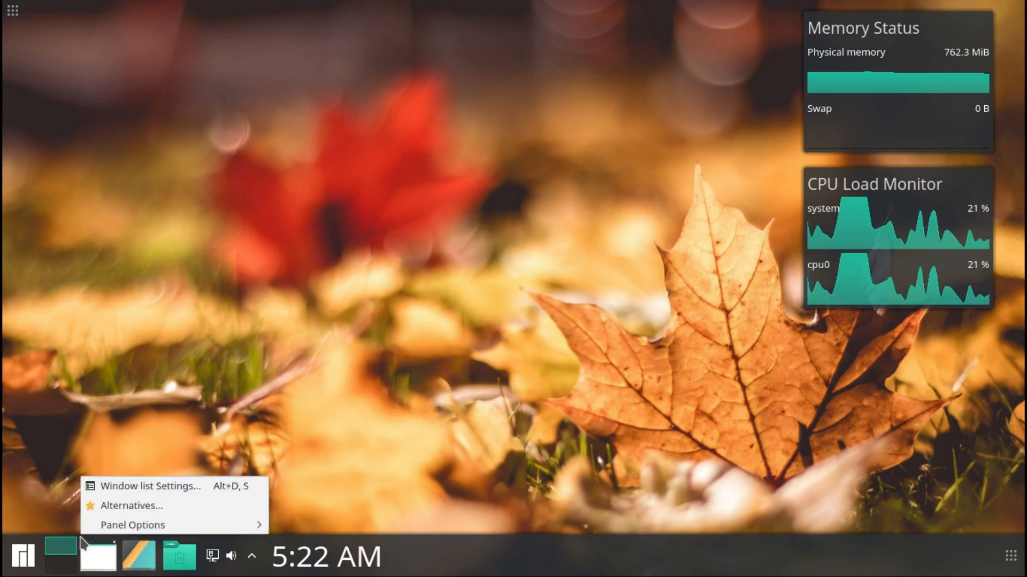
click(132, 505)
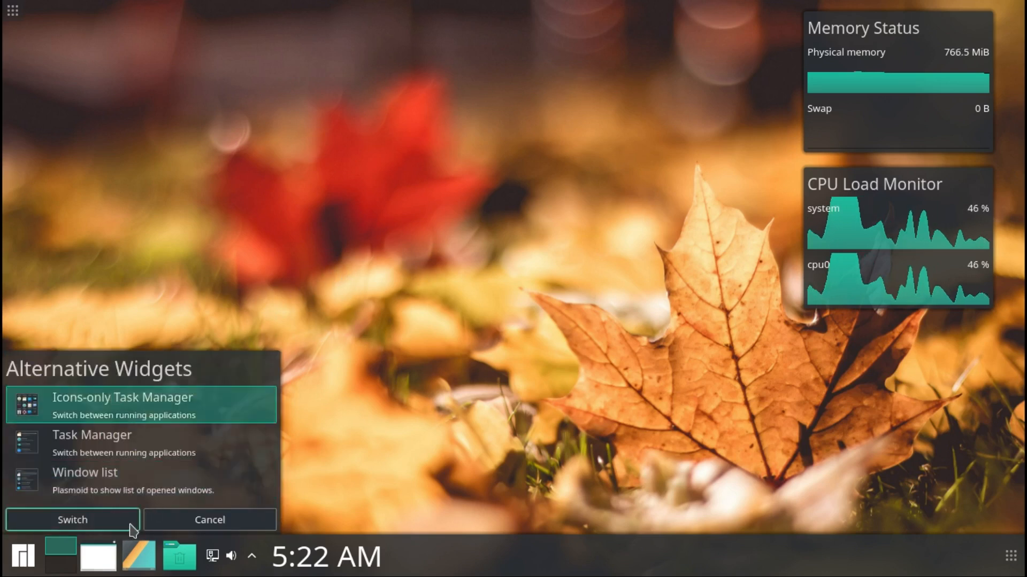
click(71, 519)
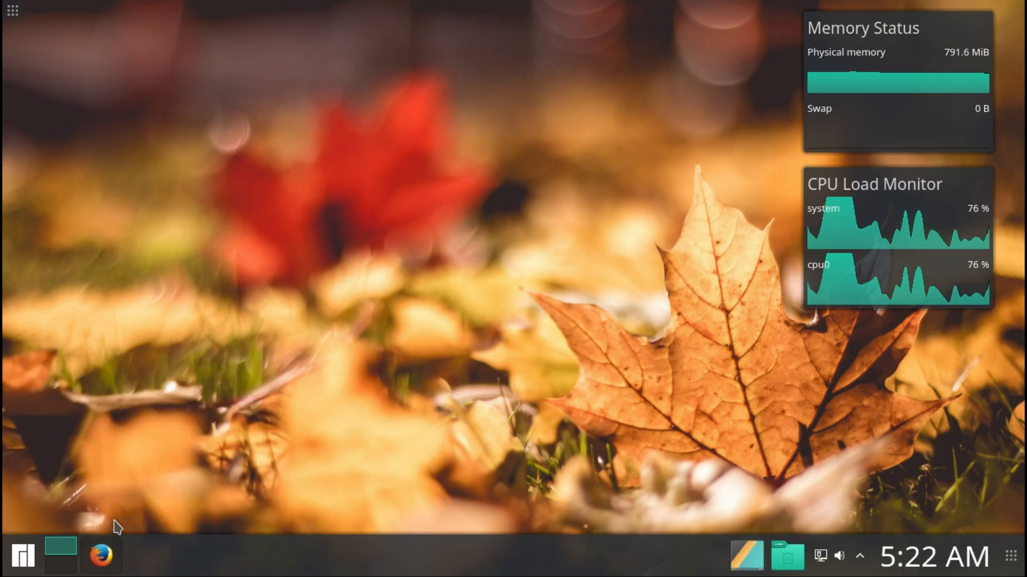
Step: Close the Firefox window so it leaves the panel's icons-only task manager
click(99, 555)
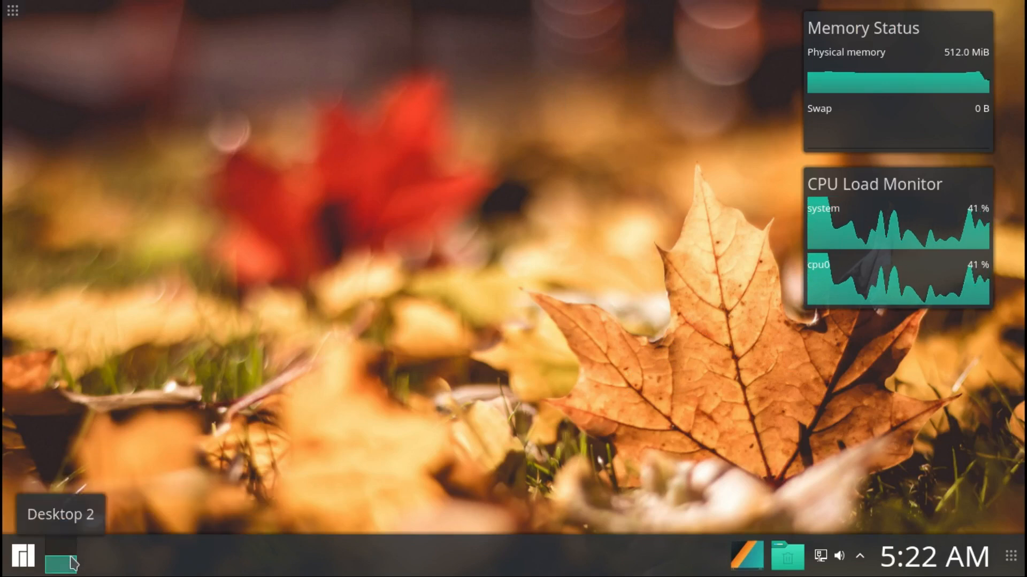
mouse_move(112, 536)
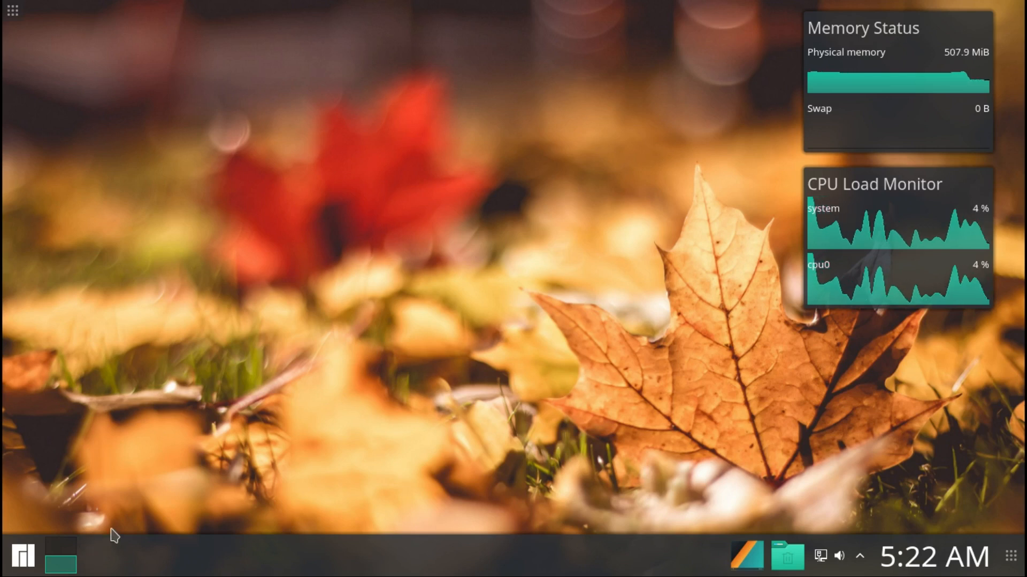
mouse_move(127, 425)
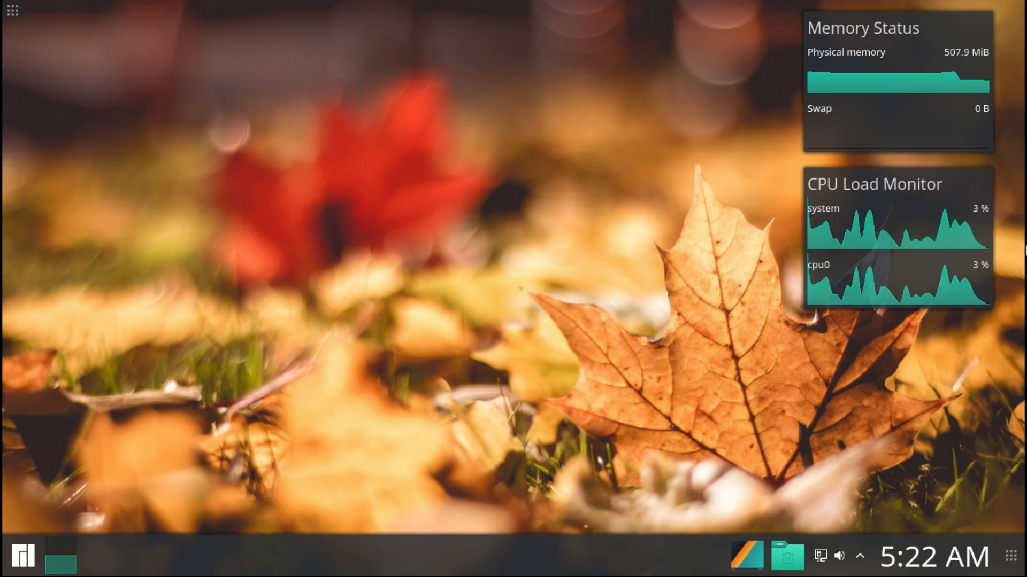
mouse_move(400, 403)
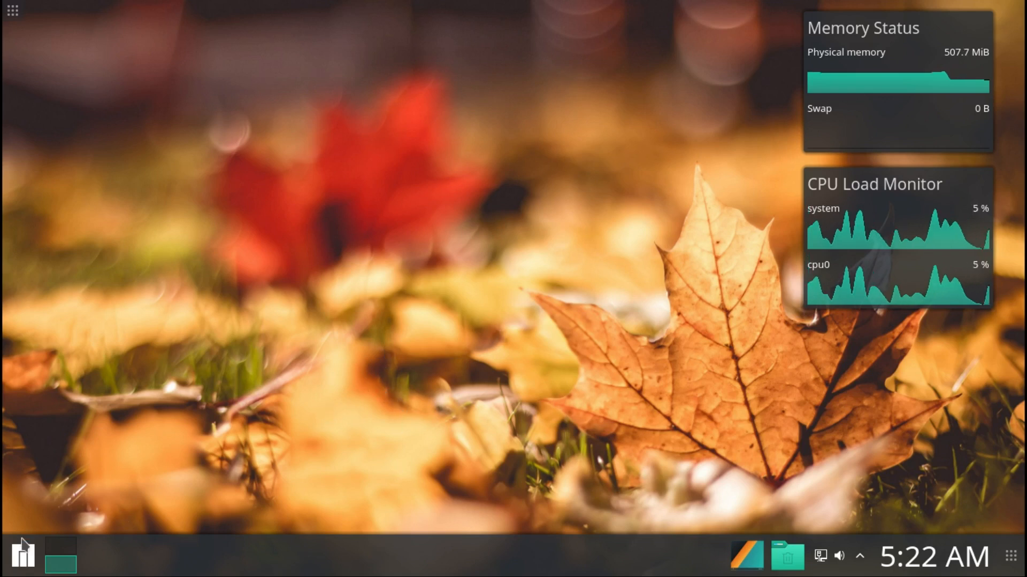
right_click(22, 557)
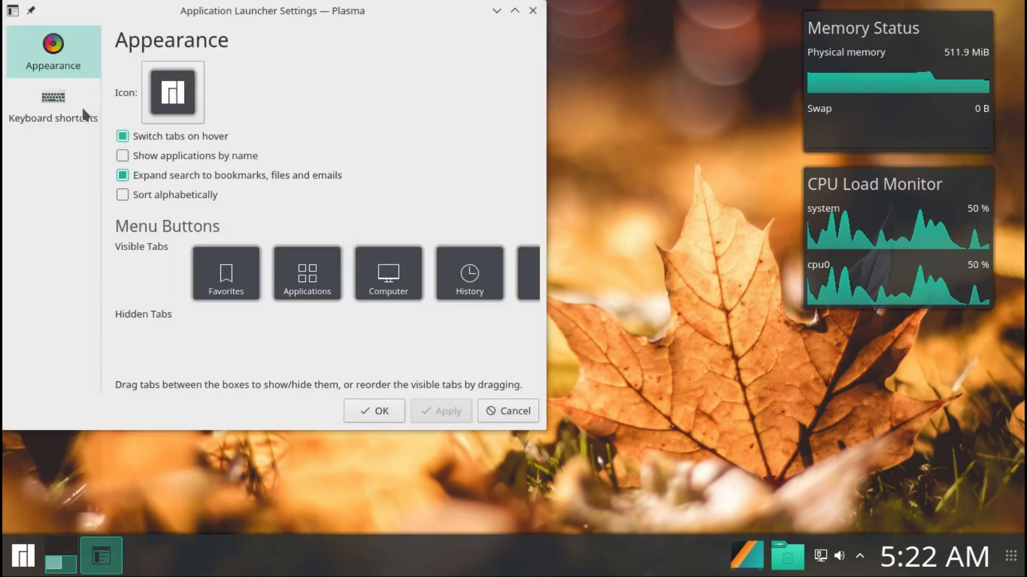
click(52, 105)
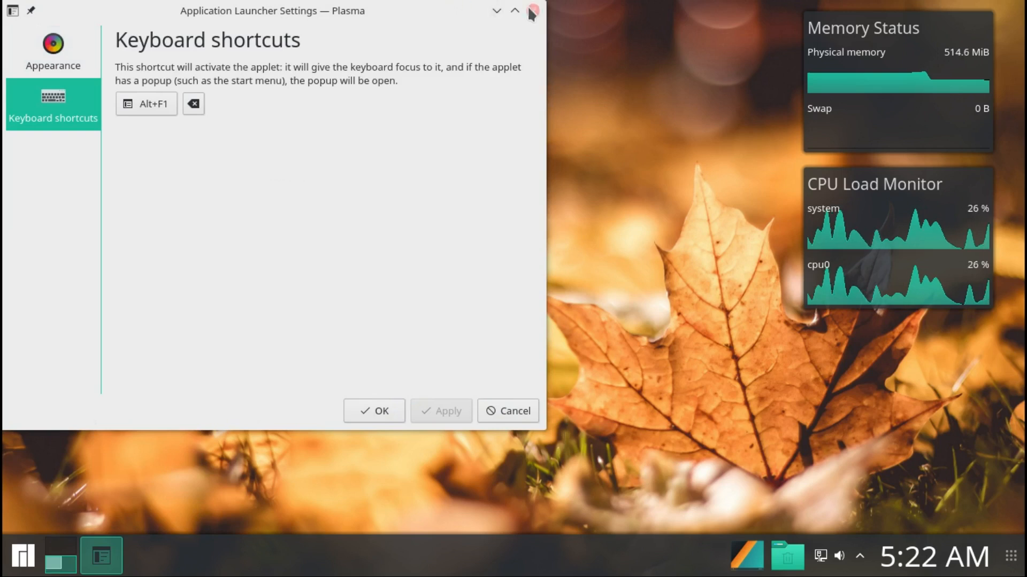
click(532, 10)
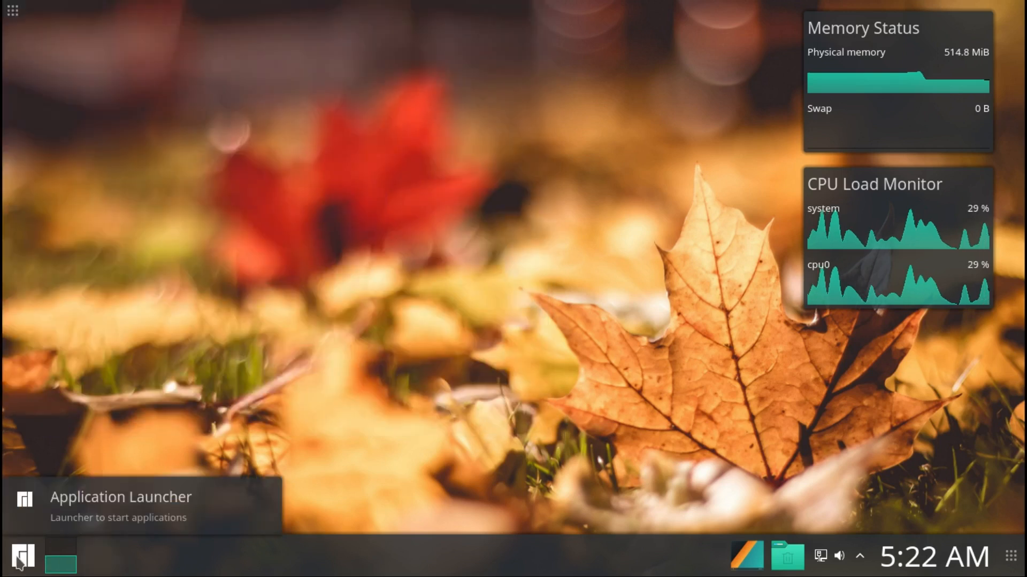
click(24, 557)
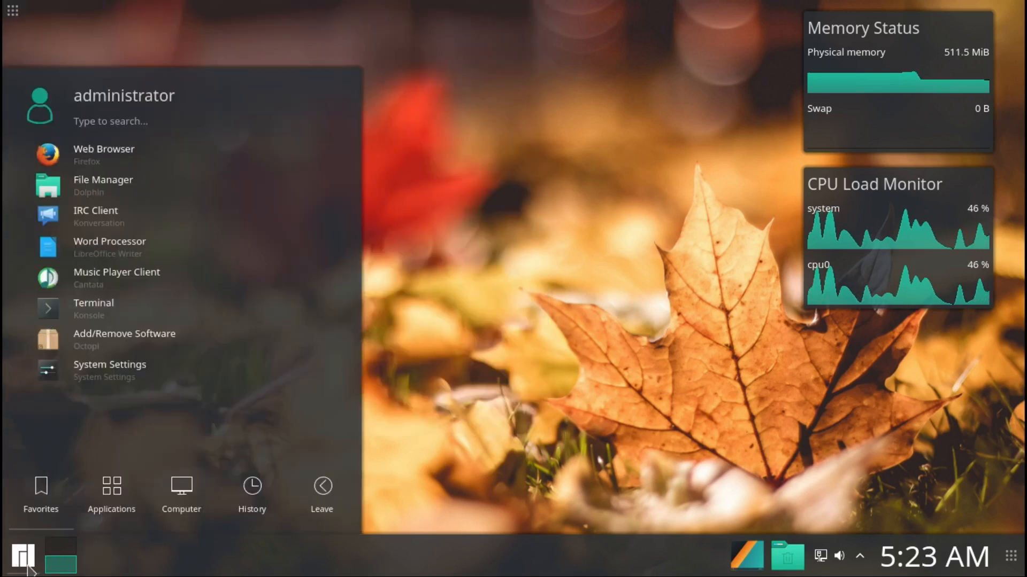
mouse_move(447, 222)
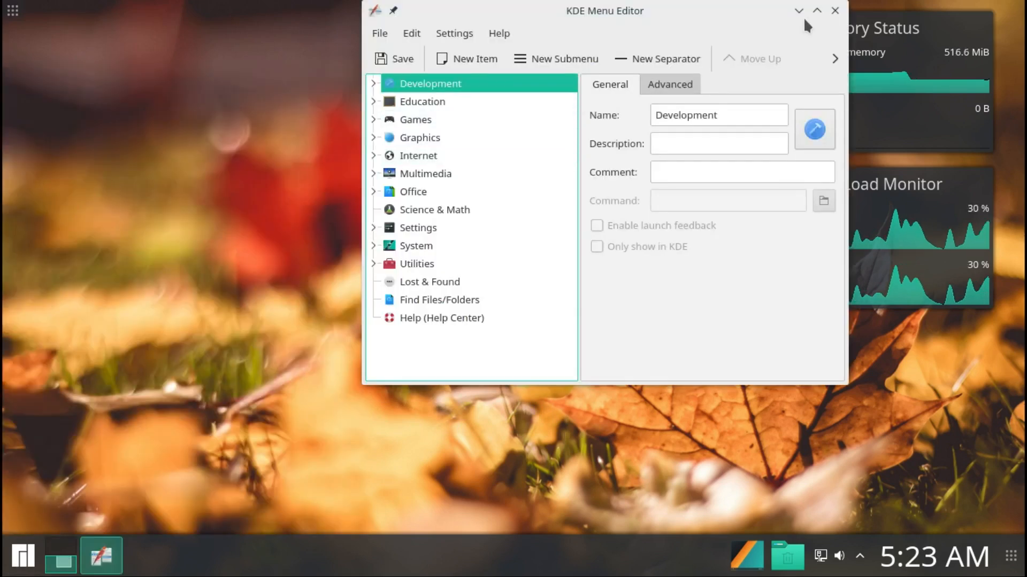
click(834, 10)
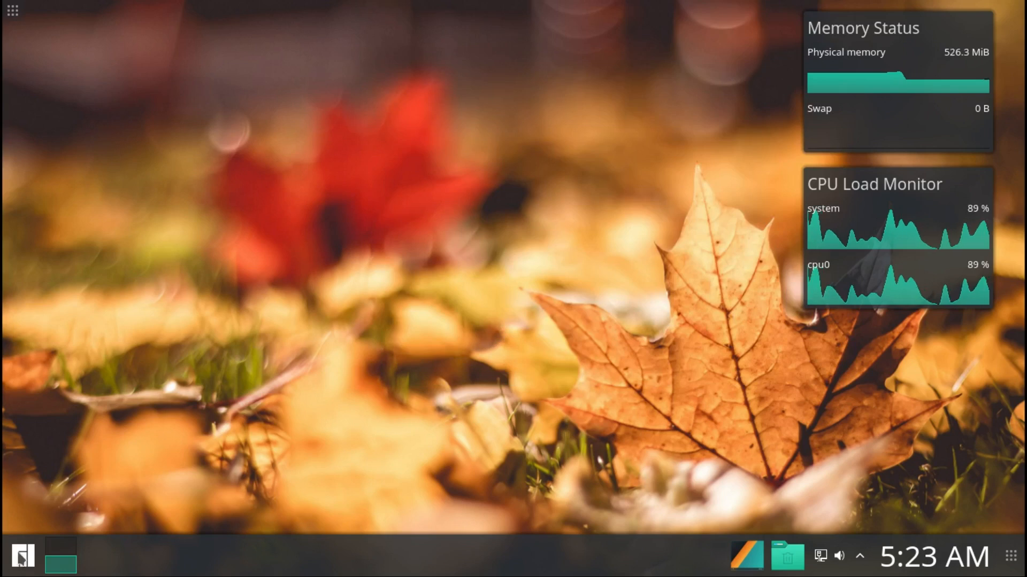
Step: Launch Octopi (Add/Remove Software) from the application launcher favourites
click(21, 556)
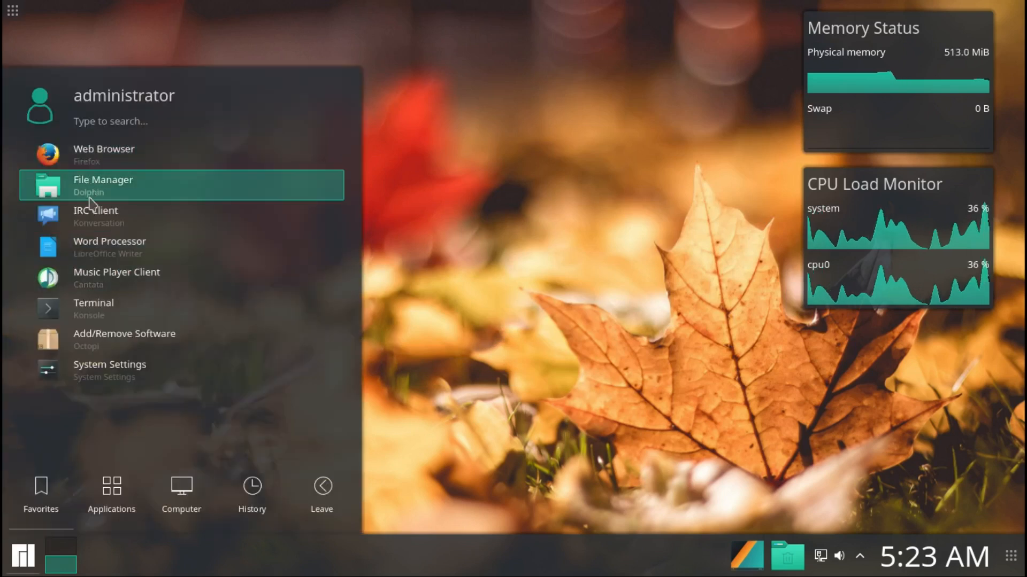
mouse_move(99, 247)
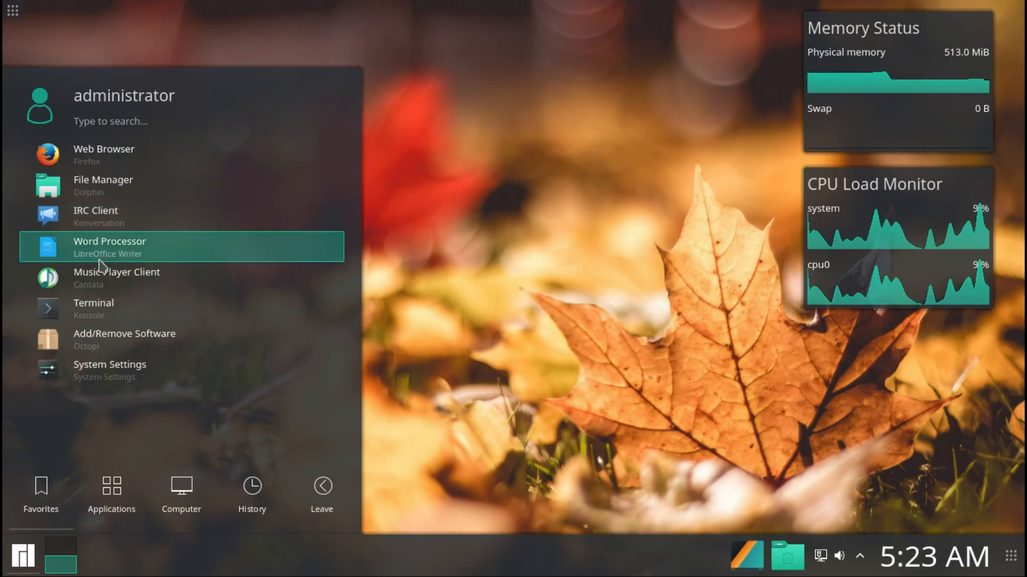
mouse_move(98, 287)
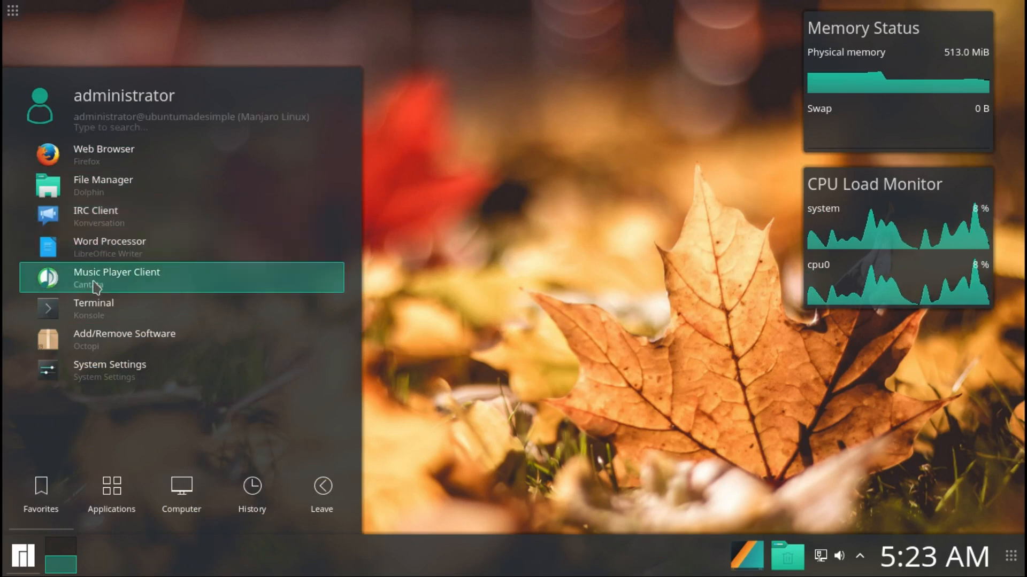
mouse_move(96, 339)
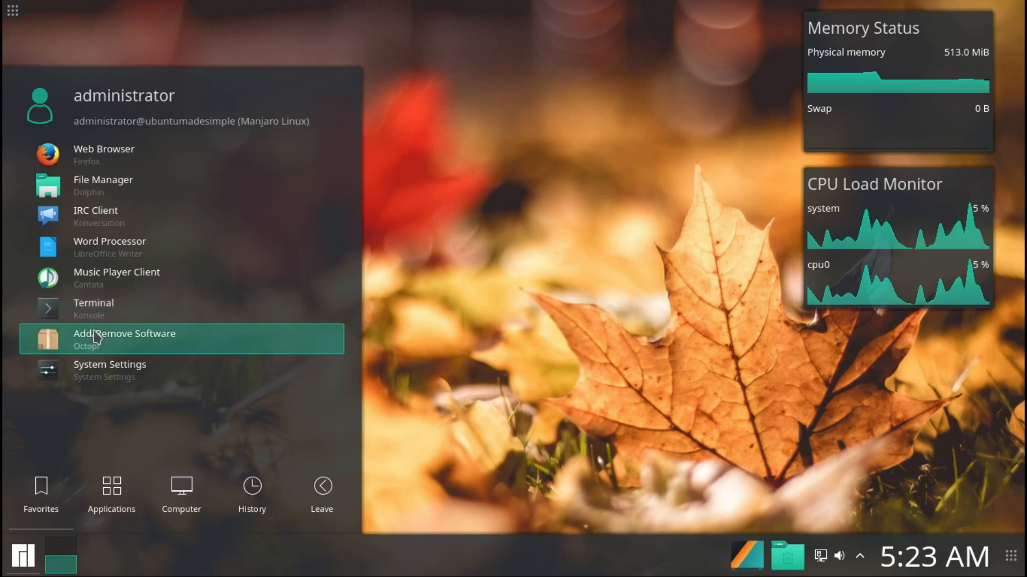
click(124, 339)
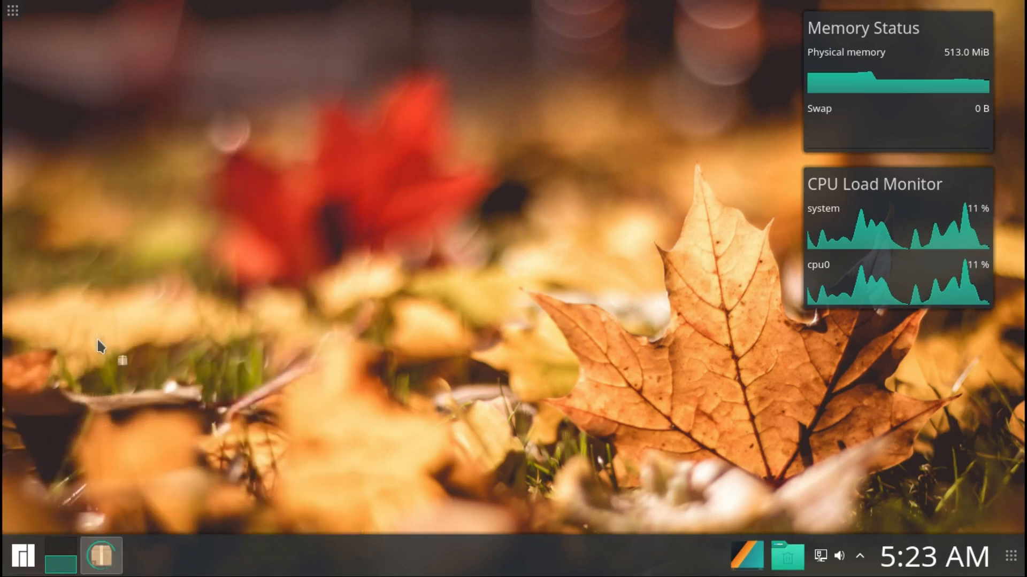
mouse_move(282, 182)
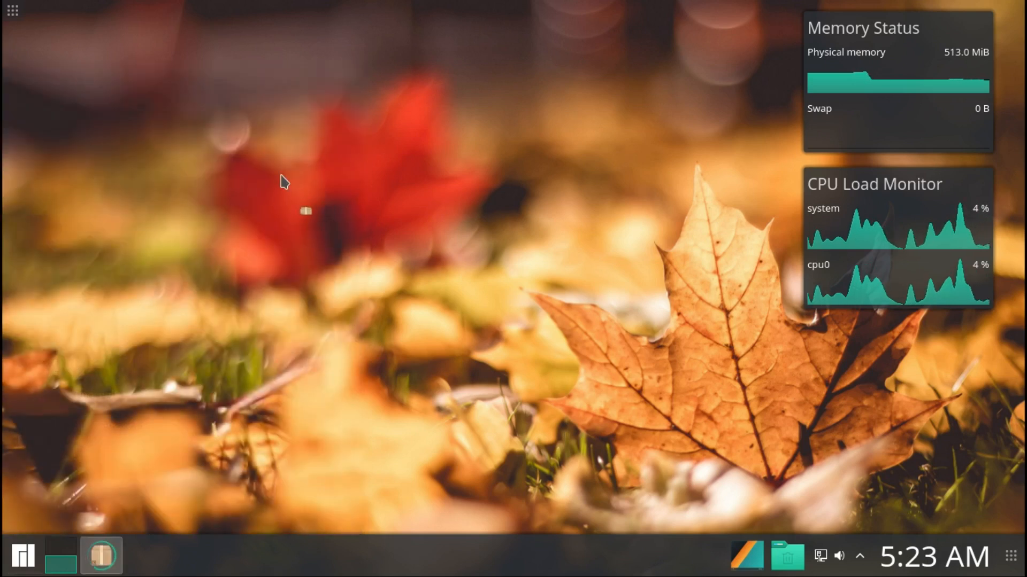
click(101, 556)
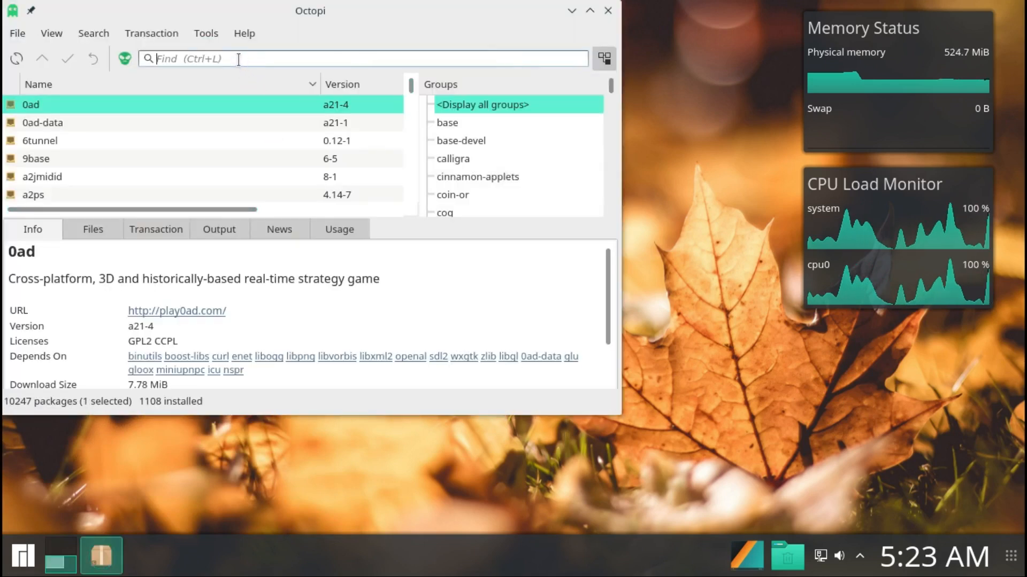
Step: Search 'auda', mark the audacity package for install and commit it in a terminal
text(au)
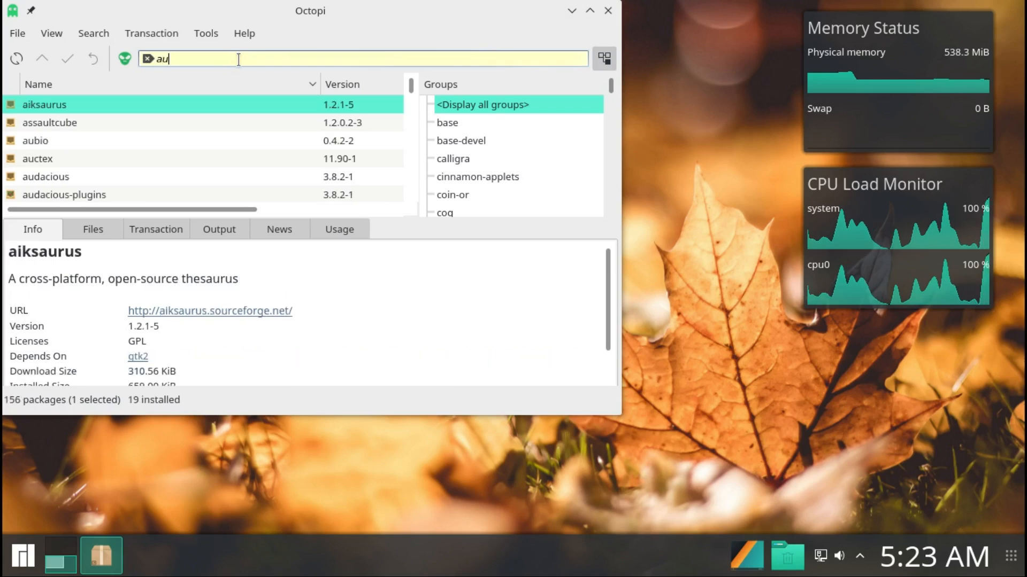
text(da)
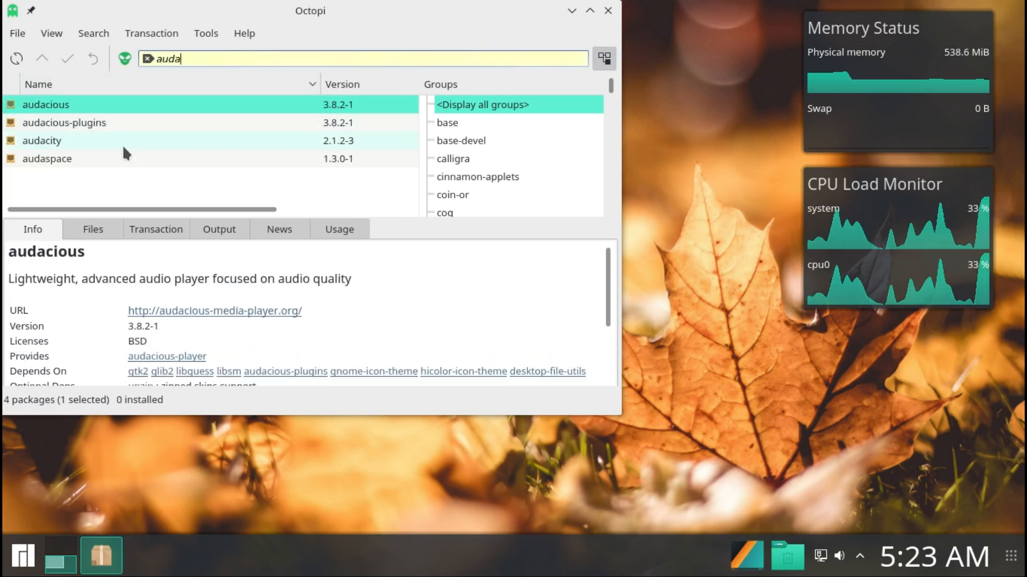
click(42, 140)
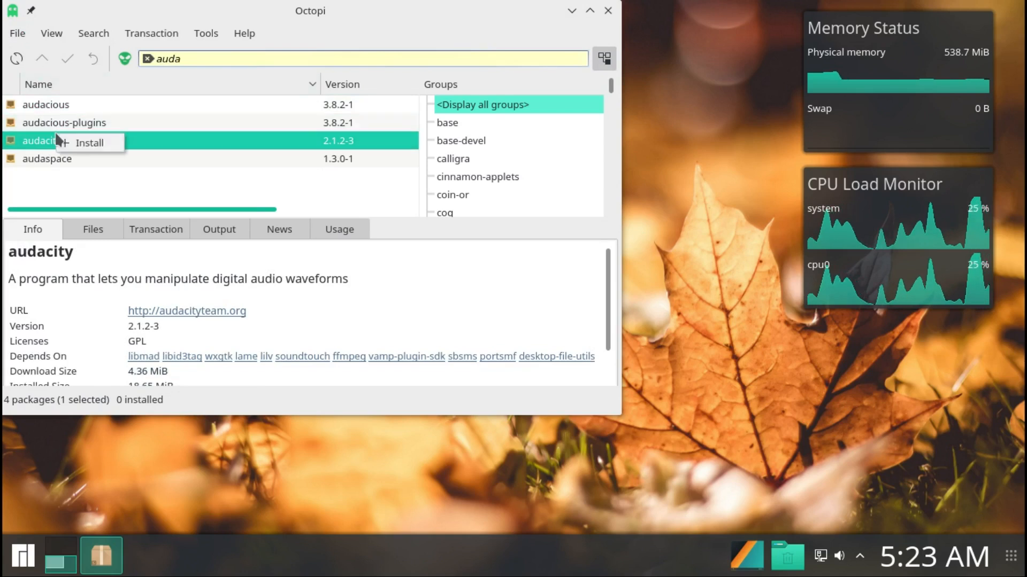
click(89, 142)
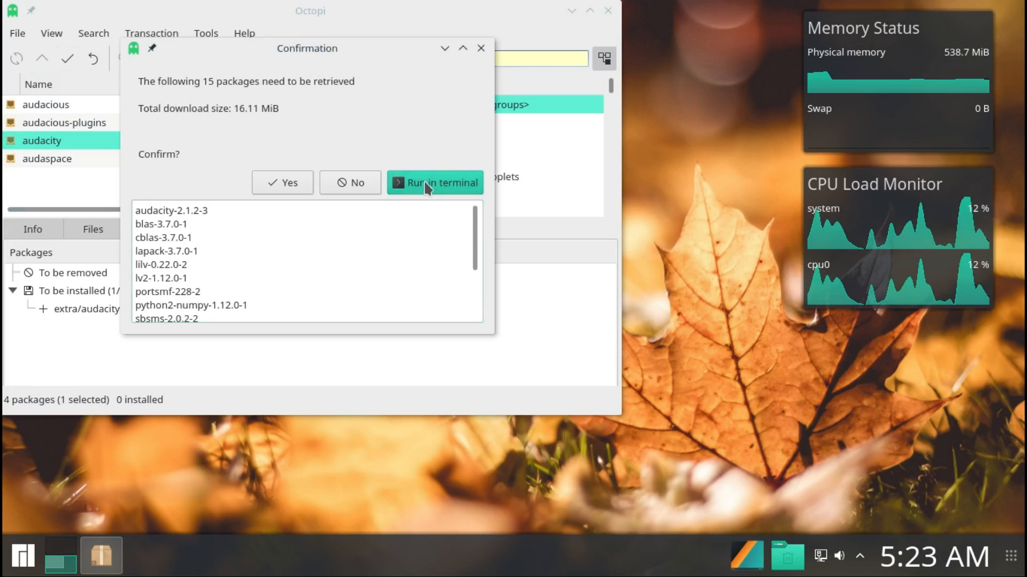
click(435, 183)
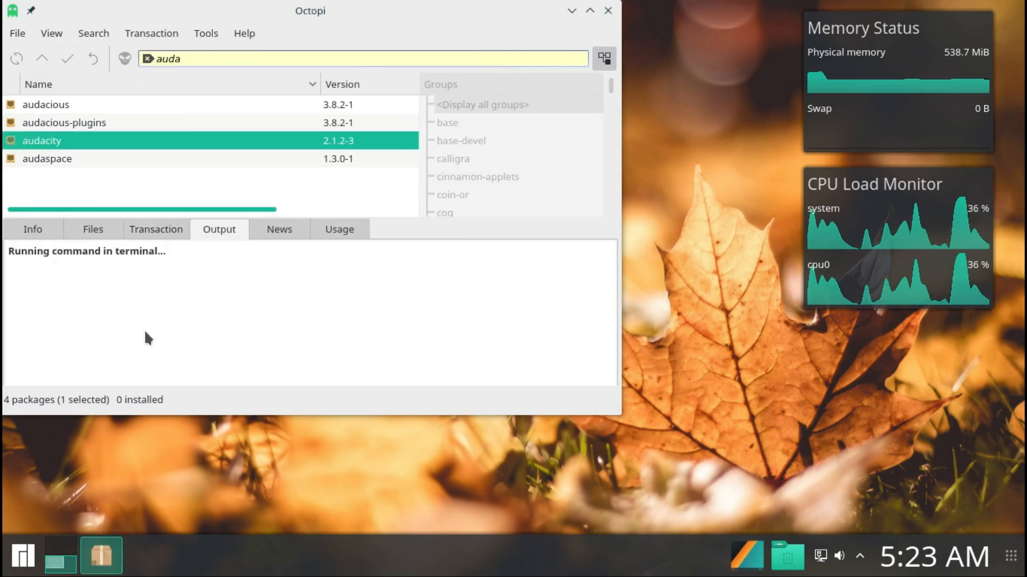
Step: Confirm the root password so the 15 packages download, then start System Settings
text(•••••)
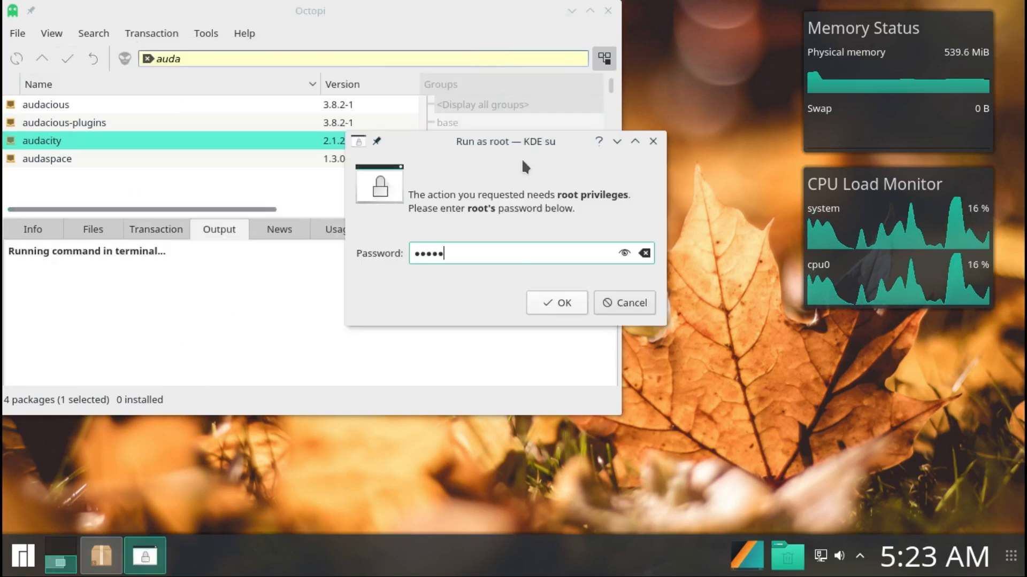
click(556, 303)
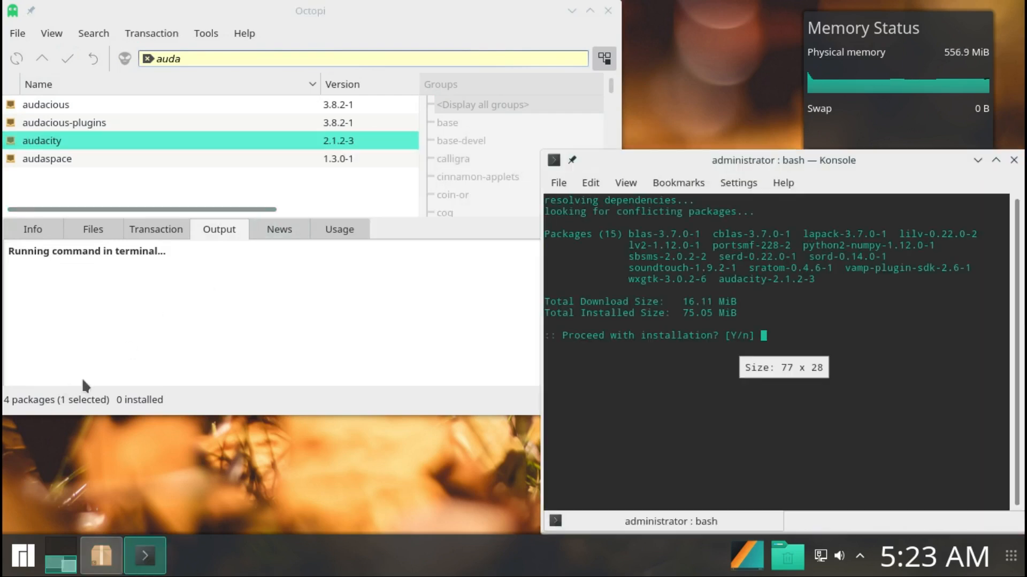
mouse_move(695, 347)
text(y)
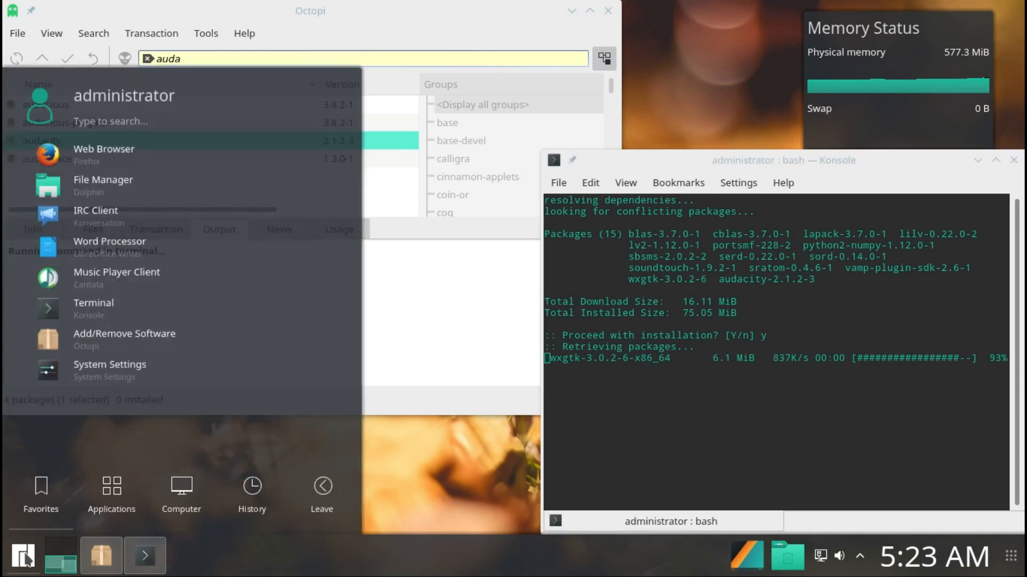
mouse_move(110, 369)
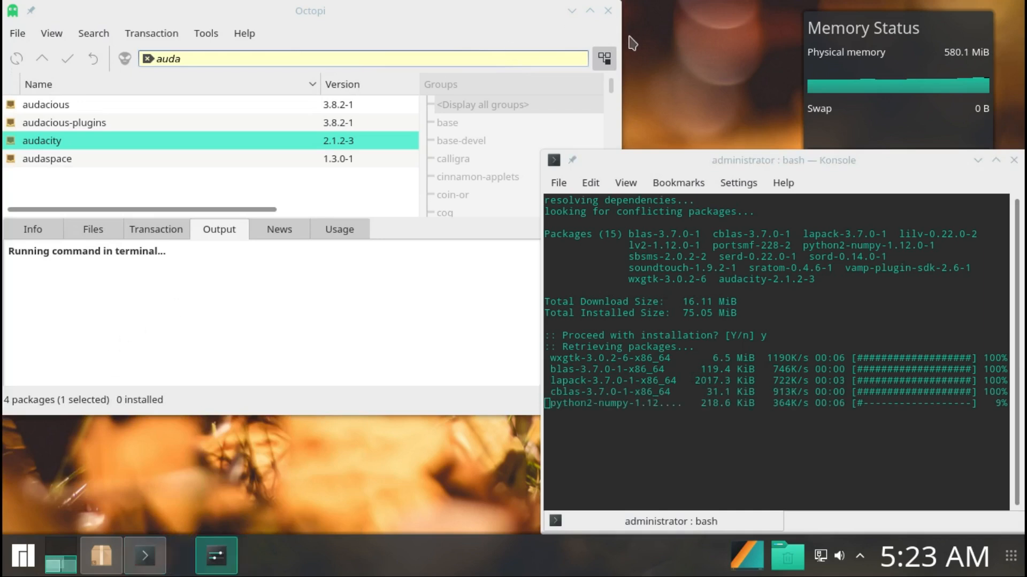
click(189, 555)
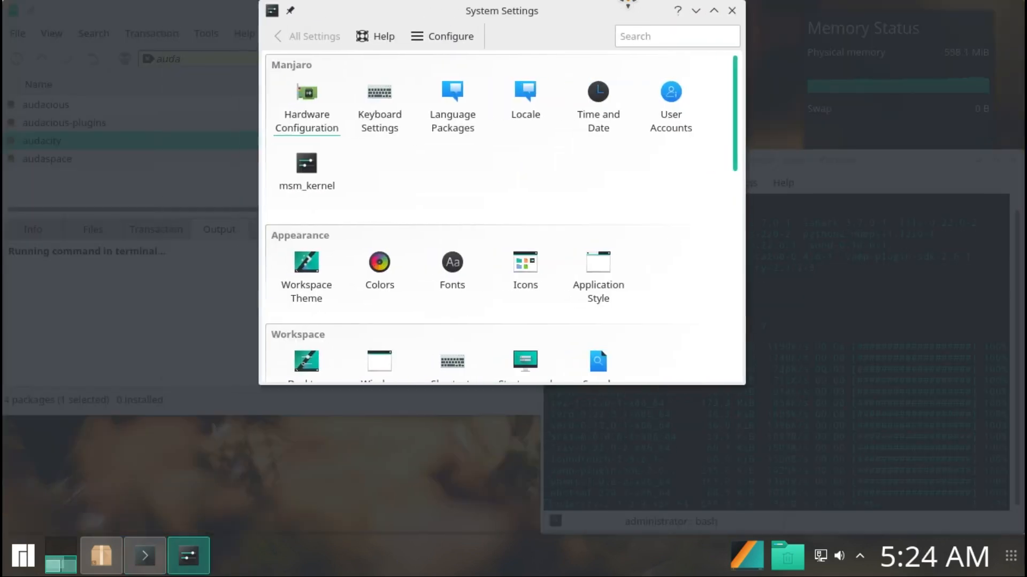
Step: Maximize System Settings and scroll through its Manjaro, Appearance, Workspace and Network categories
click(715, 11)
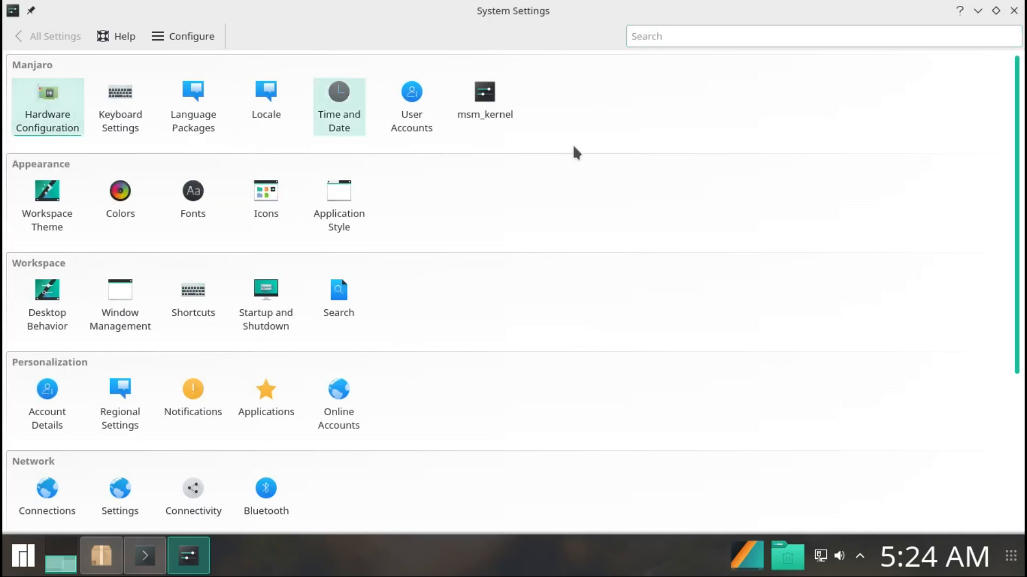
scroll(down, 3)
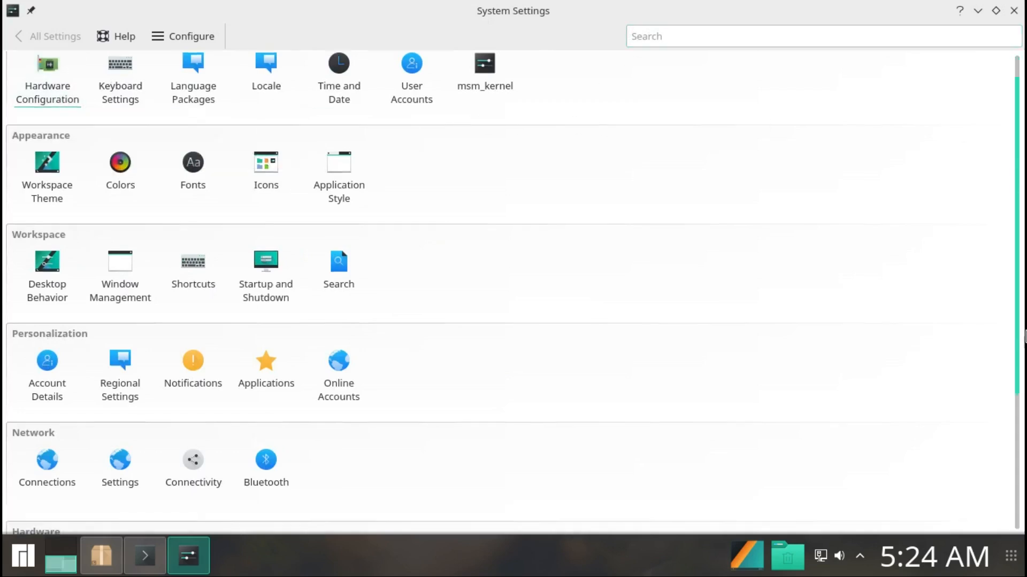
scroll(up, 3)
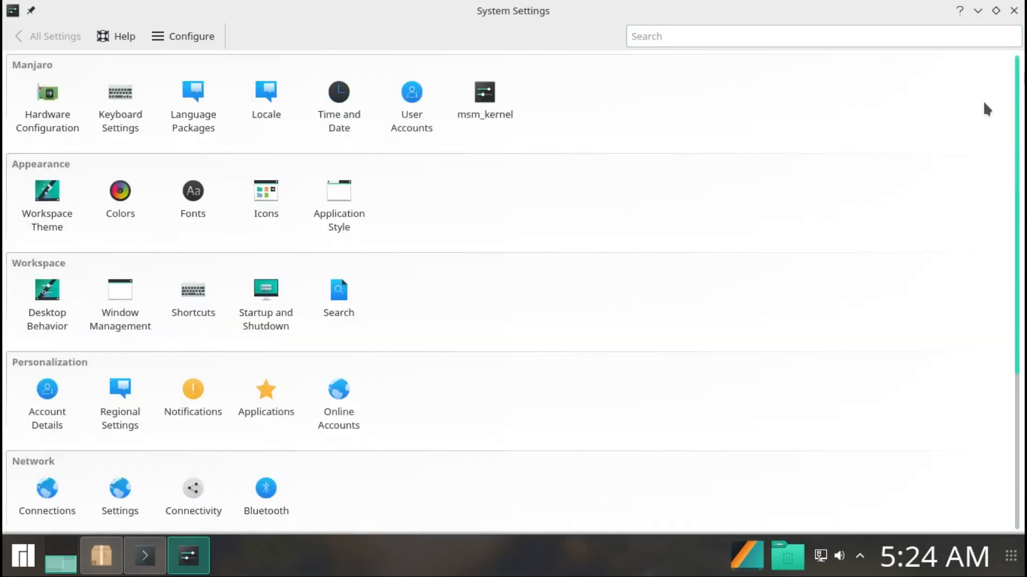
mouse_move(47, 106)
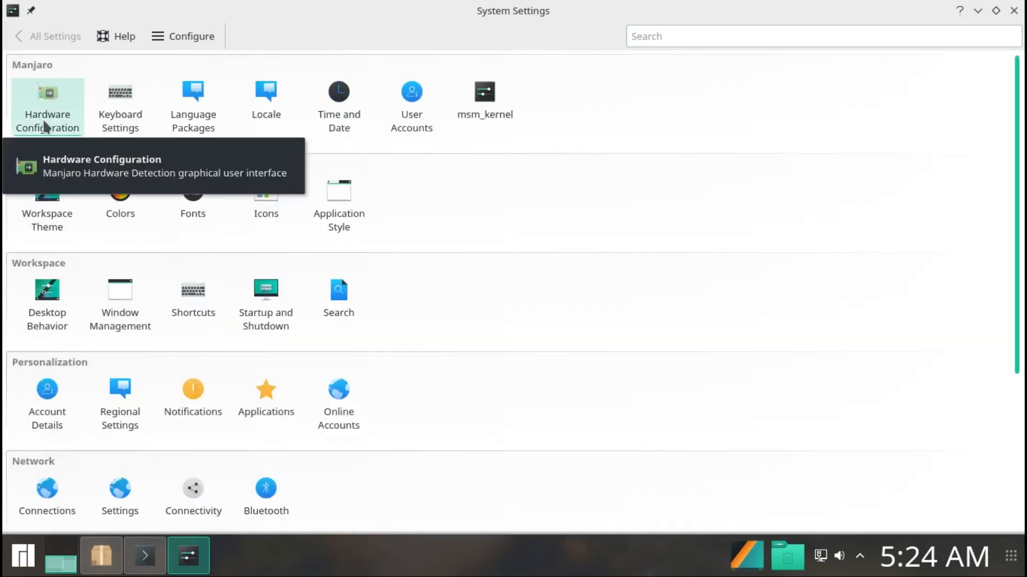
mouse_move(120, 106)
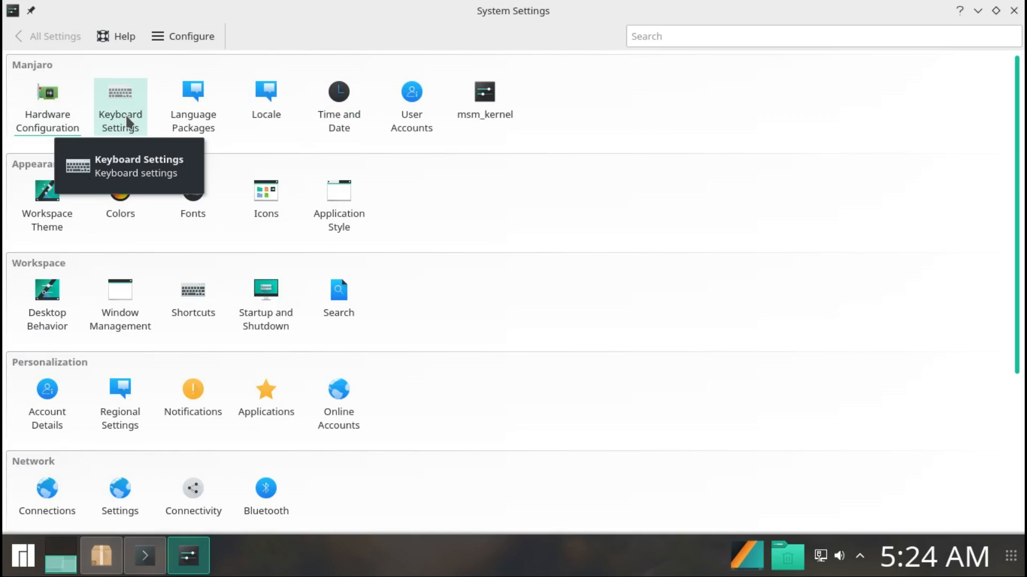
mouse_move(192, 104)
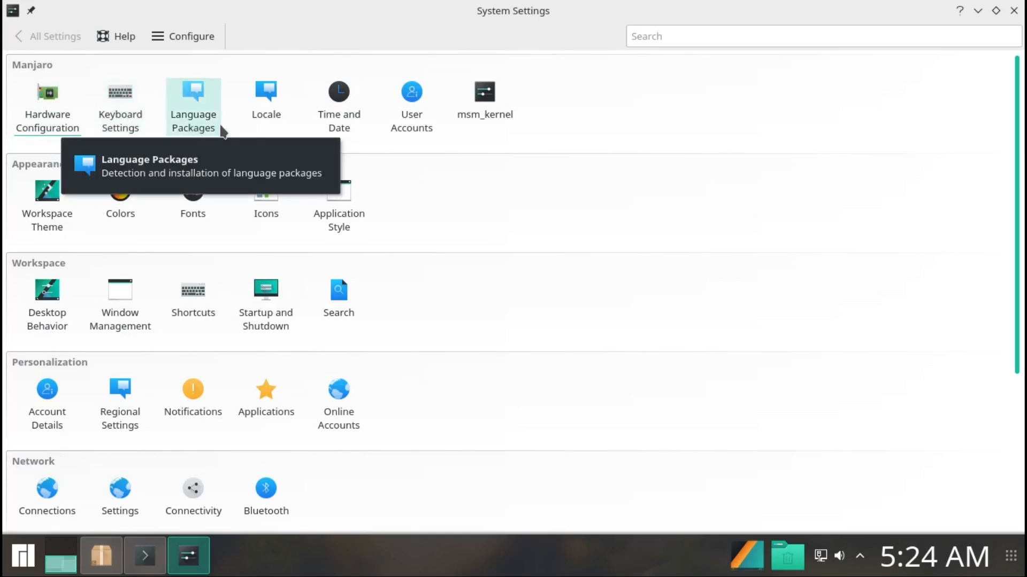
mouse_move(266, 105)
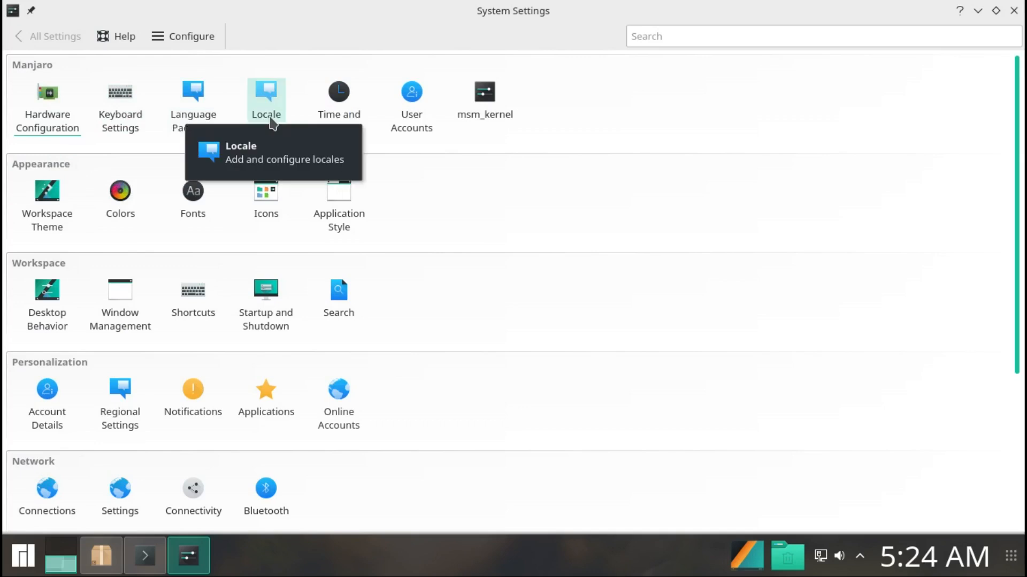
mouse_move(339, 99)
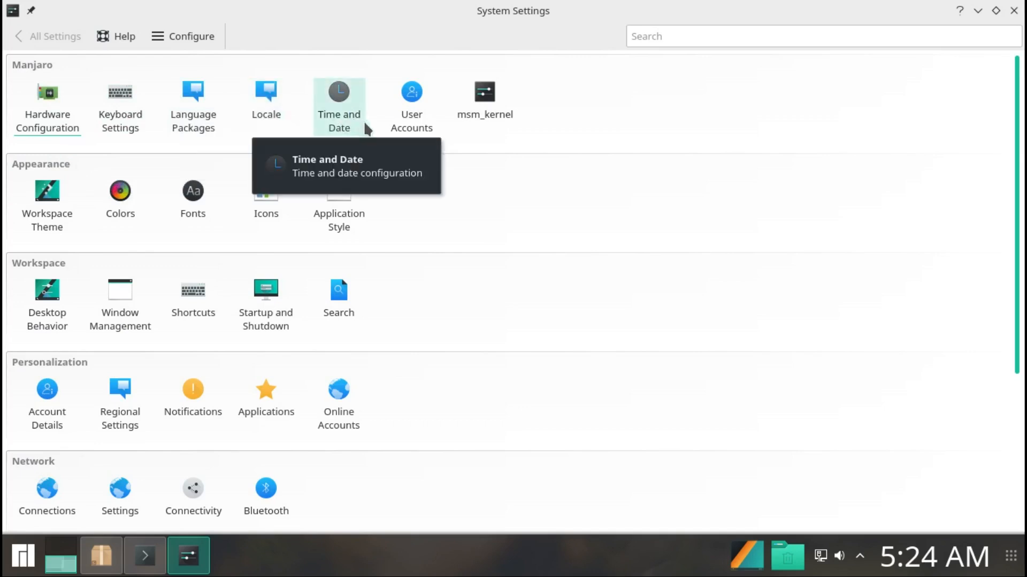
mouse_move(485, 105)
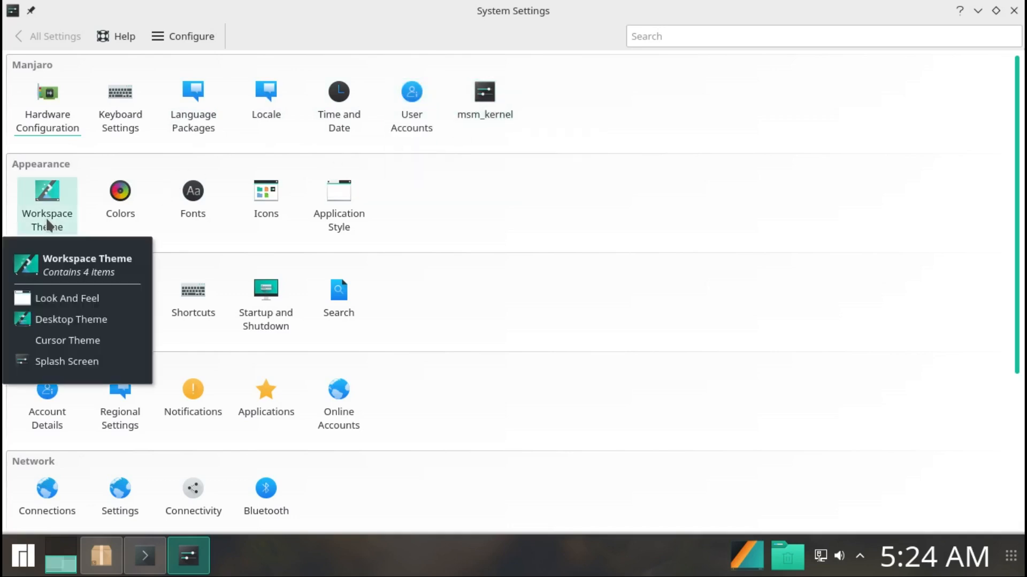
mouse_move(43, 200)
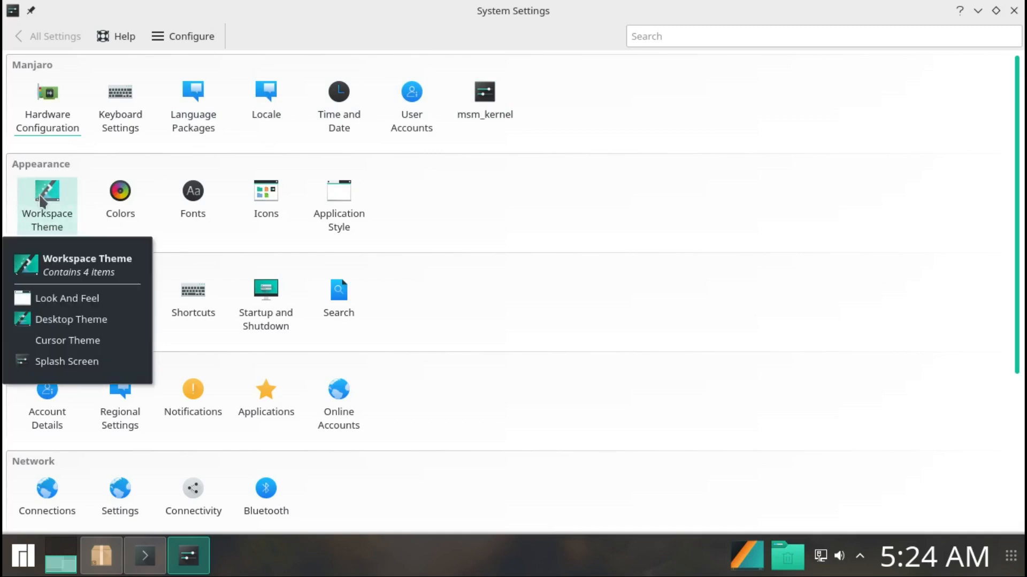
mouse_move(120, 197)
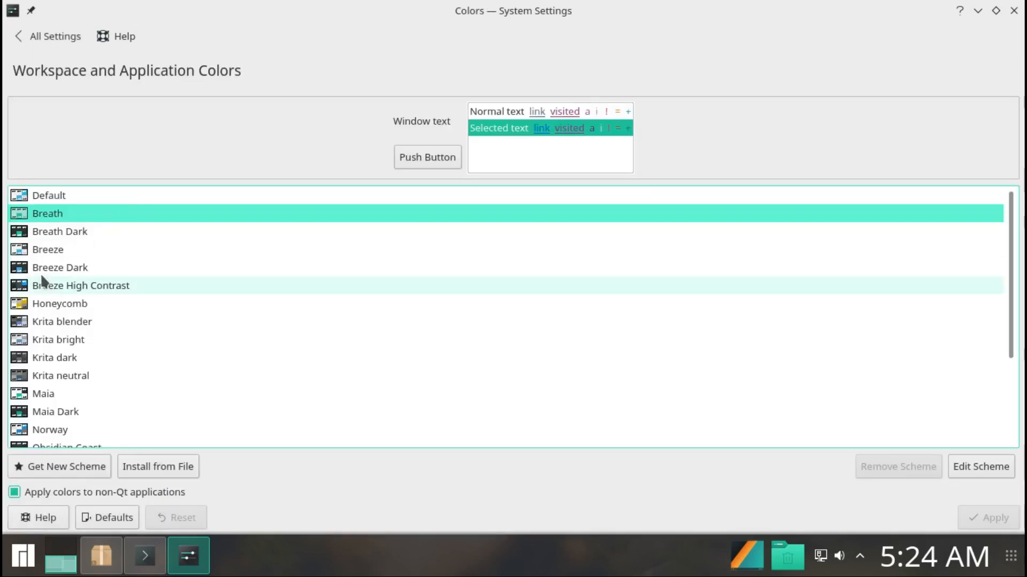
Step: Apply the Breath Dark colour scheme in Colors and go back to All Settings
click(60, 231)
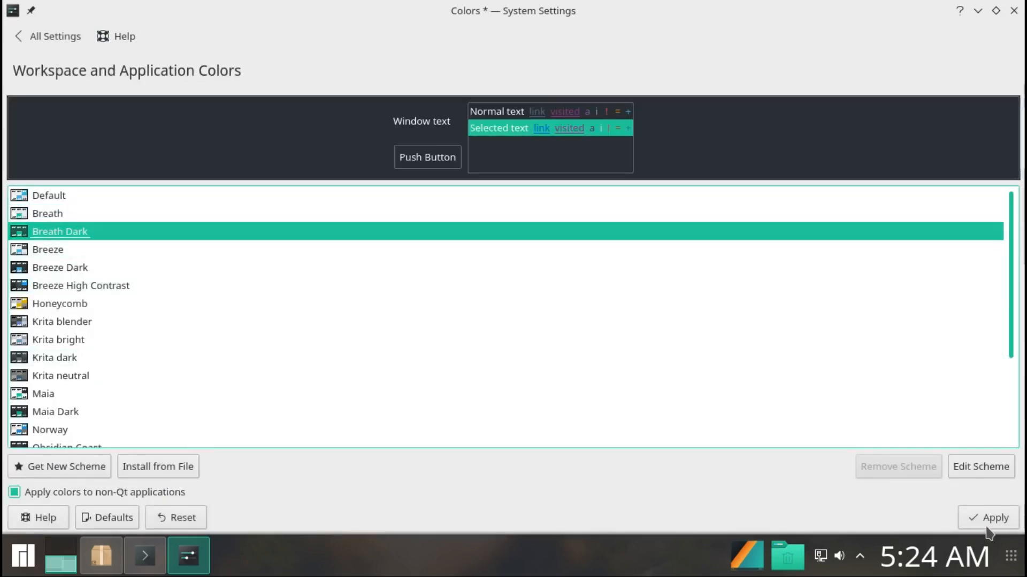
click(992, 518)
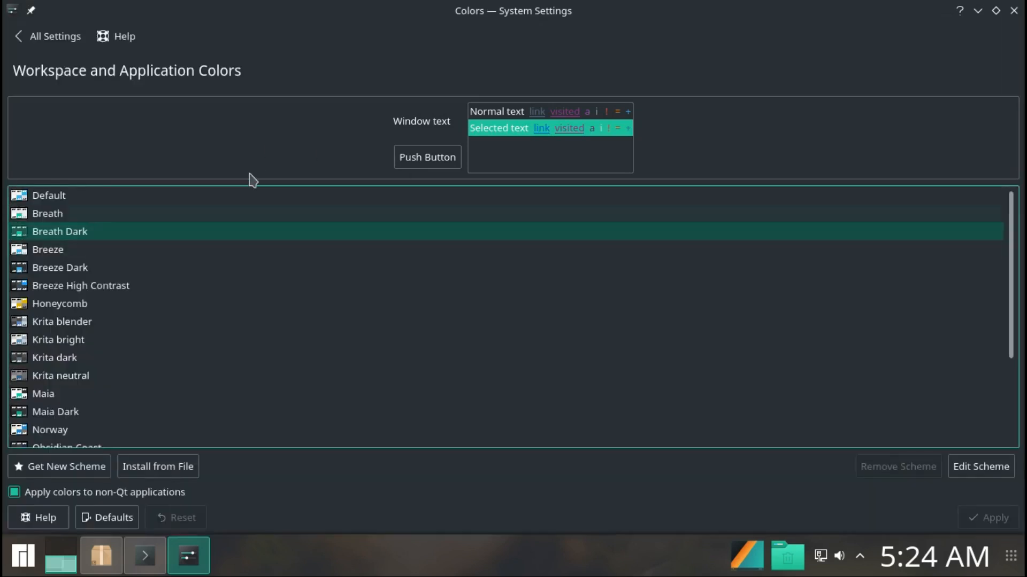
click(48, 37)
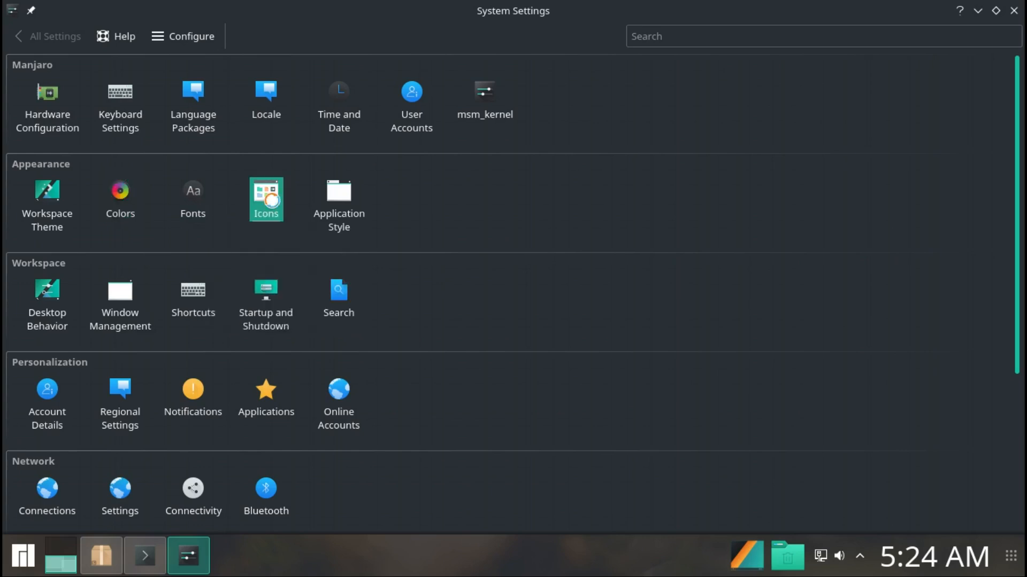
Step: In Icons > Advanced, set the Default desktop icon effect to a purple Colorize
click(267, 199)
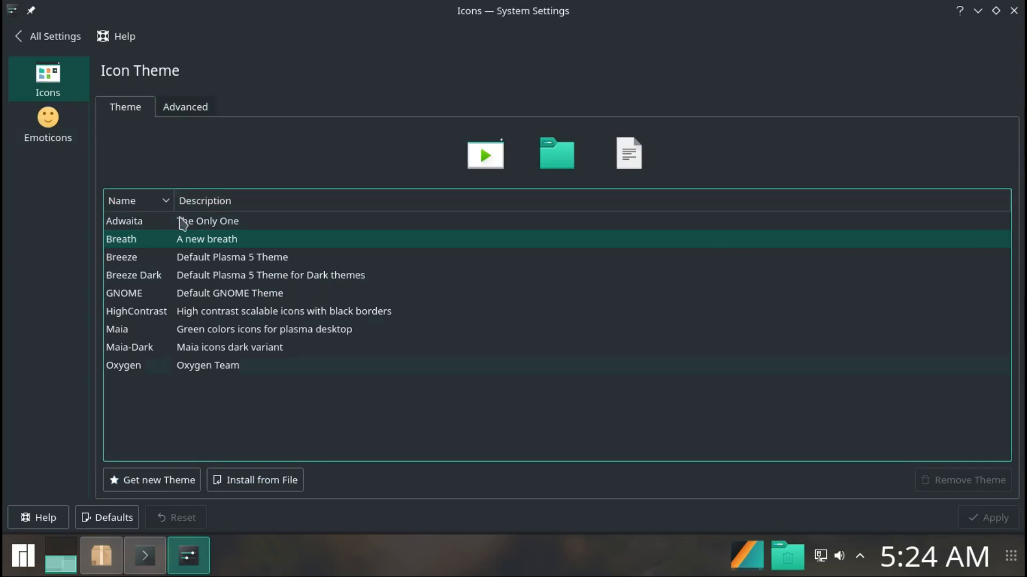
click(185, 107)
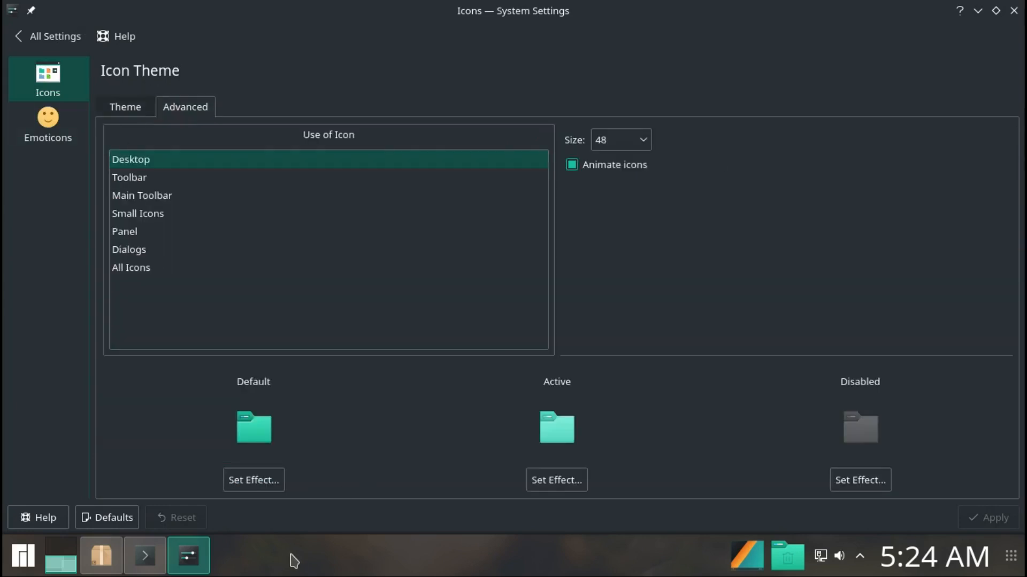
click(253, 479)
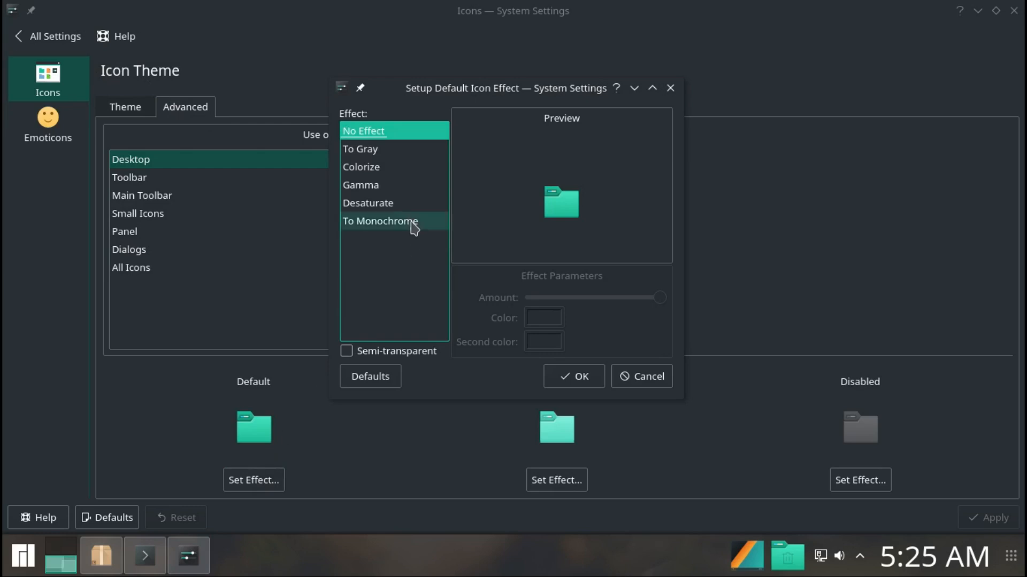
click(360, 167)
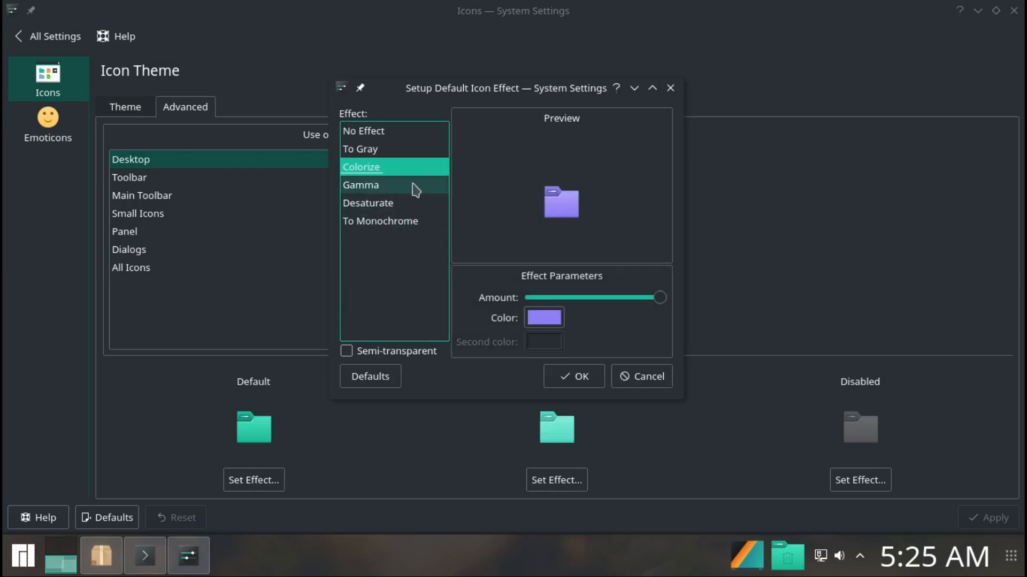
click(543, 318)
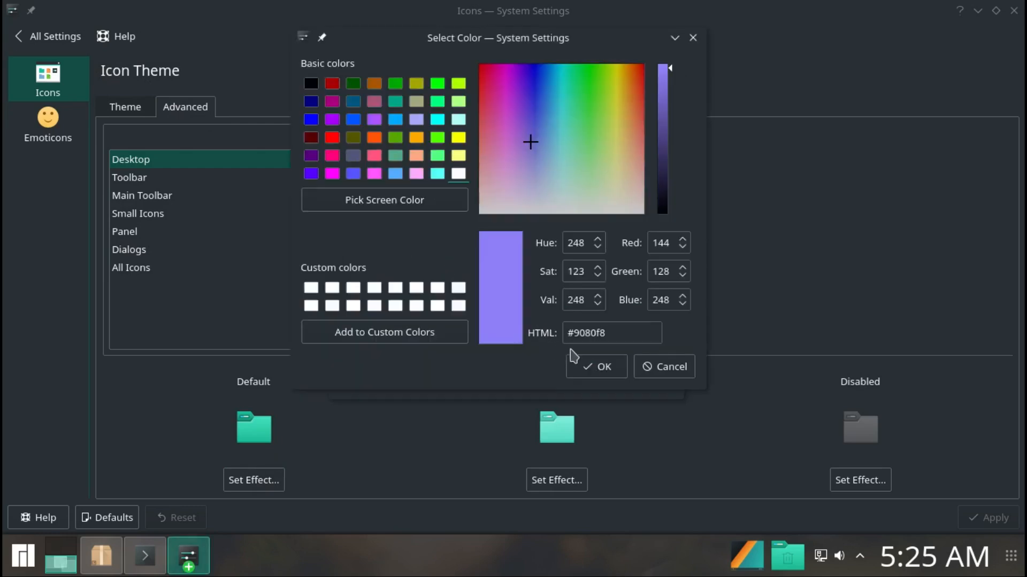
click(596, 366)
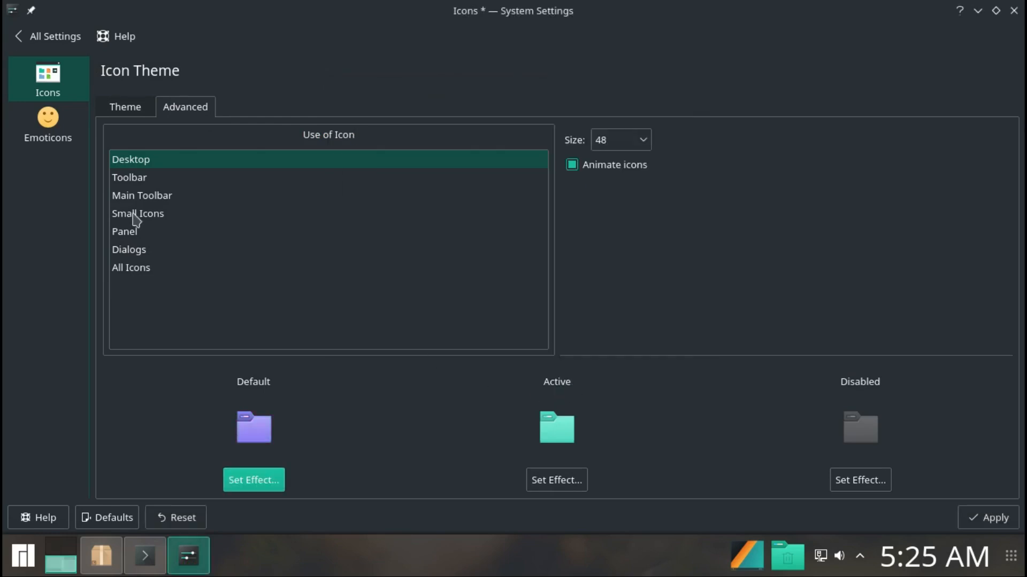
mouse_move(47, 123)
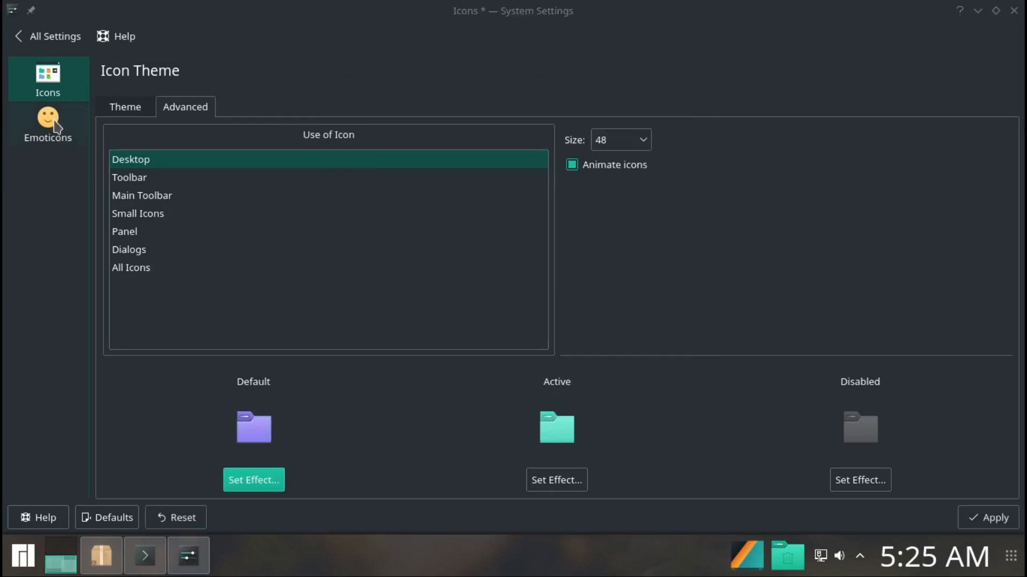
click(47, 123)
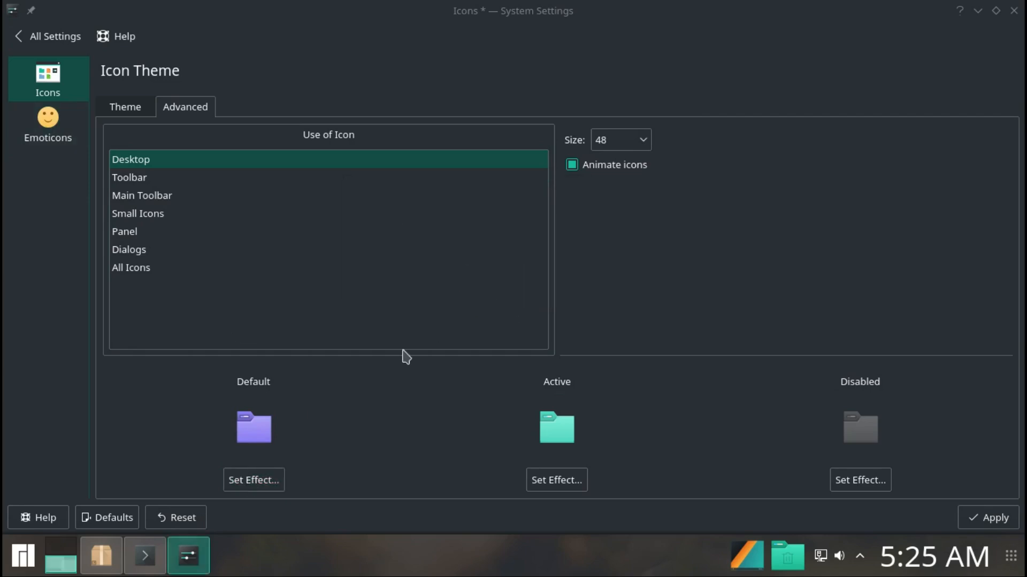
Step: Browse the Breeze emoticon theme and the startup/shutdown page, returning to All Settings each time
click(47, 124)
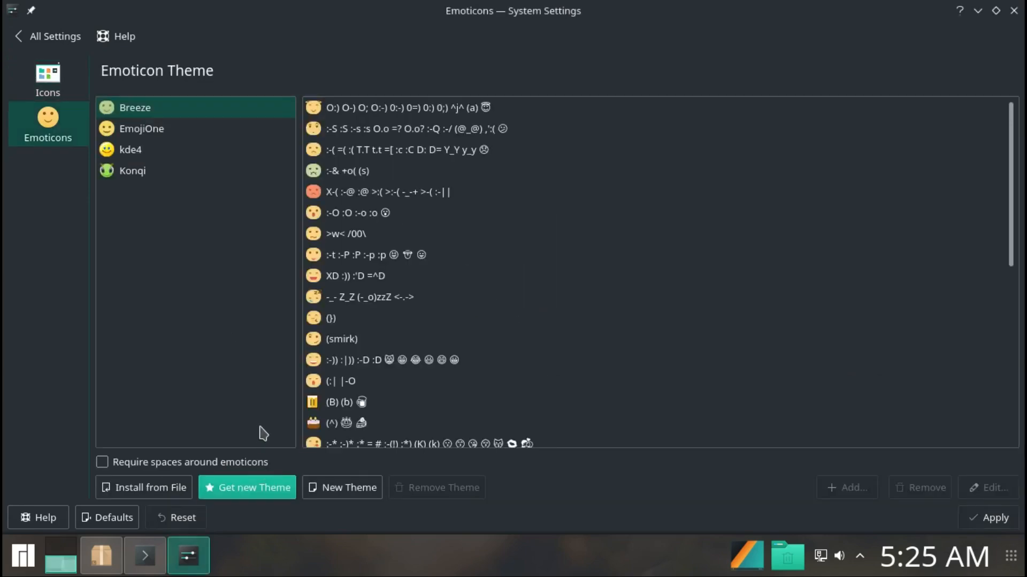
click(247, 488)
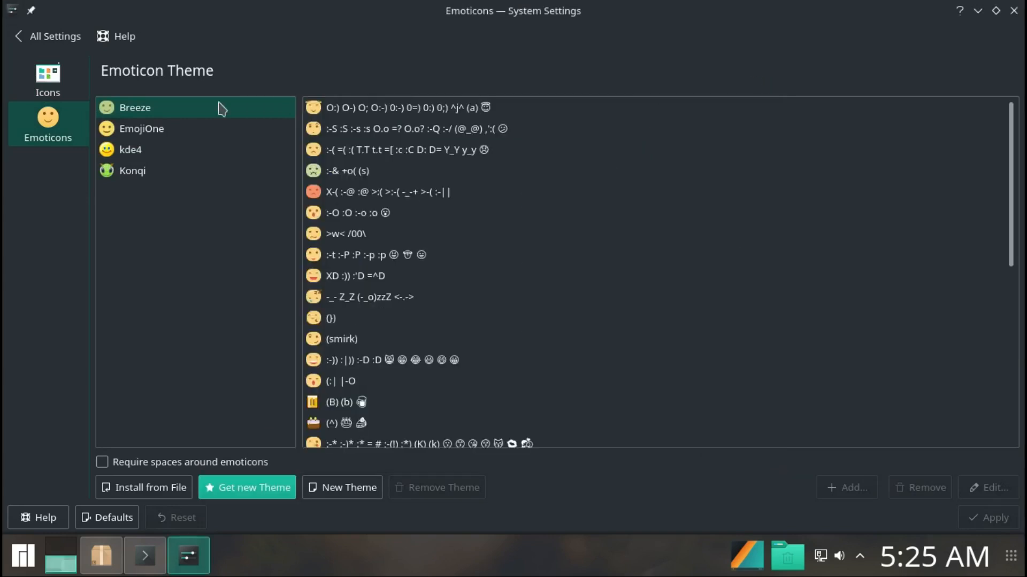
click(55, 36)
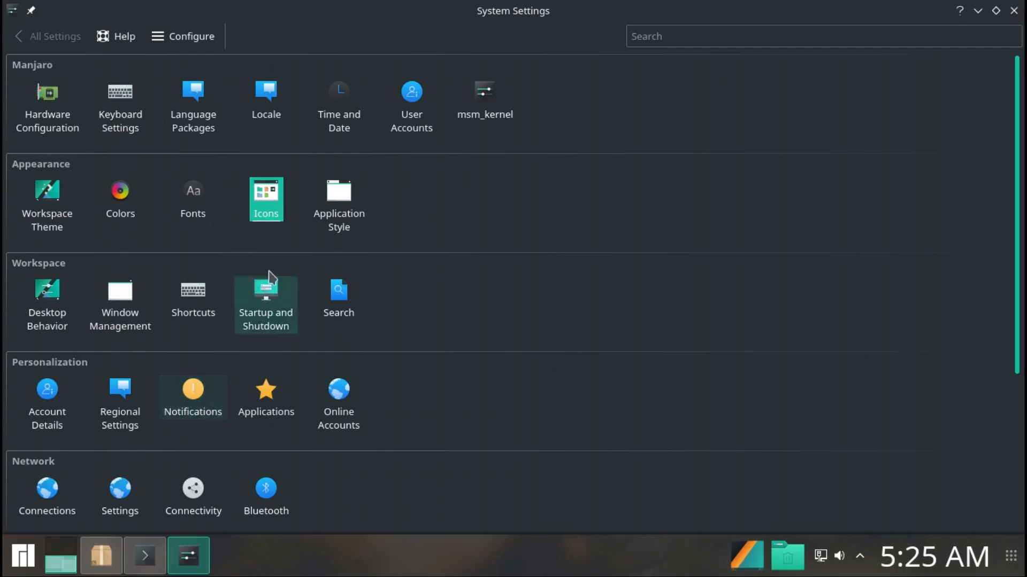
click(339, 199)
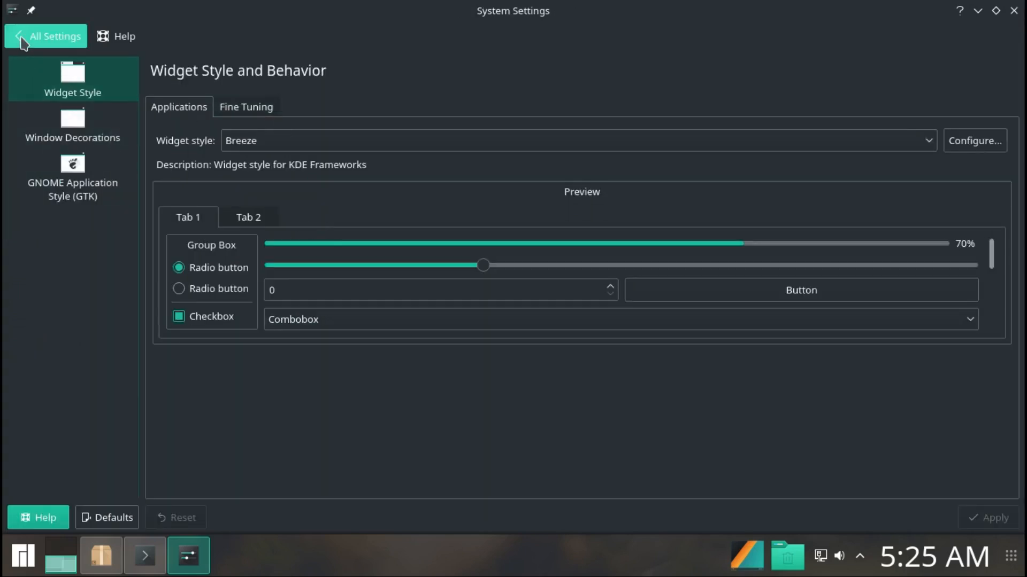
click(52, 36)
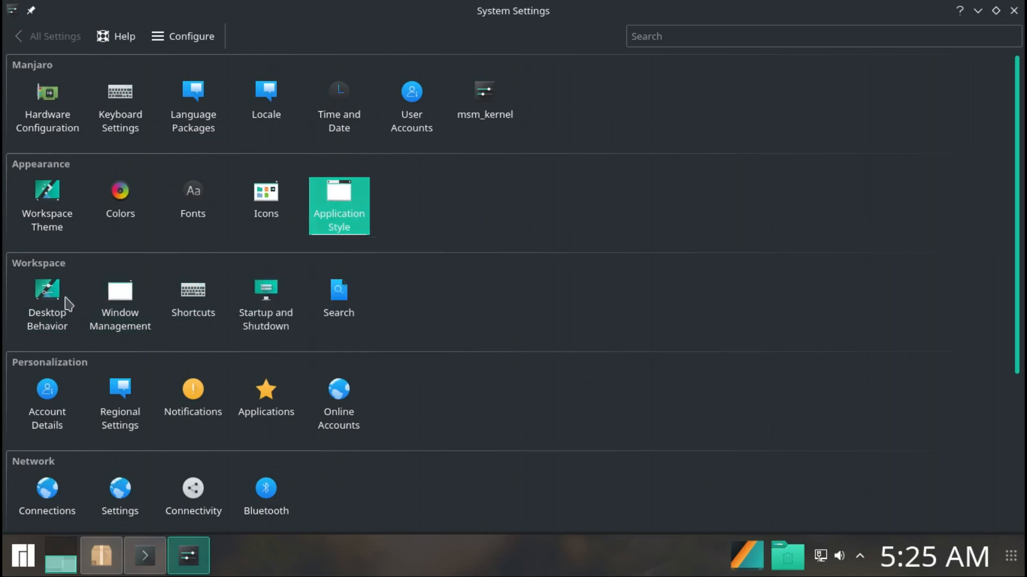
mouse_move(47, 302)
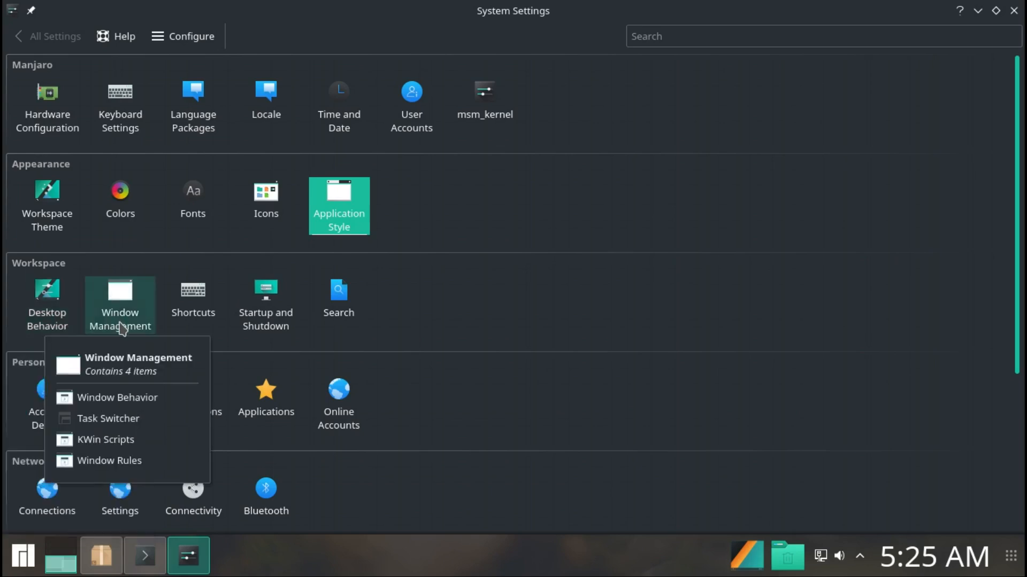
mouse_move(121, 321)
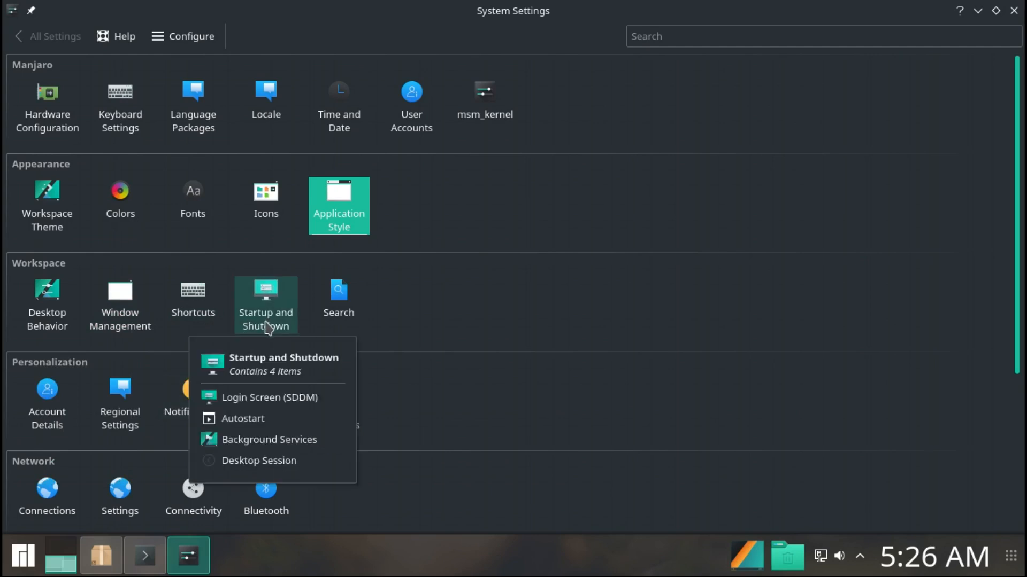
mouse_move(299, 331)
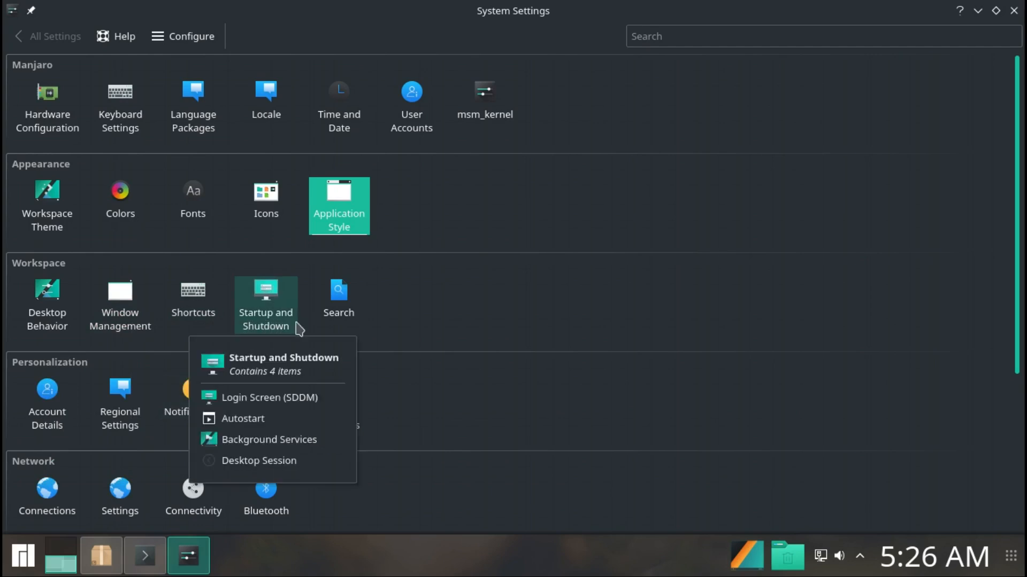
mouse_move(338, 299)
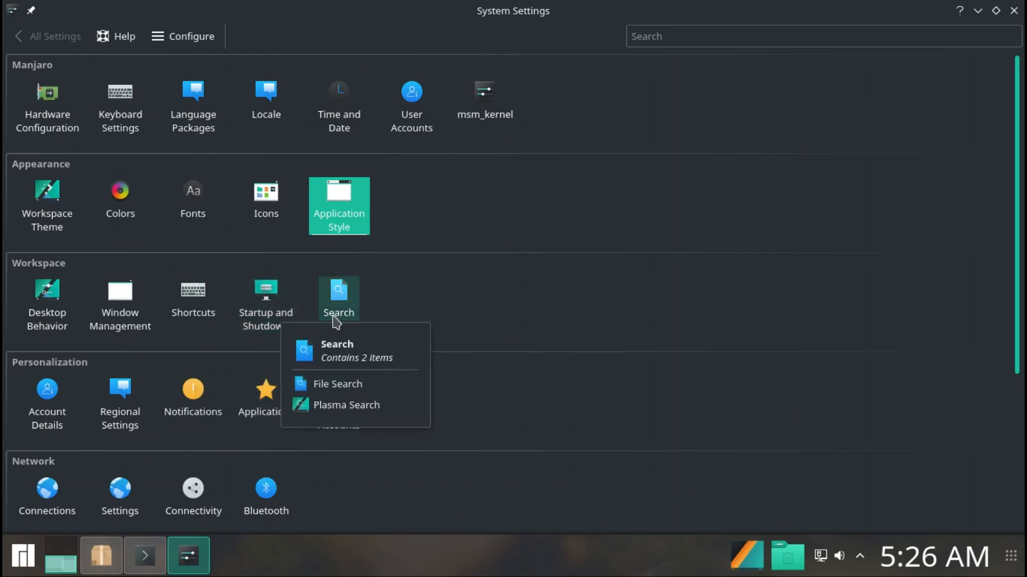
mouse_move(203, 361)
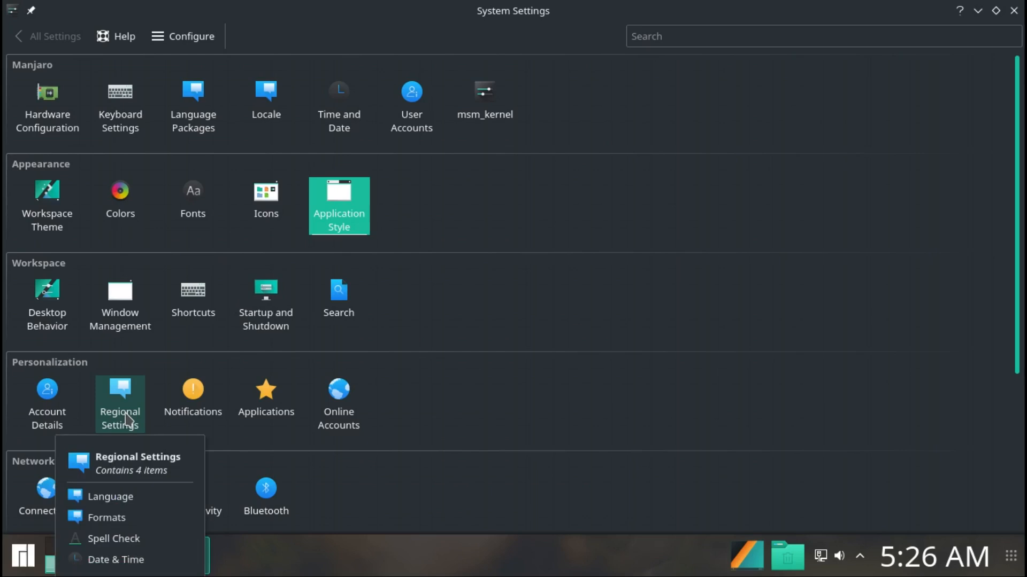
mouse_move(129, 425)
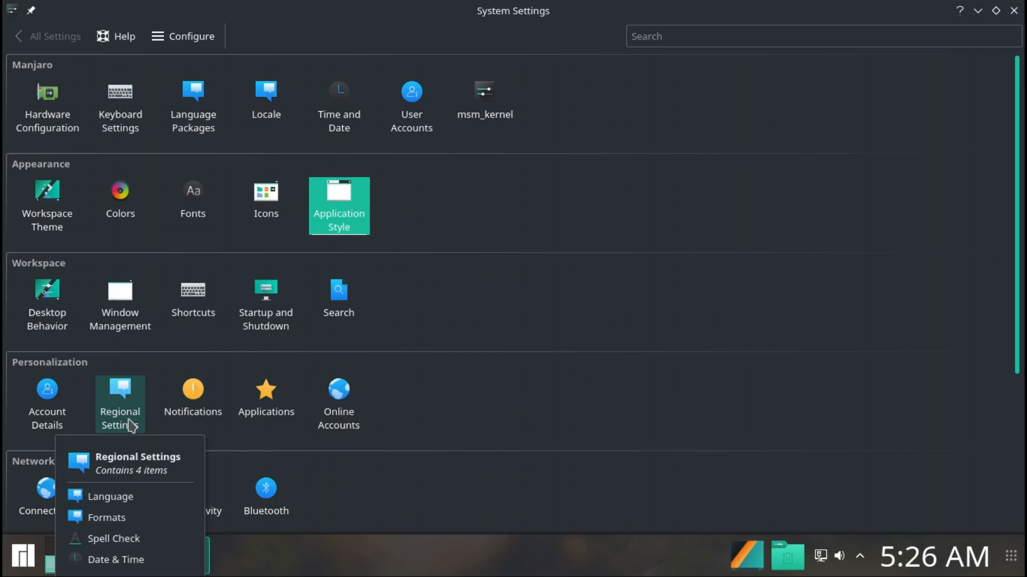
mouse_move(193, 399)
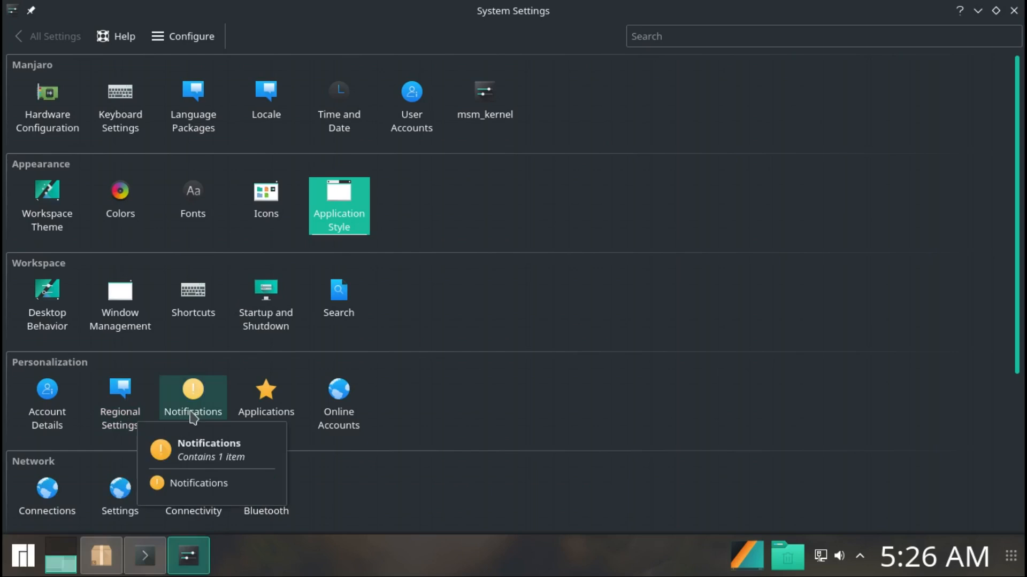
mouse_move(267, 398)
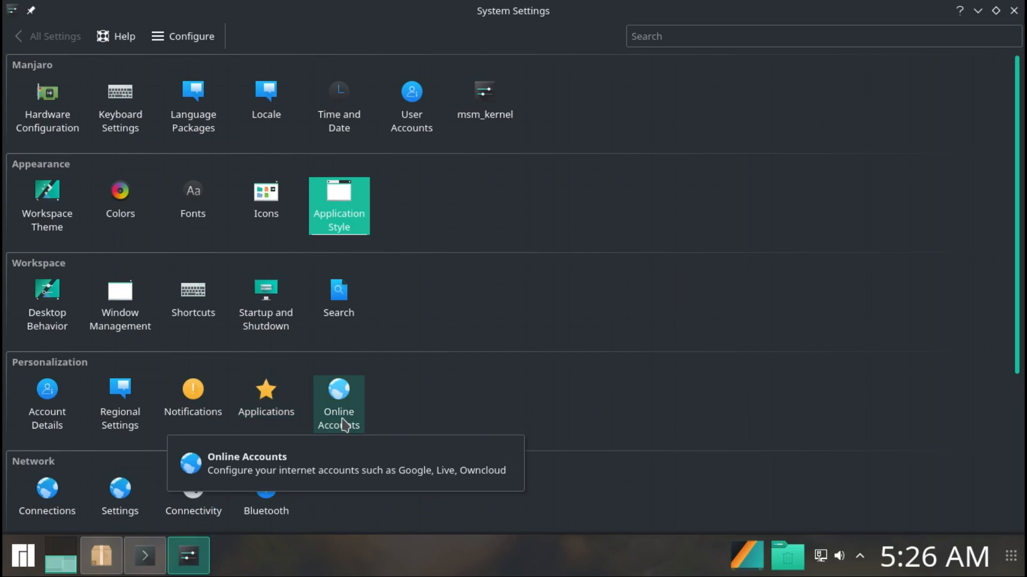
mouse_move(869, 231)
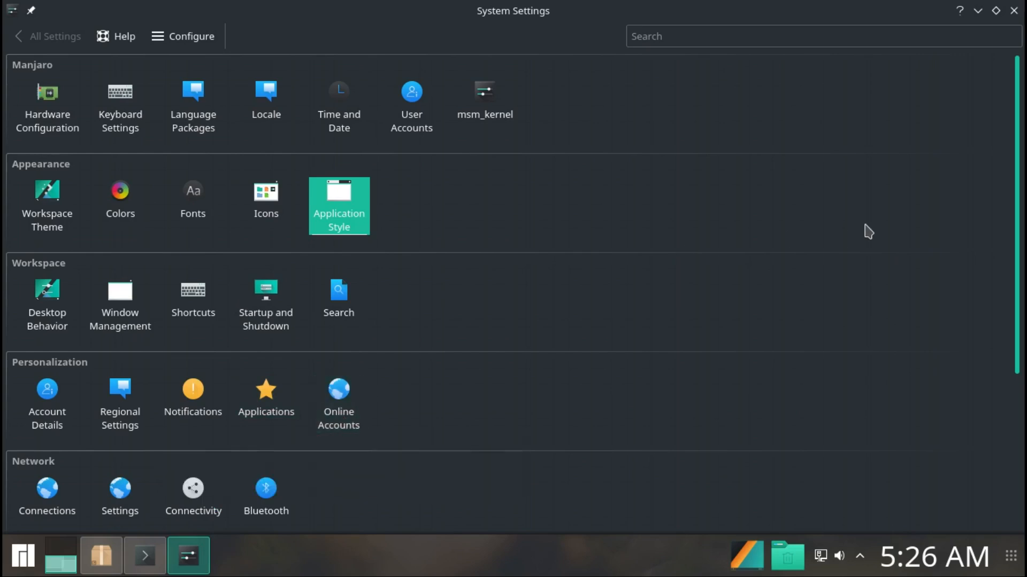
scroll(down, 3)
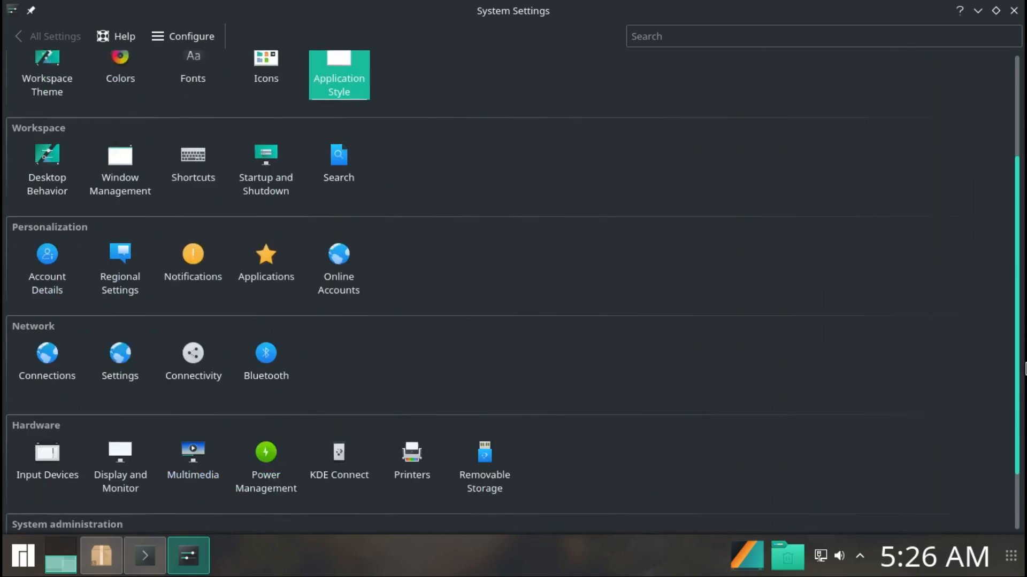
scroll(down, 3)
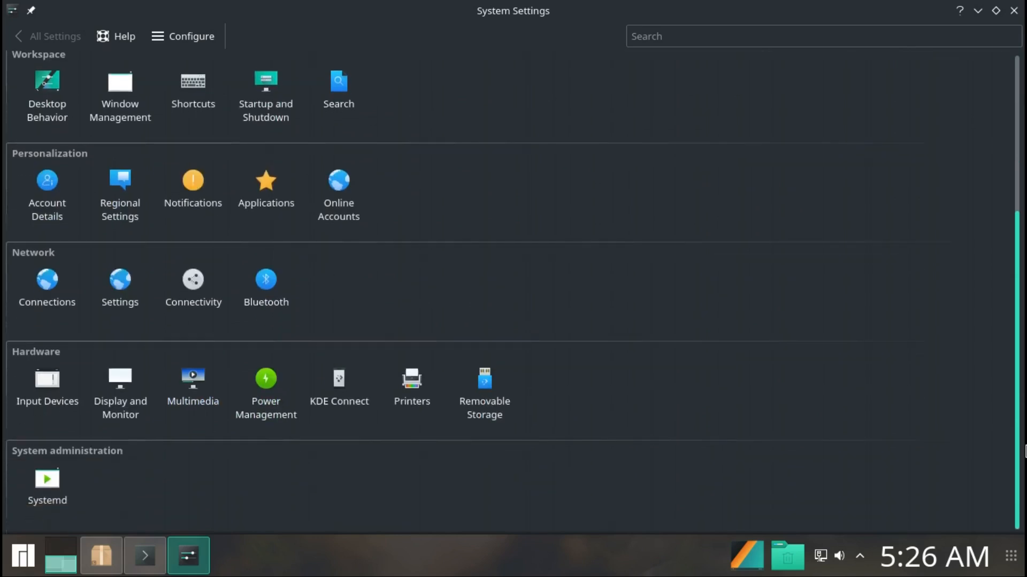
mouse_move(46, 284)
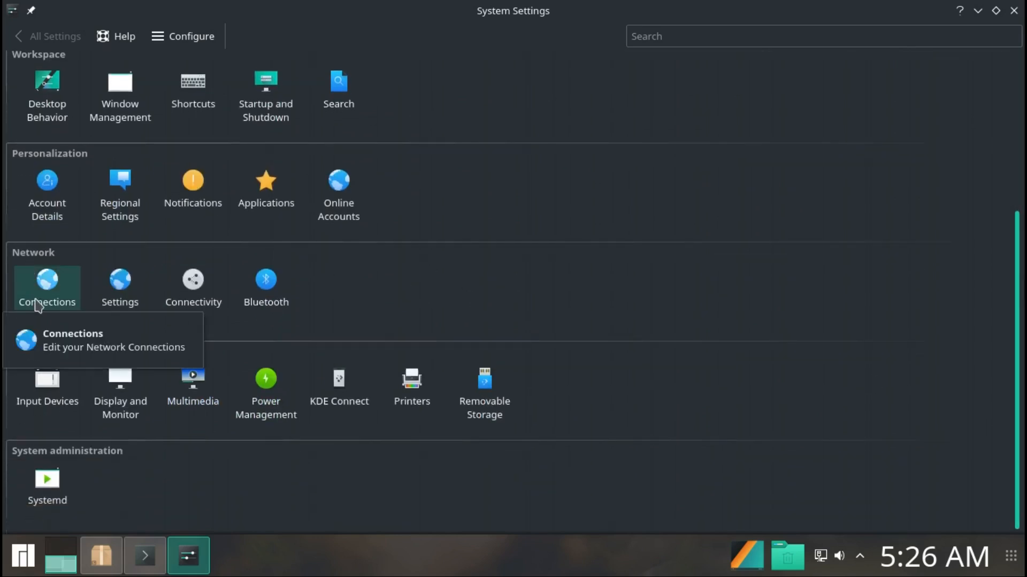
mouse_move(192, 288)
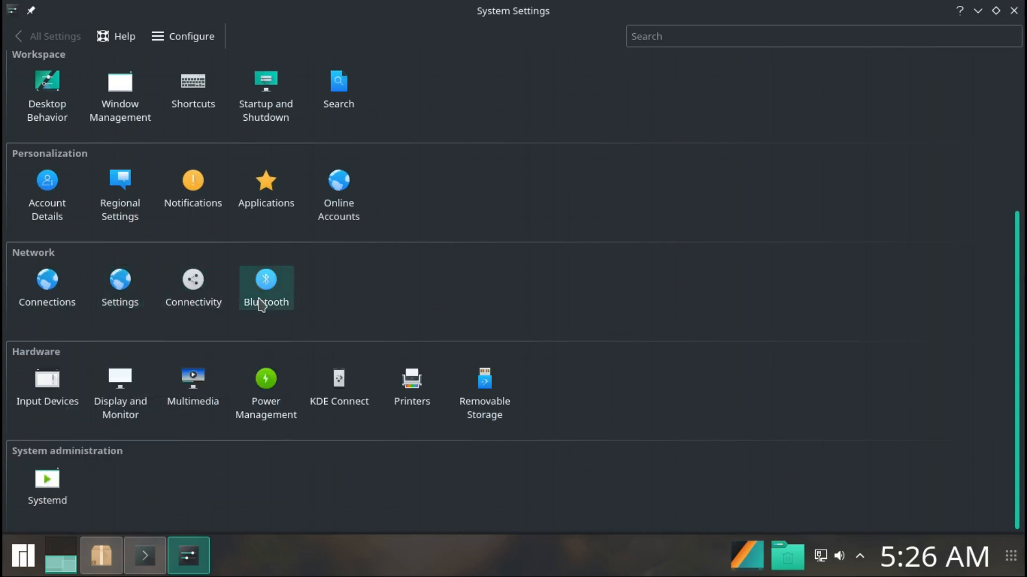
mouse_move(47, 393)
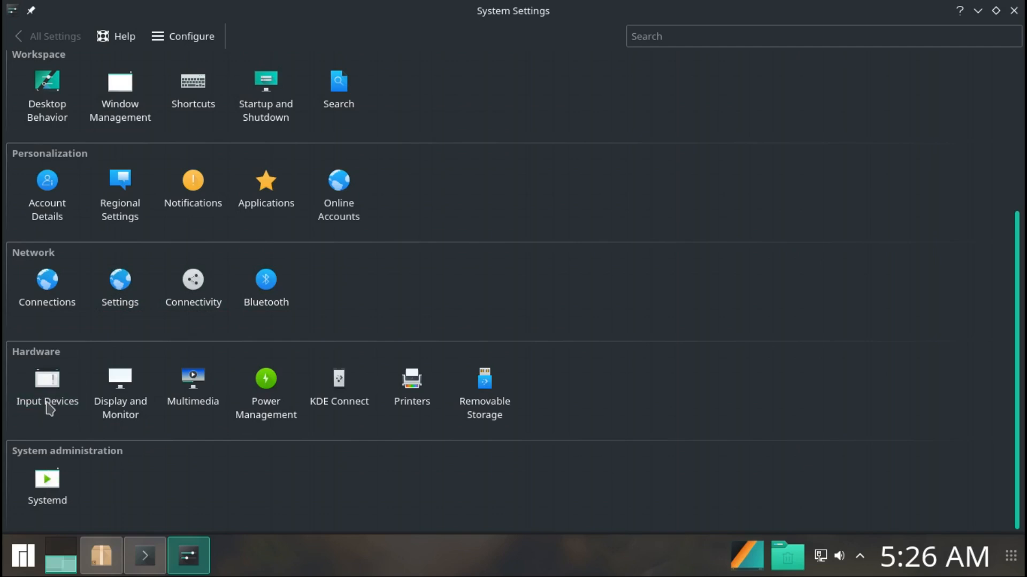
mouse_move(47, 386)
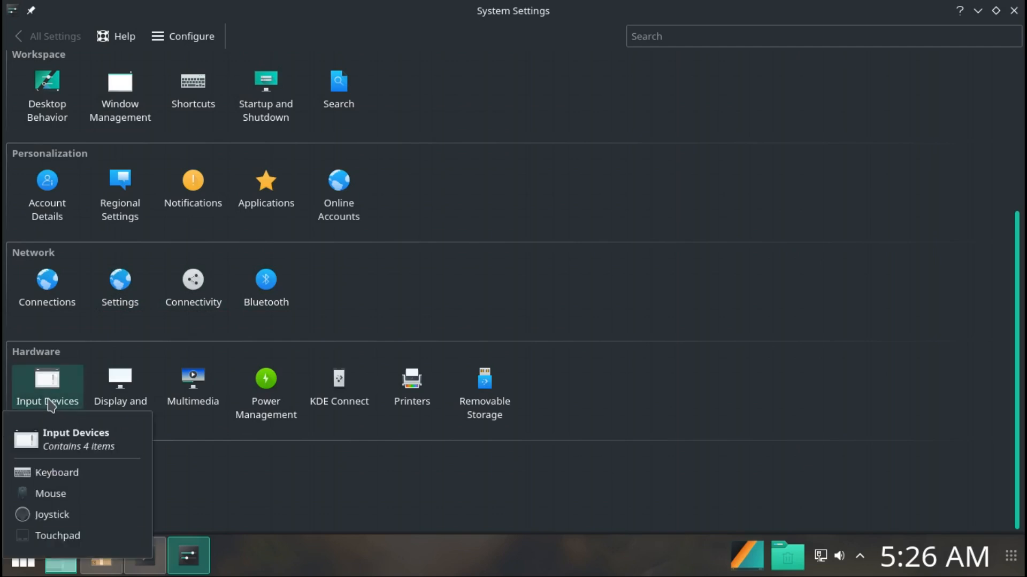
mouse_move(120, 386)
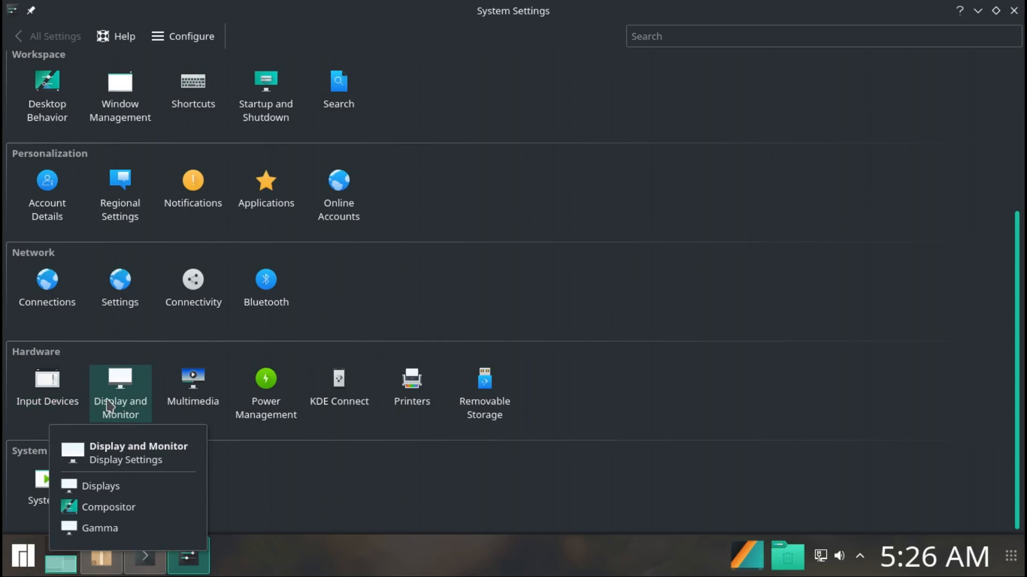
mouse_move(119, 404)
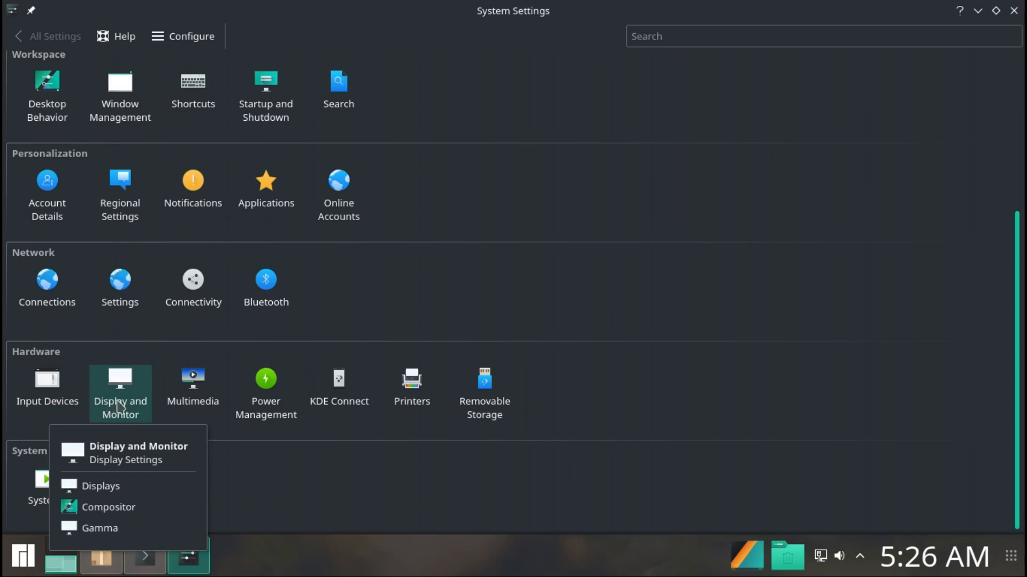
mouse_move(192, 386)
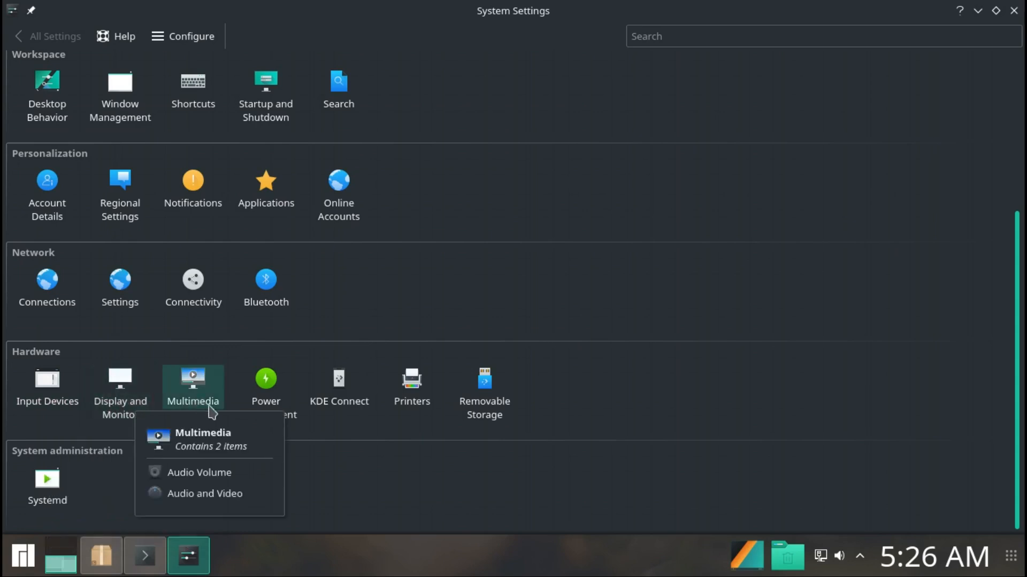
mouse_move(267, 386)
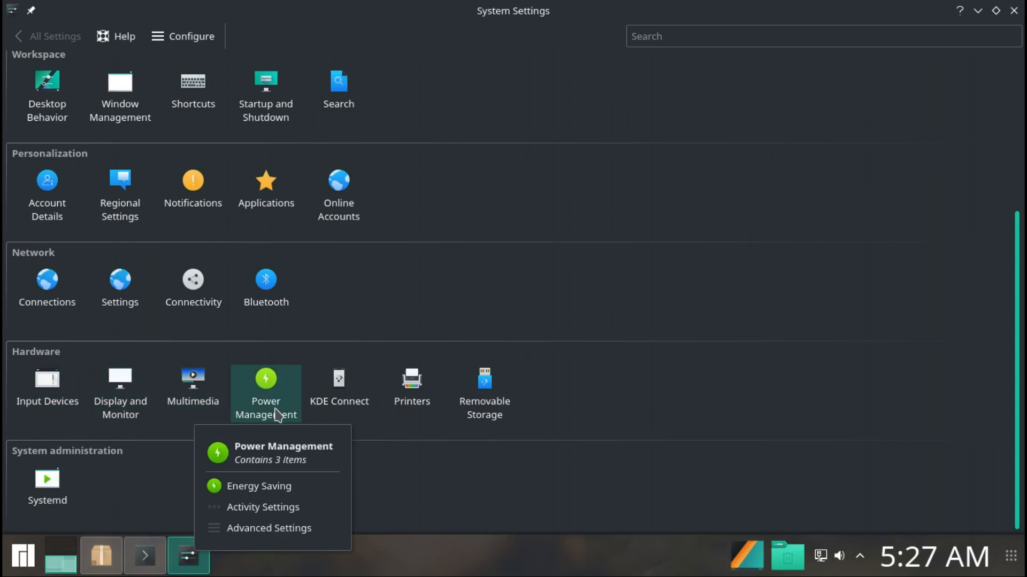
mouse_move(291, 415)
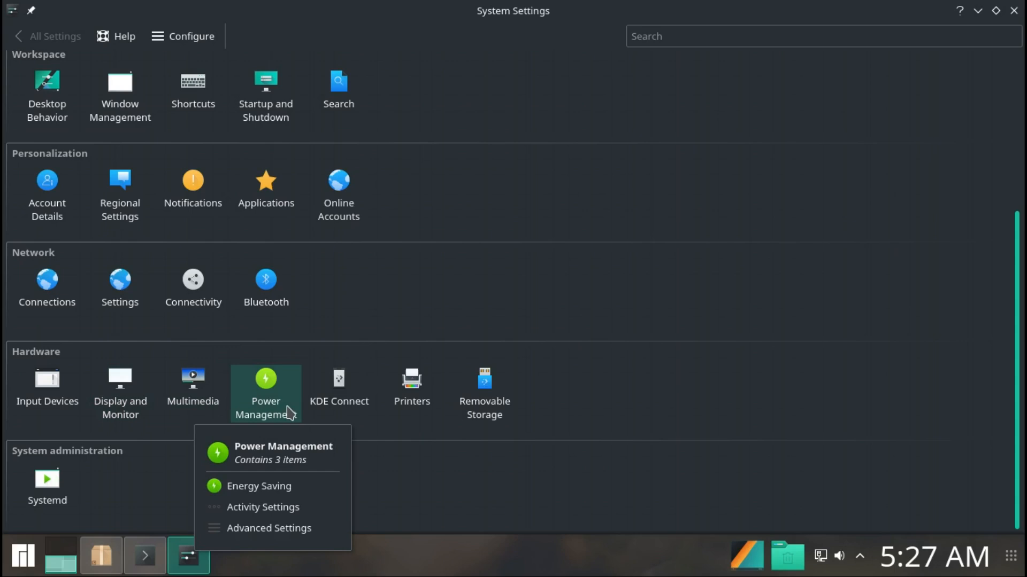
mouse_move(339, 386)
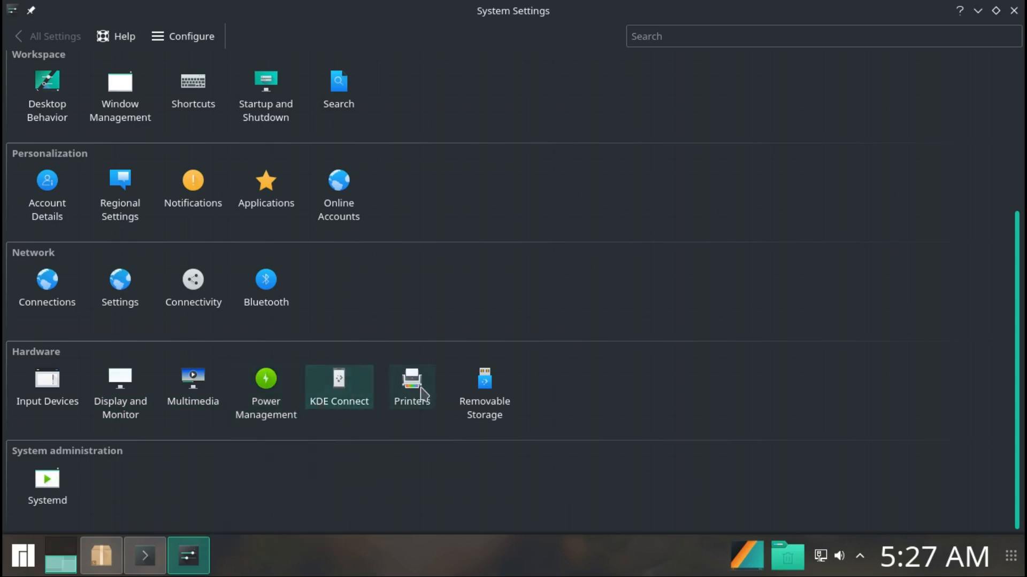
mouse_move(411, 386)
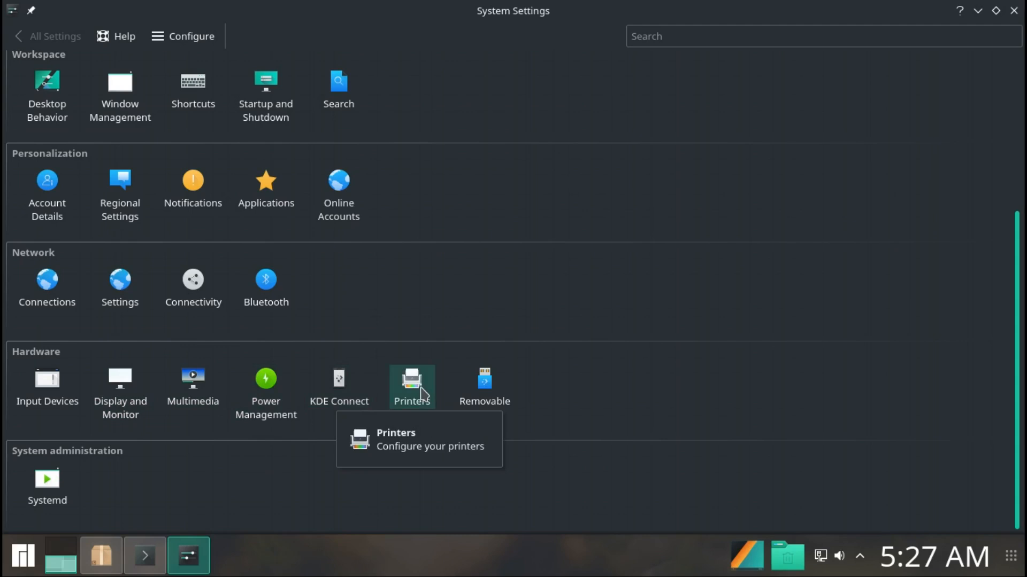
mouse_move(483, 389)
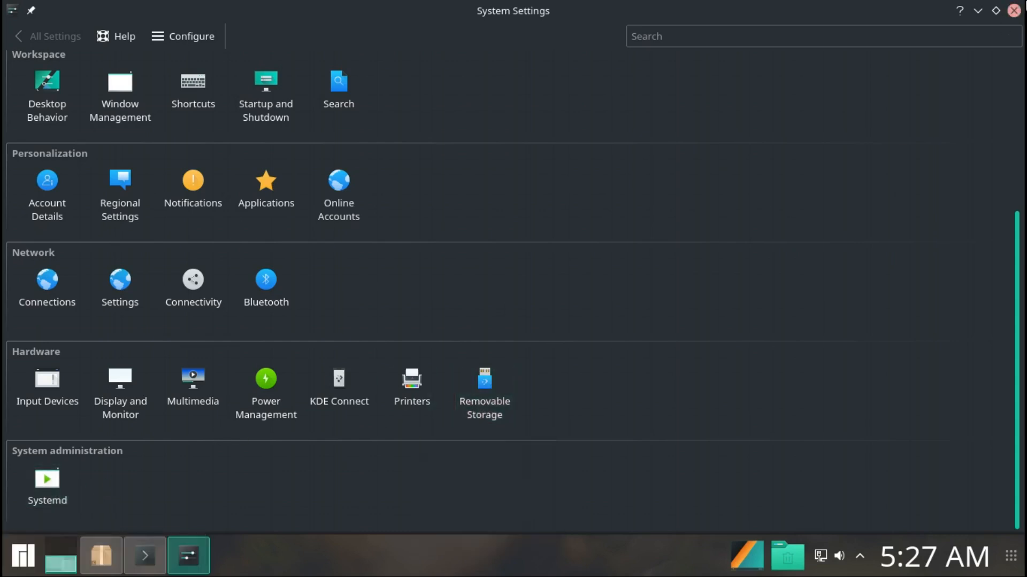
Step: Close System Settings and the Octopi window after the audacity install finished OK
click(144, 555)
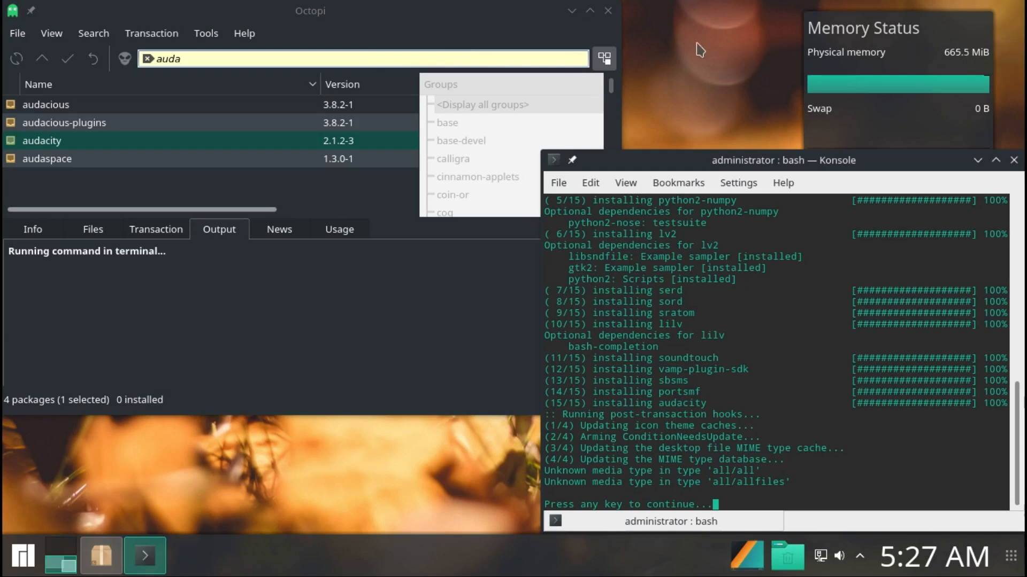
mouse_move(740, 433)
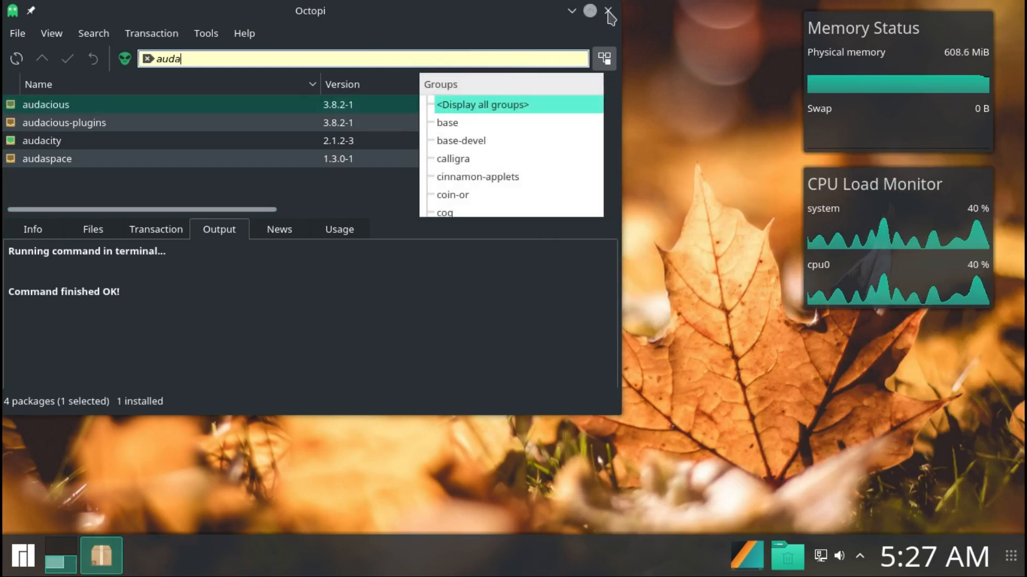
click(607, 11)
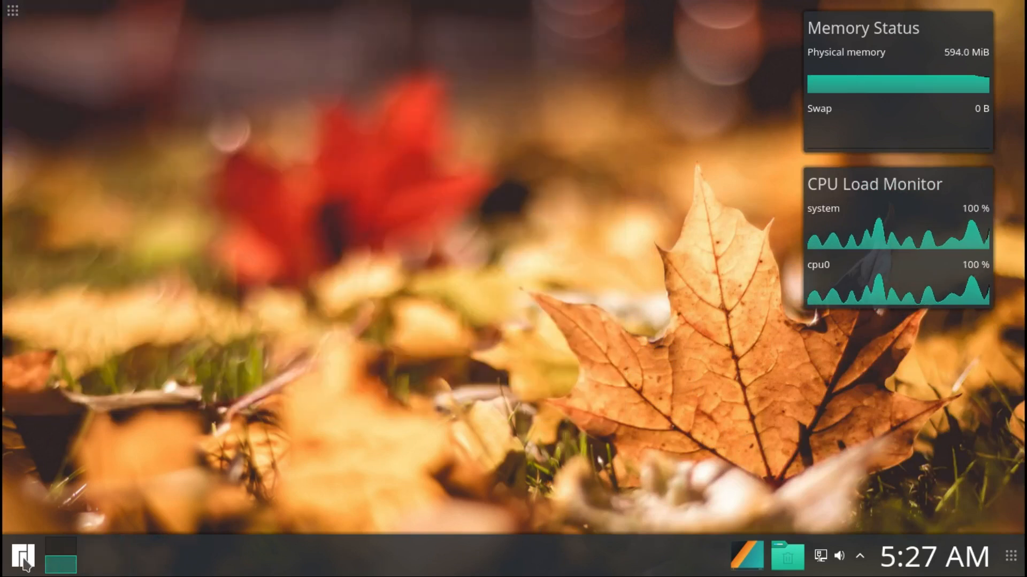
Step: Browse the Education and Games application categories in the Kickoff launcher
click(23, 557)
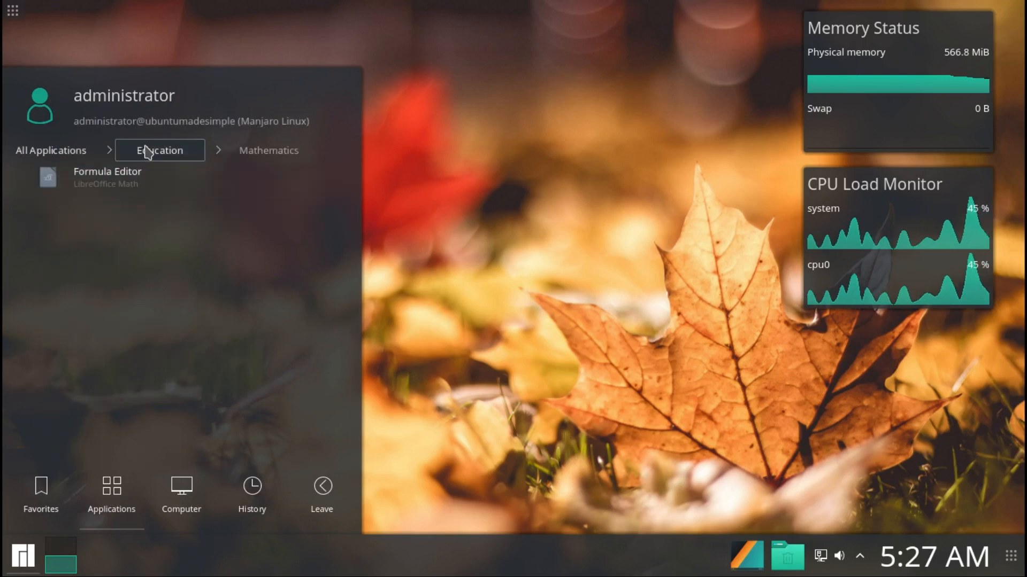
click(159, 150)
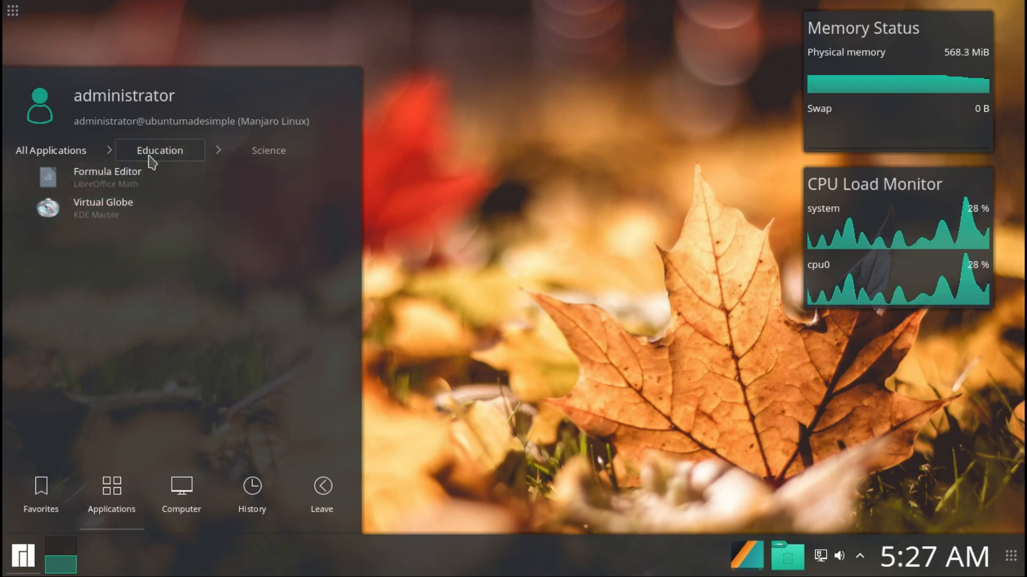
click(50, 149)
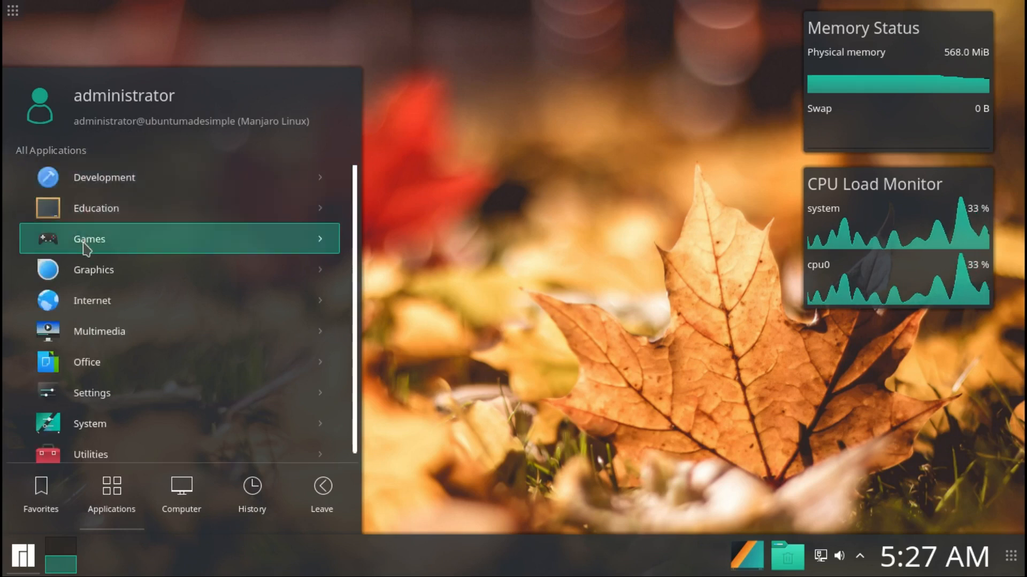
click(89, 238)
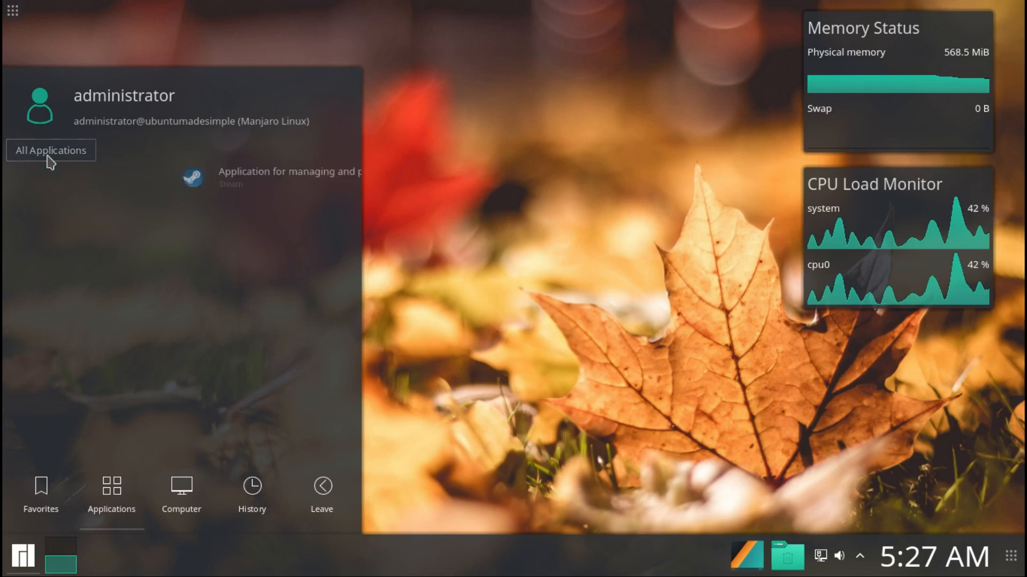
click(50, 149)
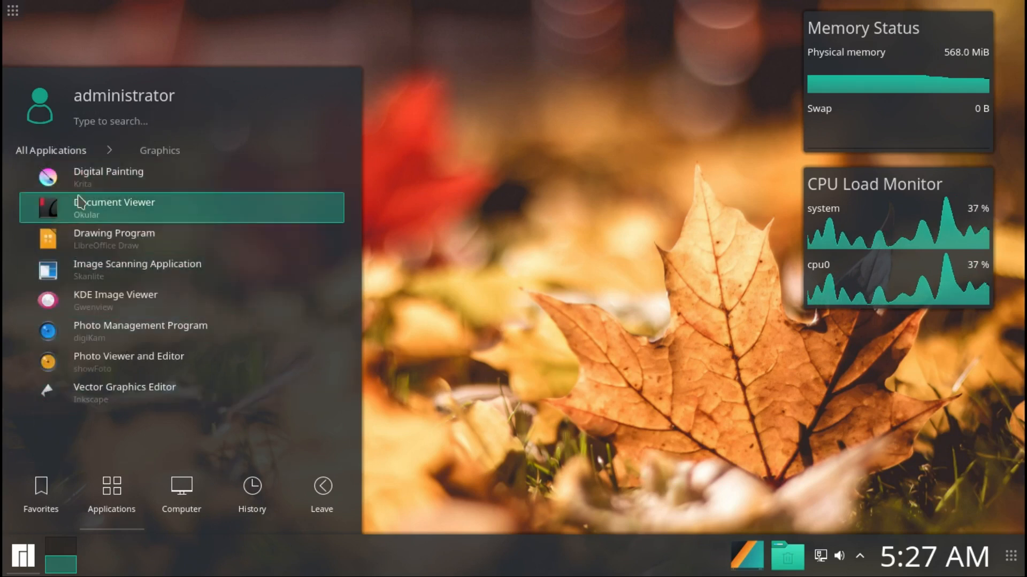
click(50, 149)
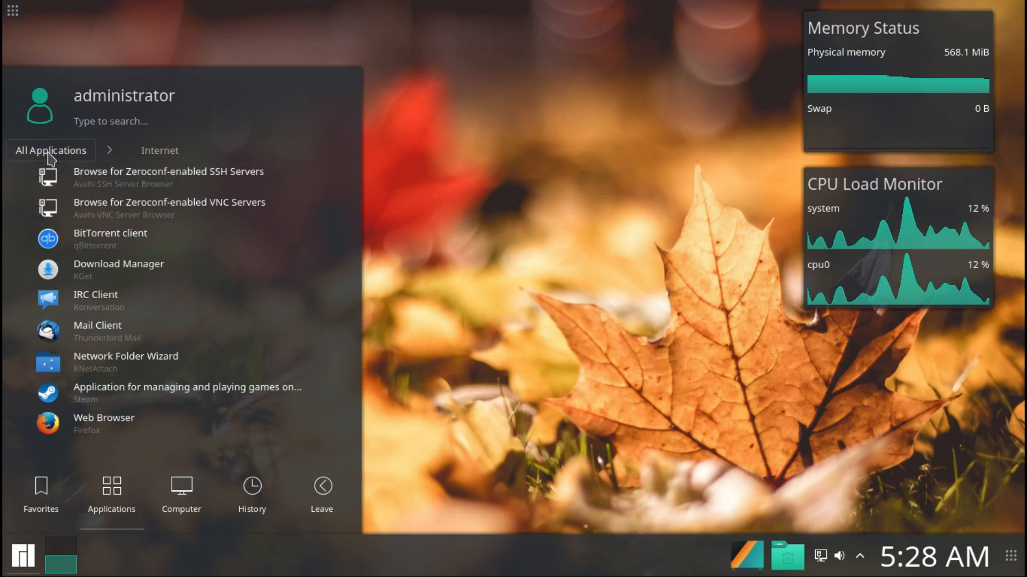
click(50, 149)
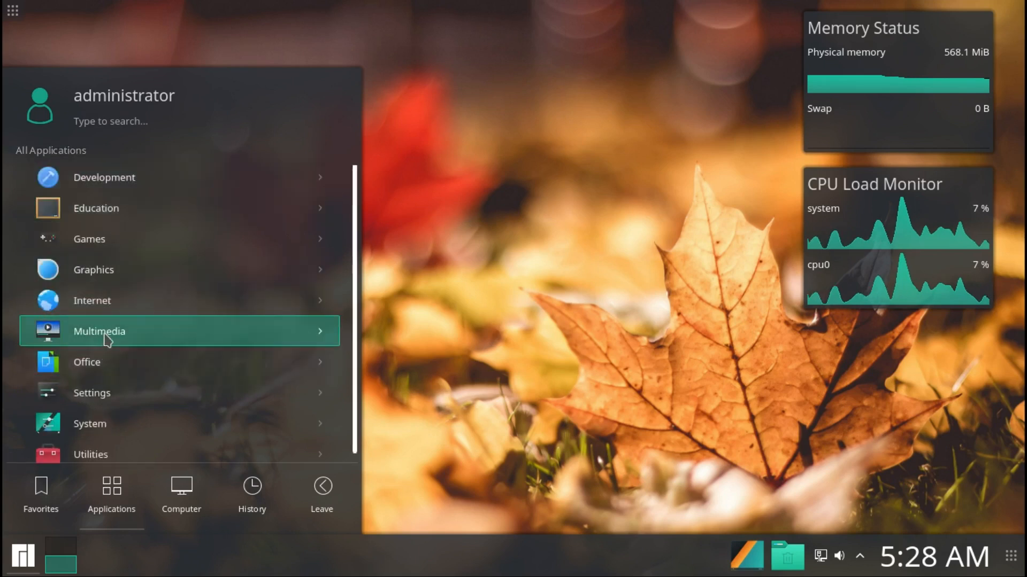
Step: Check Audacity in Multimedia, browse Office, then launch Info Center from System
click(99, 330)
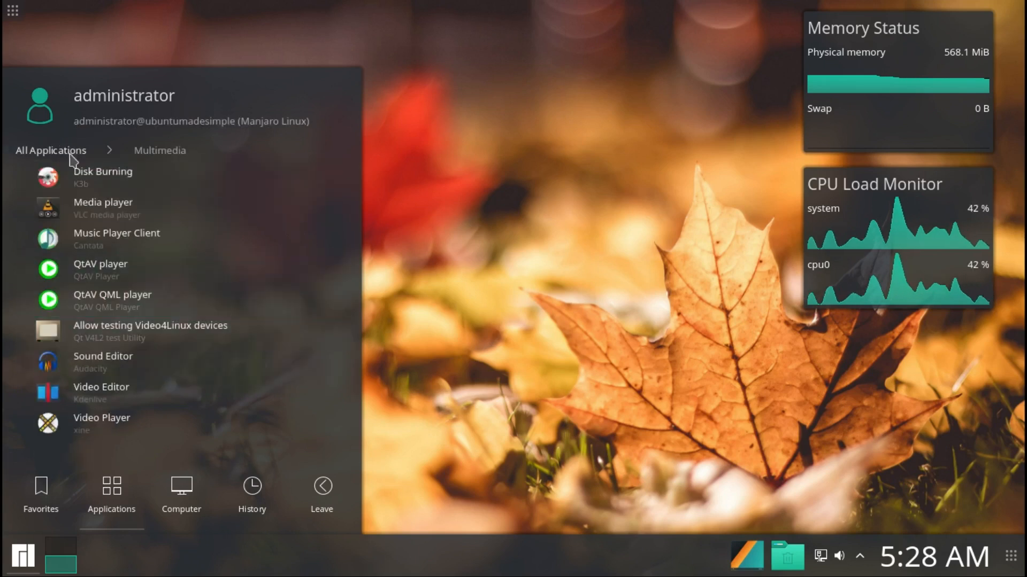
mouse_move(102, 391)
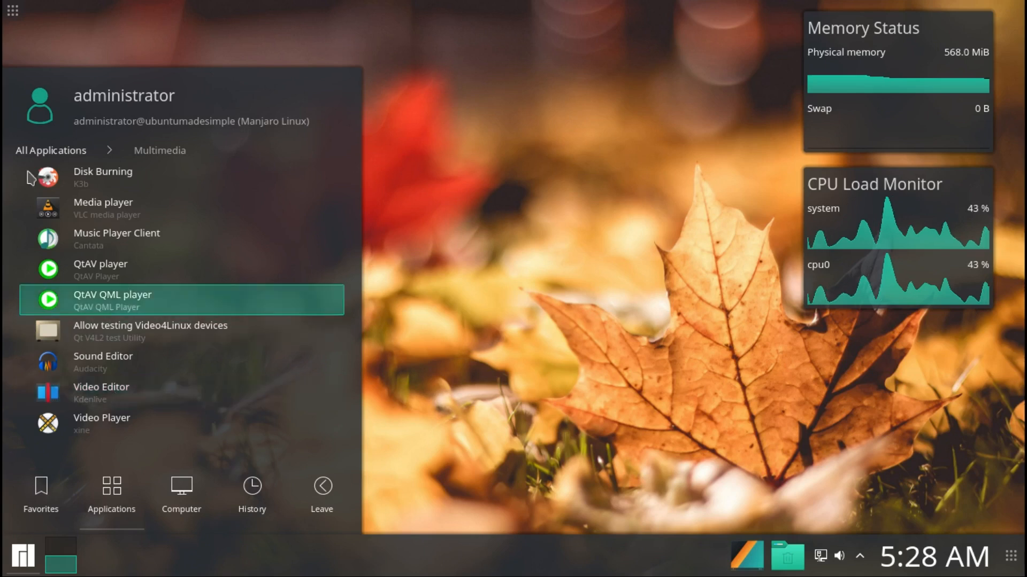
click(50, 149)
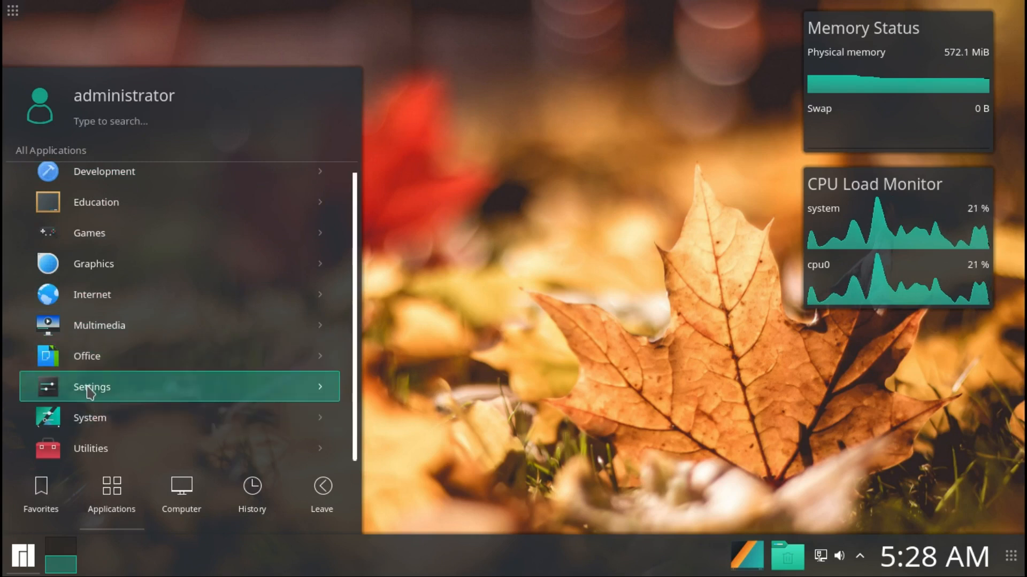
click(86, 355)
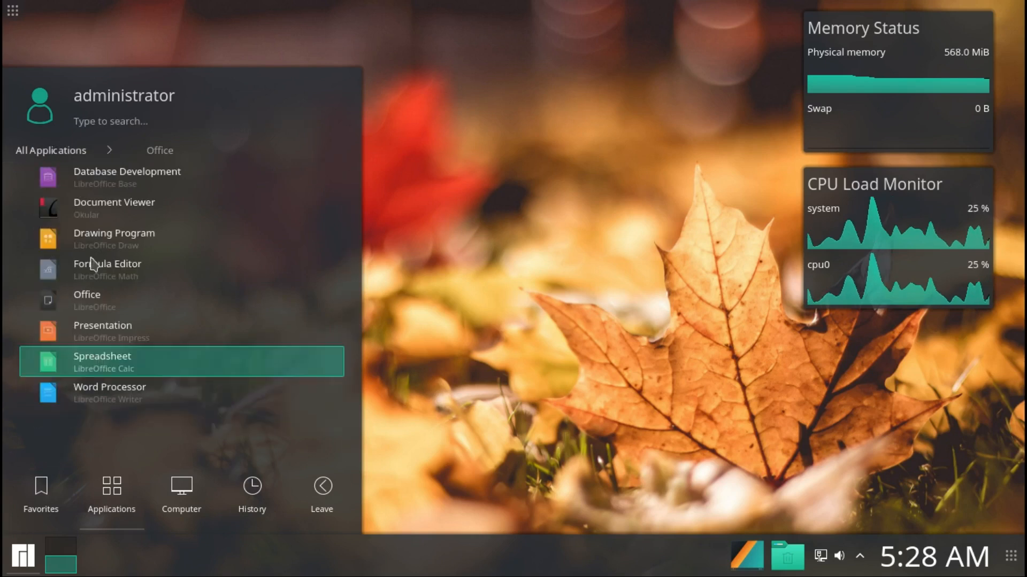
click(51, 150)
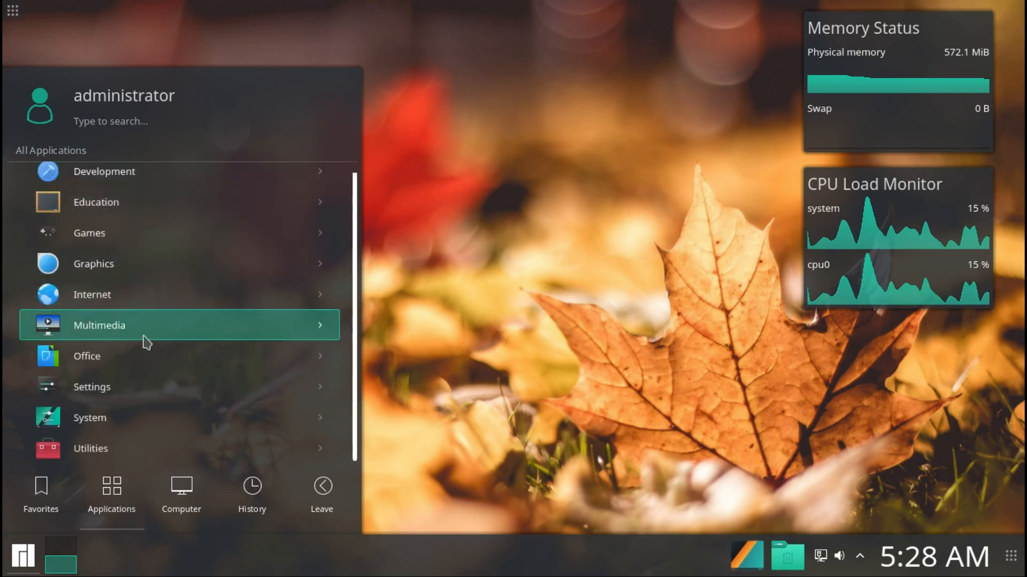
mouse_move(117, 328)
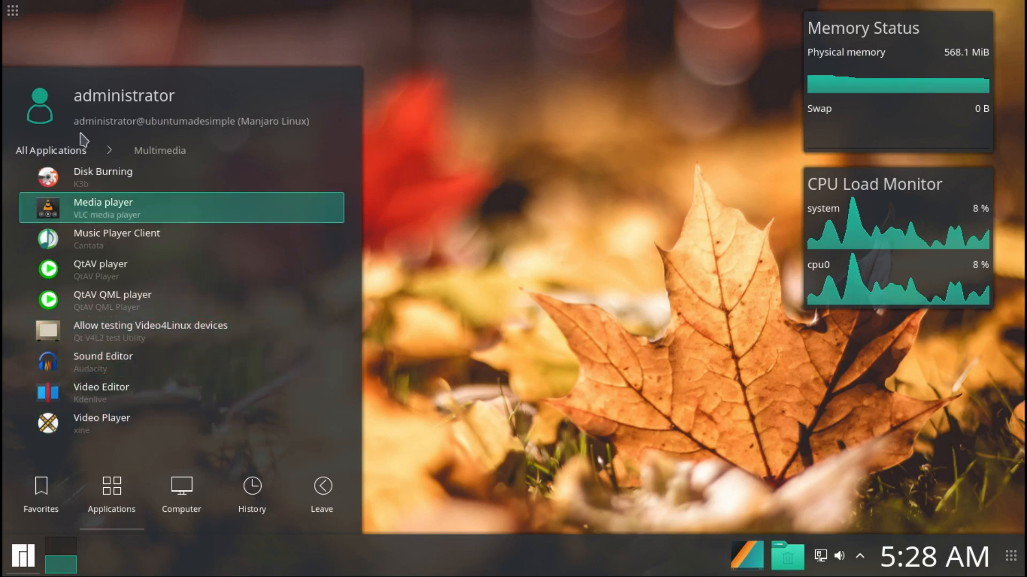
click(50, 150)
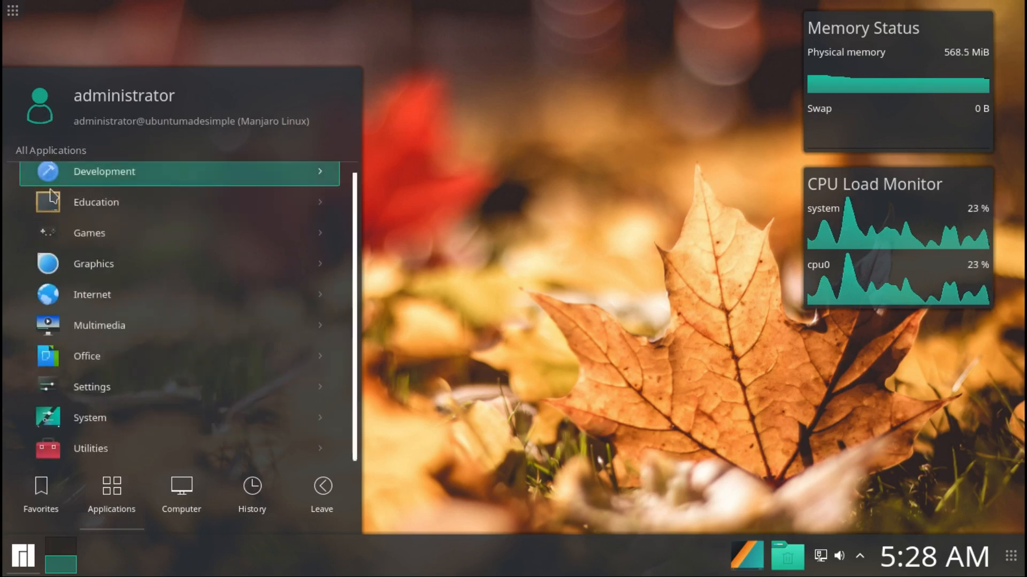
click(89, 417)
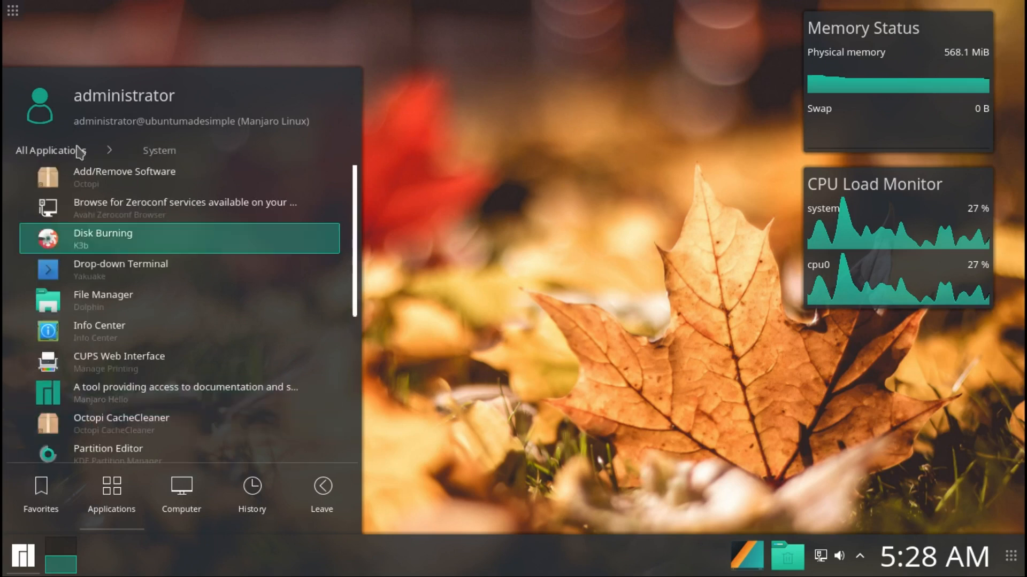
click(98, 330)
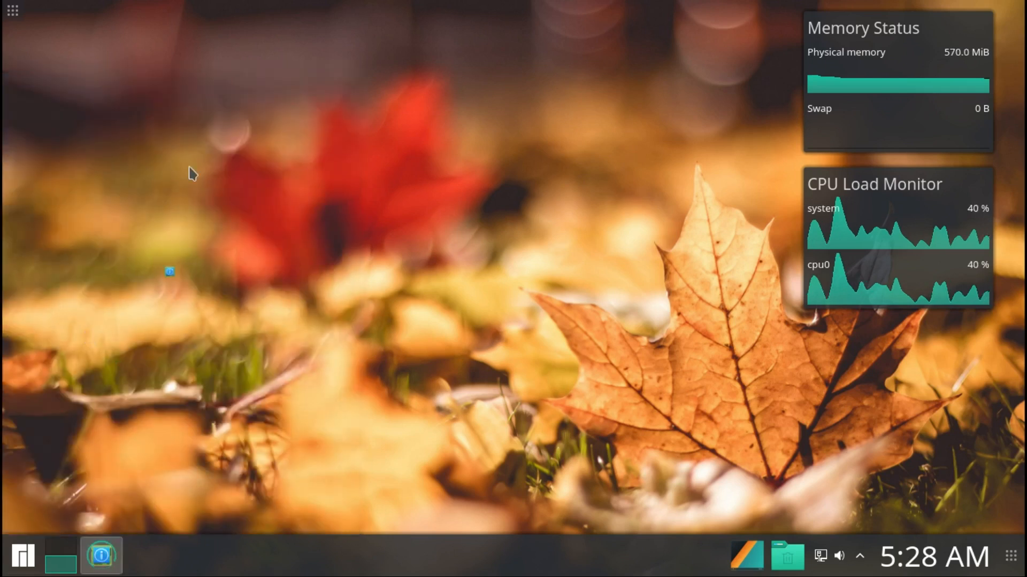
Step: View About System in Info Center showing KDE Plasma 5.9.3, Qt 5.8.0 and kernel 4.9.13-1-MANJARO
click(101, 556)
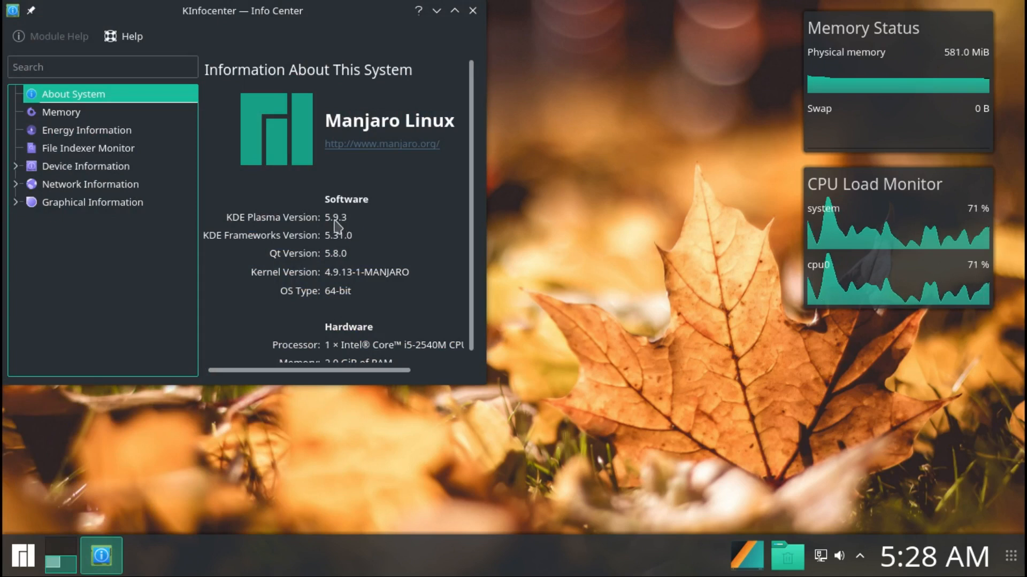
mouse_move(399, 117)
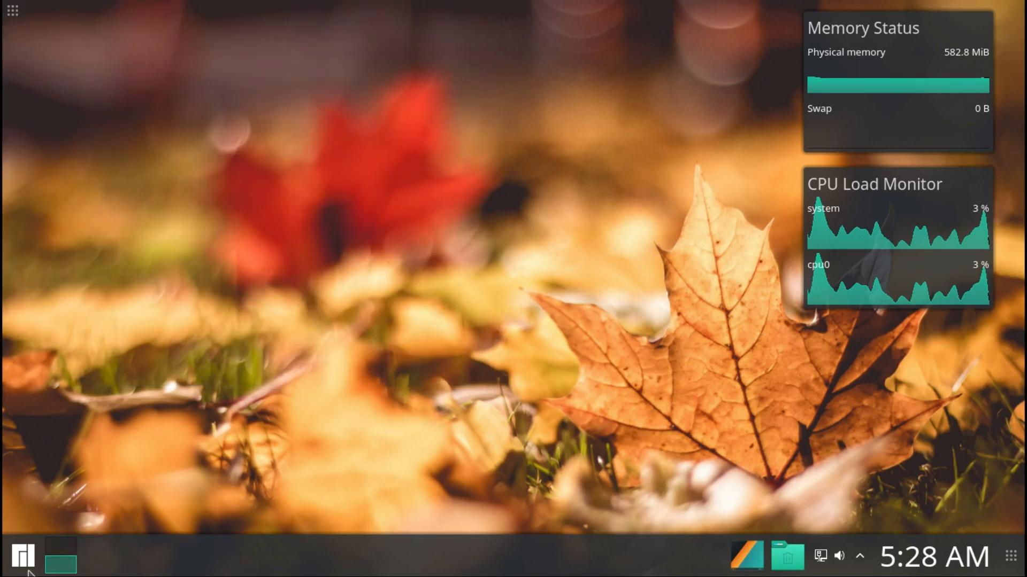
click(23, 557)
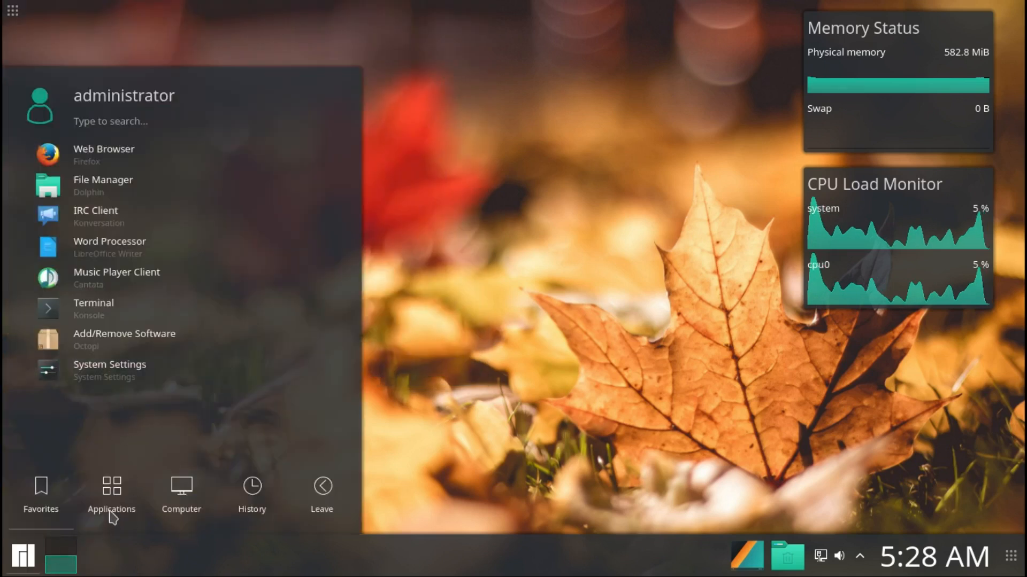
click(111, 494)
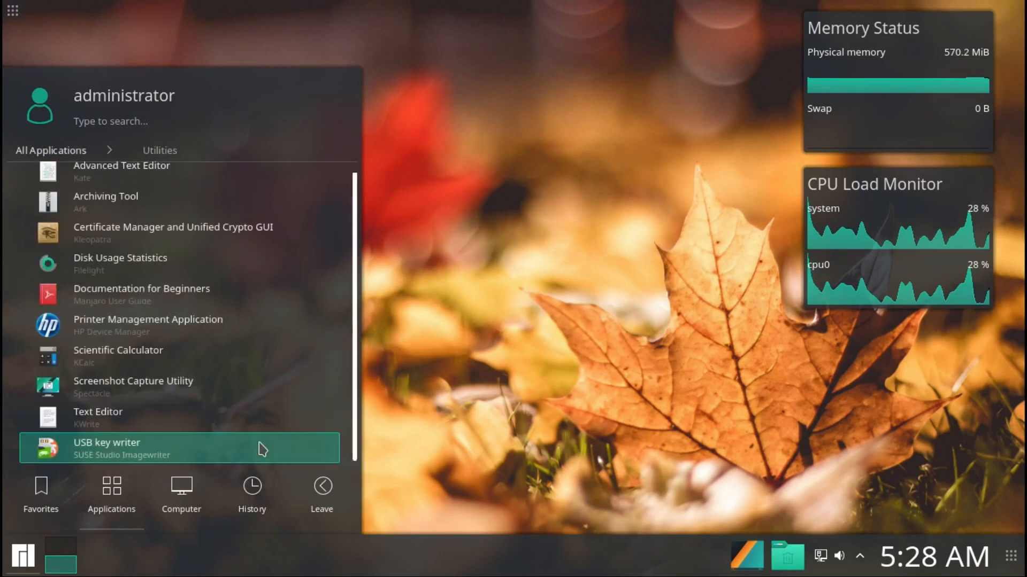
click(182, 494)
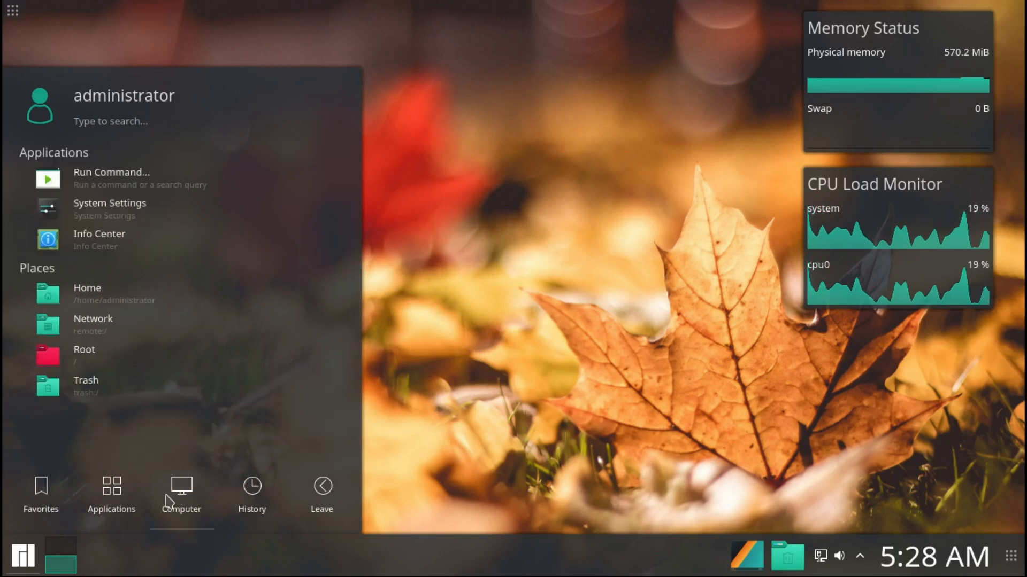
click(251, 494)
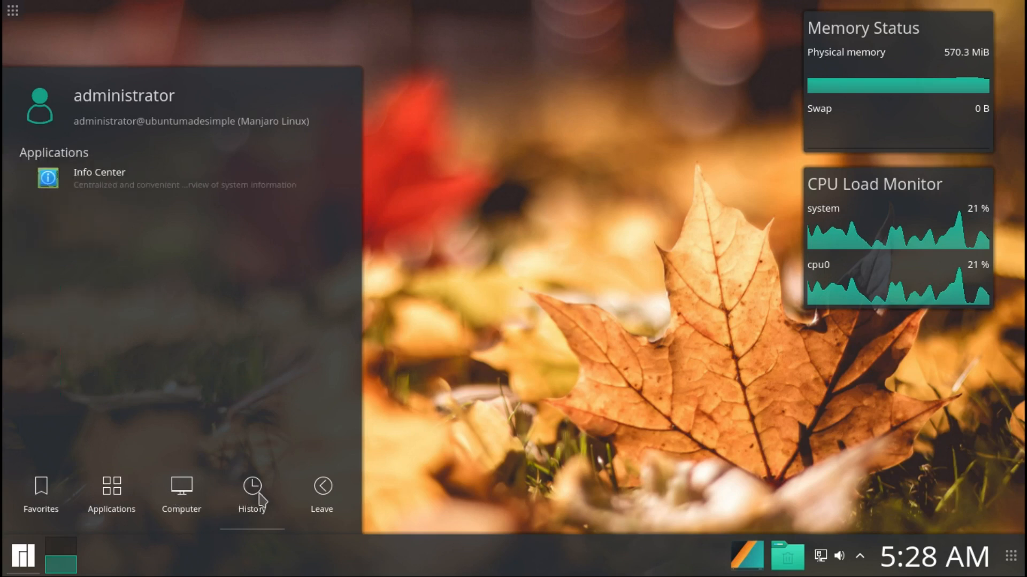
click(322, 494)
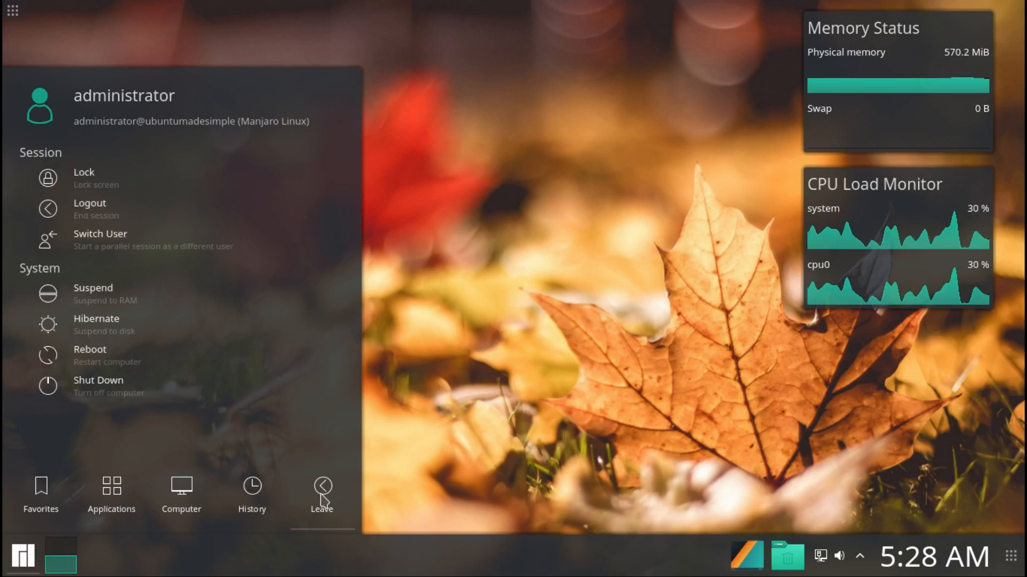
mouse_move(163, 308)
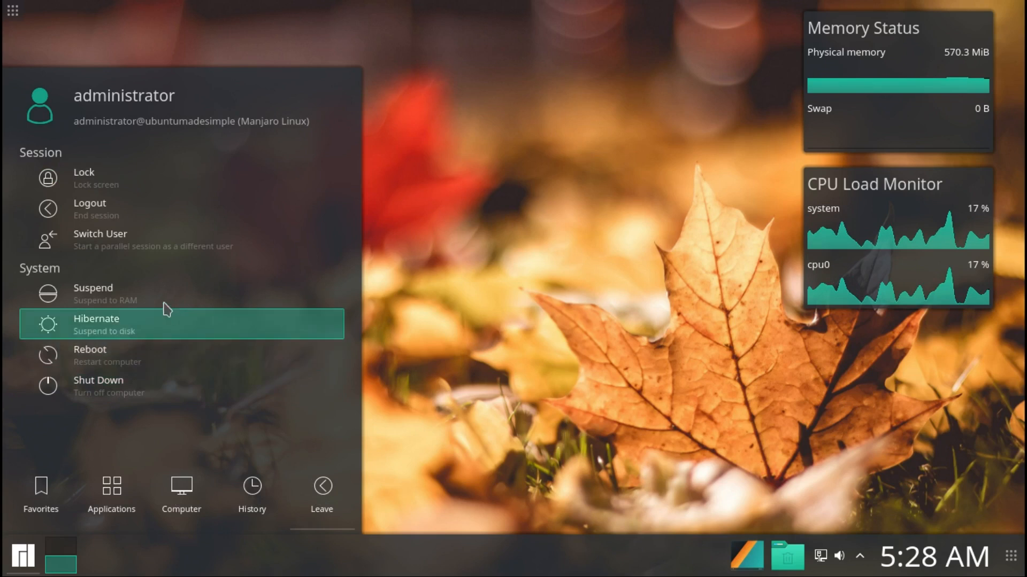
mouse_move(118, 209)
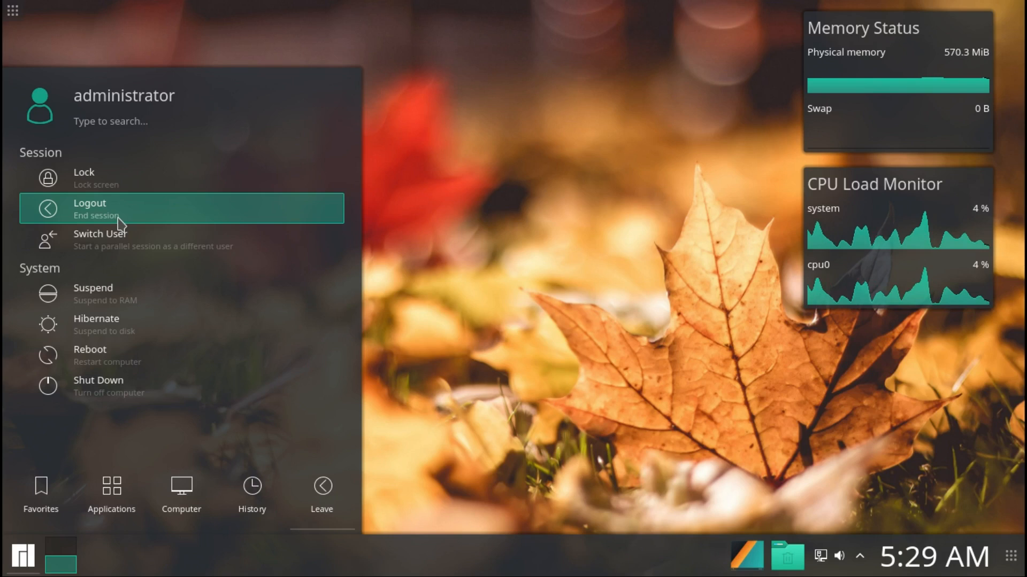
mouse_move(114, 355)
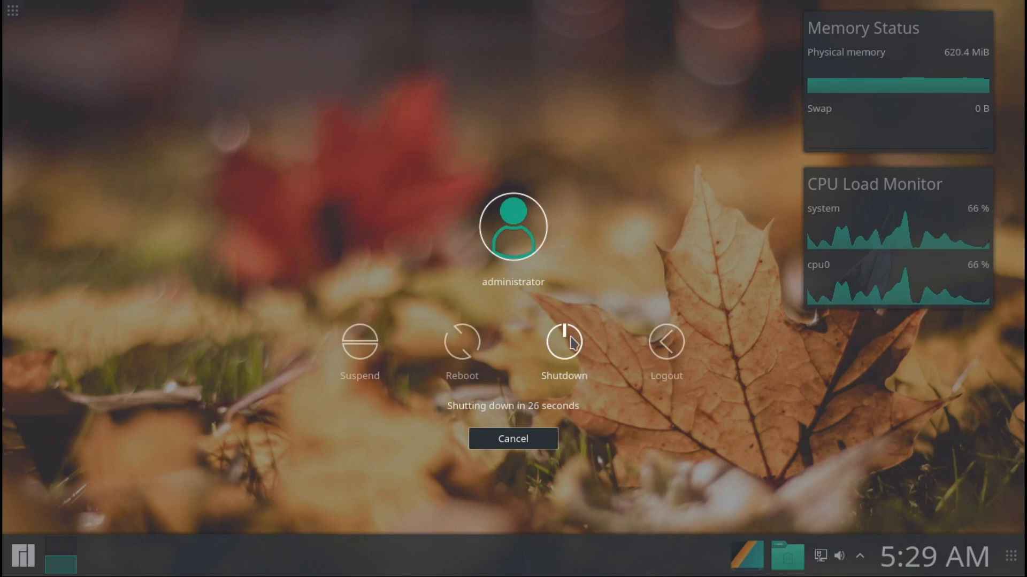
click(512, 439)
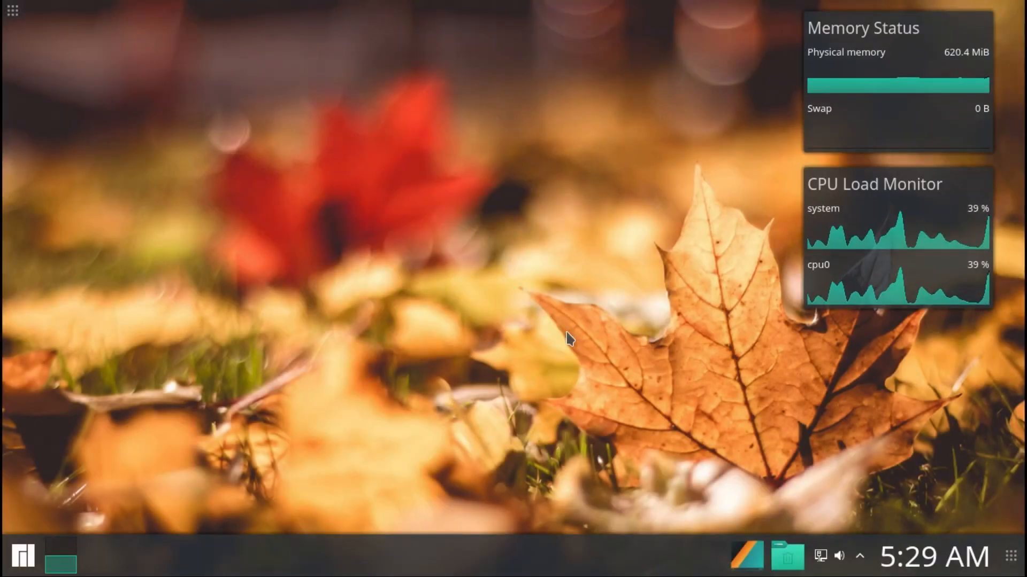